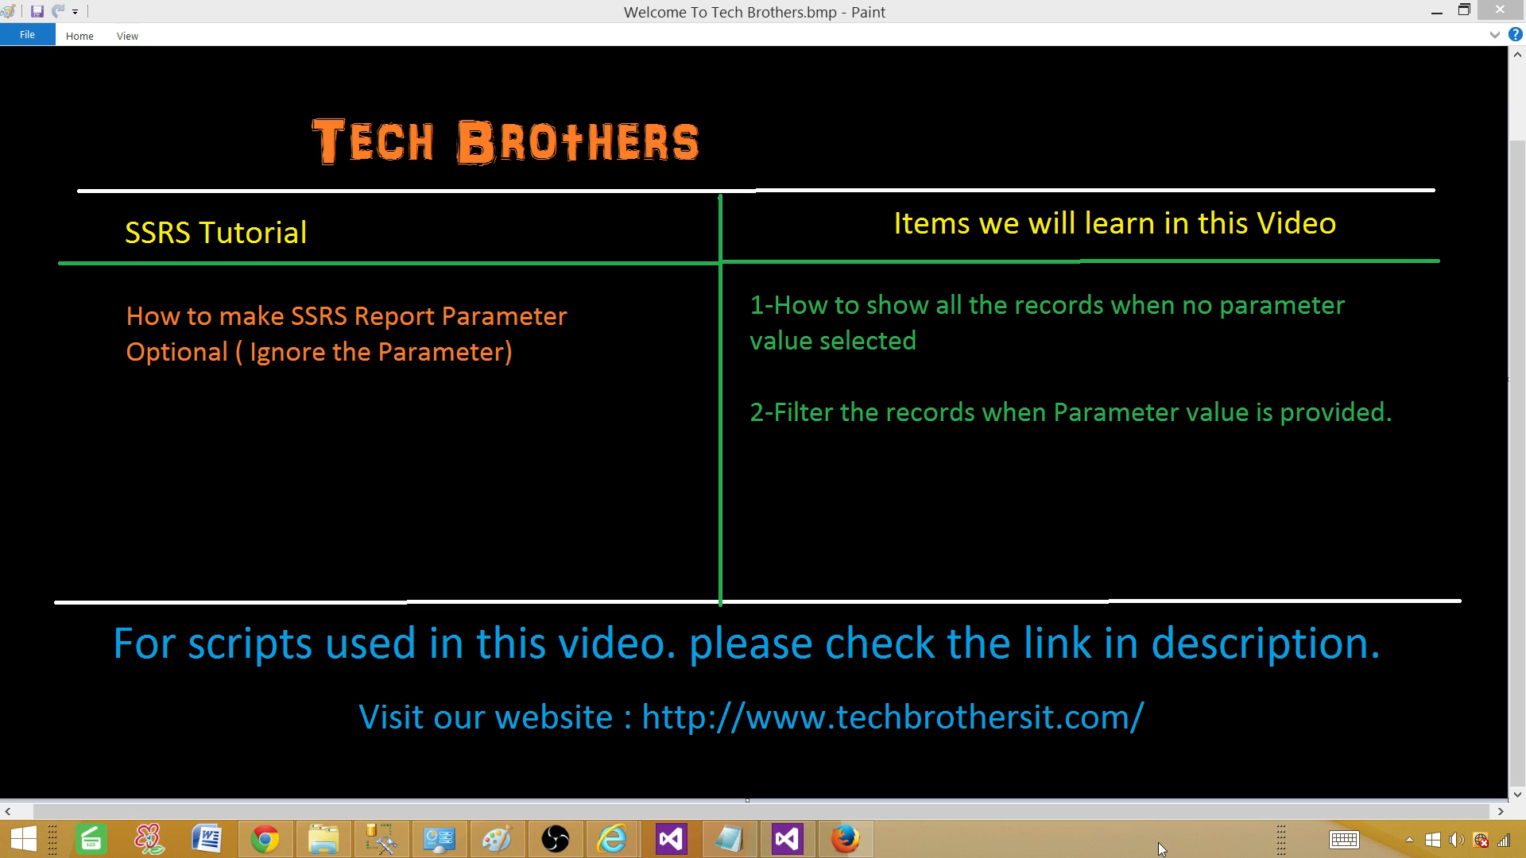
pyautogui.moveTo(604, 812)
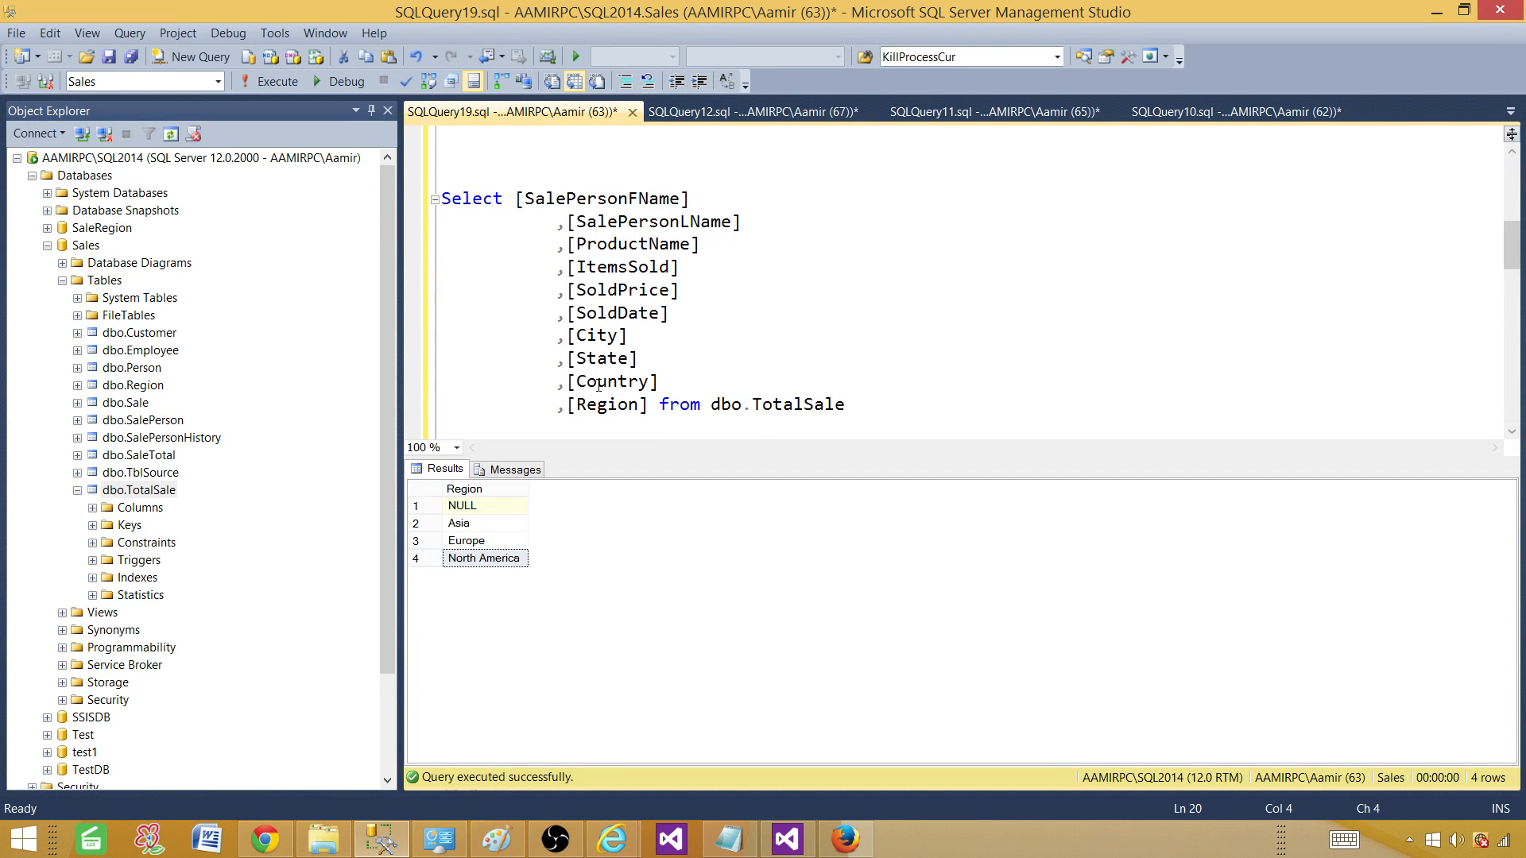
# Run the dbo.TotalSale SELECT query in SSMS, returning 12 rows including one NULL region.
pyautogui.press('ctrl+a')
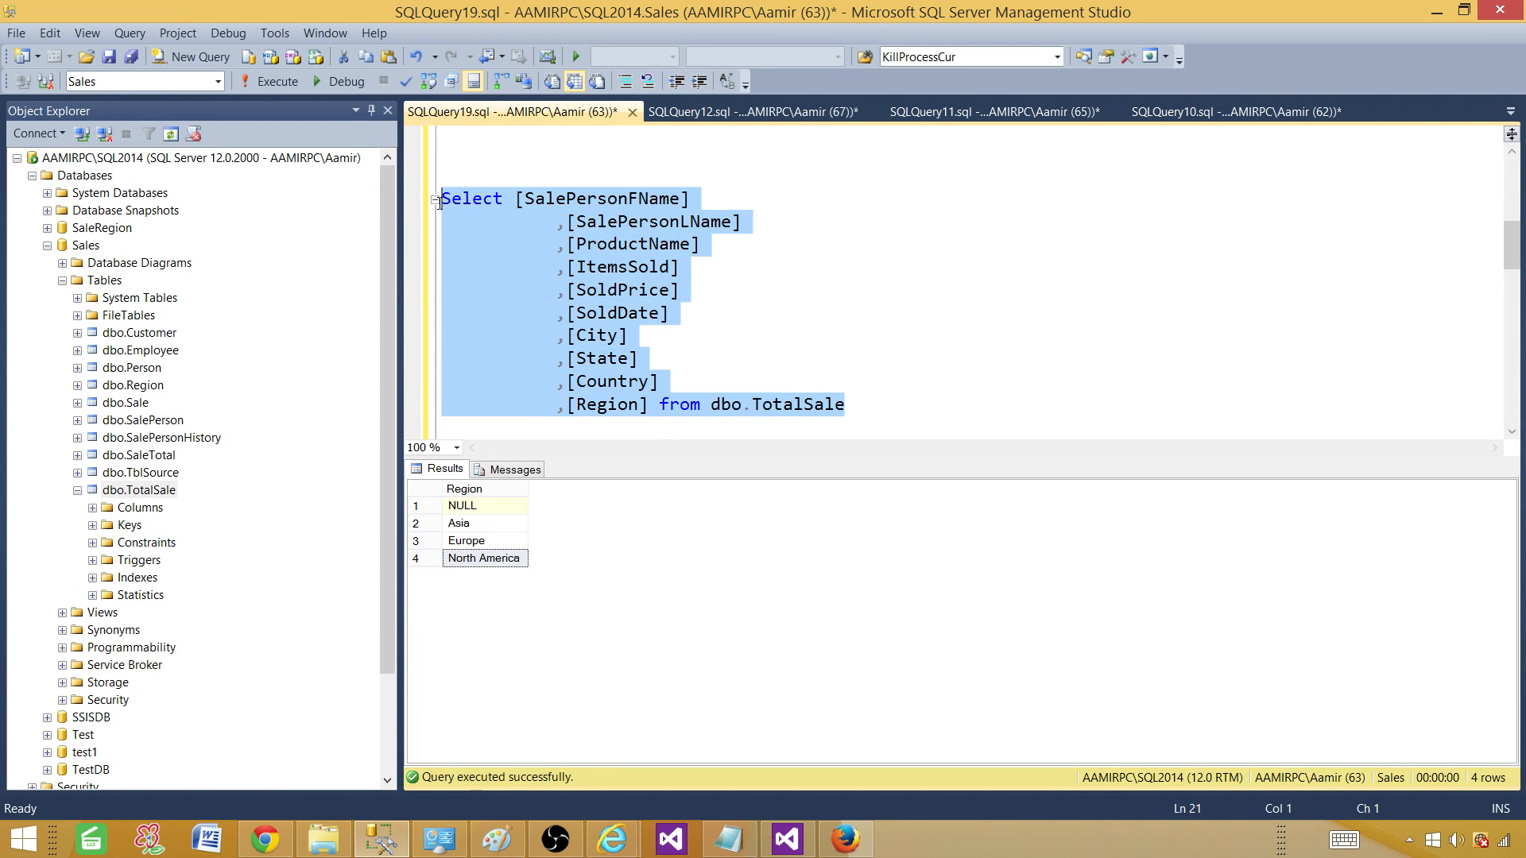
pyautogui.click(276, 81)
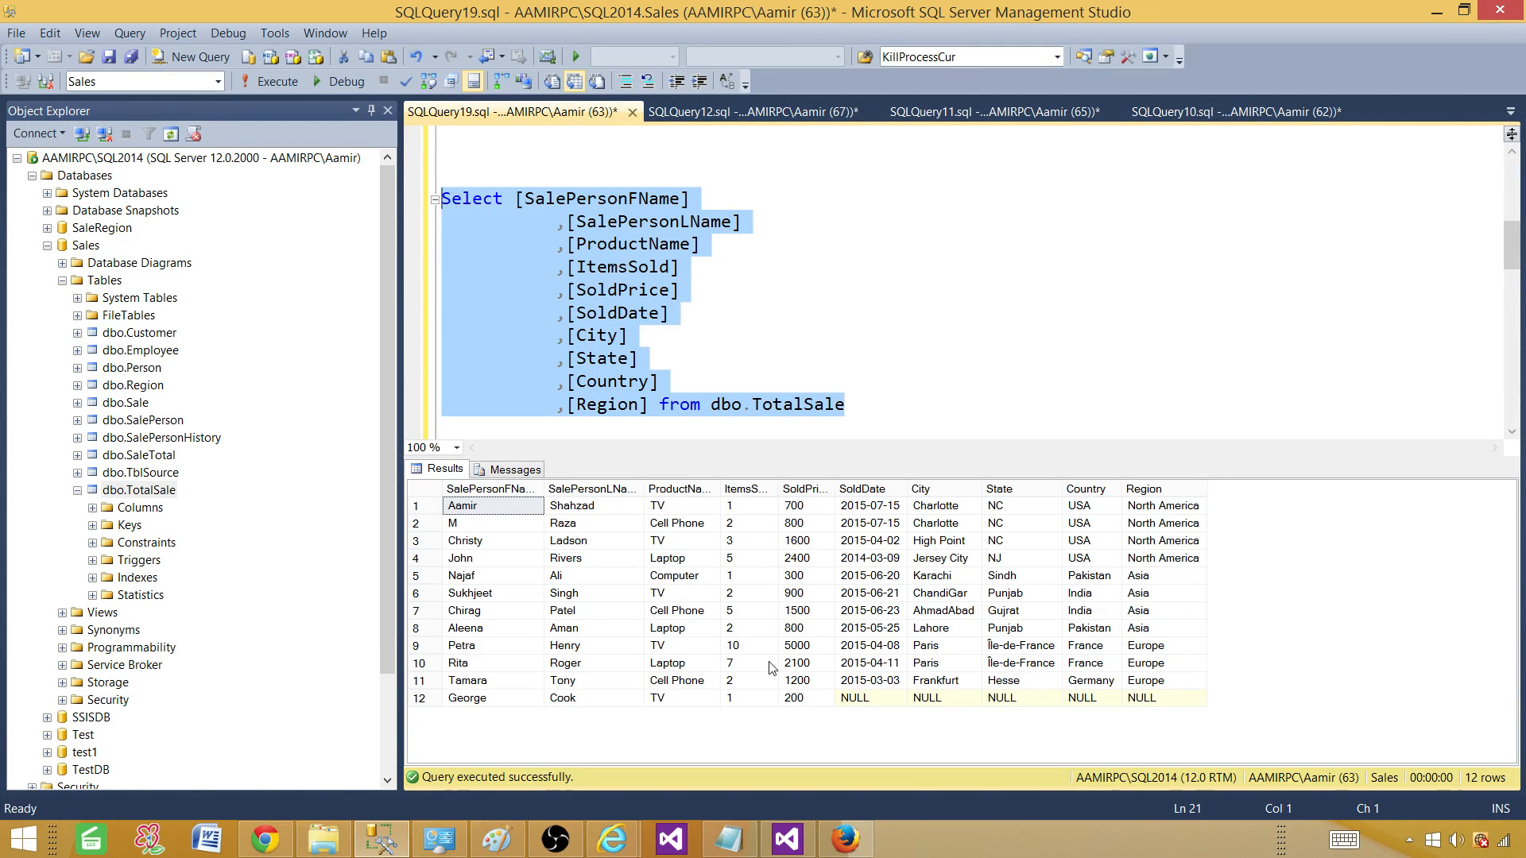
pyautogui.moveTo(763, 404)
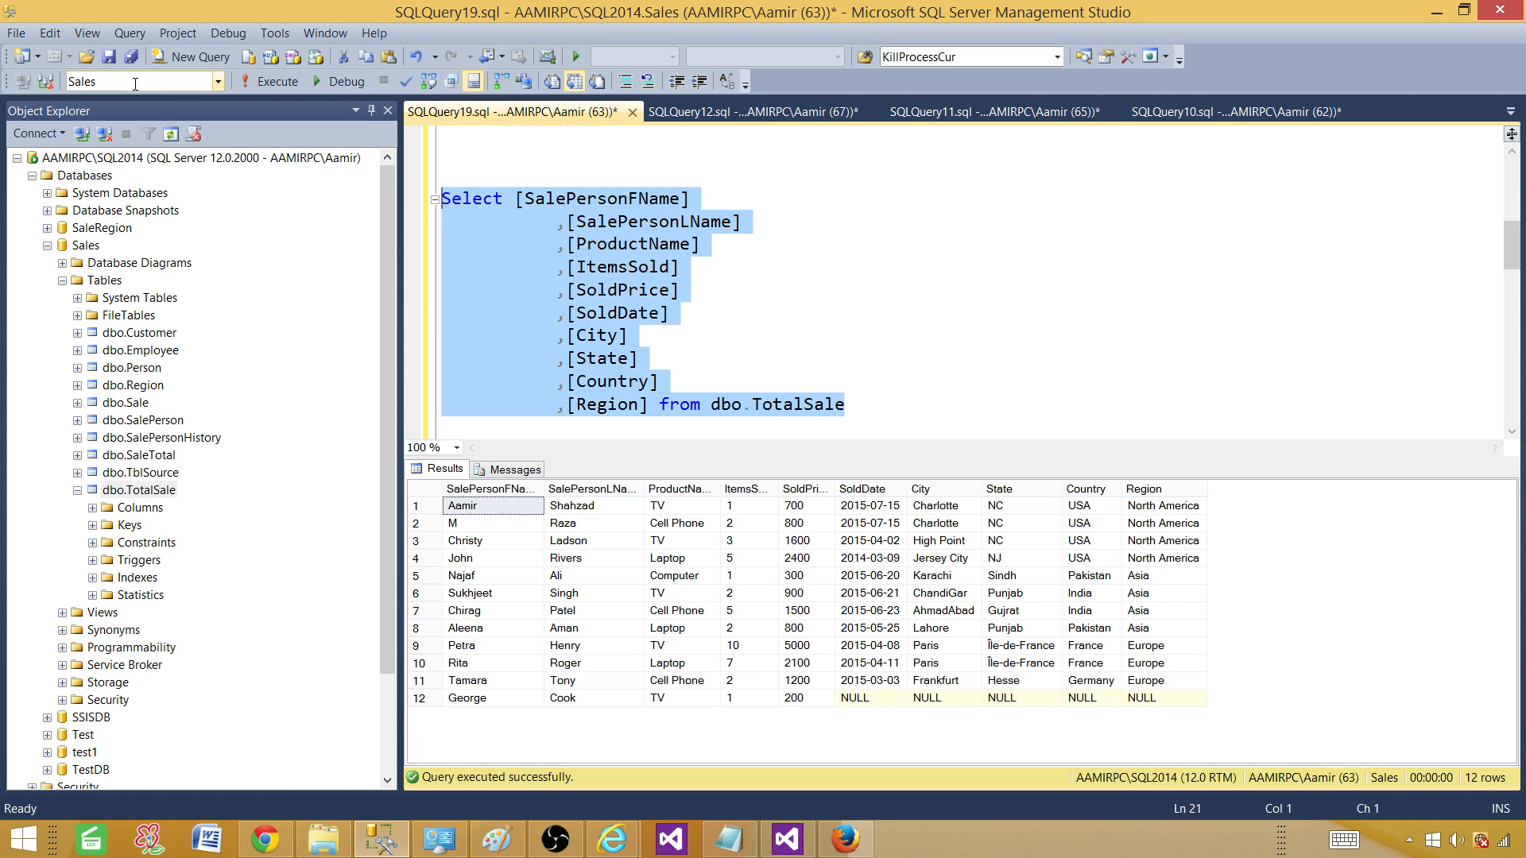
pyautogui.rightClick(555, 278)
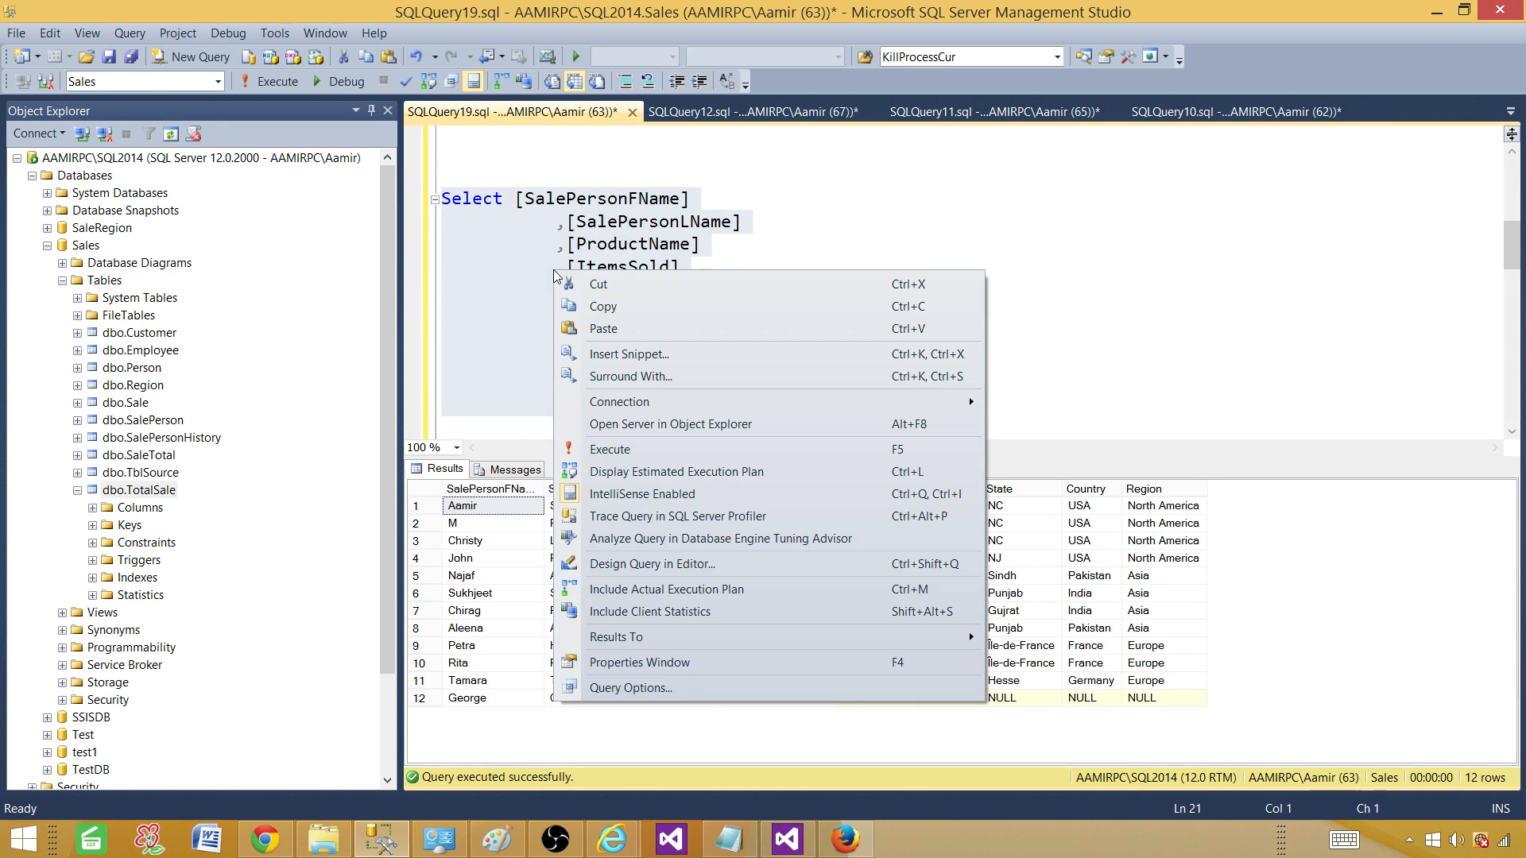
pyautogui.click(788, 839)
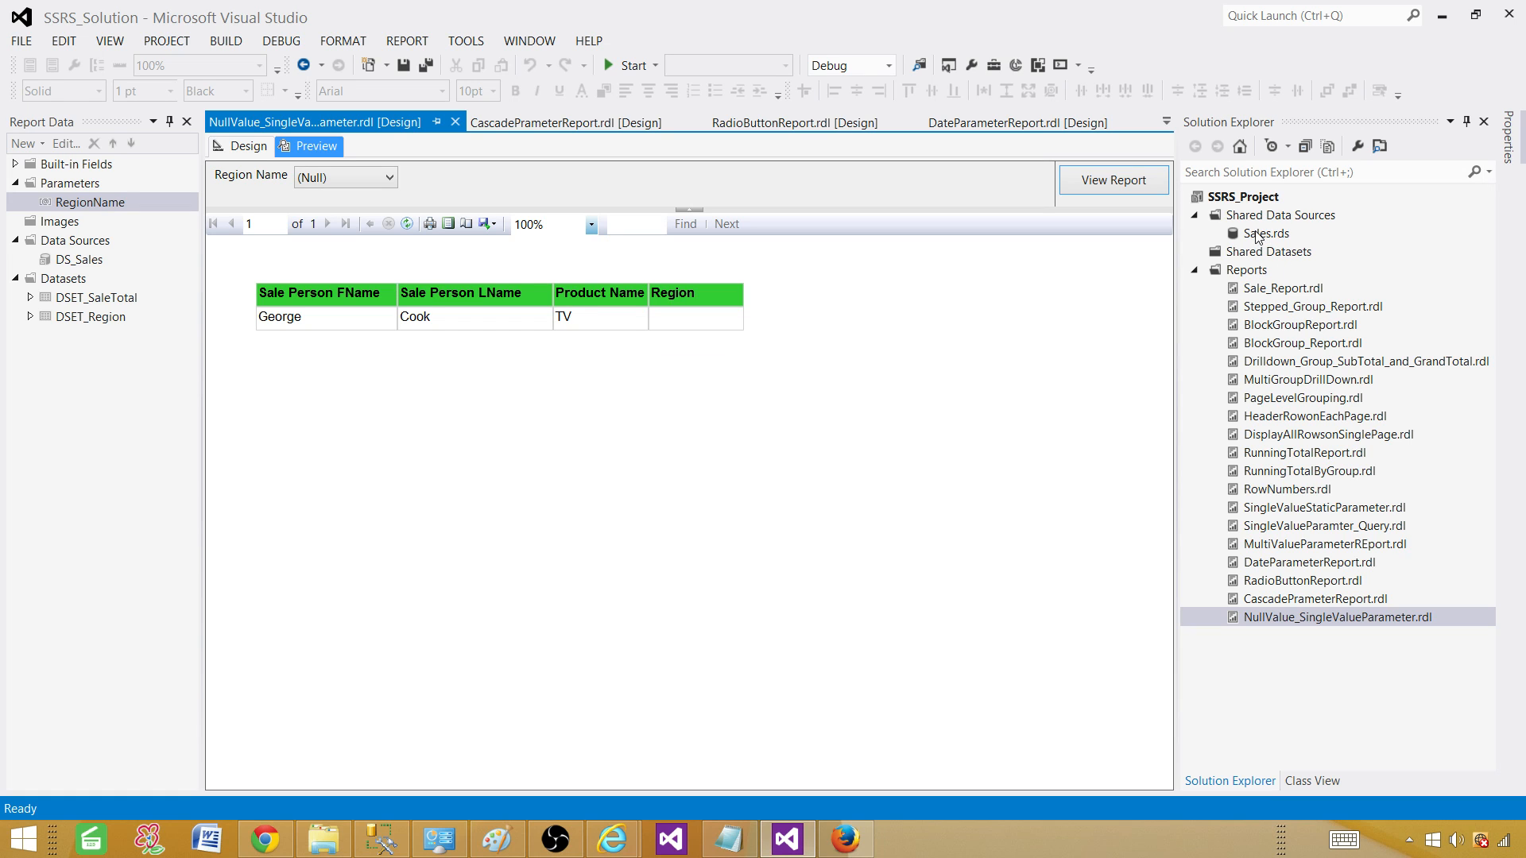
pyautogui.click(1282, 216)
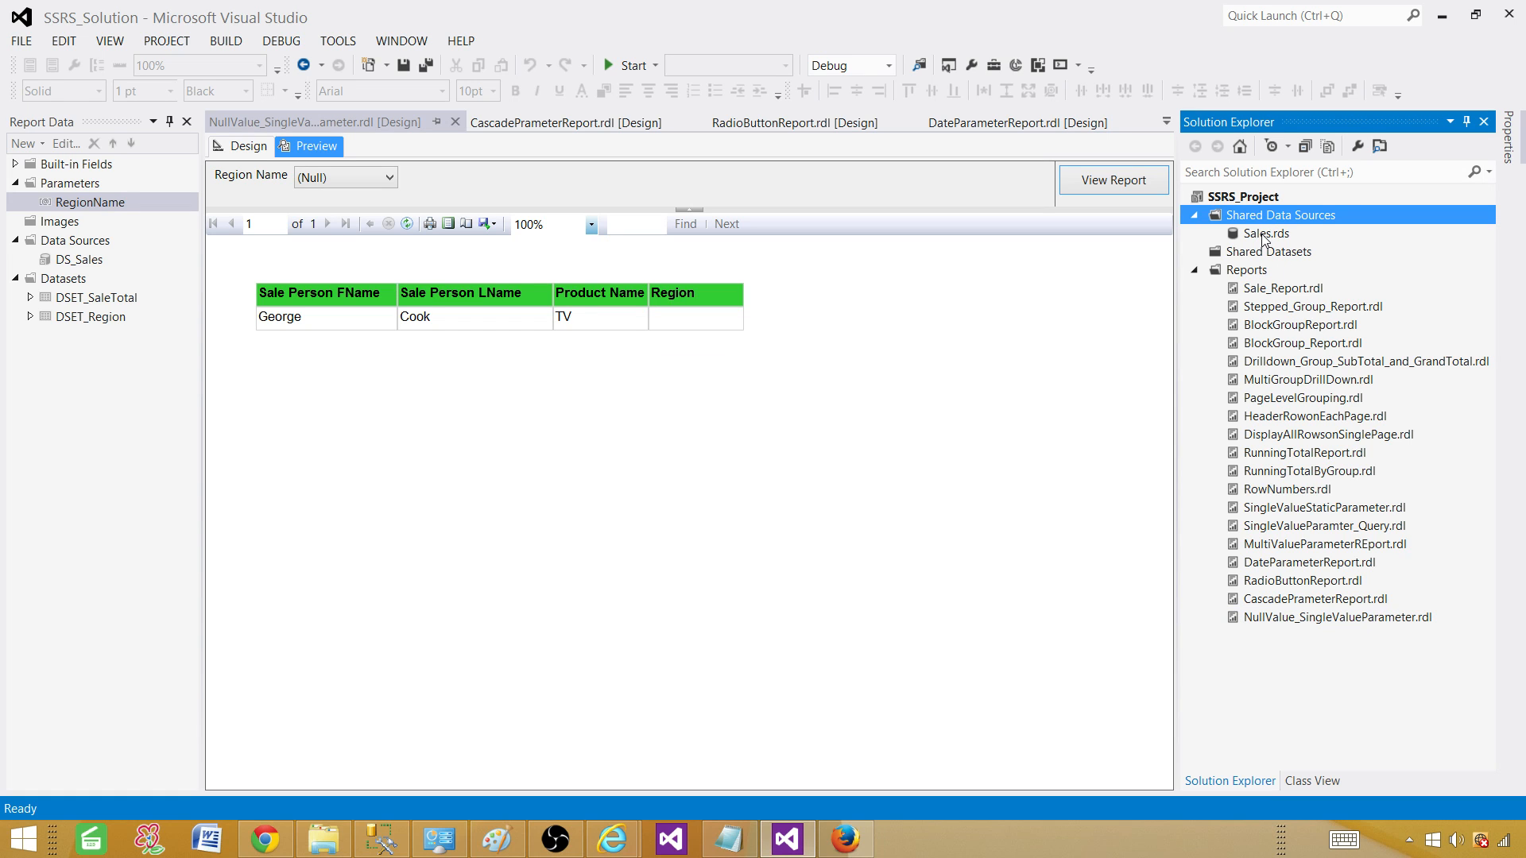
pyautogui.doubleClick(1264, 233)
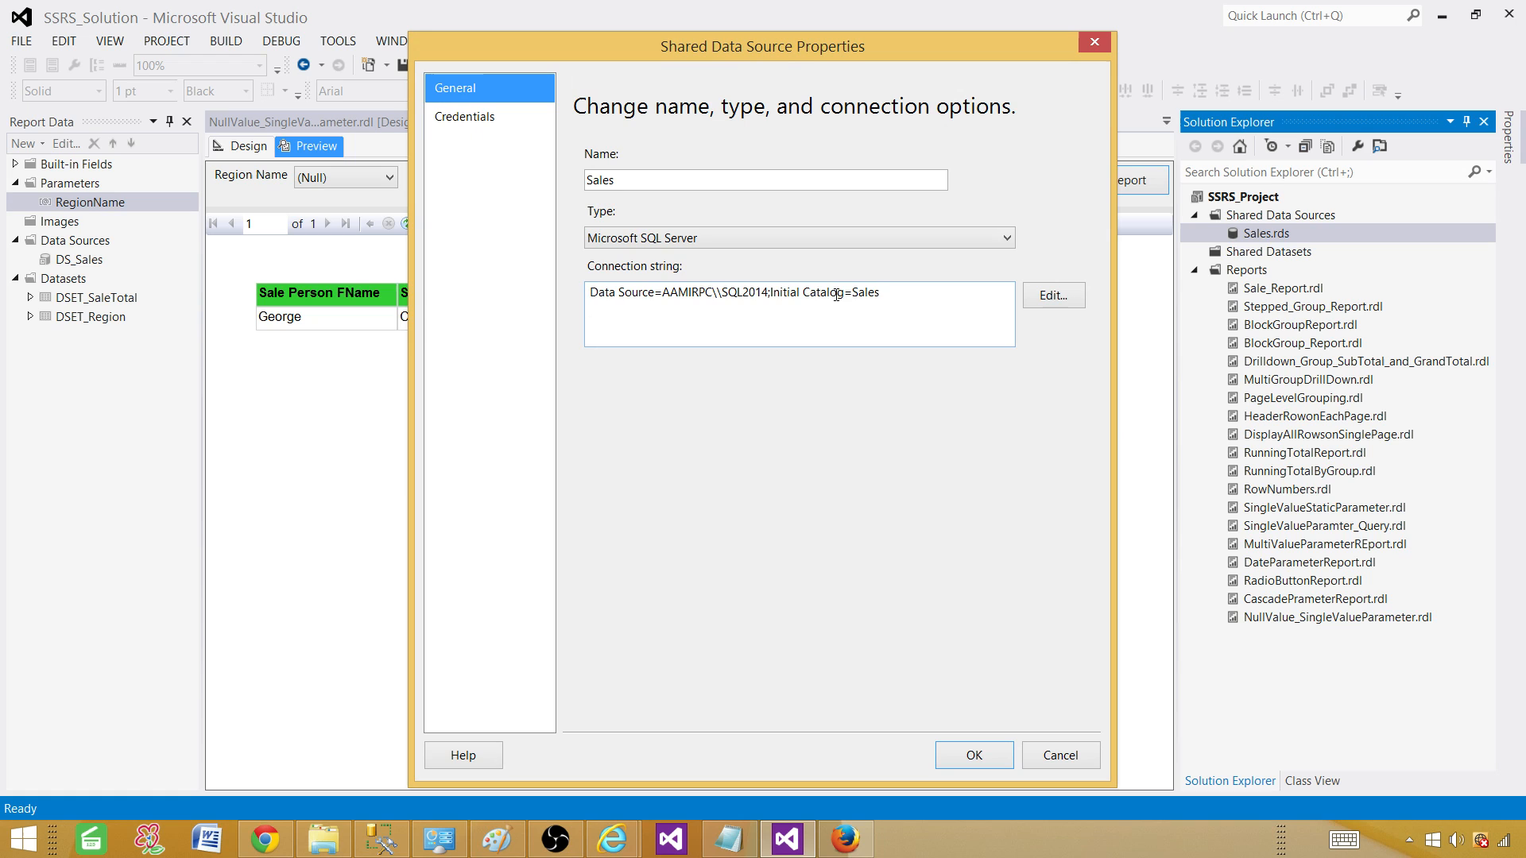
pyautogui.doubleClick(864, 292)
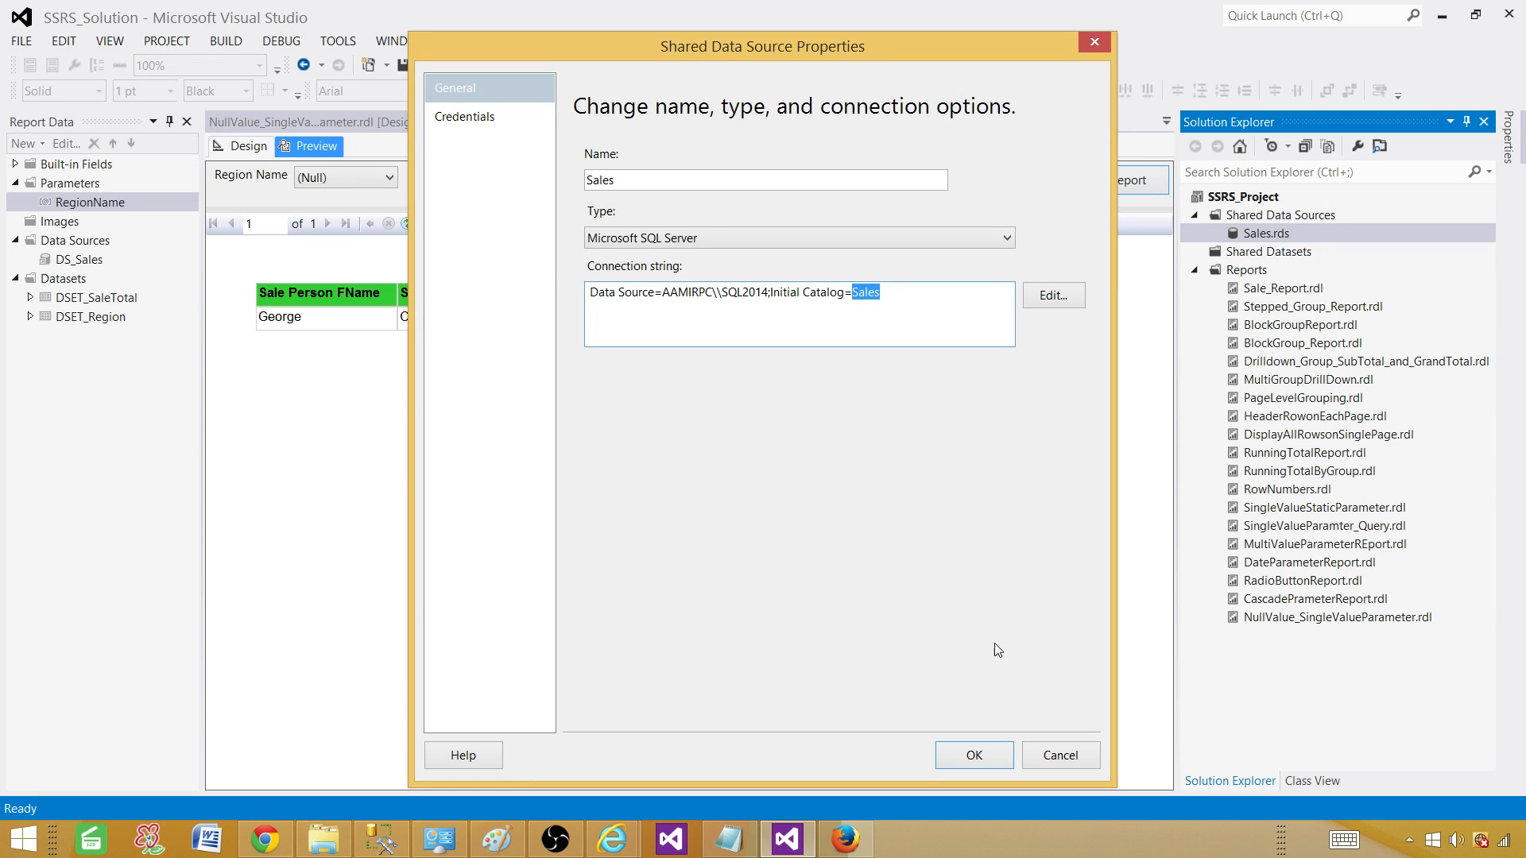
pyautogui.click(972, 755)
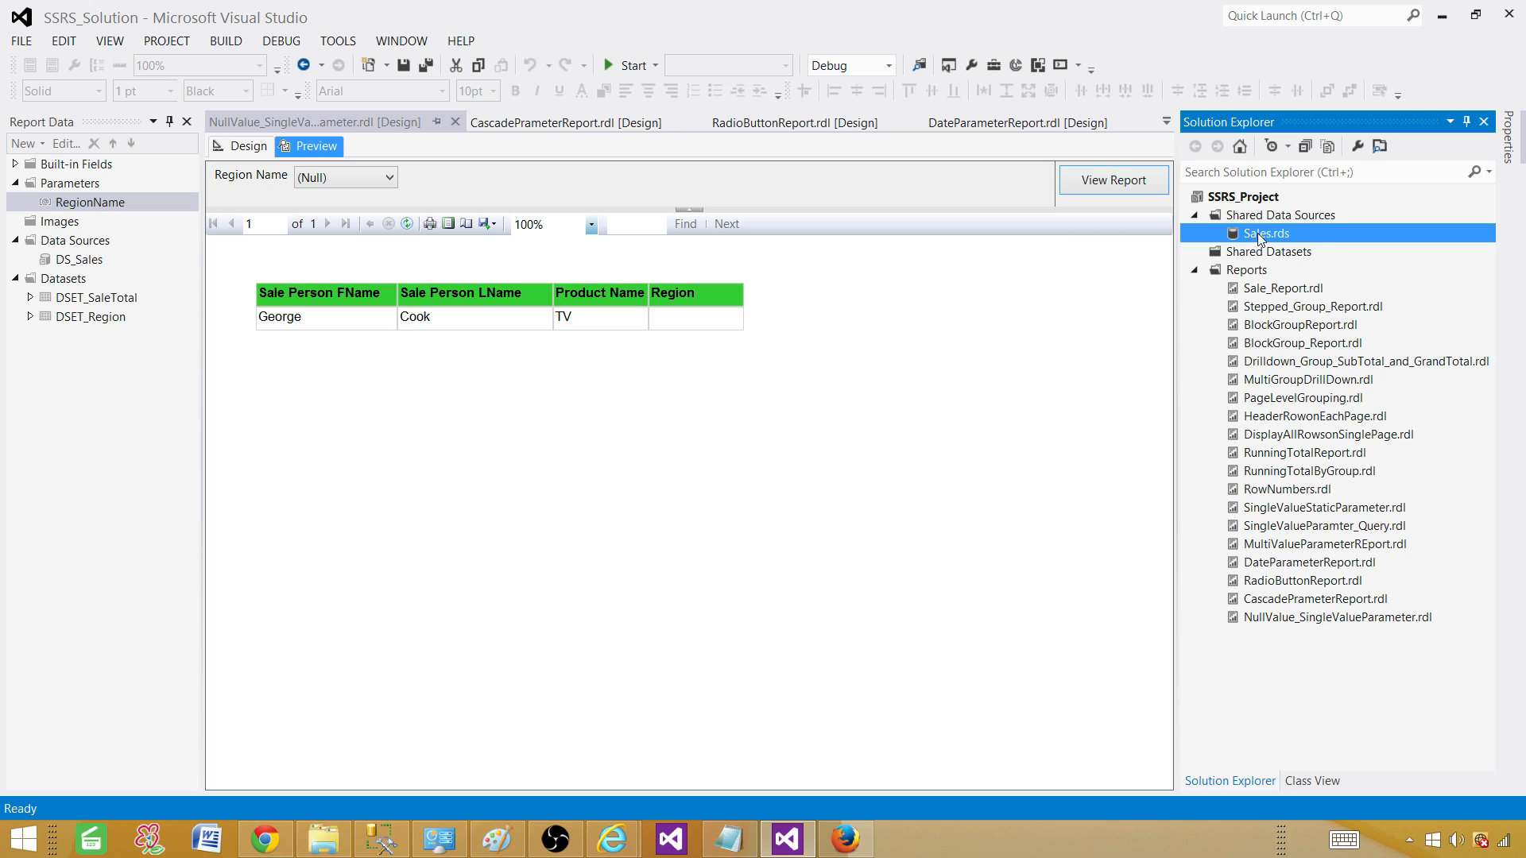
pyautogui.rightClick(1279, 214)
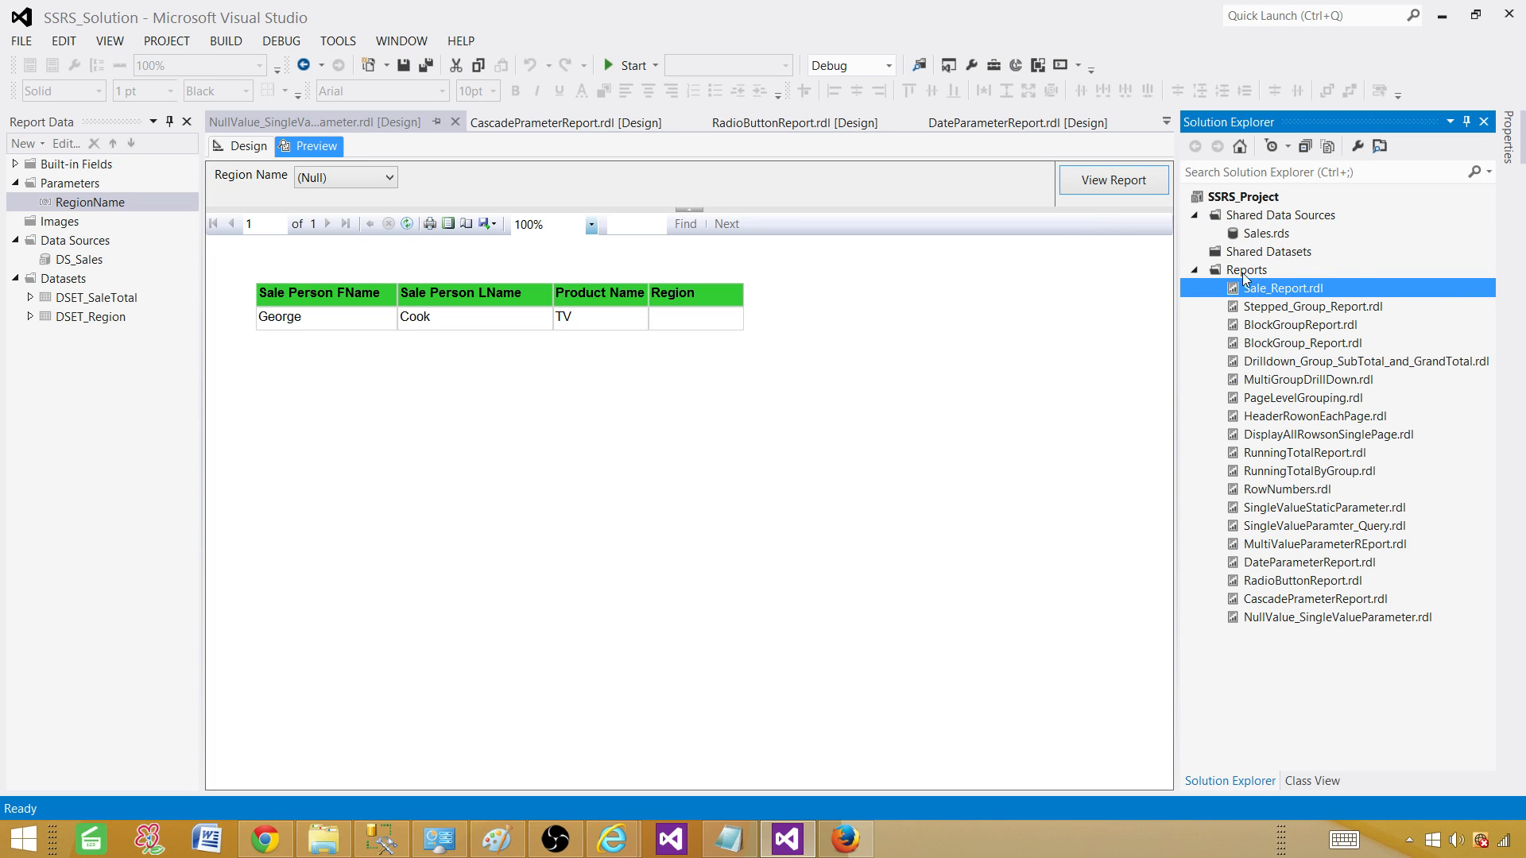
# Add a new Report item named Parameter_Optional.rdl to the project's Reports folder.
pyautogui.rightClick(1246, 270)
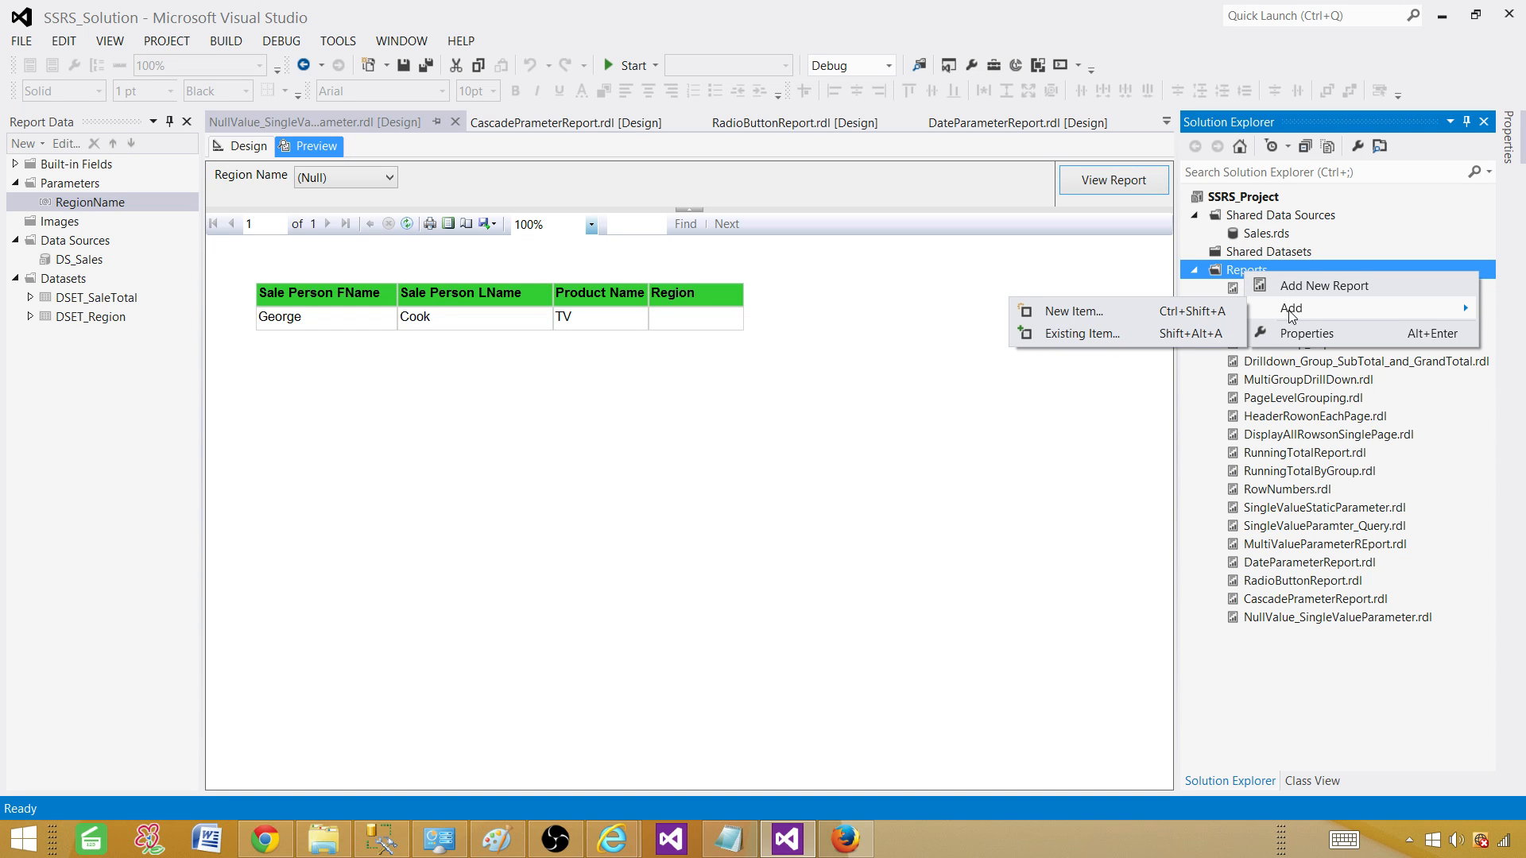
pyautogui.click(1074, 311)
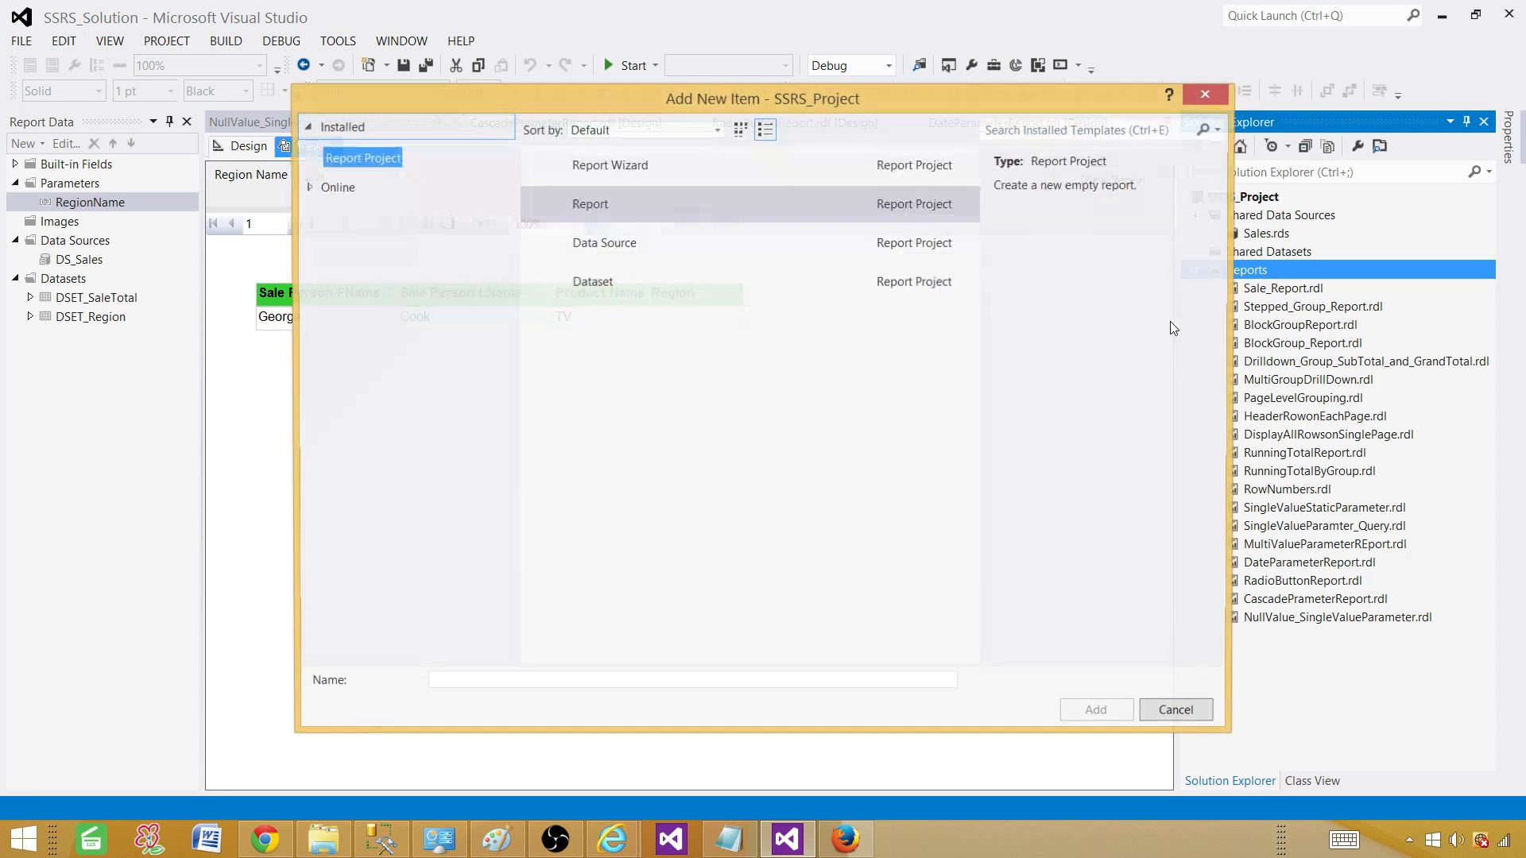
pyautogui.click(588, 204)
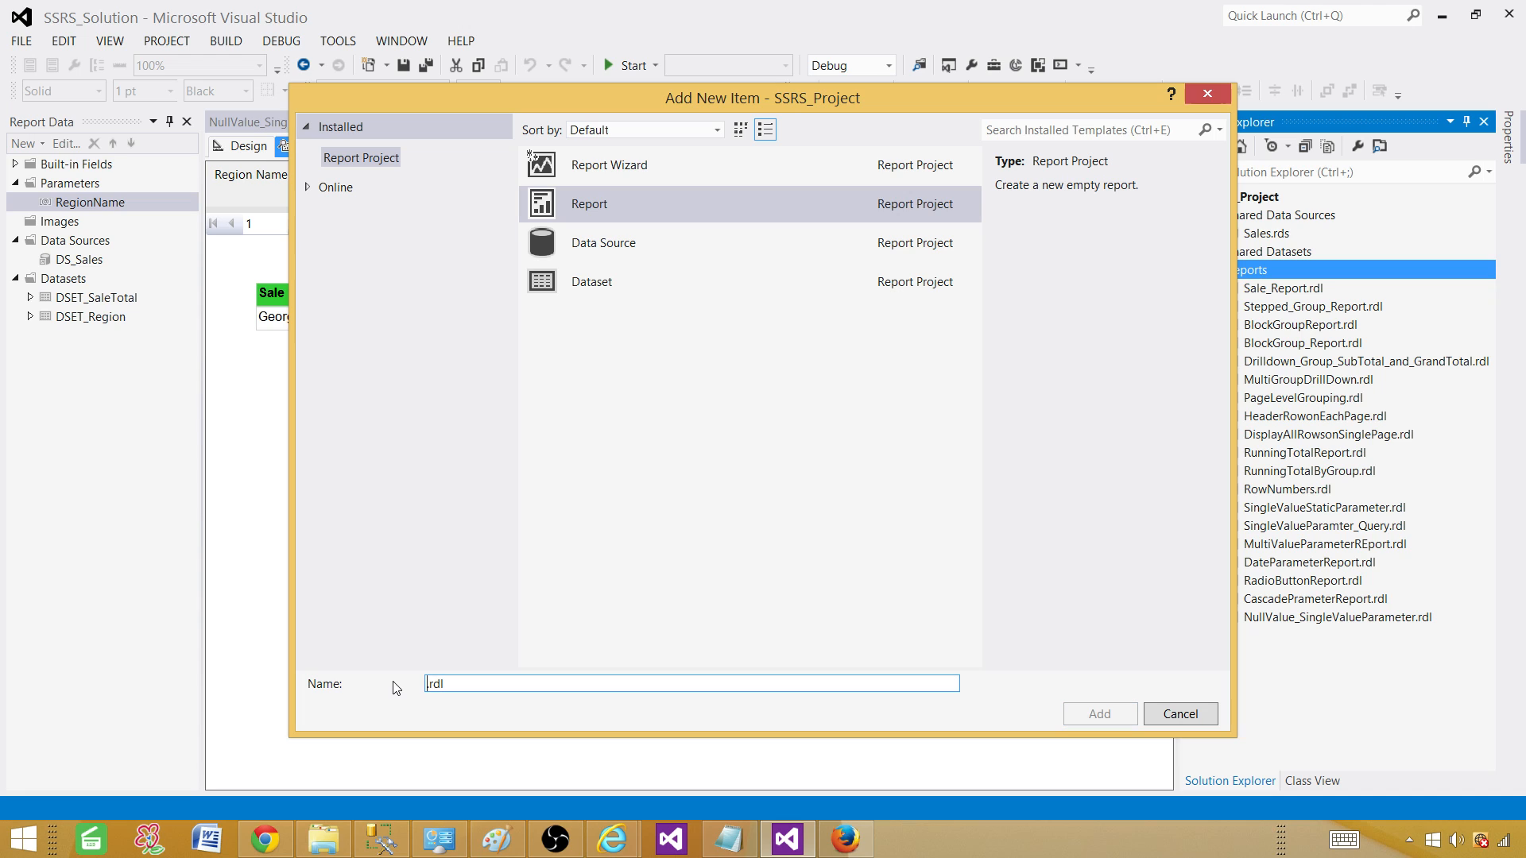
pyautogui.write('Parameter')
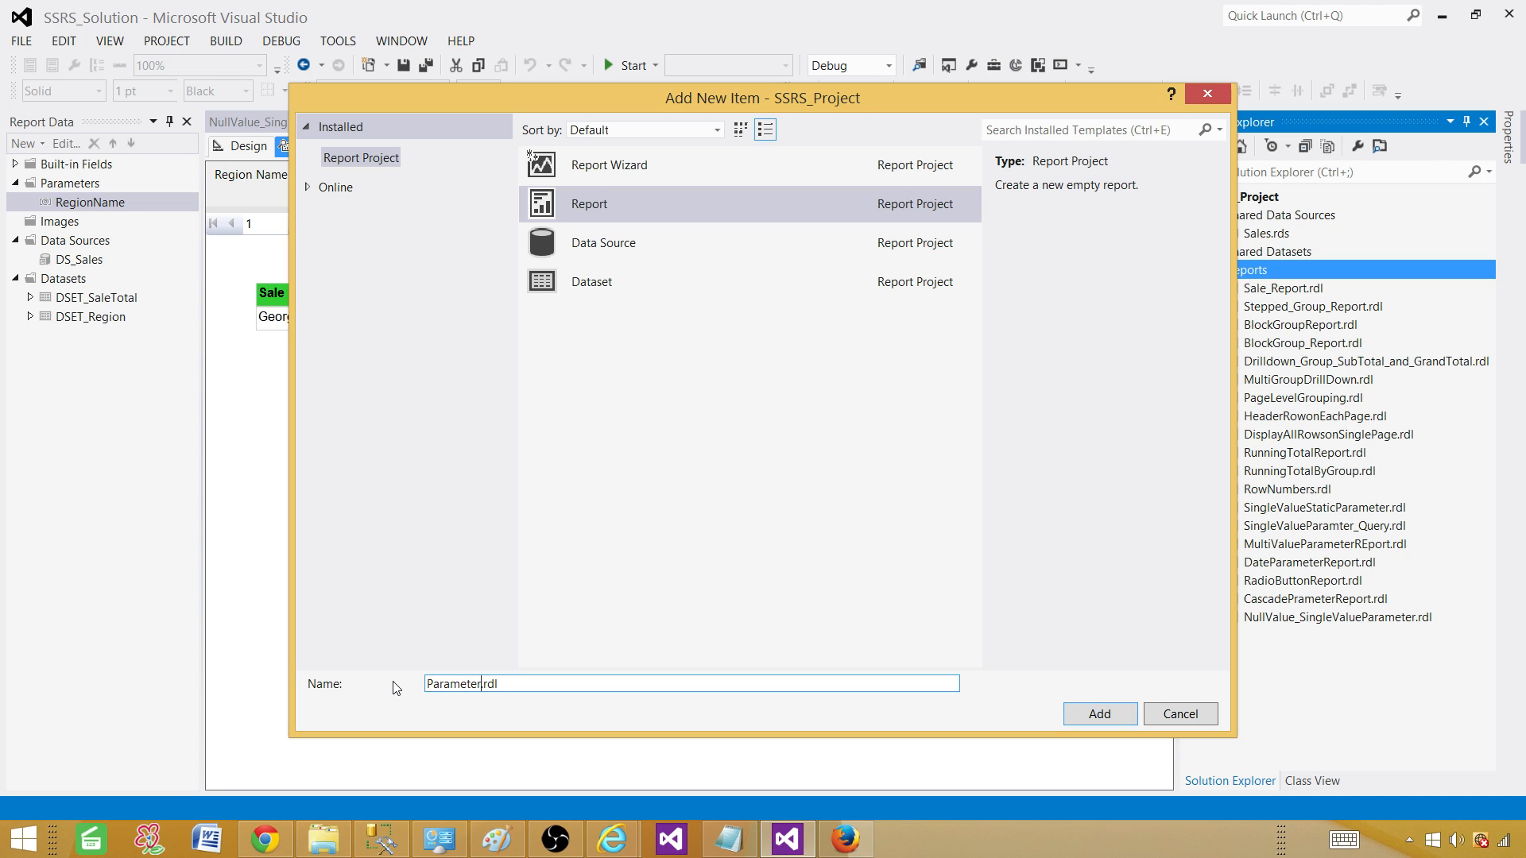
pyautogui.write('_Op')
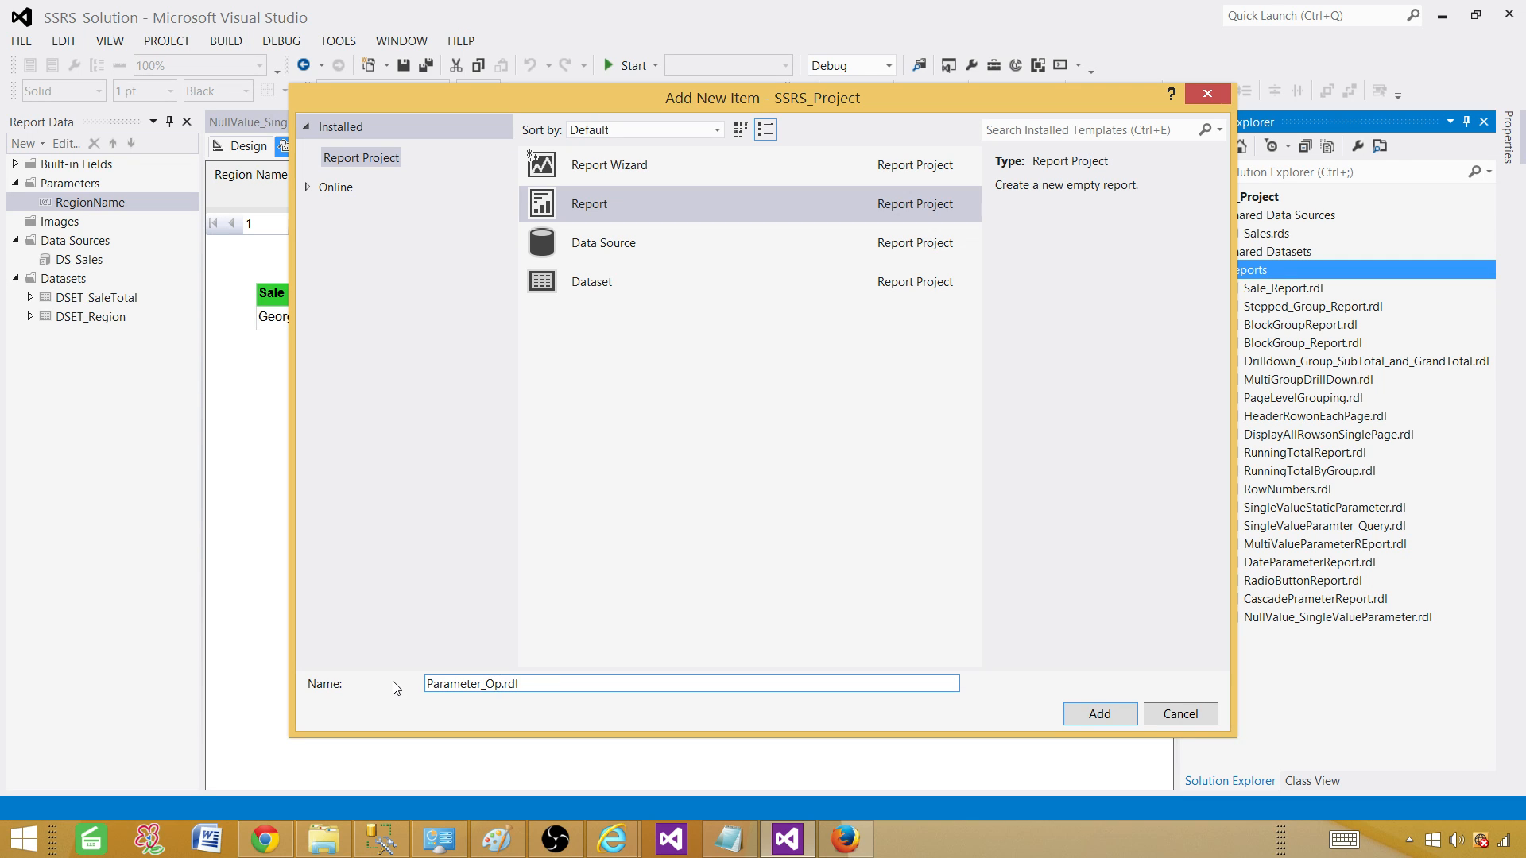
pyautogui.write('tiona')
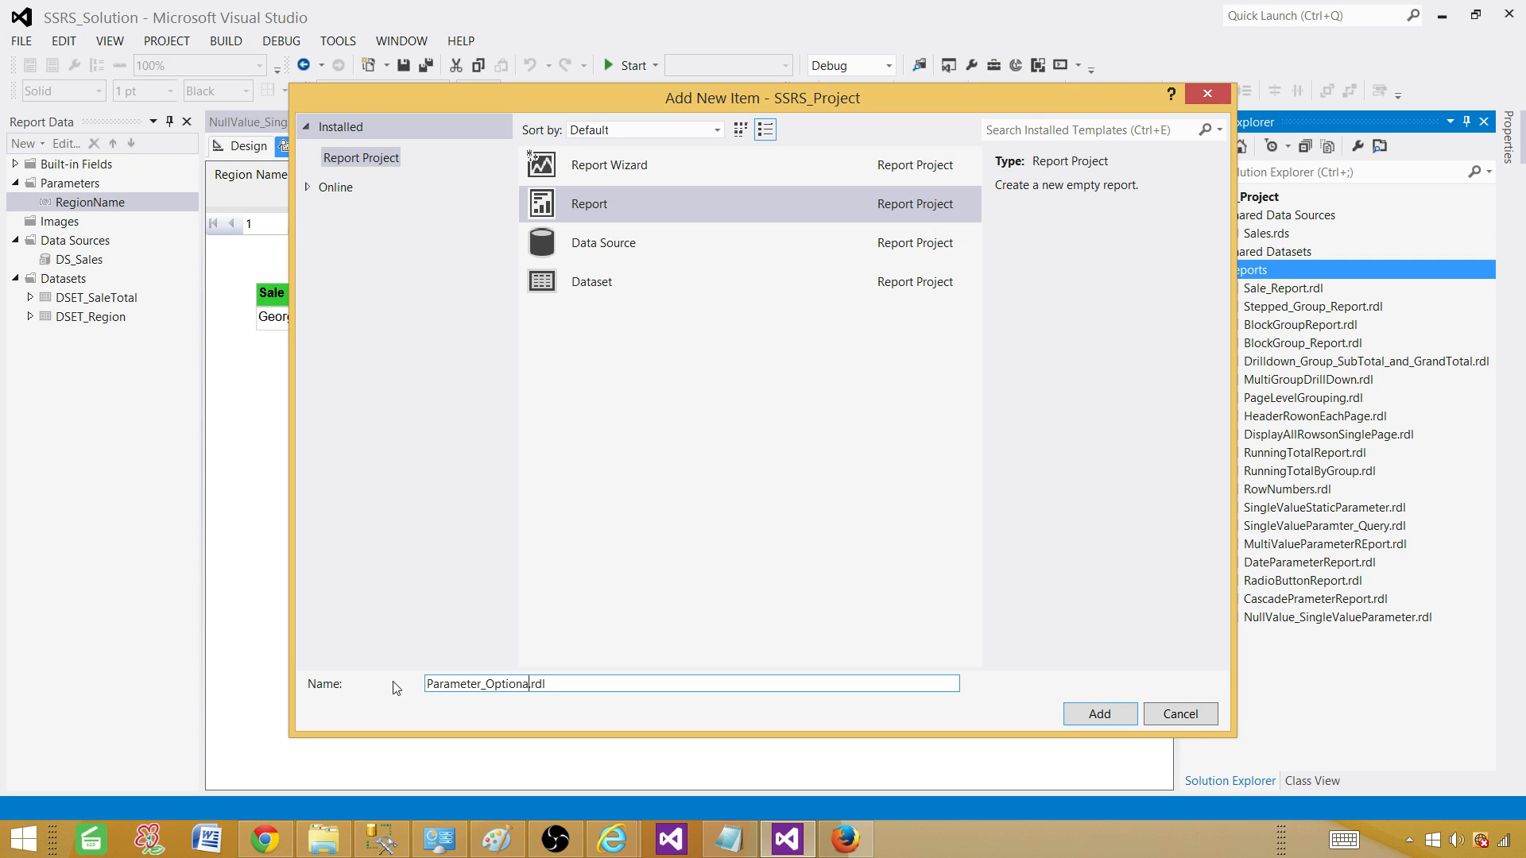
pyautogui.click(1096, 711)
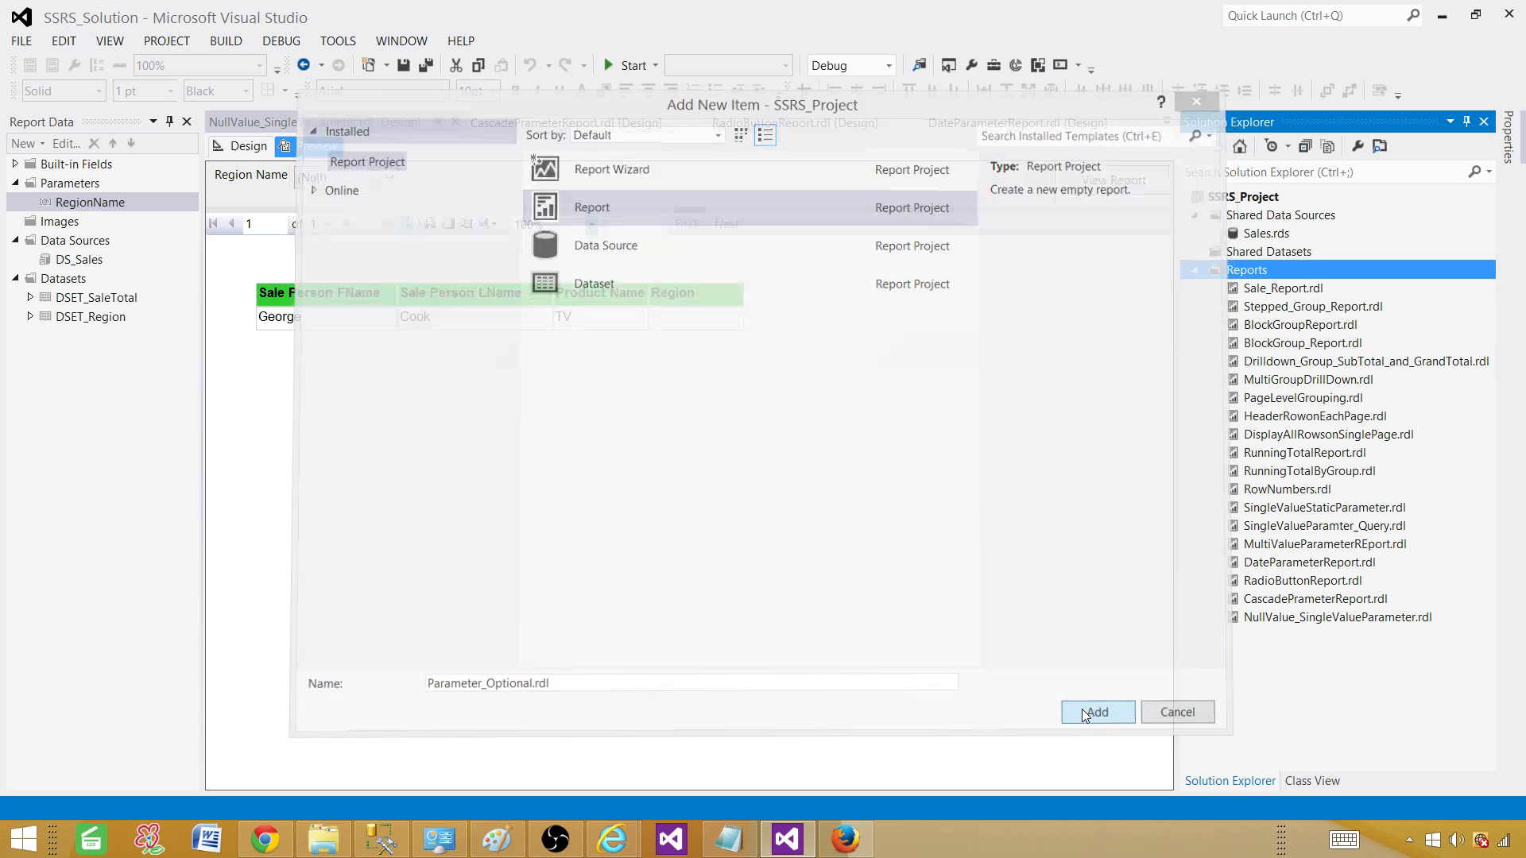
pyautogui.click(1097, 712)
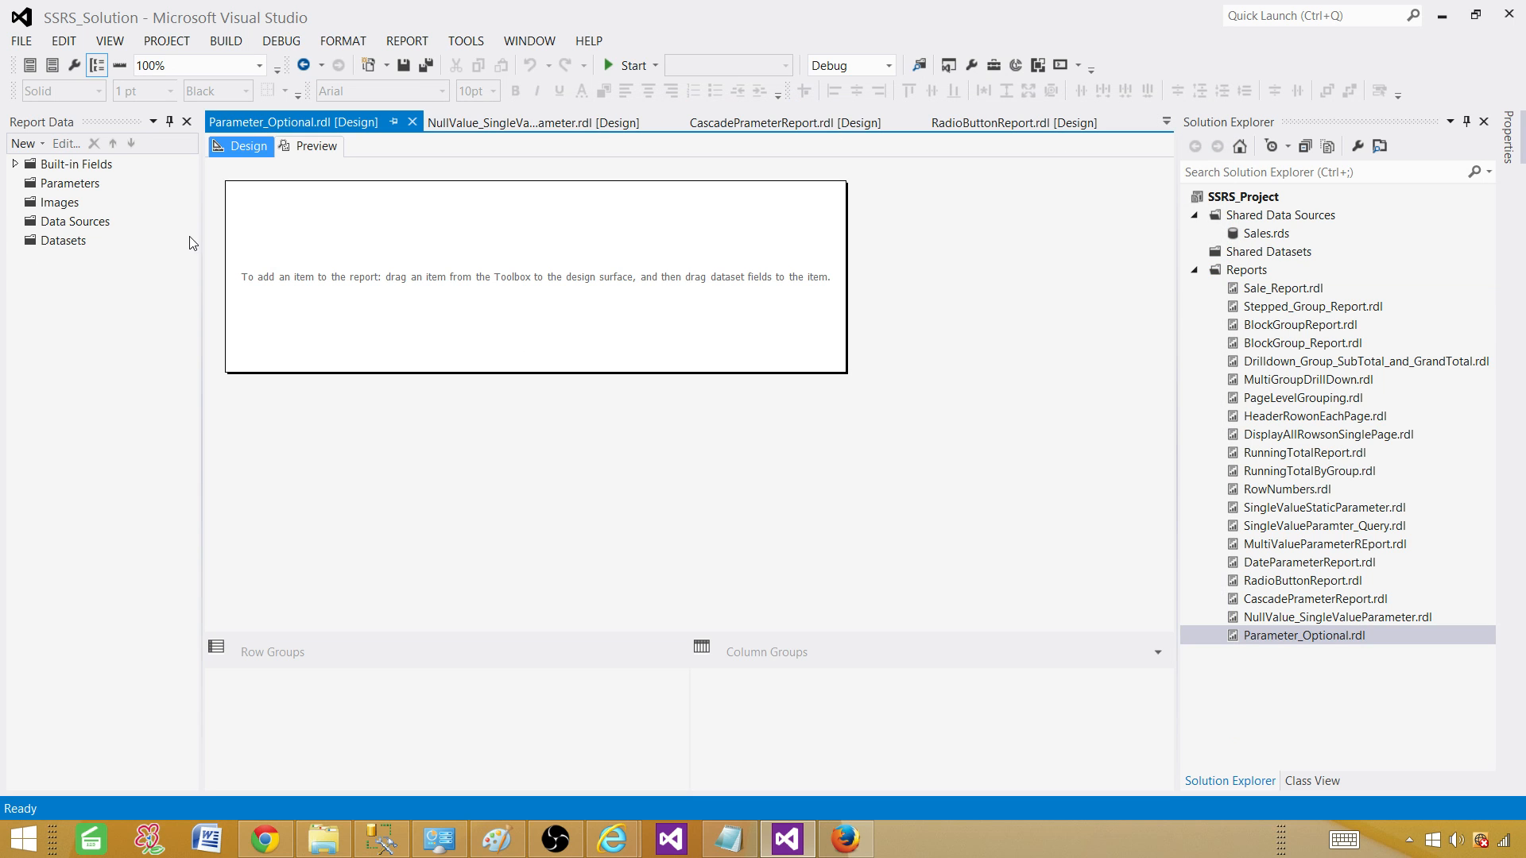
# Add a report data source DS_Sales referencing the shared Sales data source.
pyautogui.rightClick(70, 221)
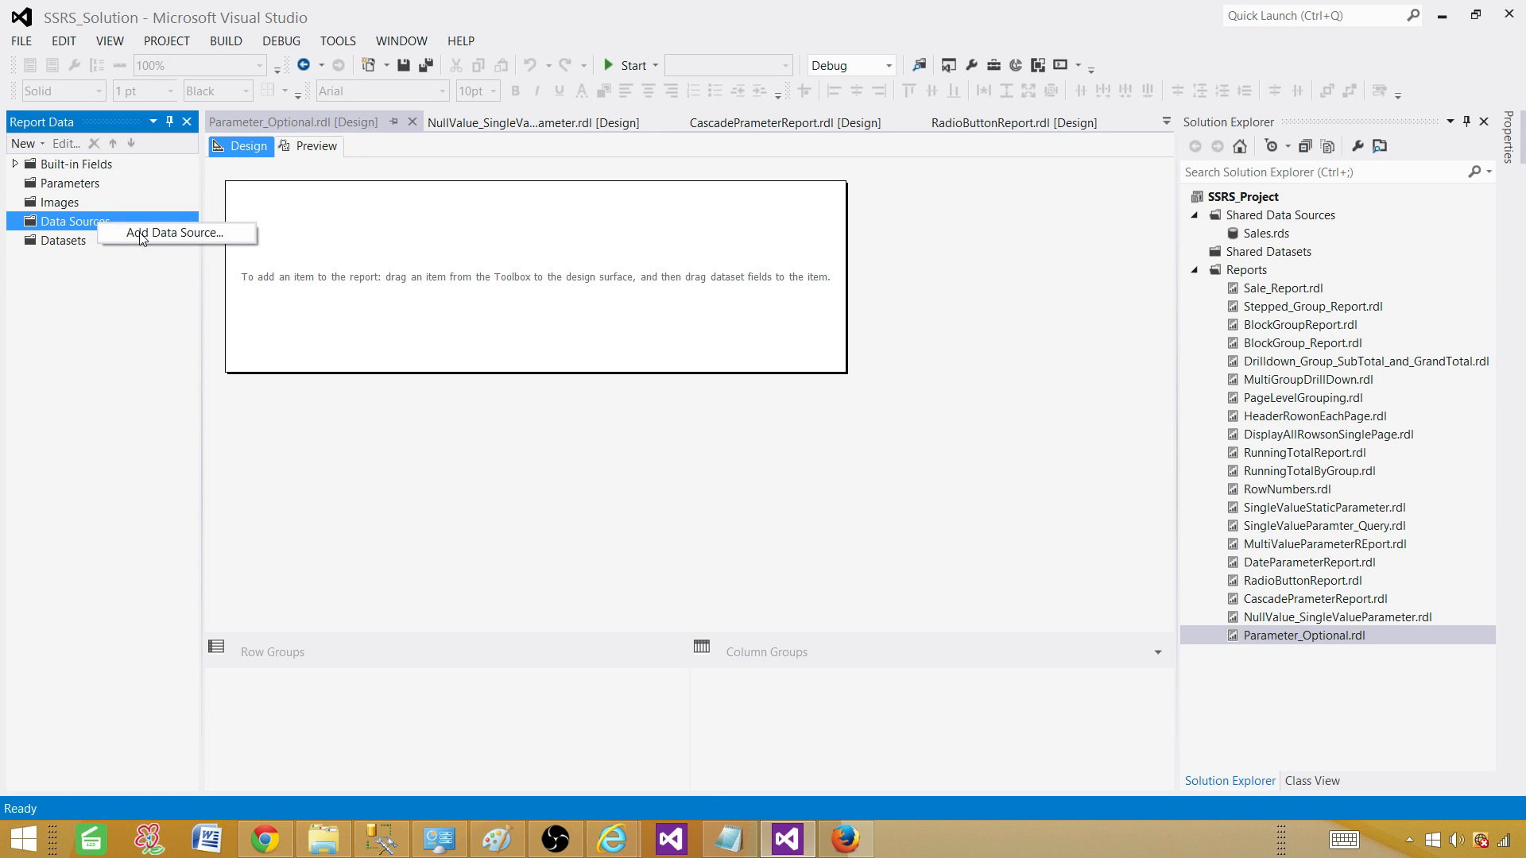
pyautogui.click(176, 233)
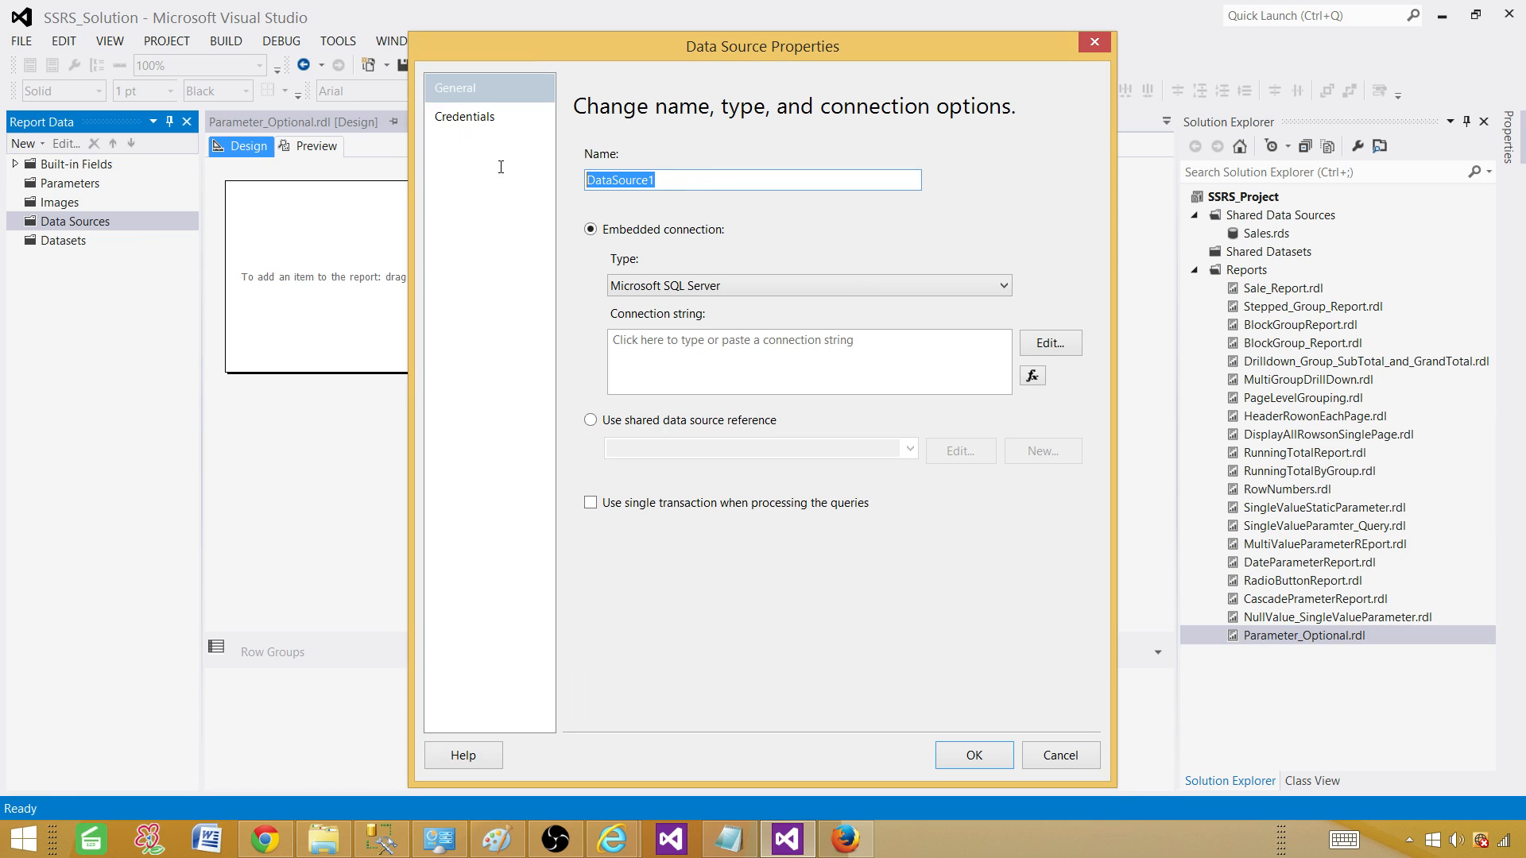
pyautogui.write('DS_')
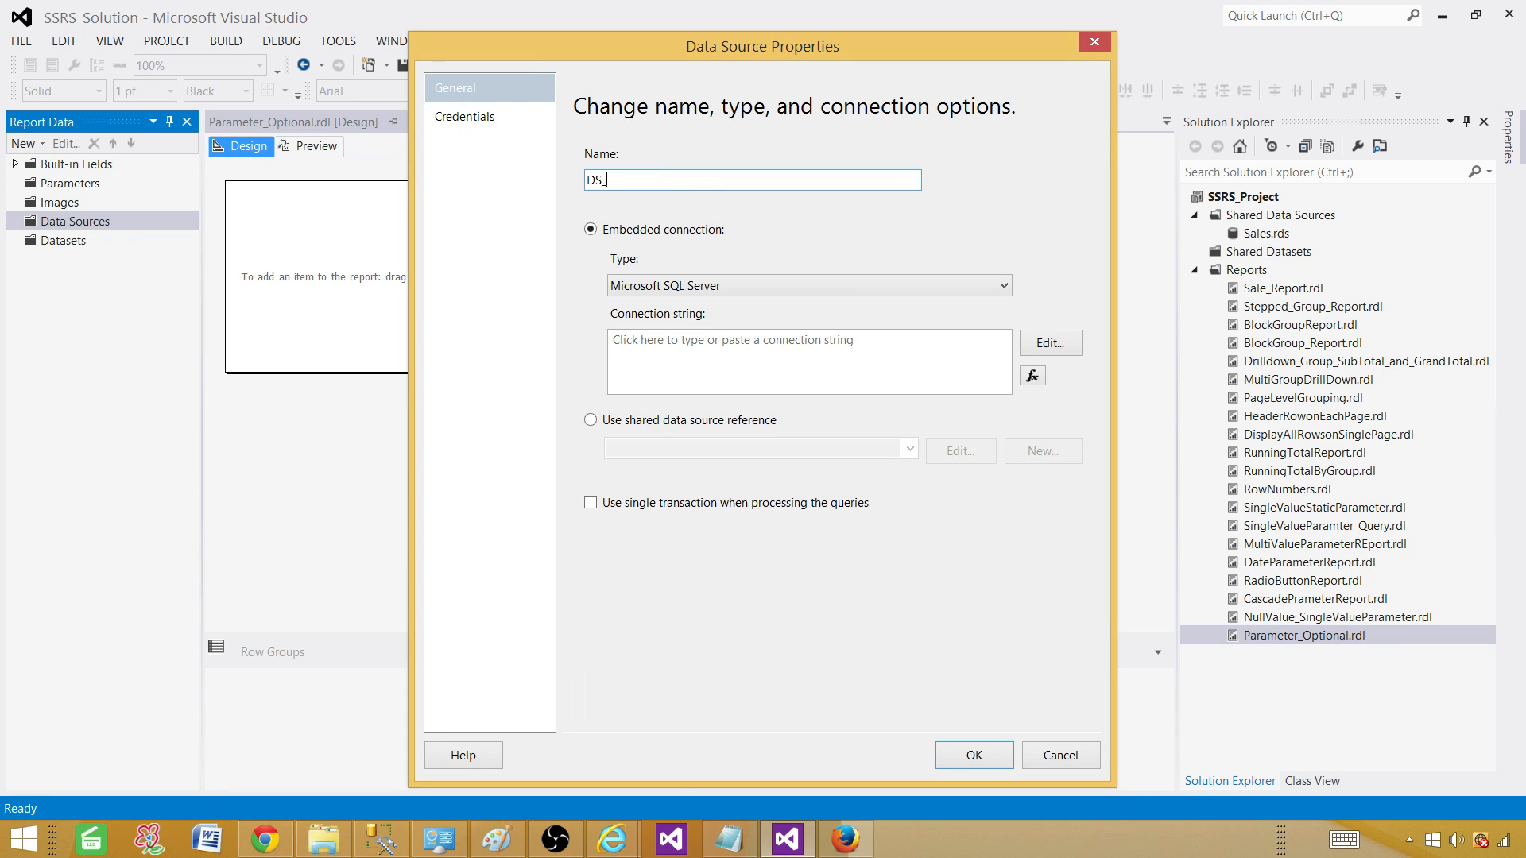
pyautogui.write('Sales')
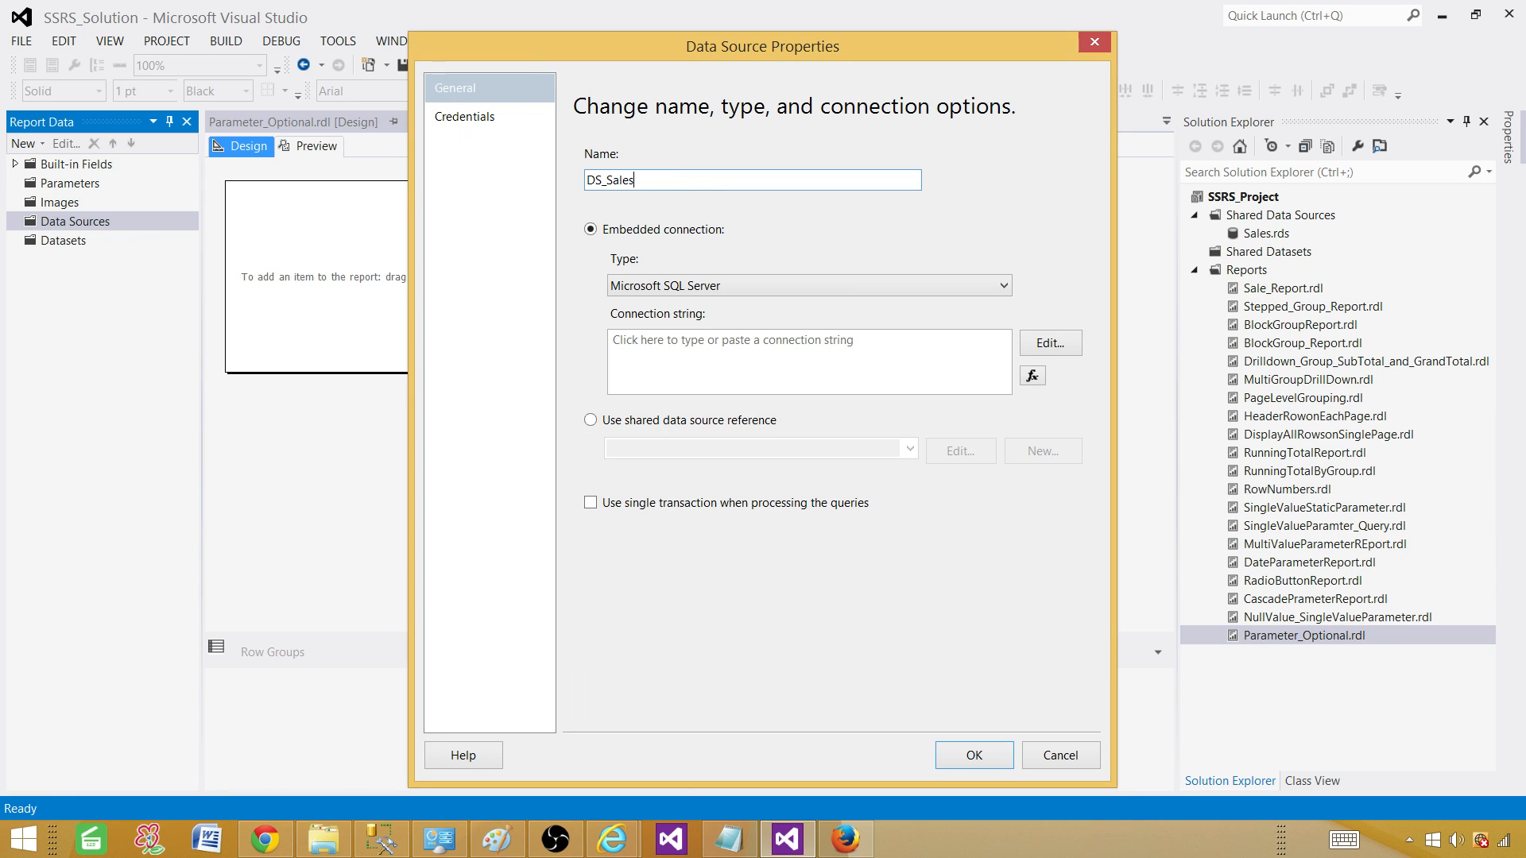
pyautogui.click(591, 420)
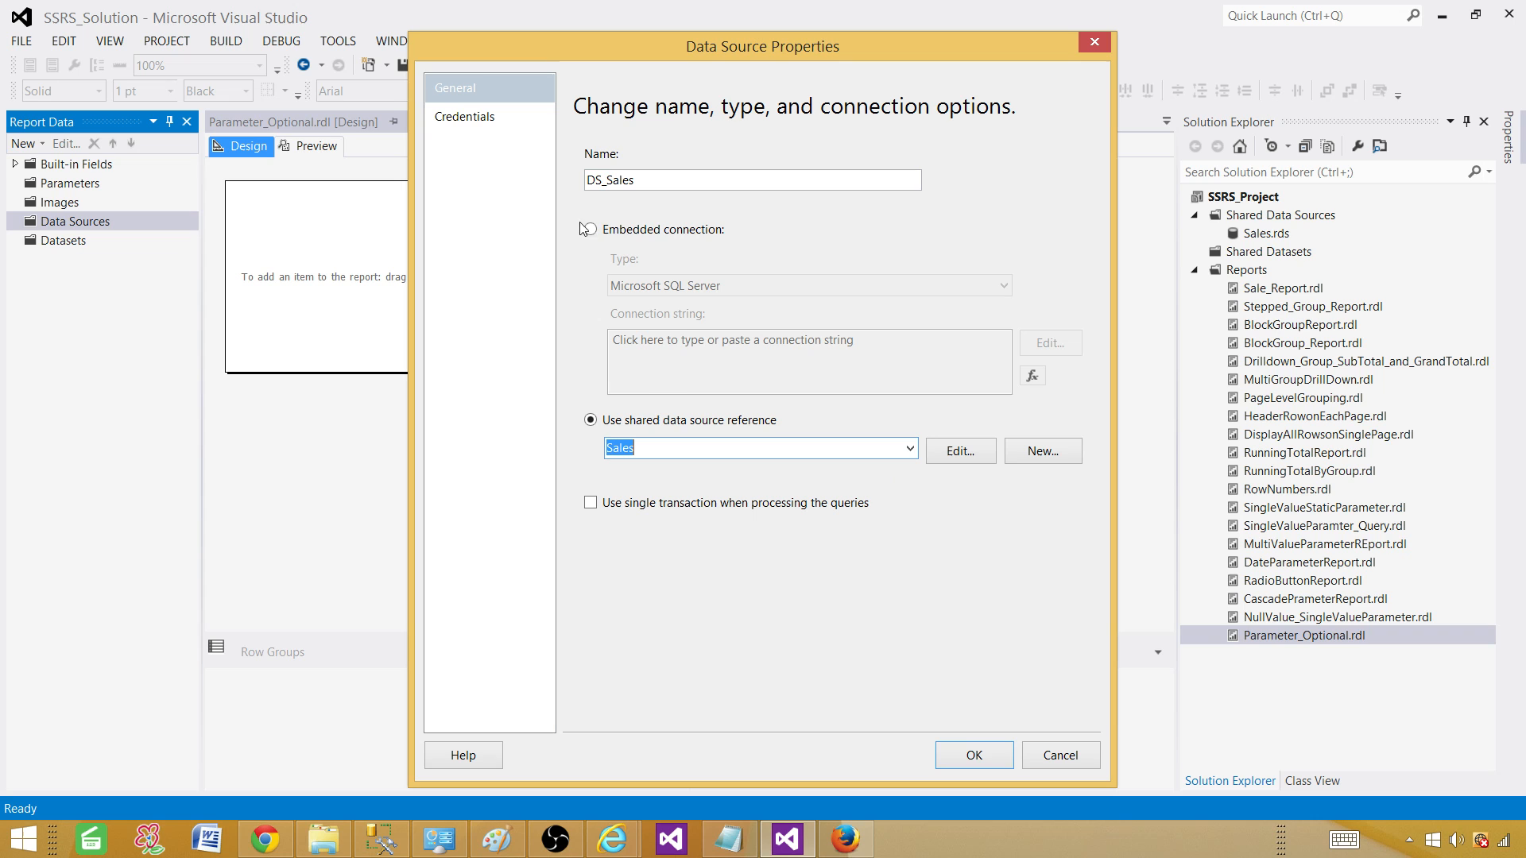
pyautogui.moveTo(933, 754)
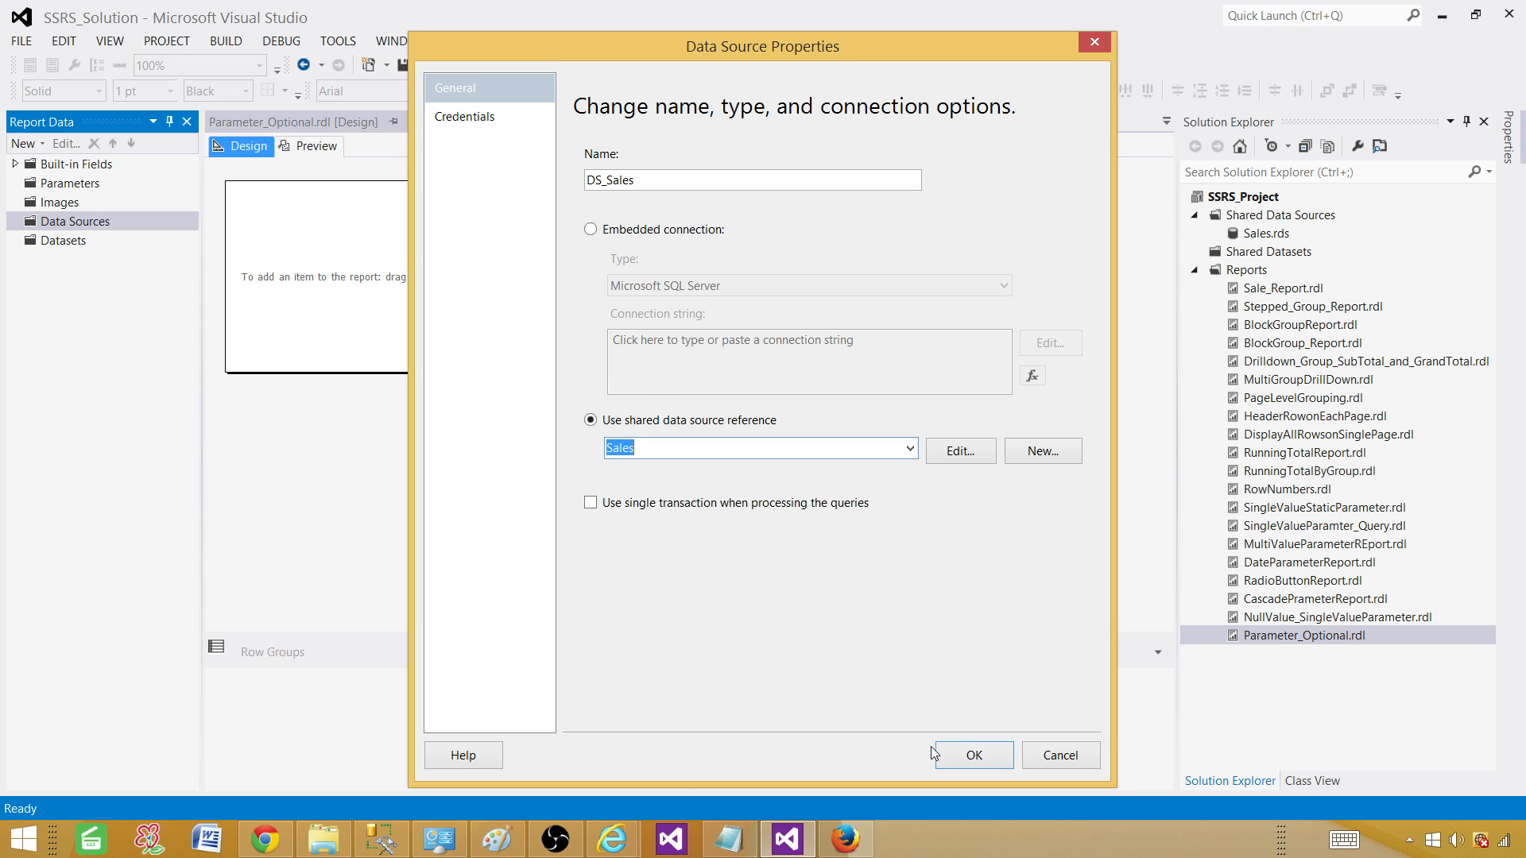
pyautogui.click(973, 755)
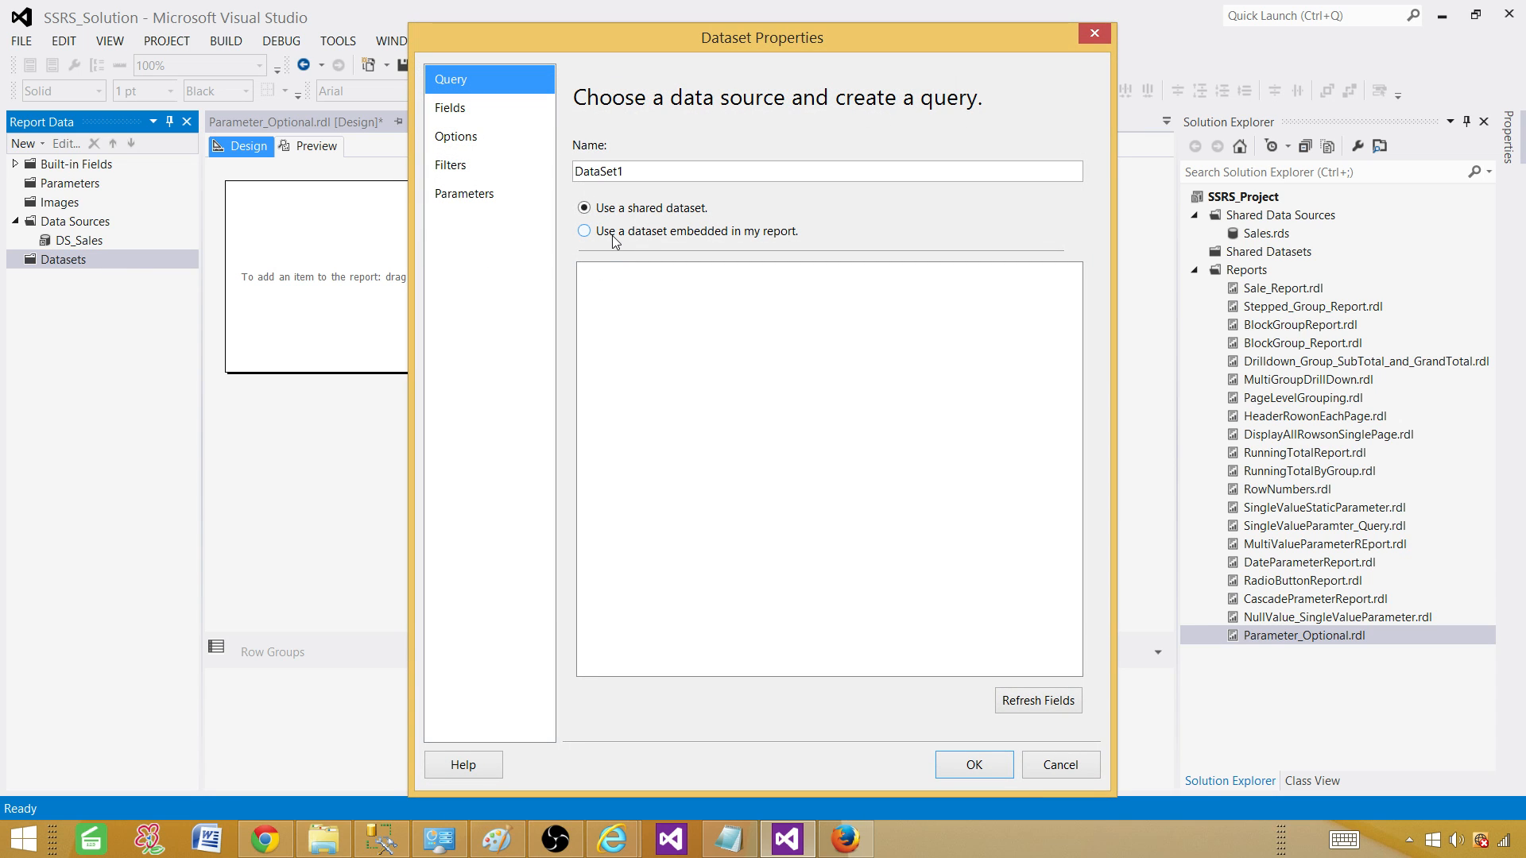
pyautogui.moveTo(689, 241)
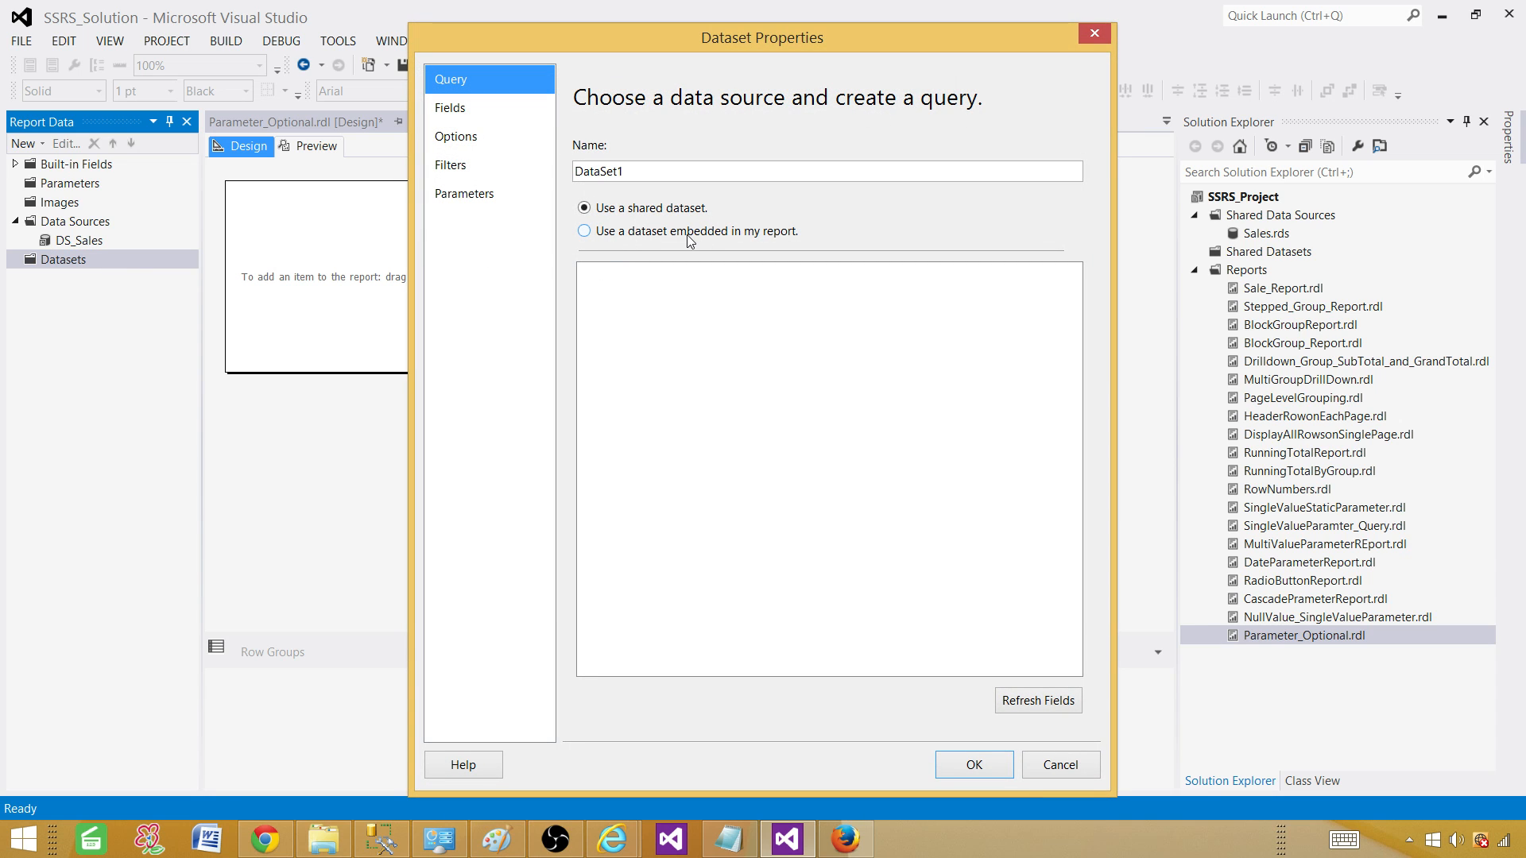
pyautogui.click(584, 230)
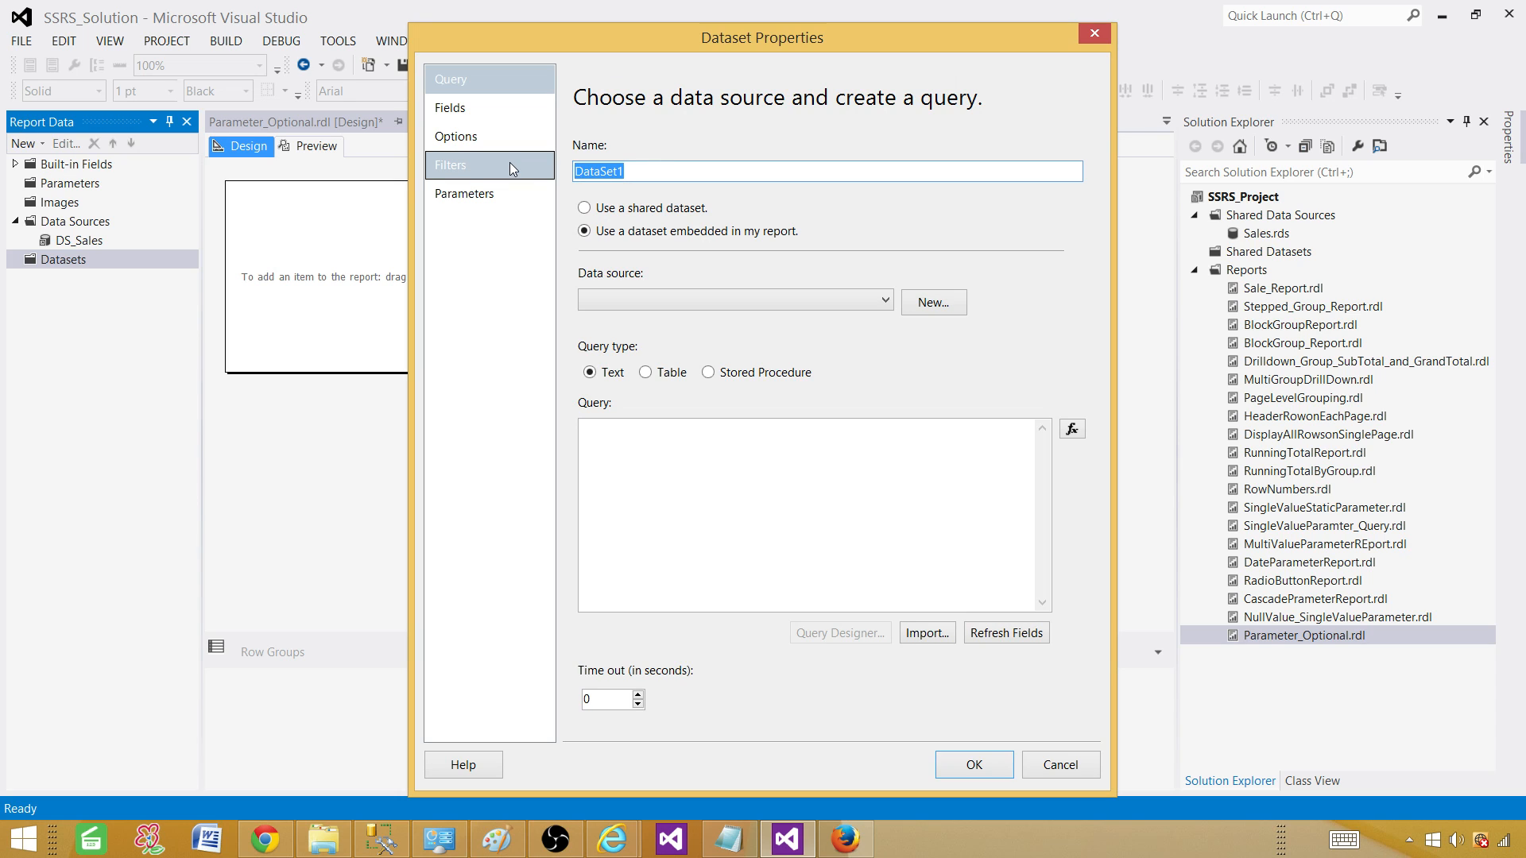
pyautogui.write('DSET')
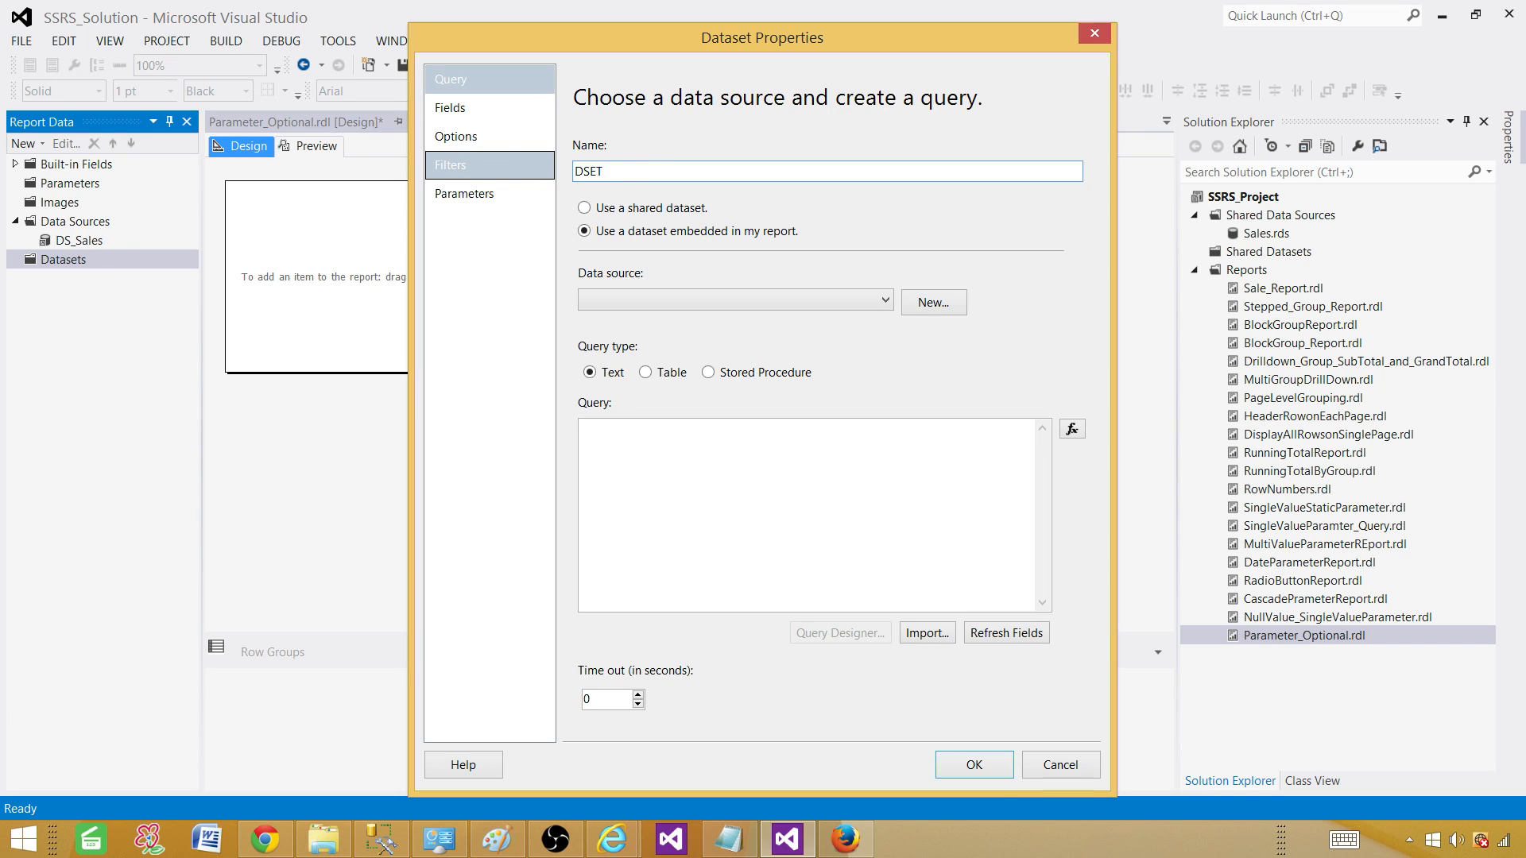
pyautogui.write('_TotalSale')
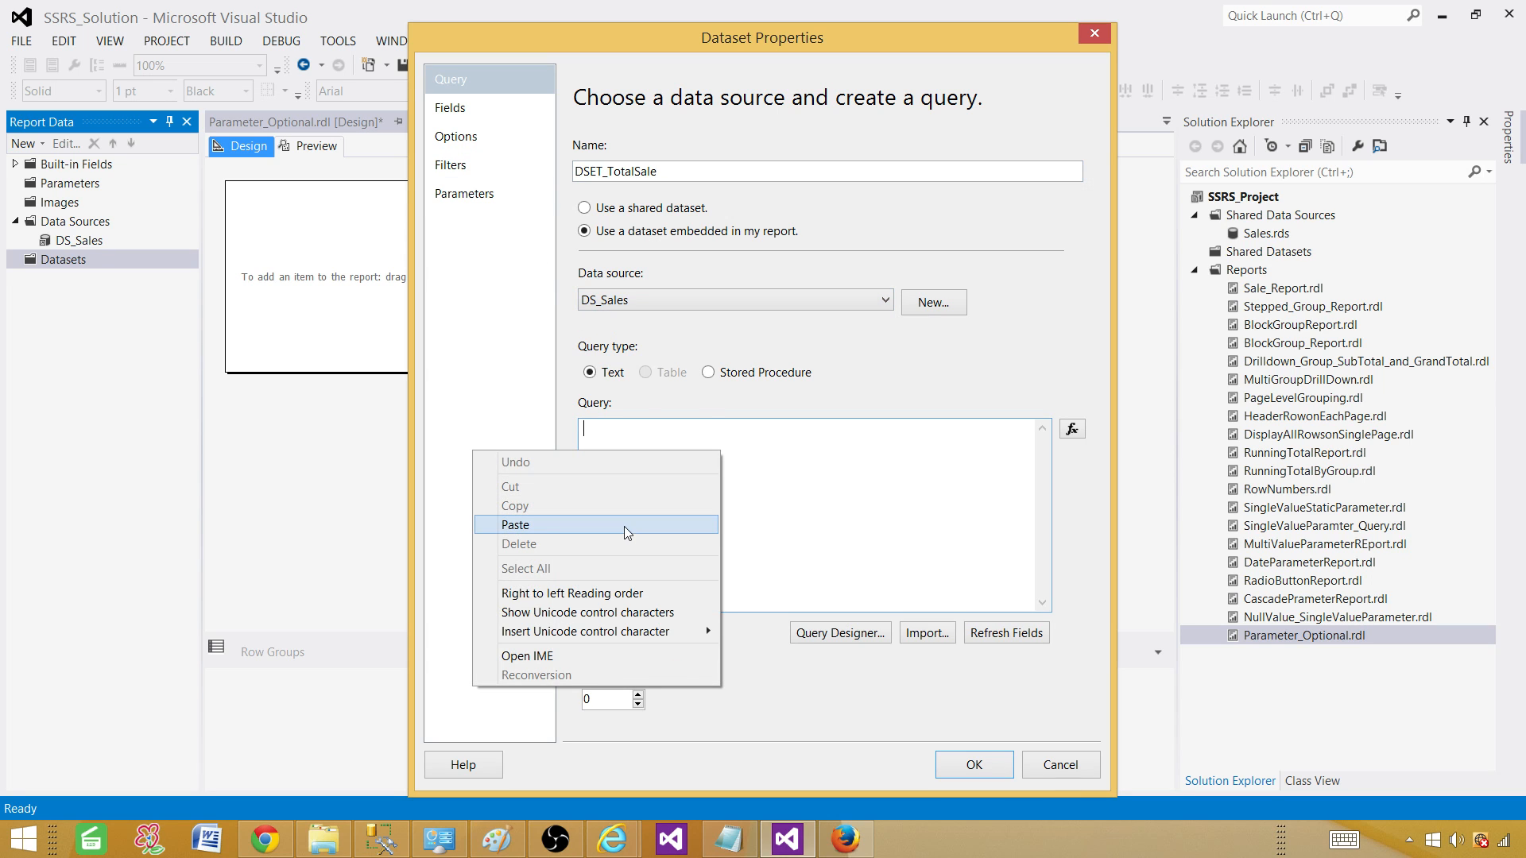
pyautogui.click(515, 525)
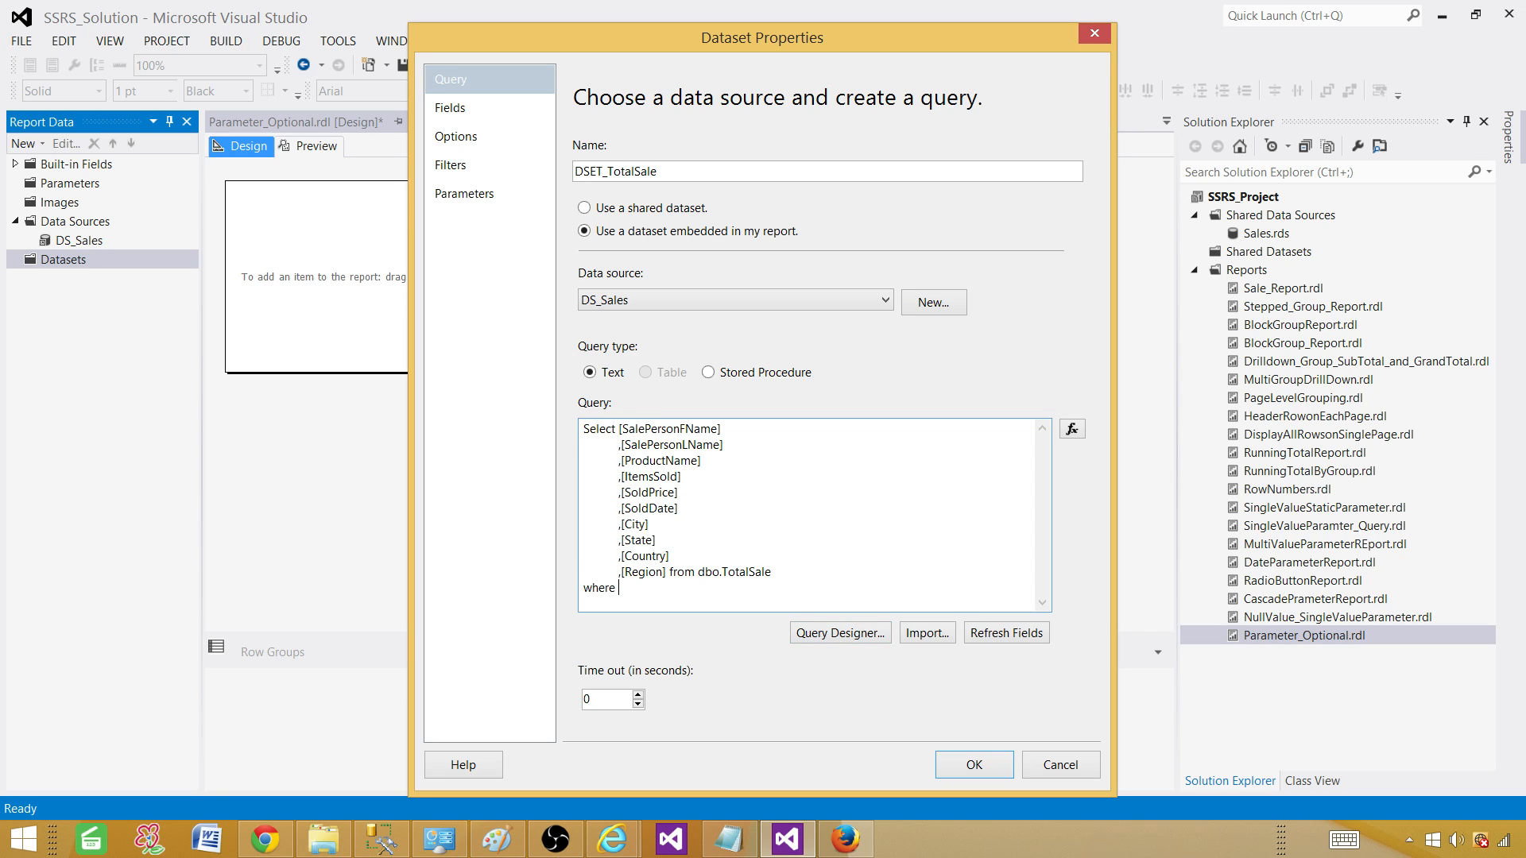
pyautogui.write('Region=')
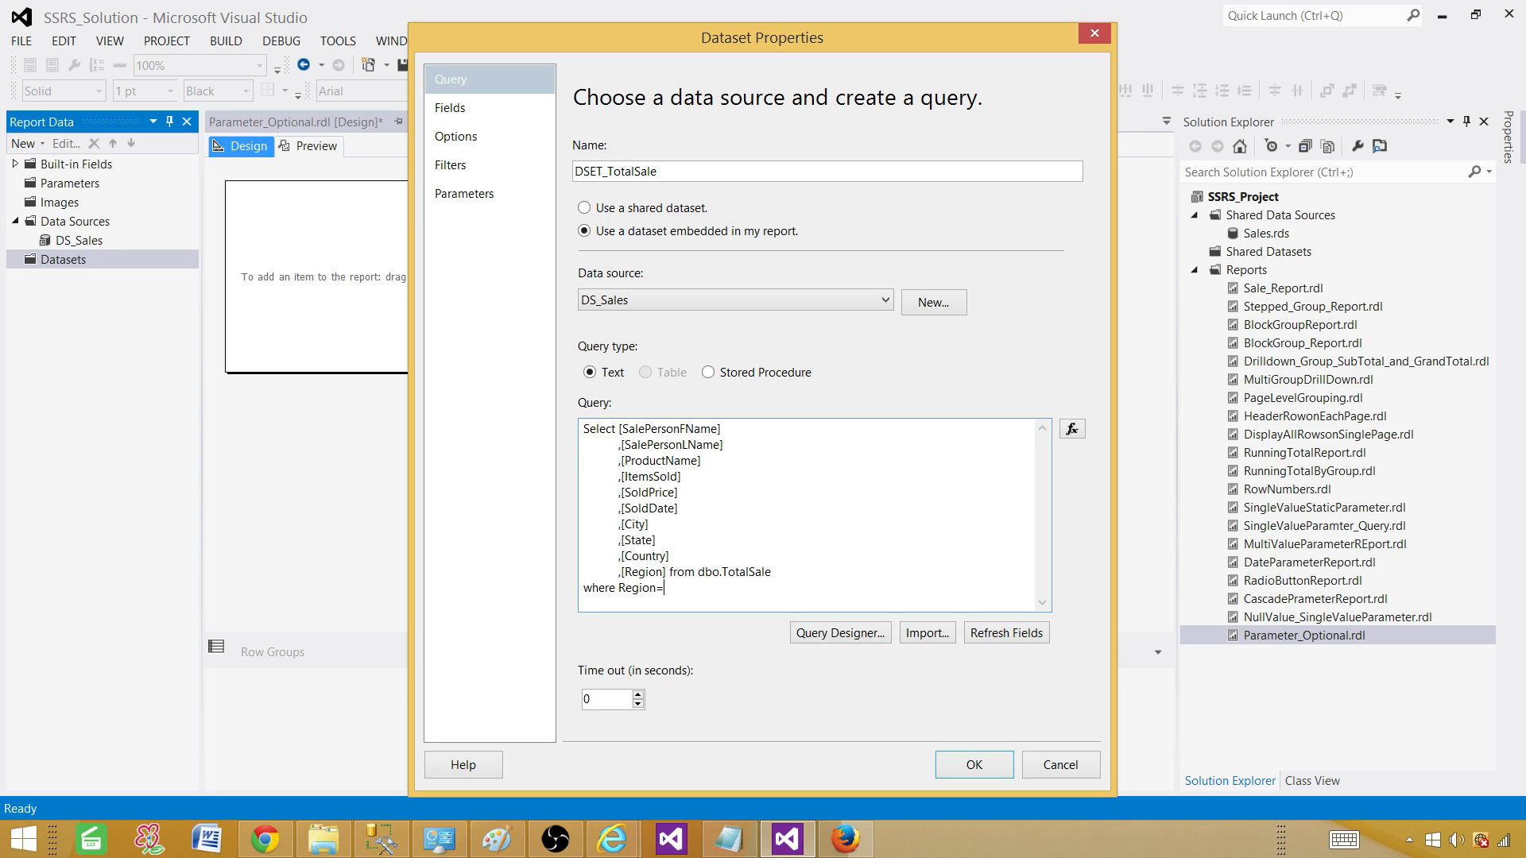
pyautogui.write('@')
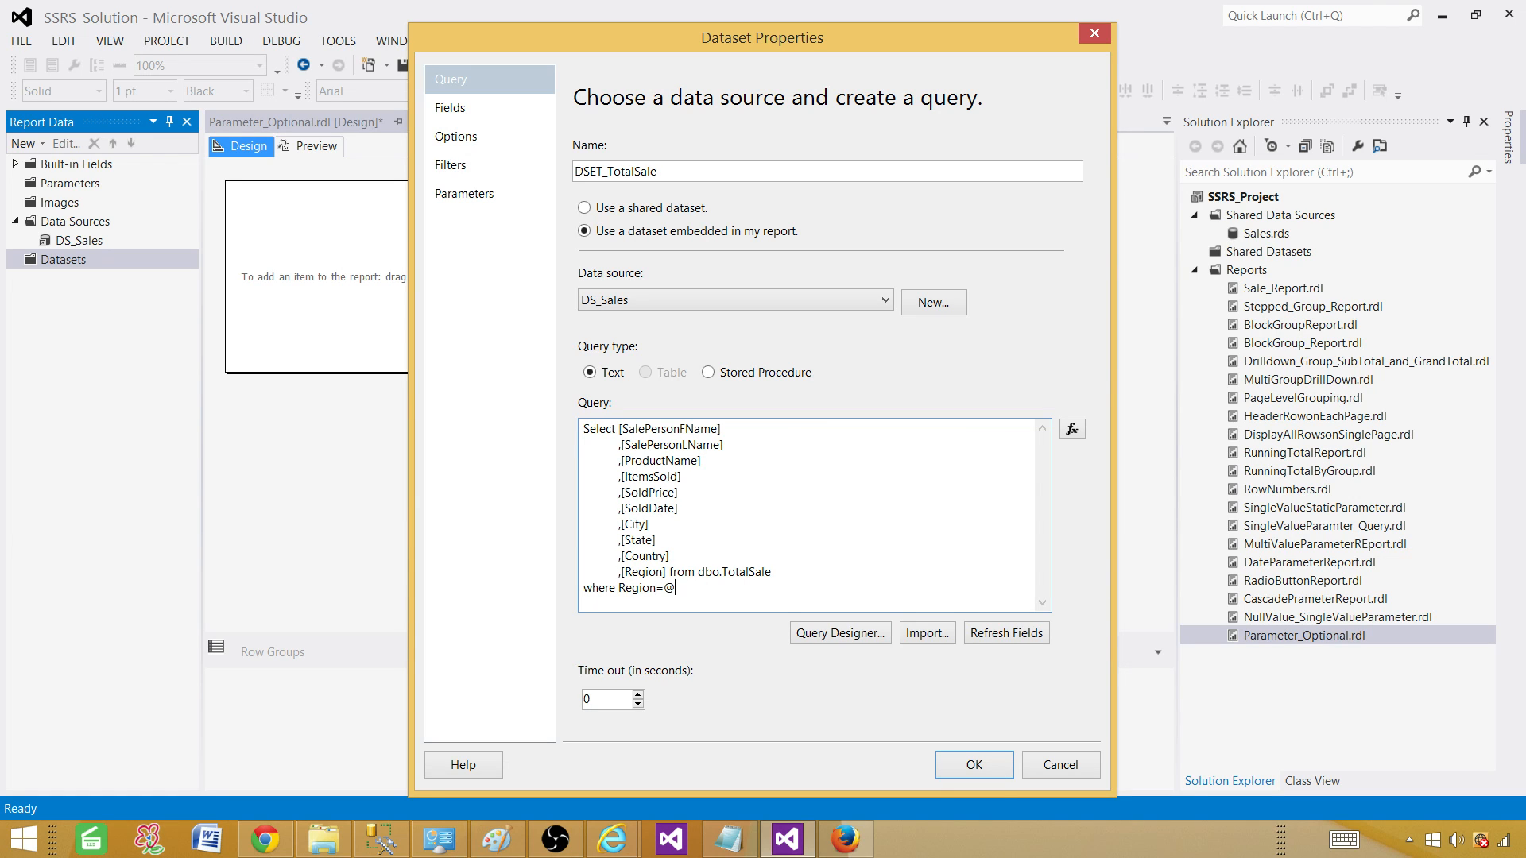
pyautogui.write('RegionName')
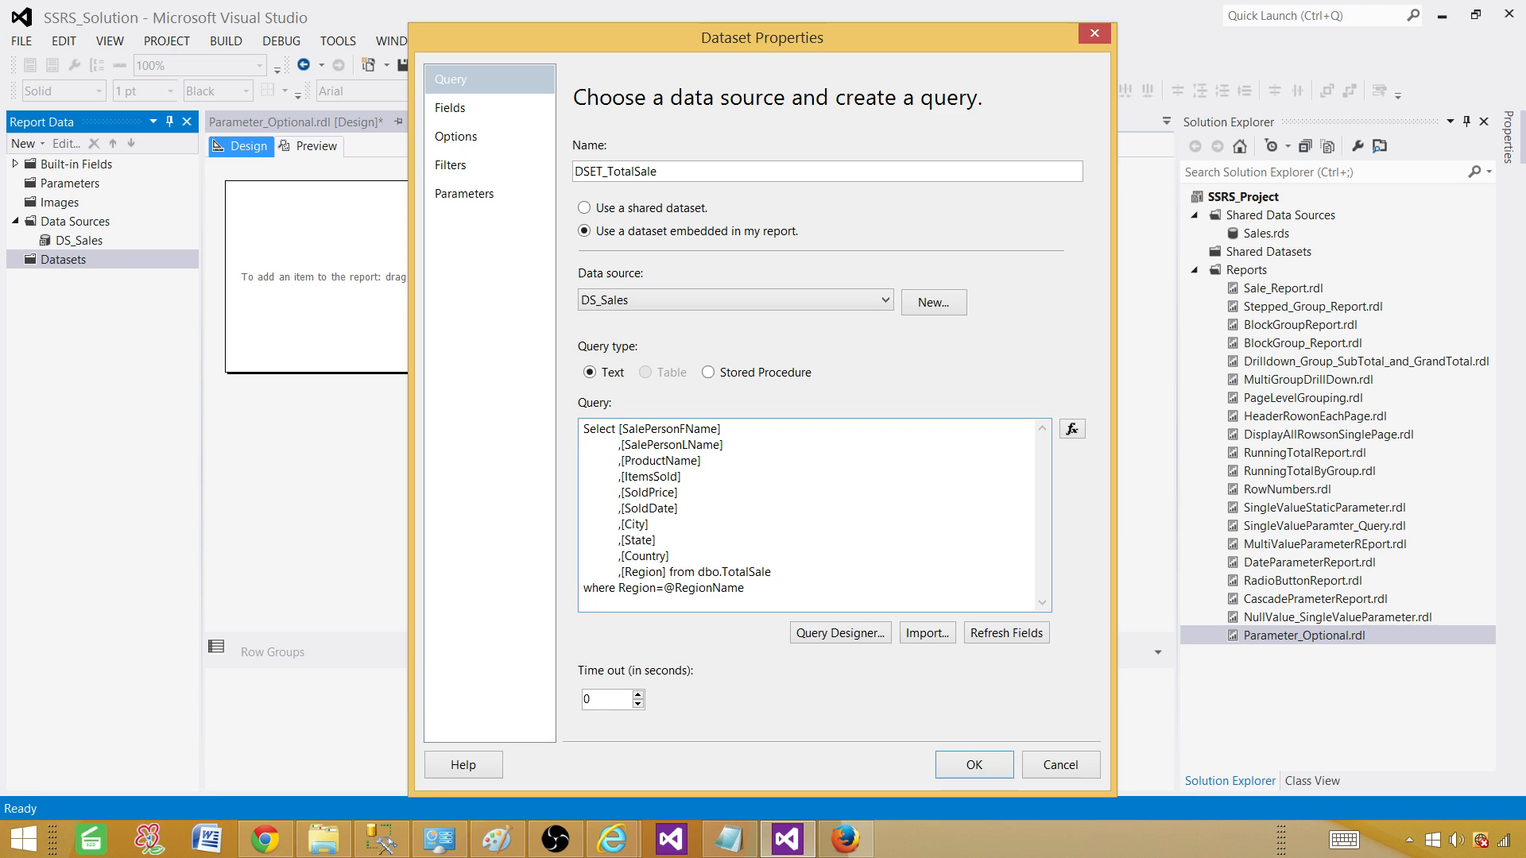
pyautogui.doubleClick(702, 588)
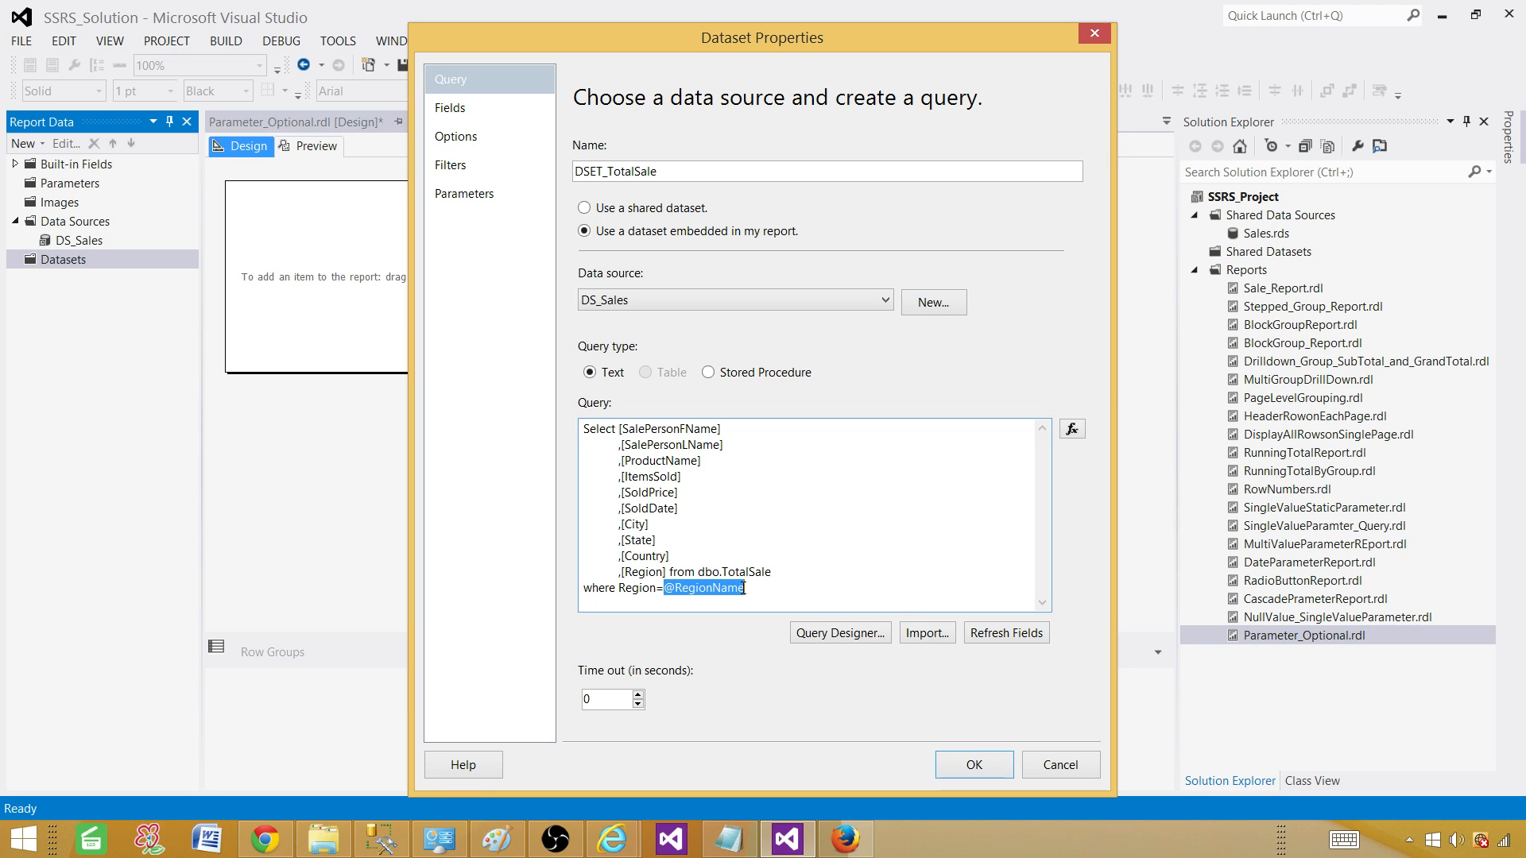
pyautogui.click(746, 589)
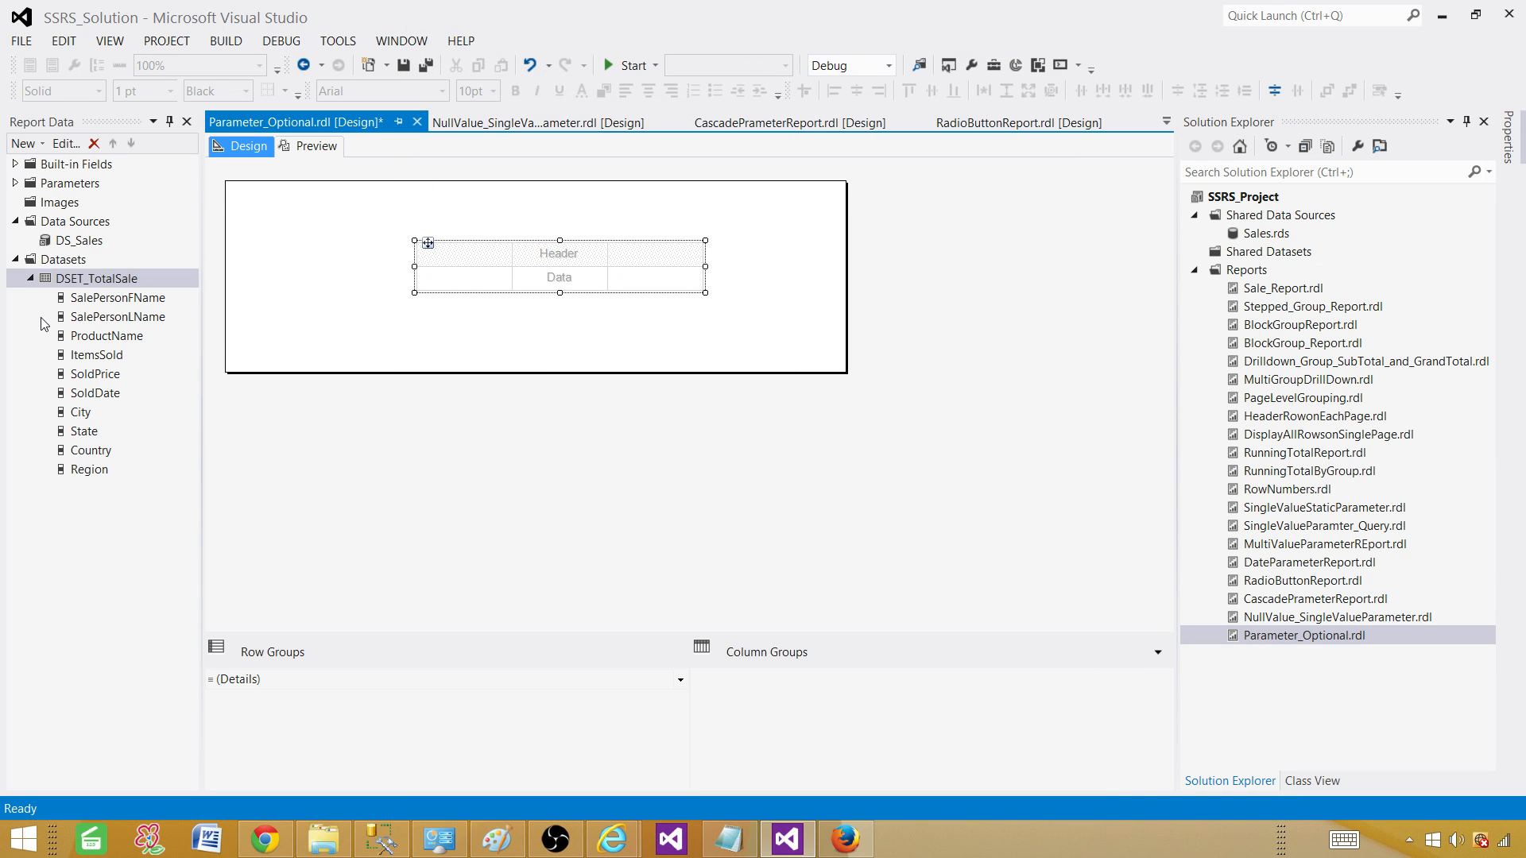
# Fill the table with salesperson, region, product, items sold under a bold italic green header, then preview.
pyautogui.click(462, 265)
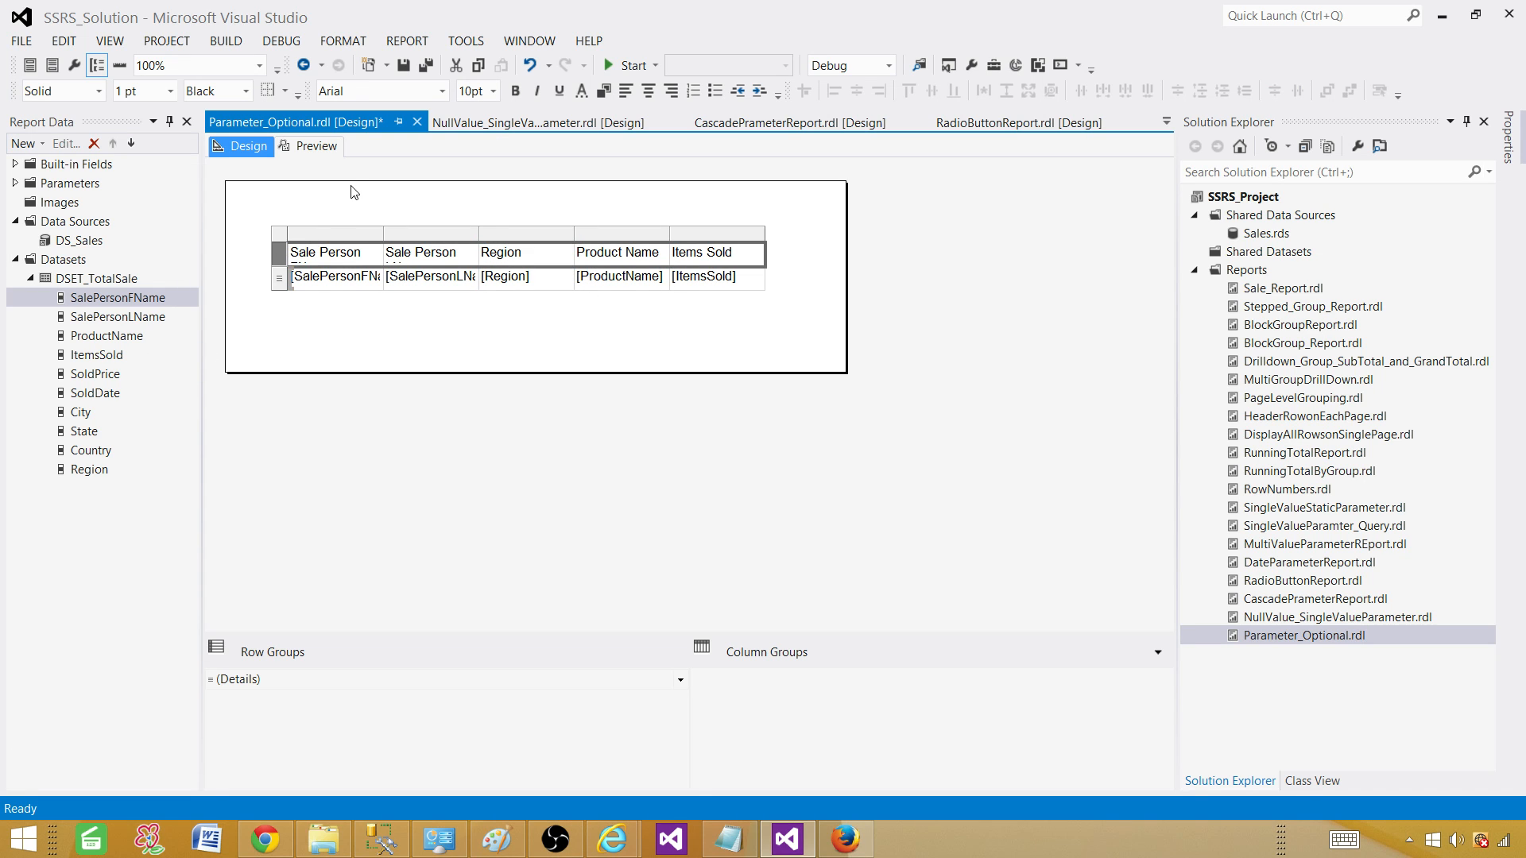
pyautogui.click(537, 91)
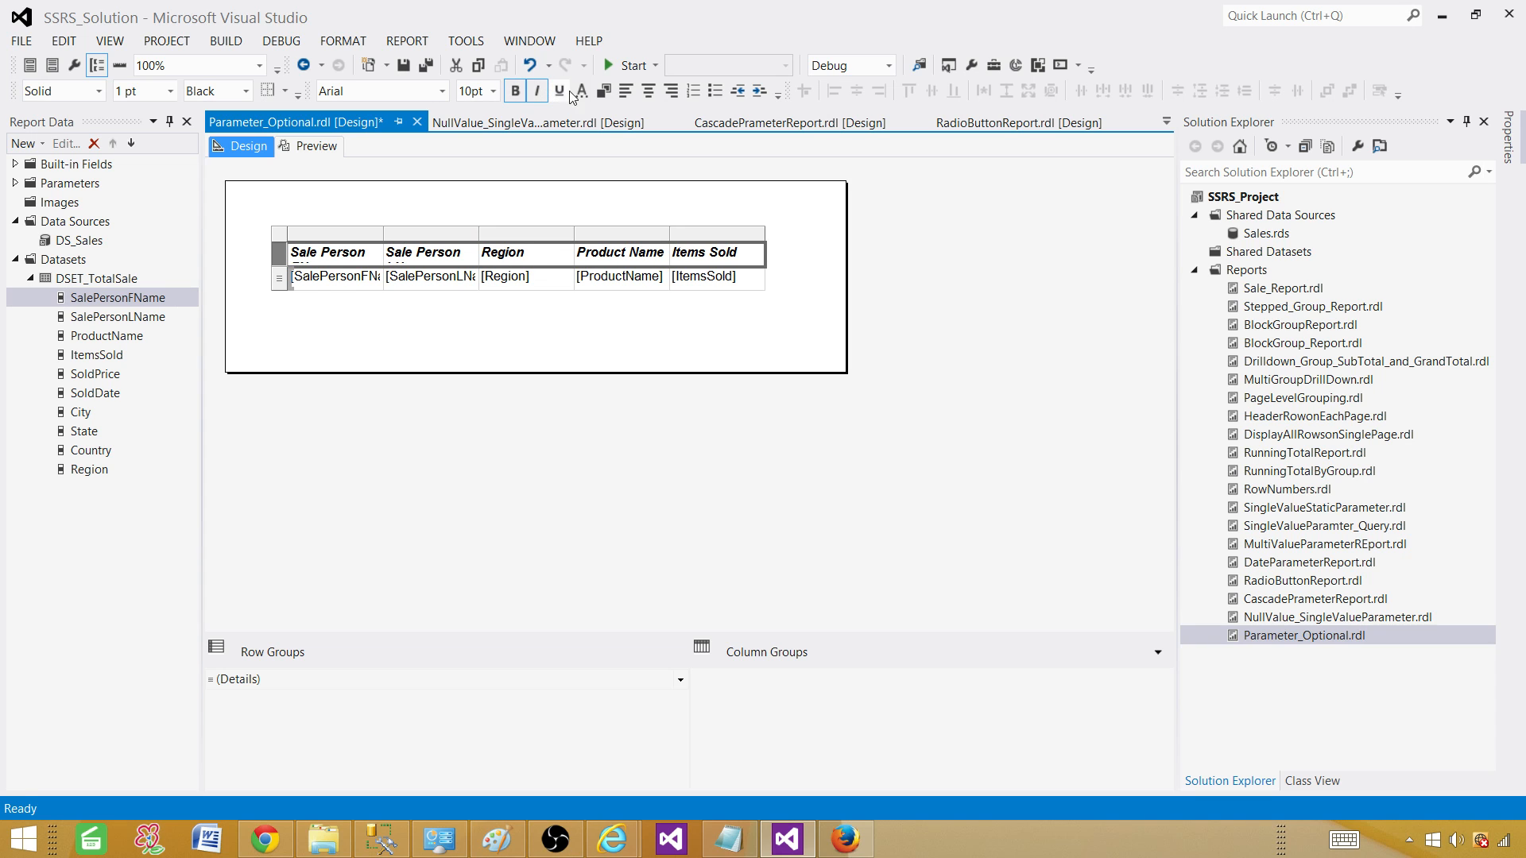
pyautogui.click(592, 91)
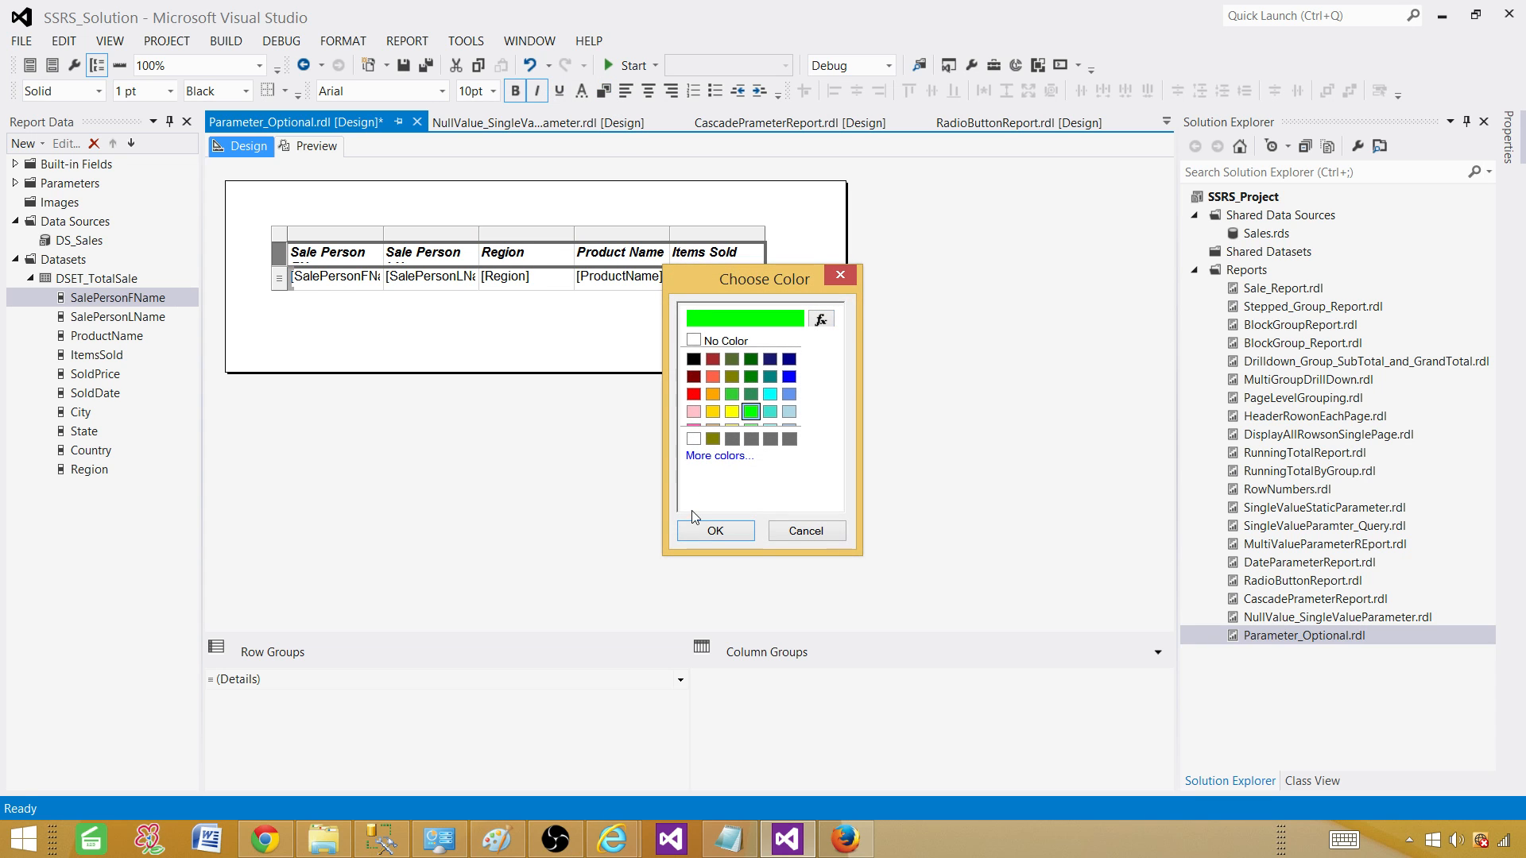
pyautogui.click(715, 530)
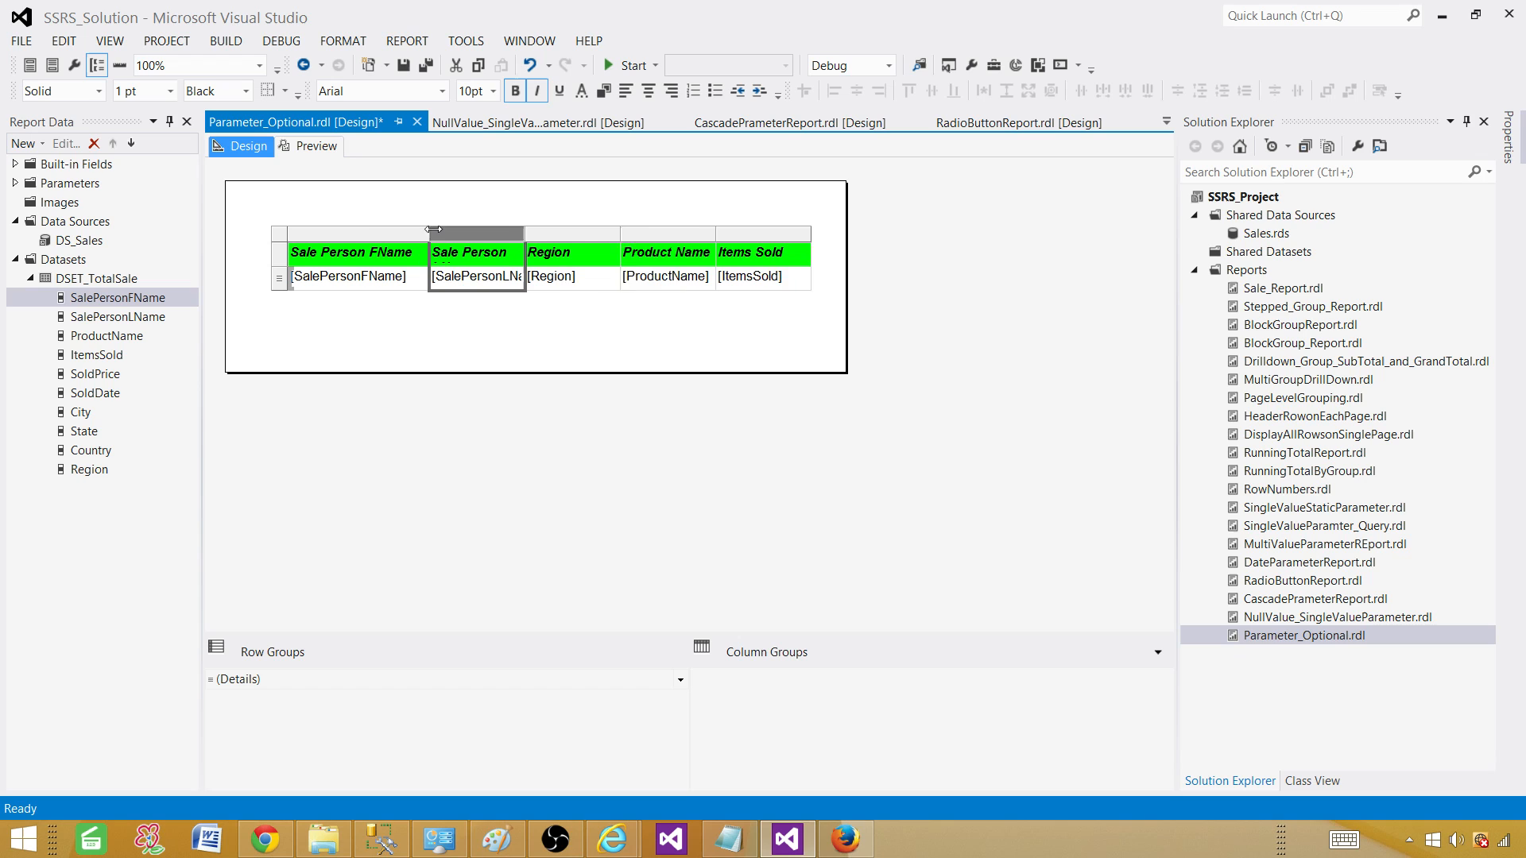
pyautogui.moveTo(524, 229); pyautogui.dragTo(565, 228)
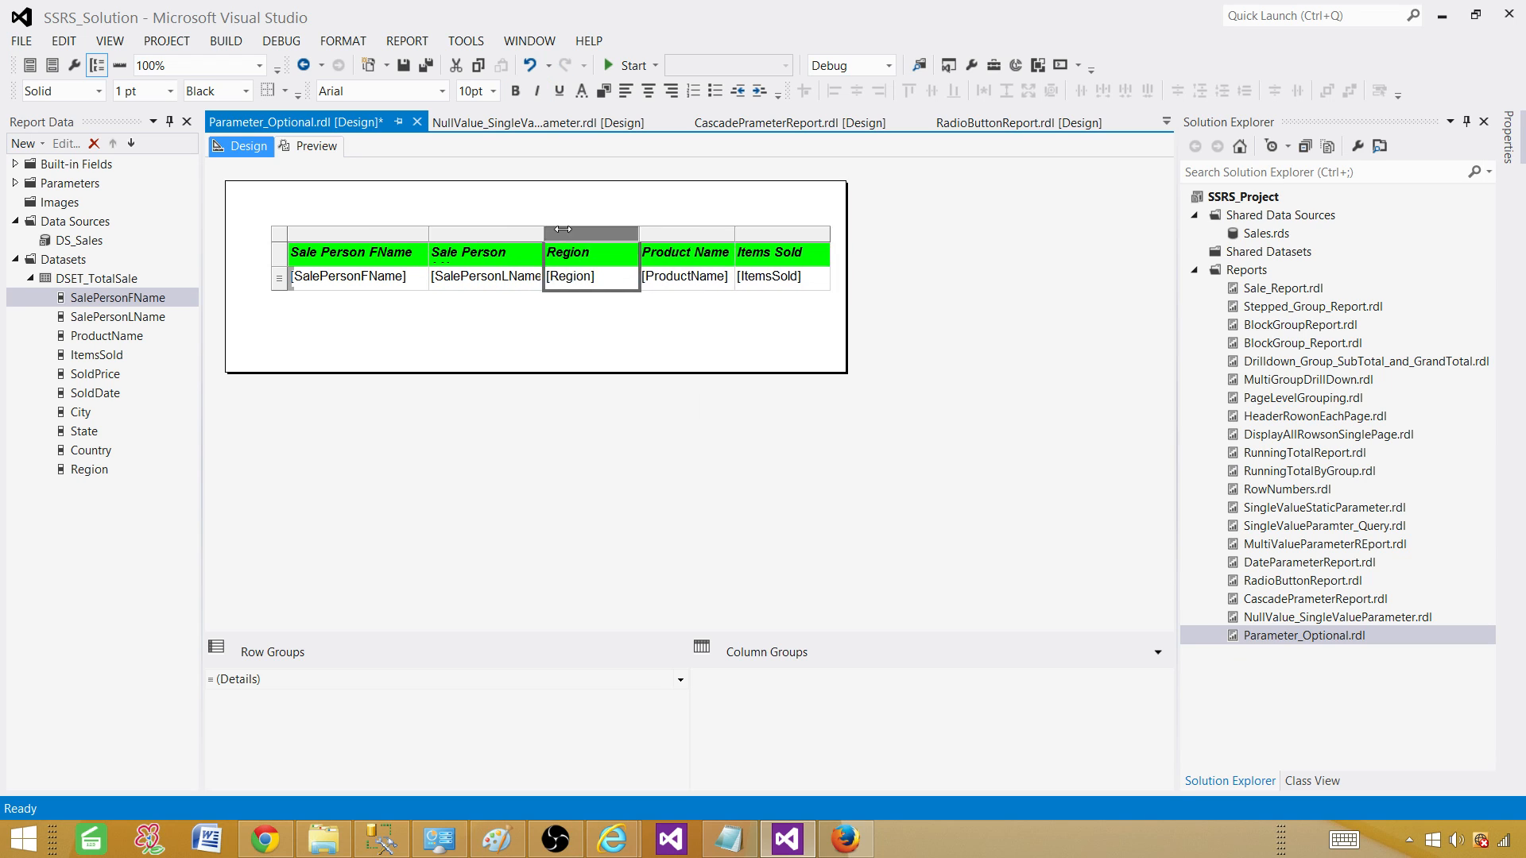
pyautogui.click(313, 147)
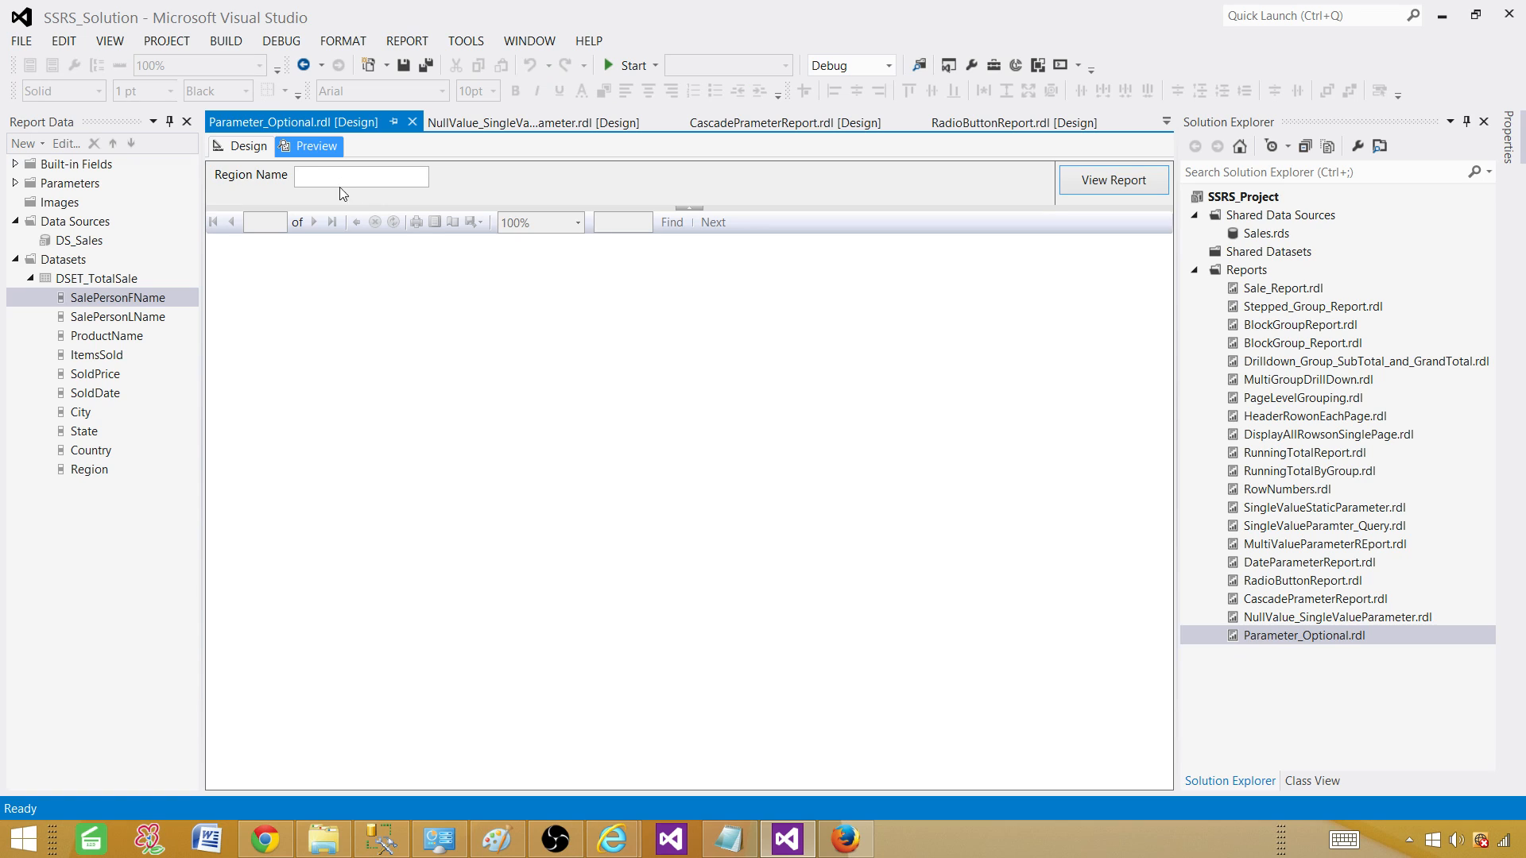
# Preview the report with Region Name 'Asia', showing the four Asia sales rows.
pyautogui.click(360, 176)
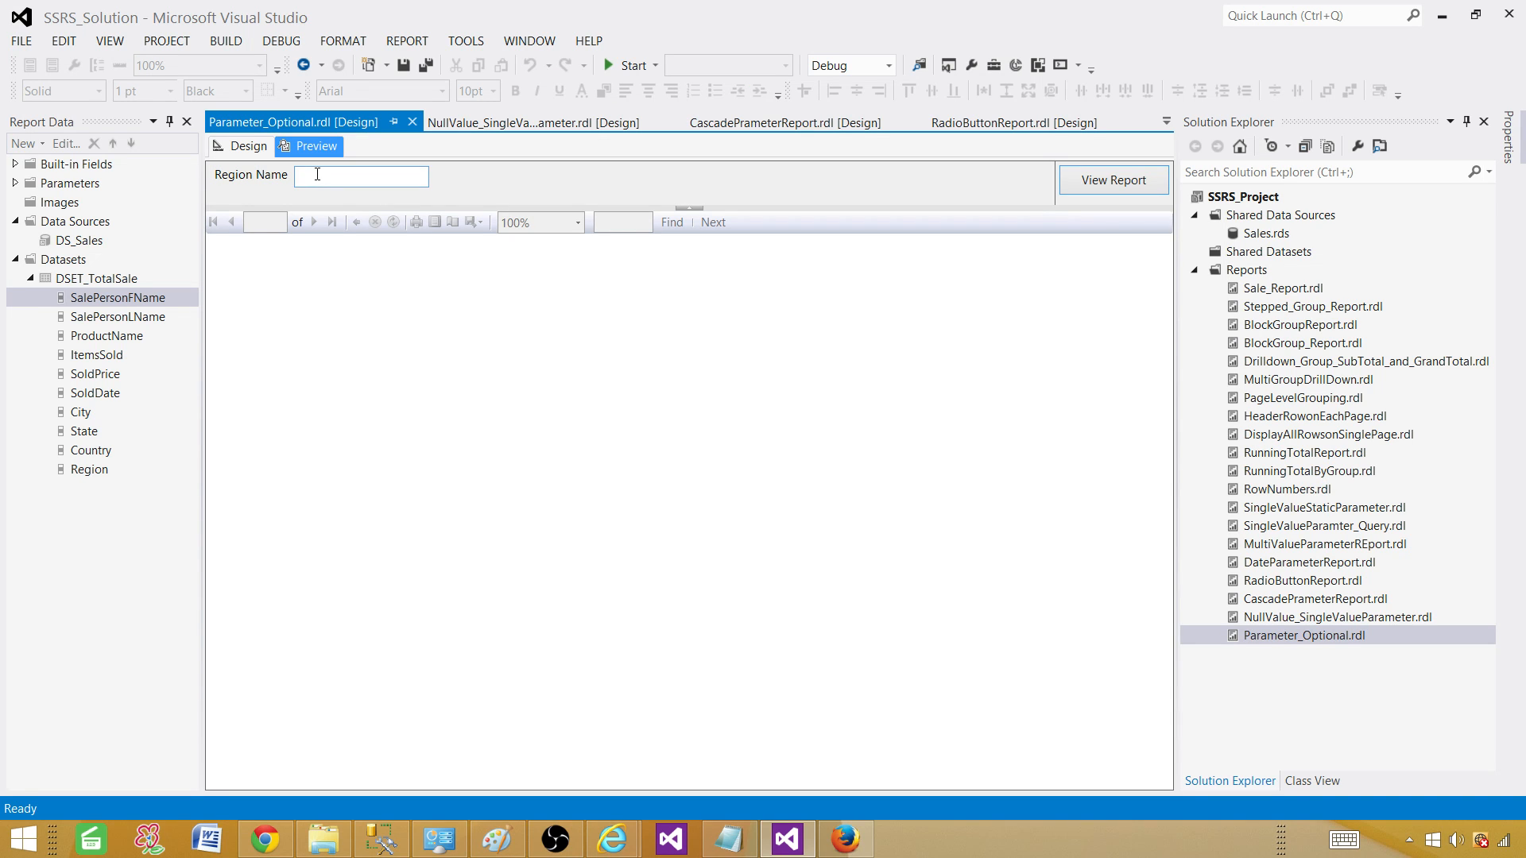
pyautogui.write('Asia')
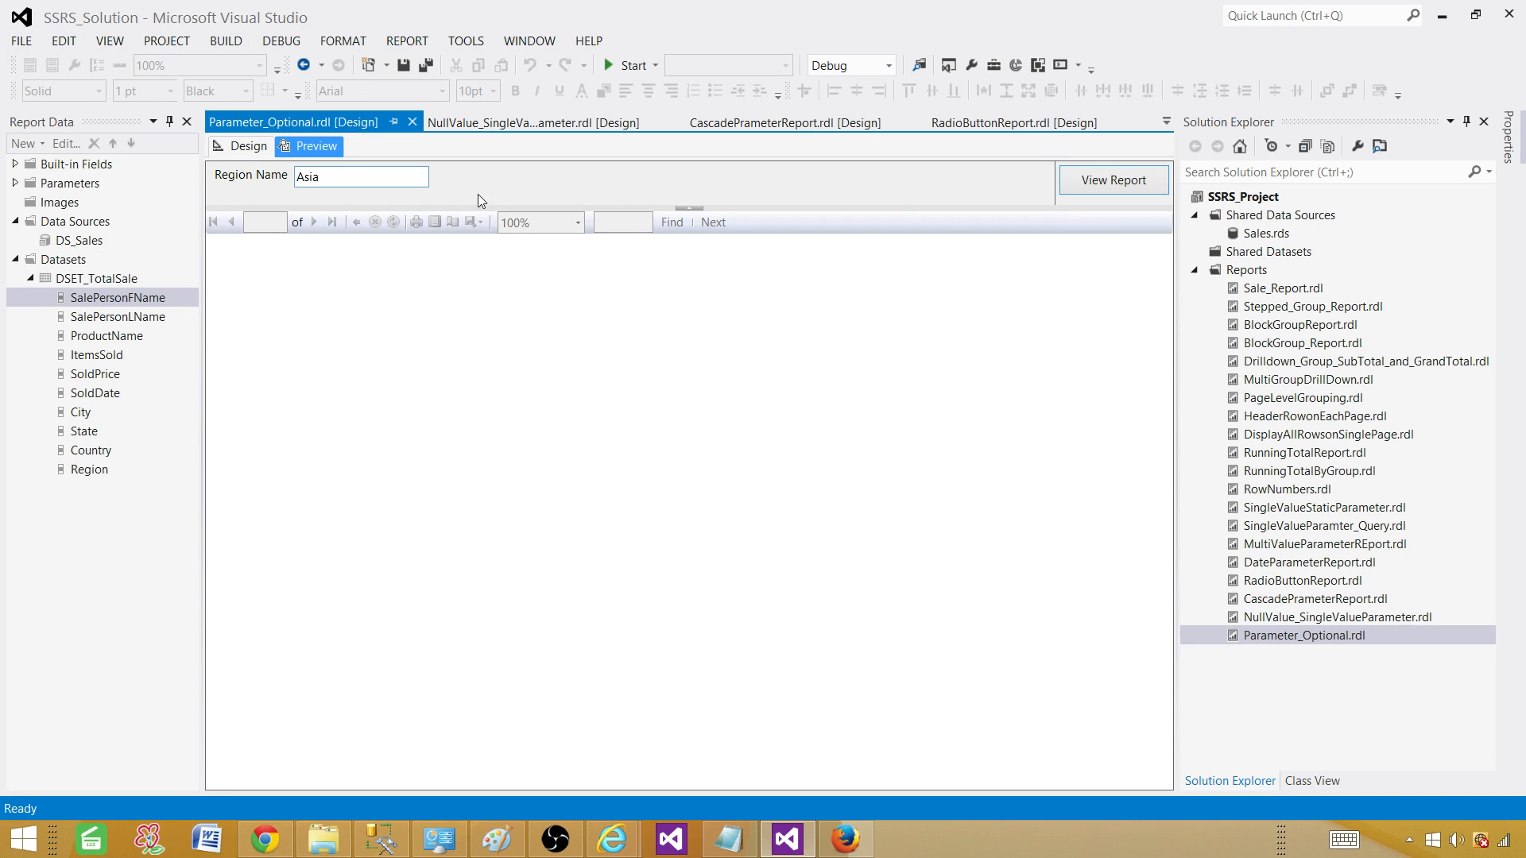
pyautogui.click(1113, 180)
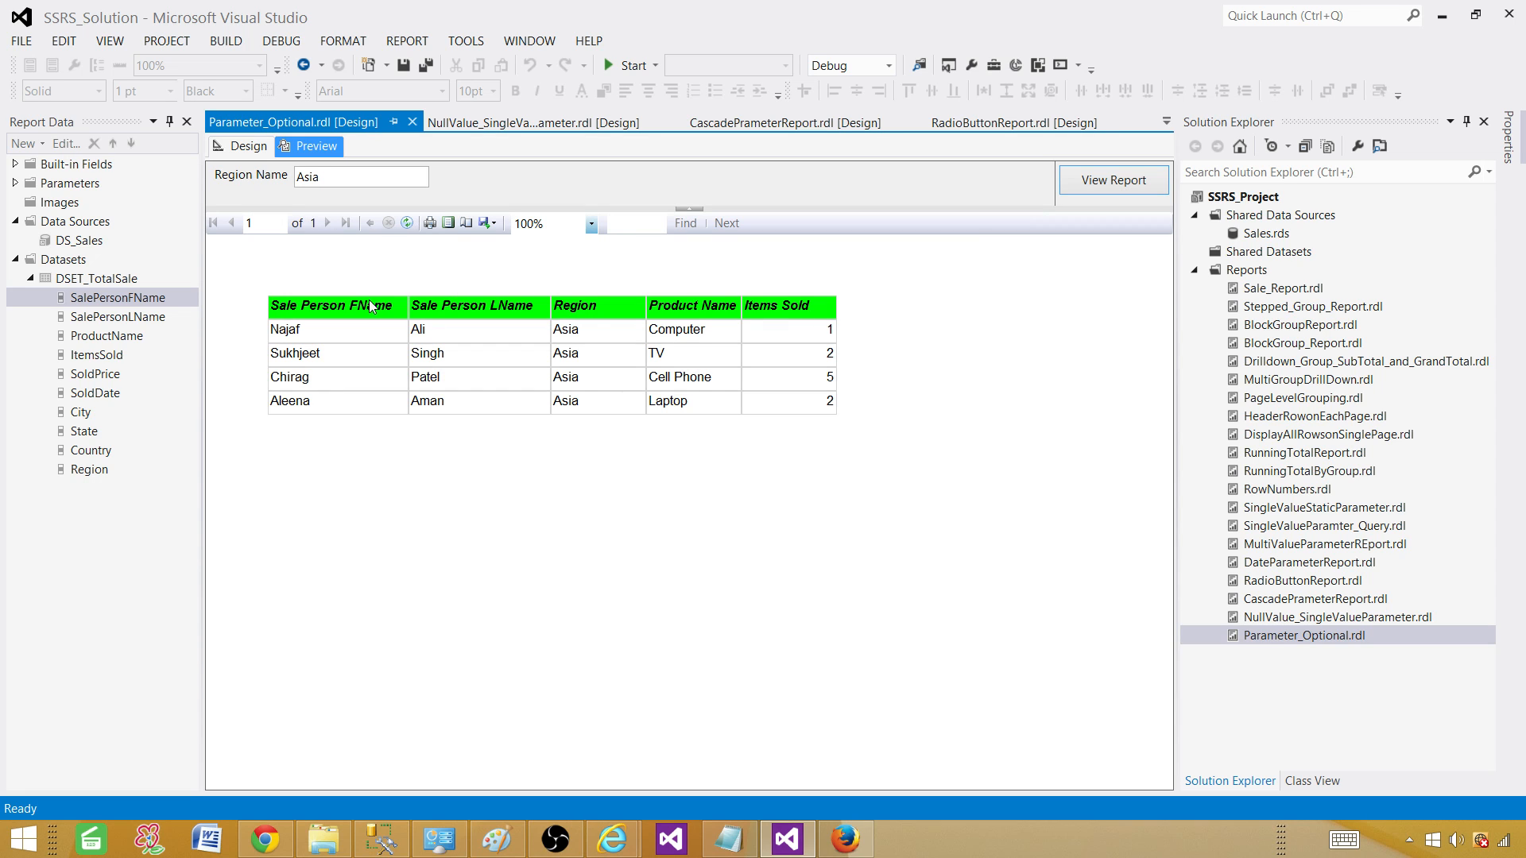
pyautogui.moveTo(549, 383)
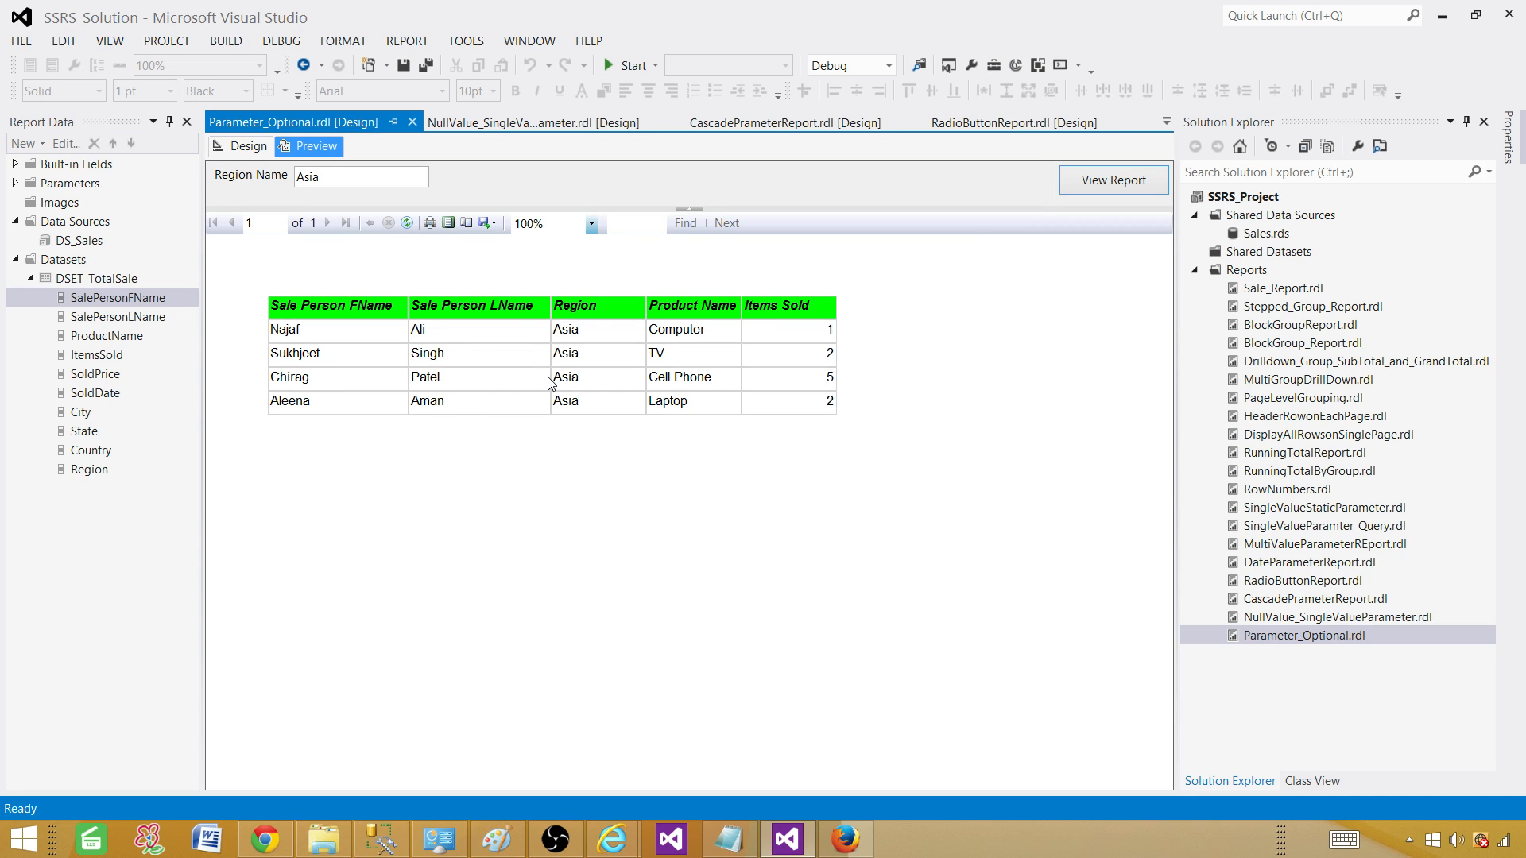
pyautogui.moveTo(536, 438)
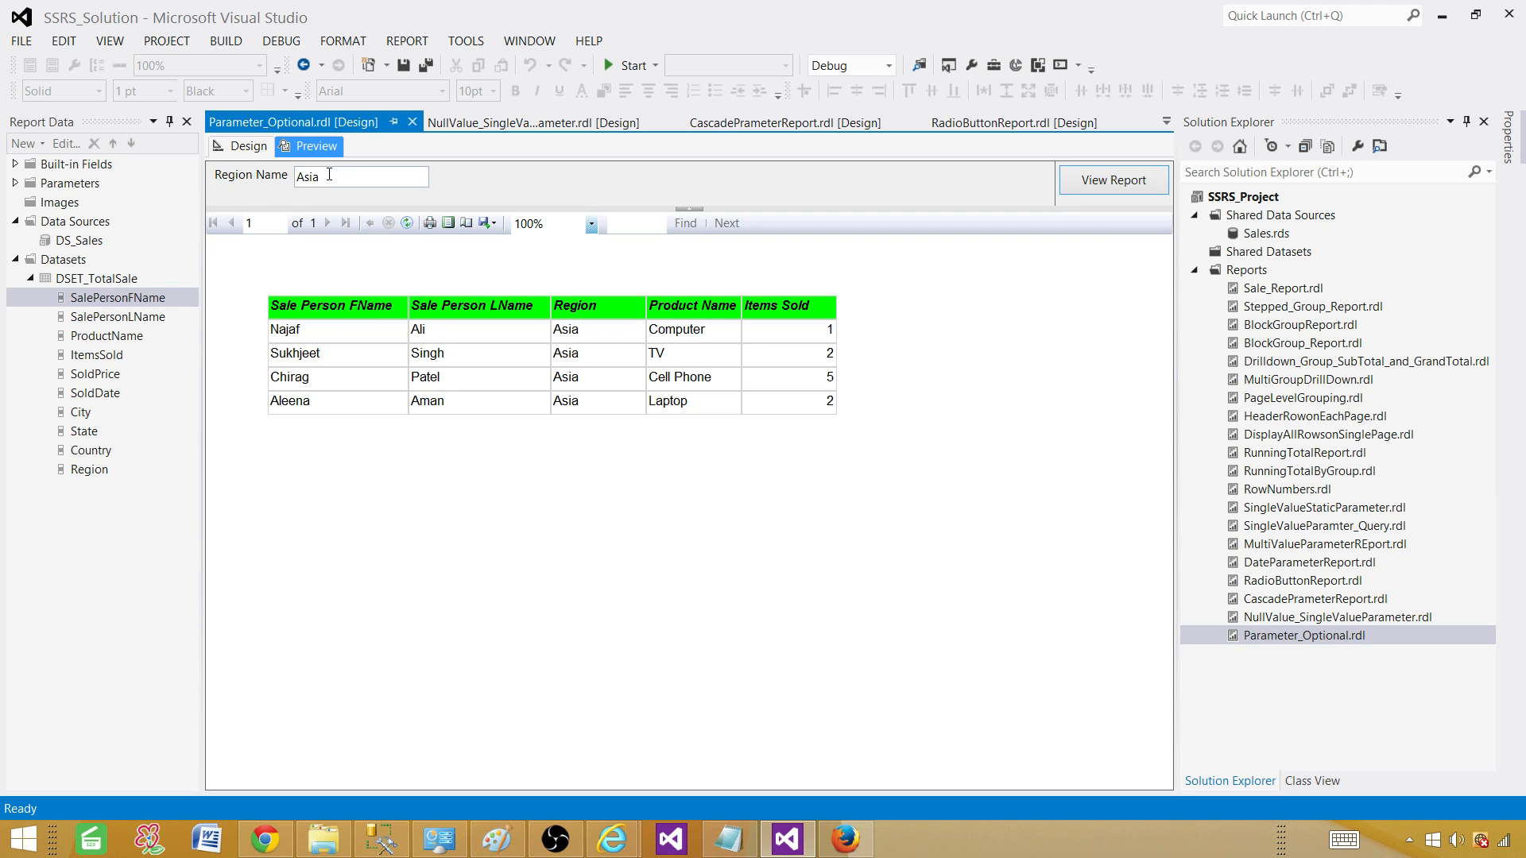
pyautogui.tripleClick(329, 174)
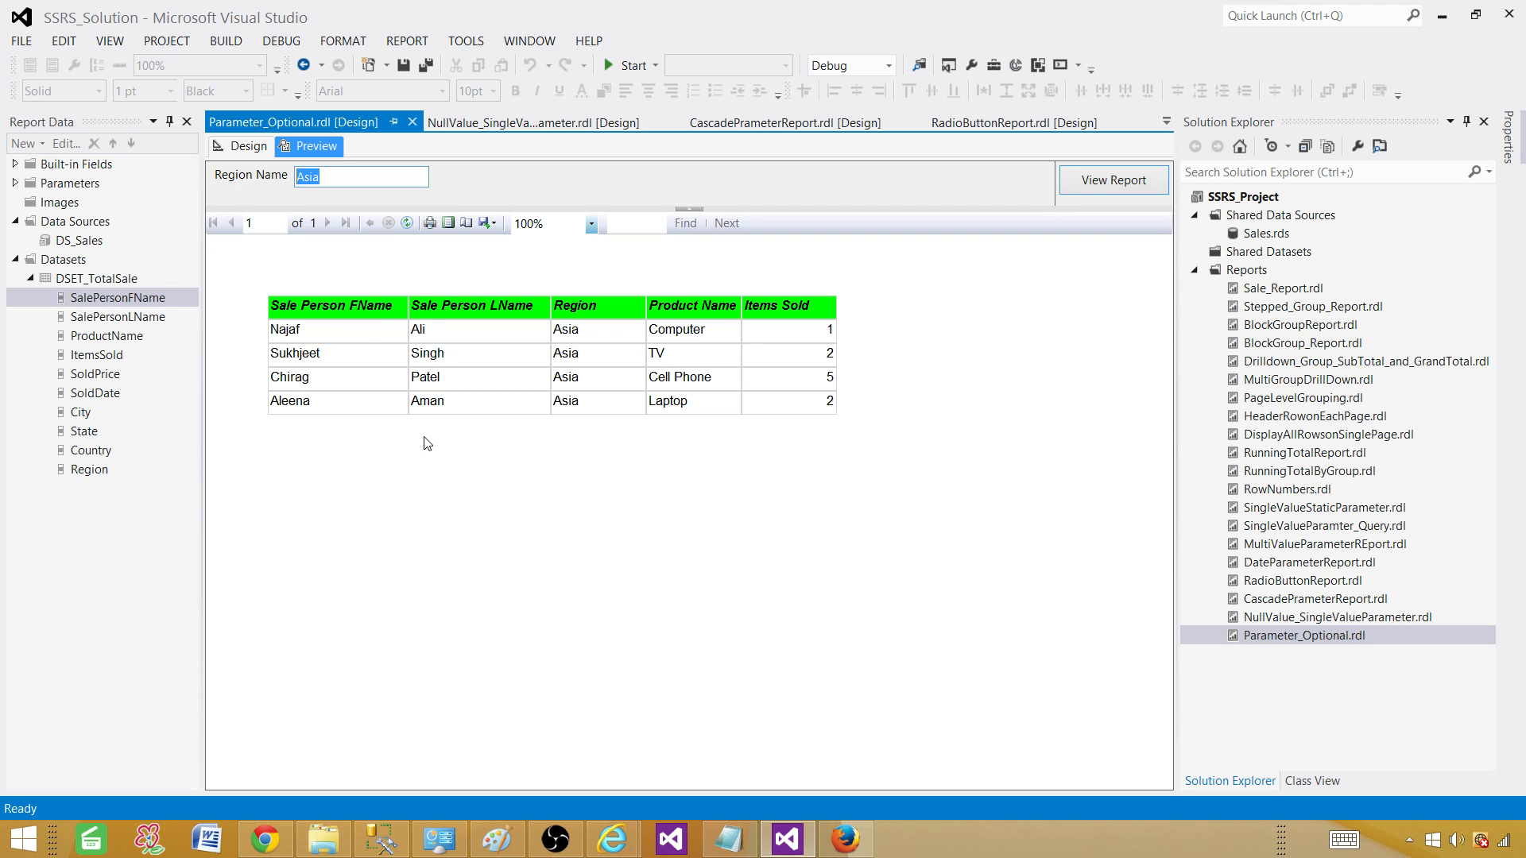
pyautogui.moveTo(446, 269)
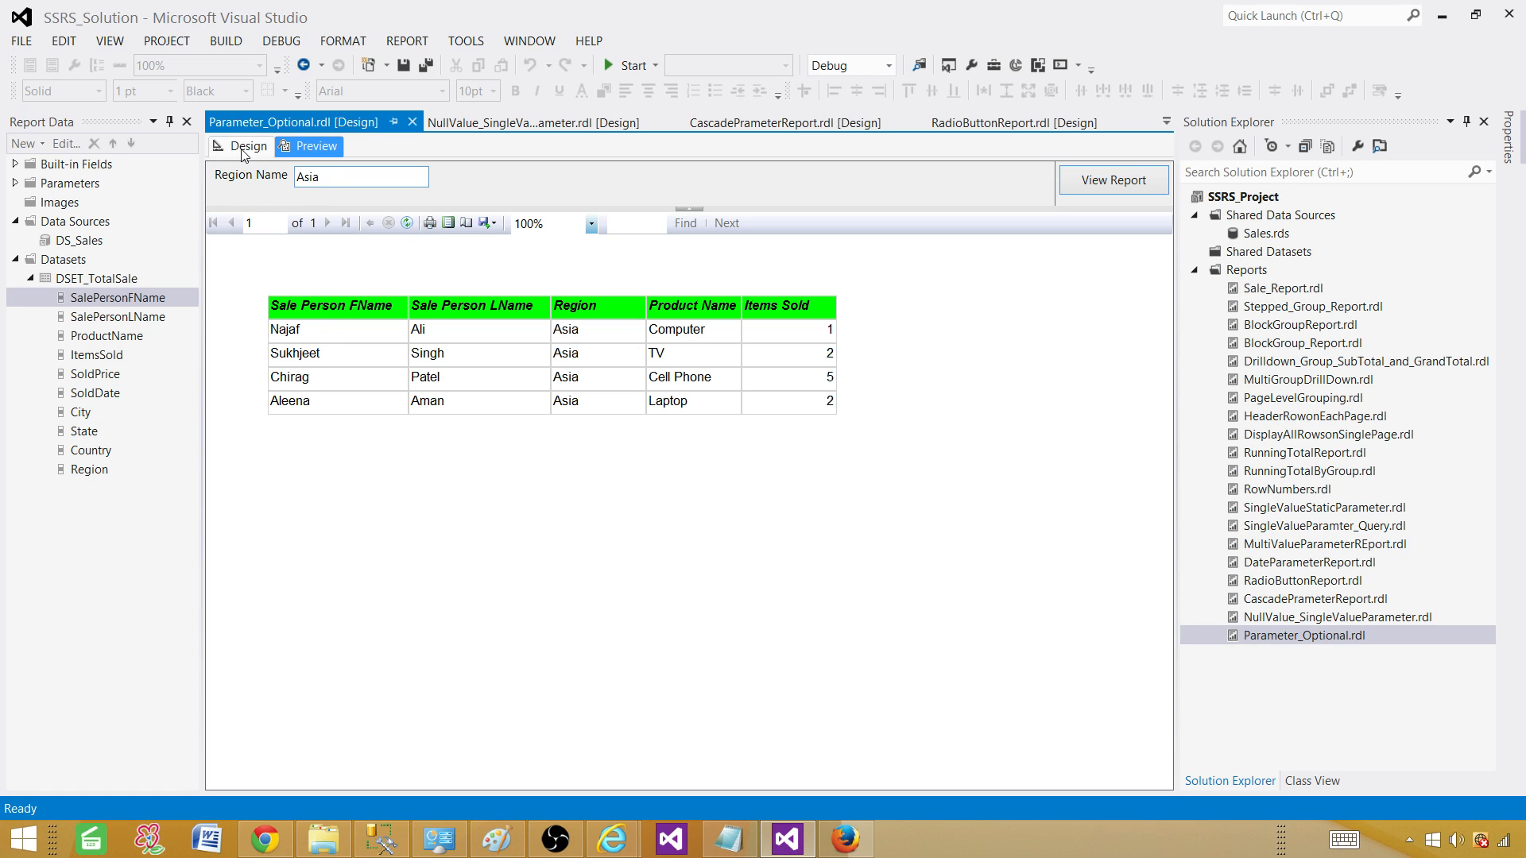
pyautogui.click(249, 147)
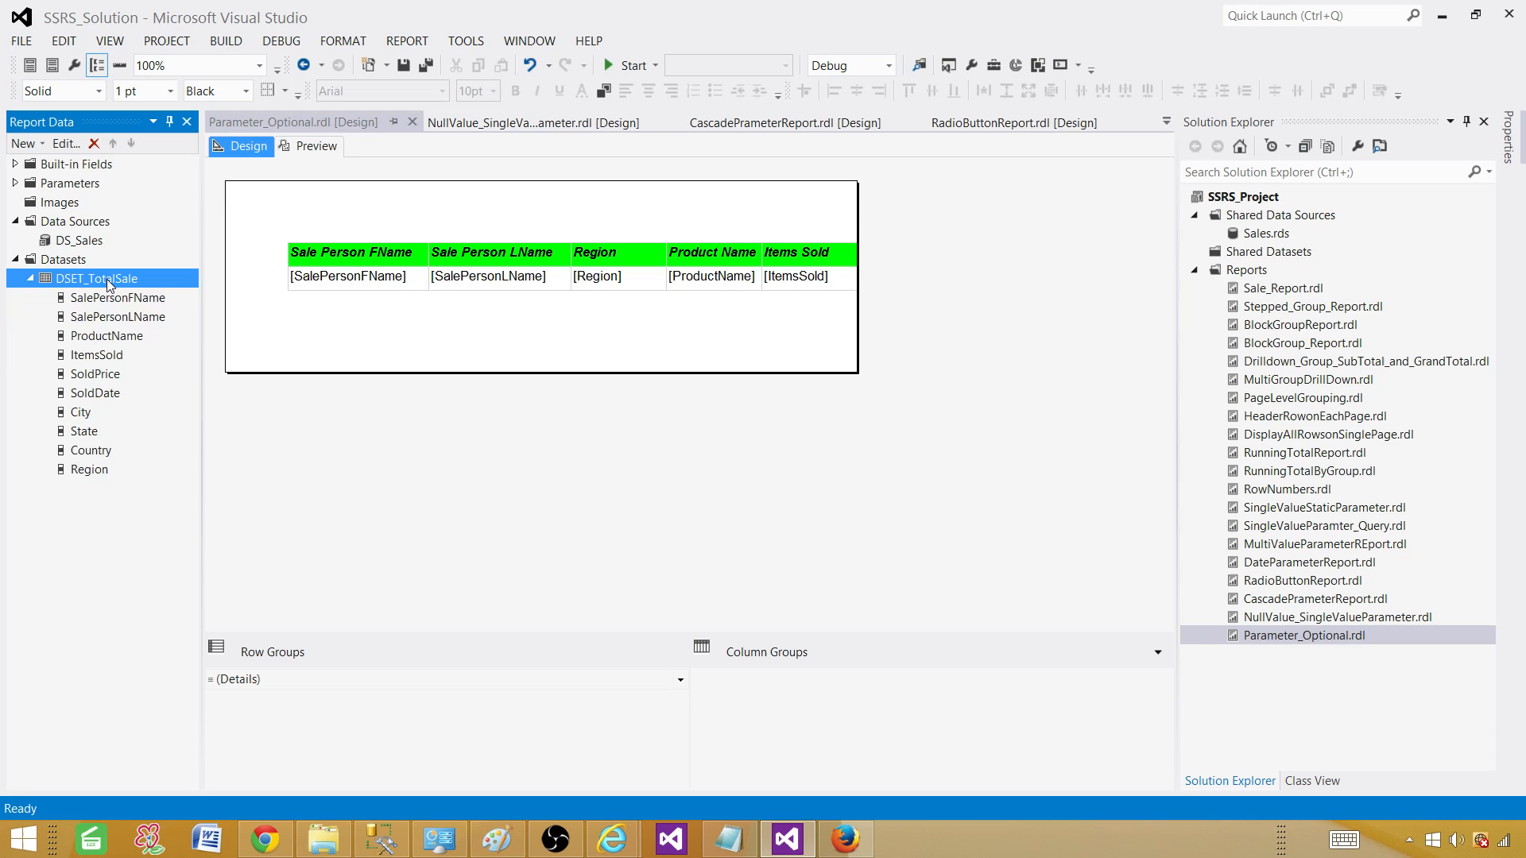
pyautogui.doubleClick(96, 278)
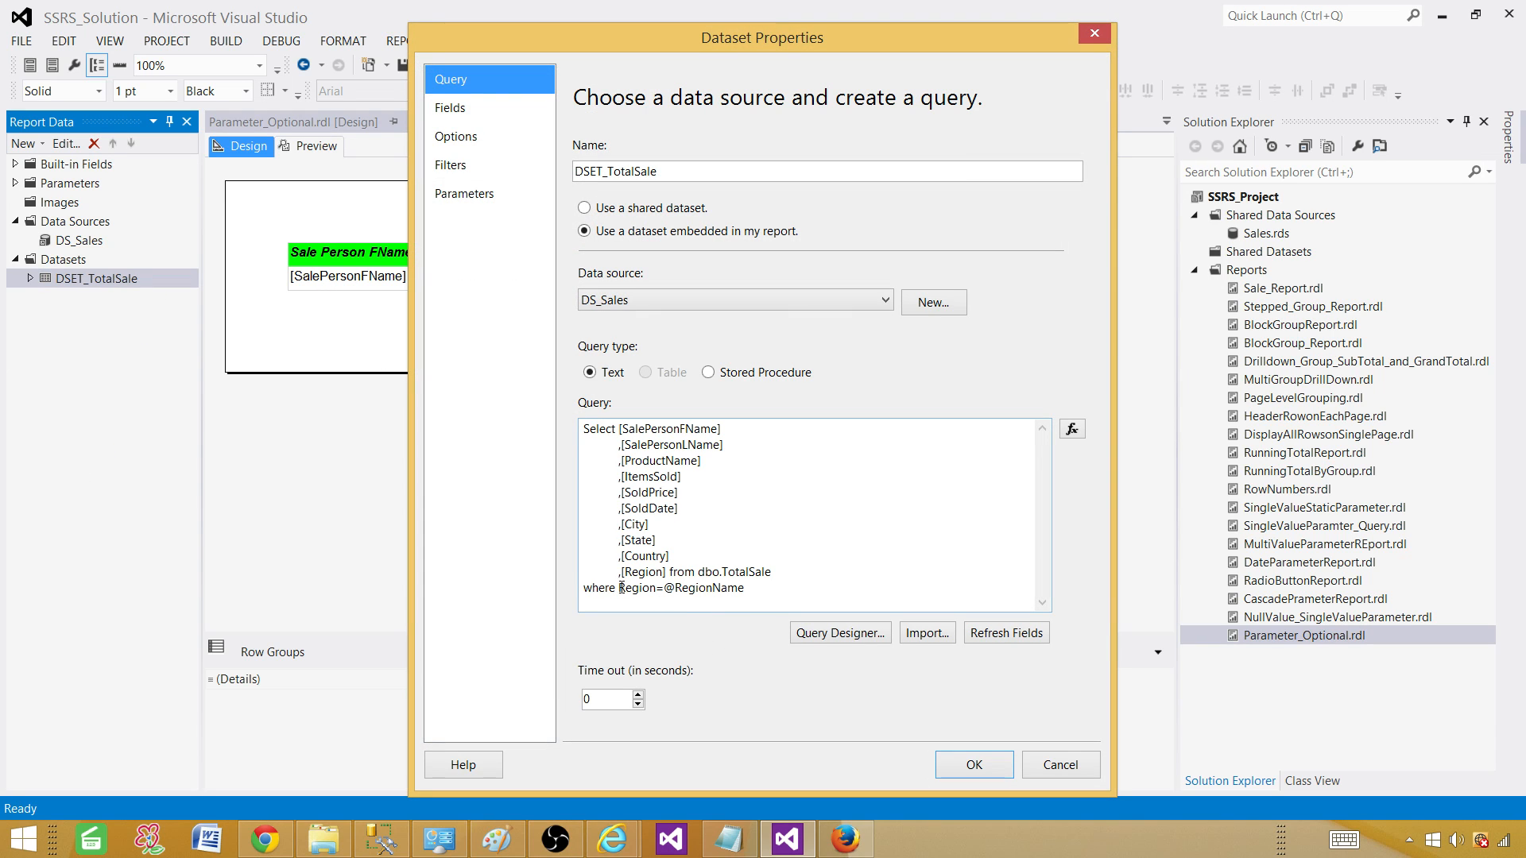
pyautogui.doubleClick(708, 588)
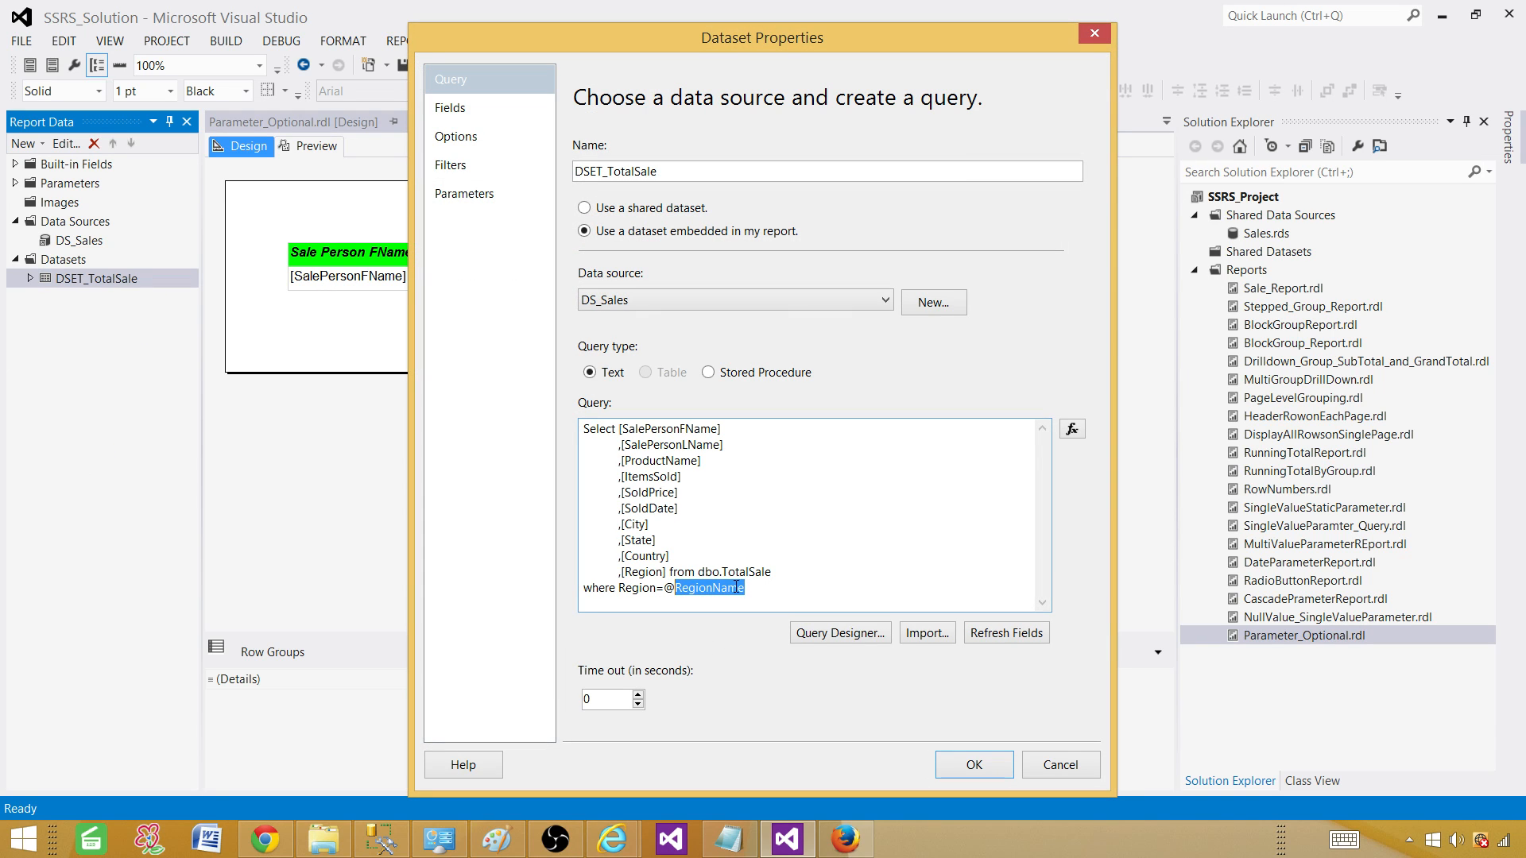
pyautogui.click(755, 589)
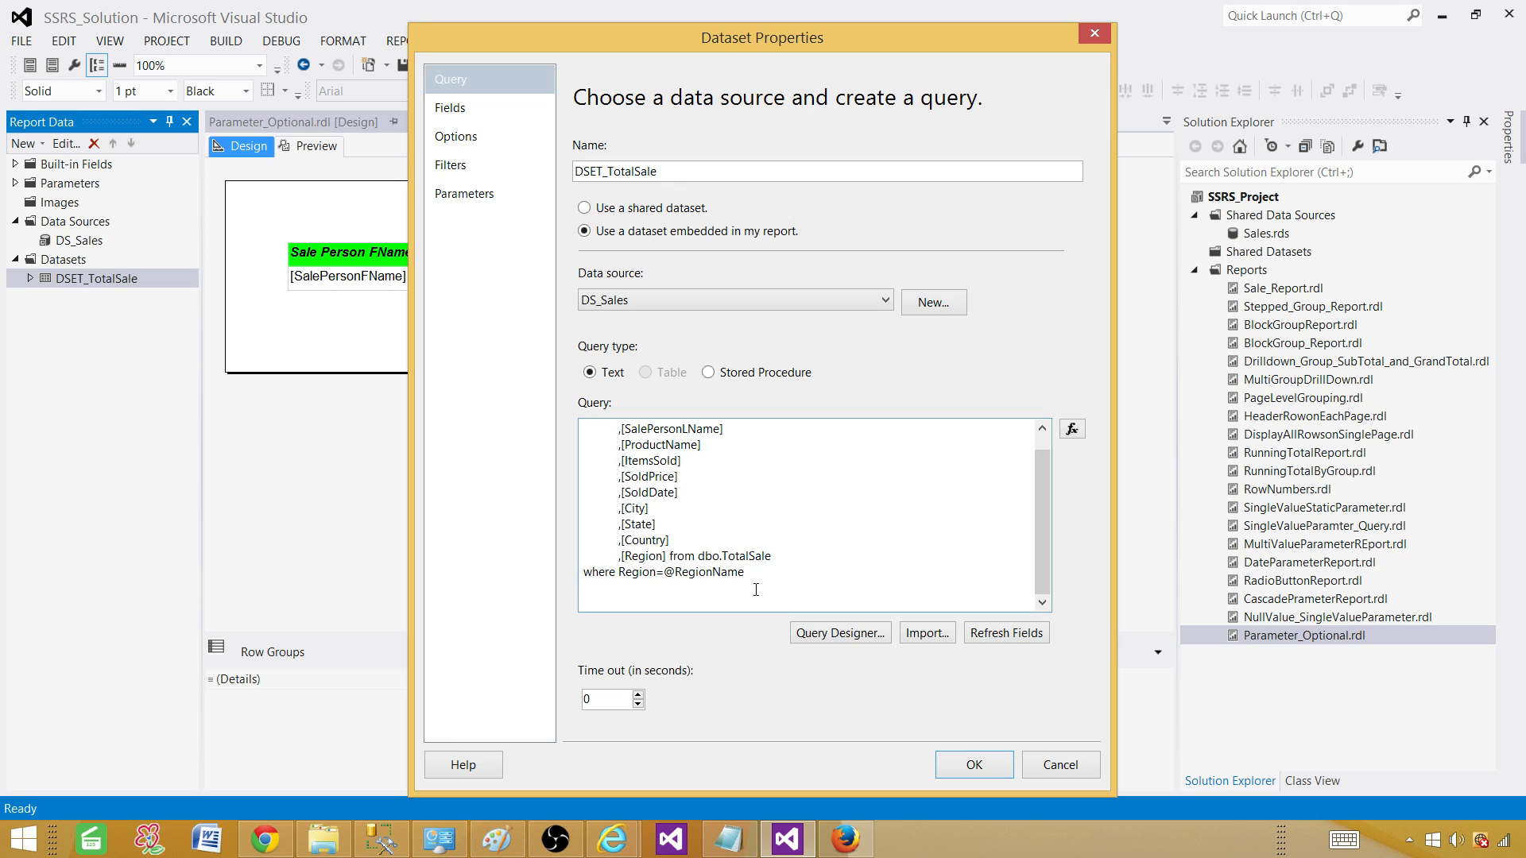
pyautogui.write('OR')
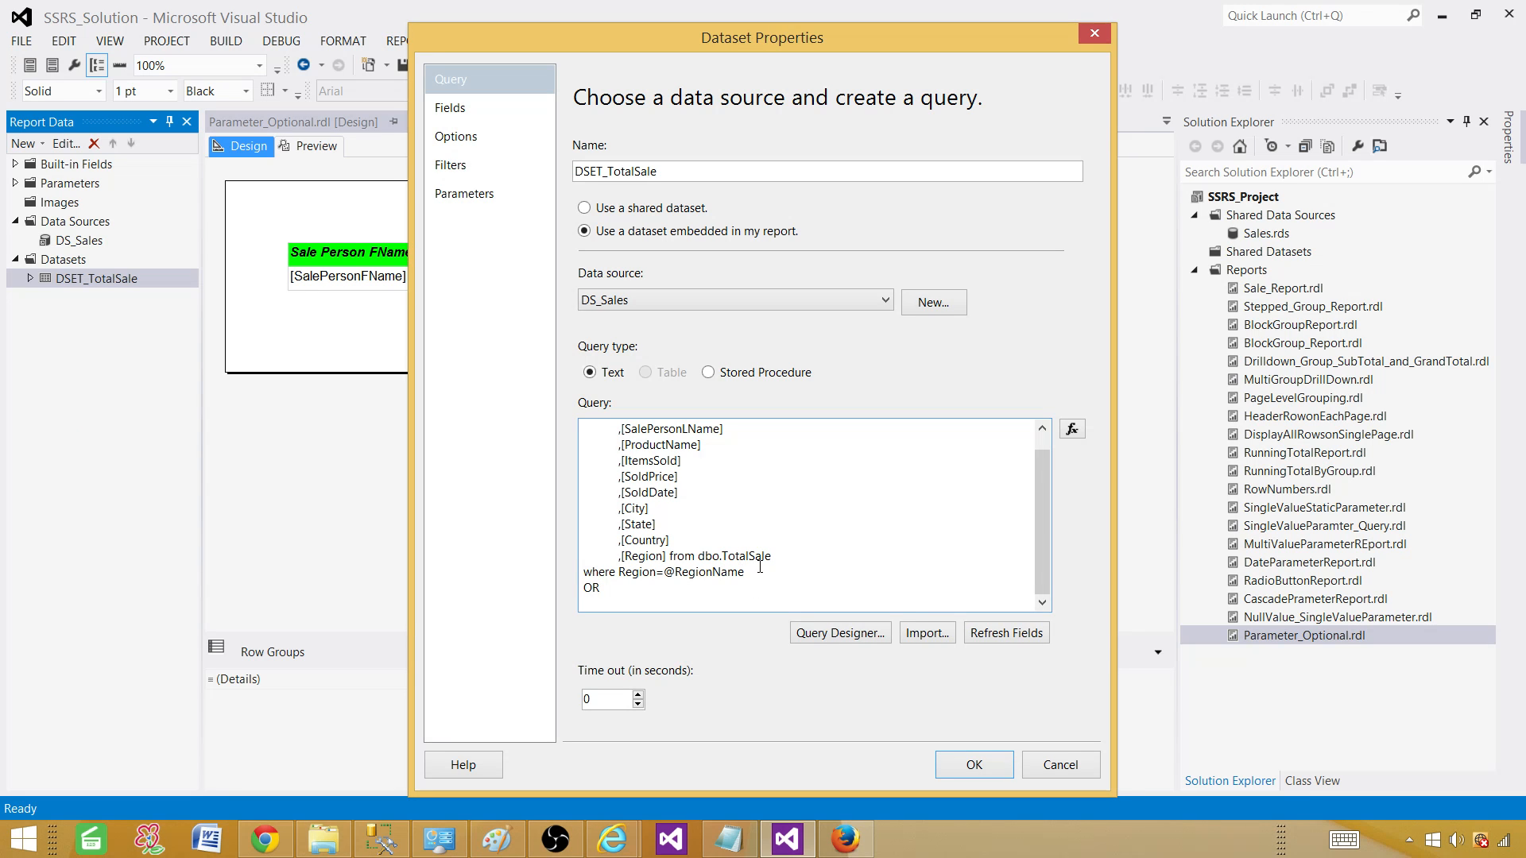
pyautogui.rightClick(702, 572)
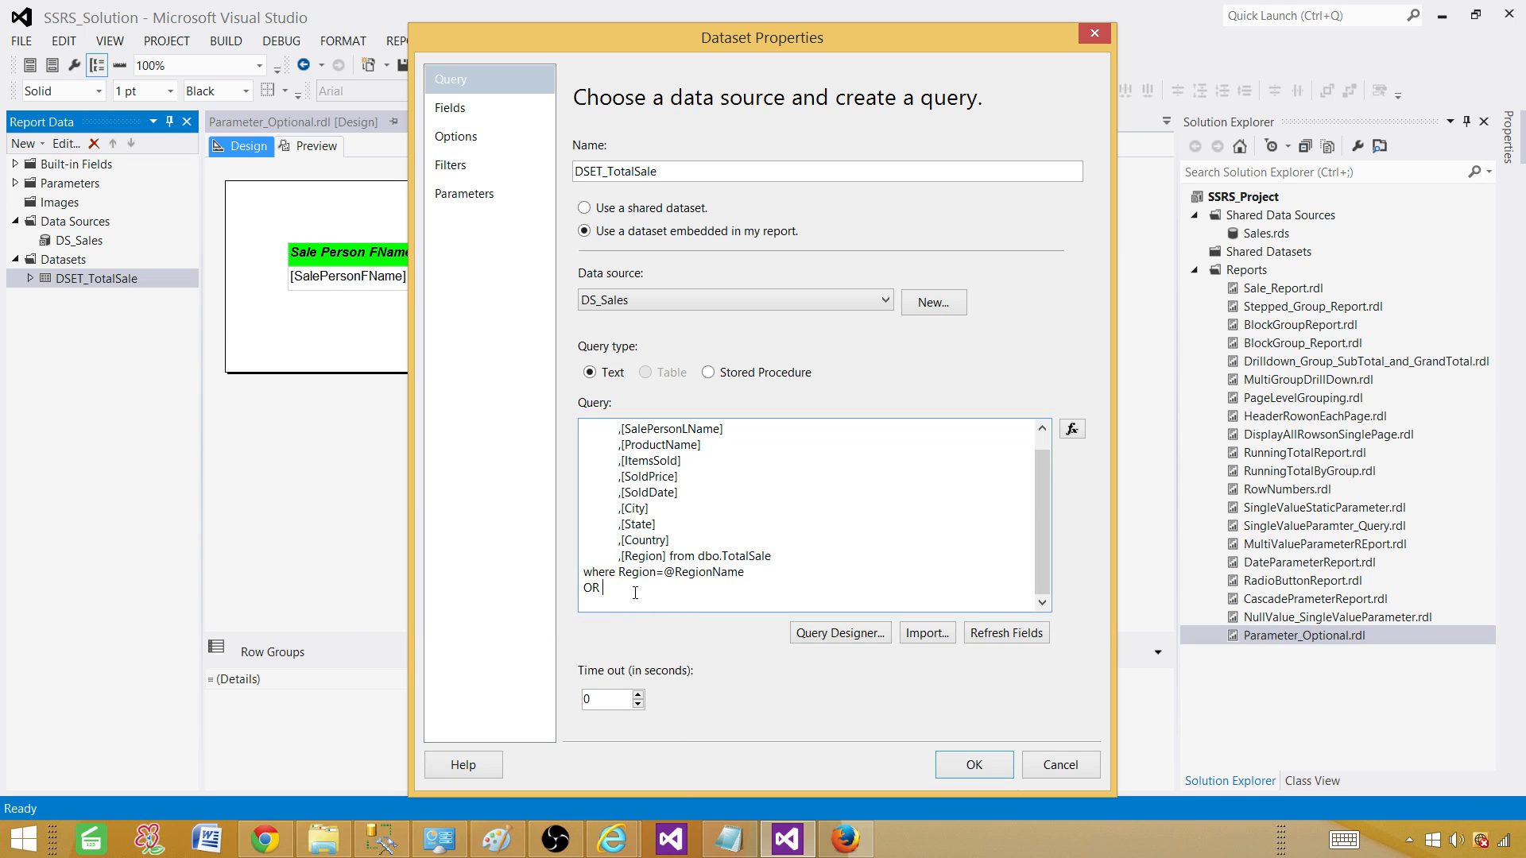
pyautogui.write('@RegionName is')
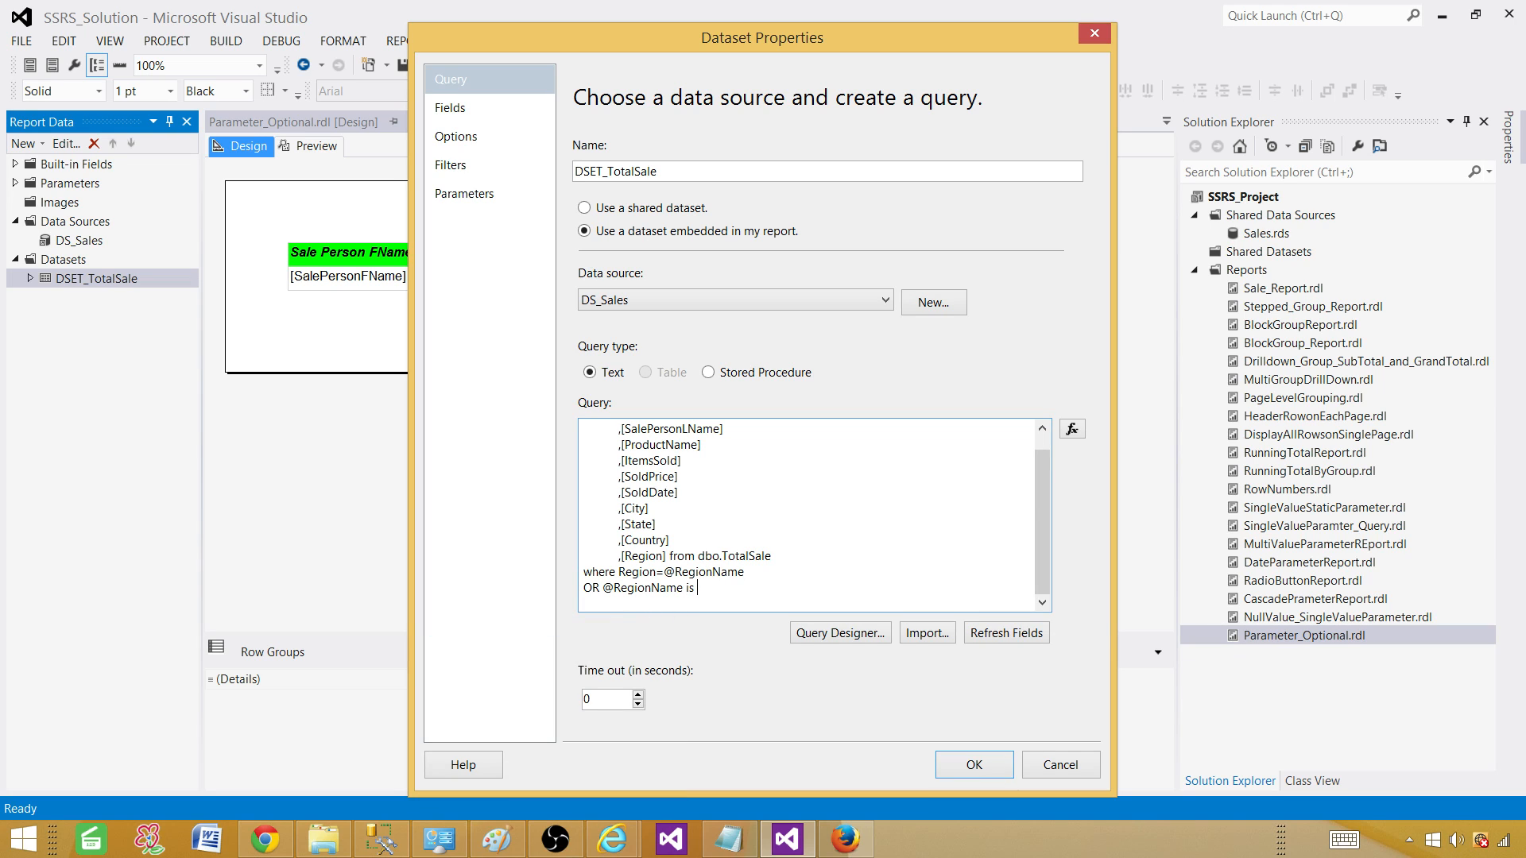
pyautogui.write('NULL')
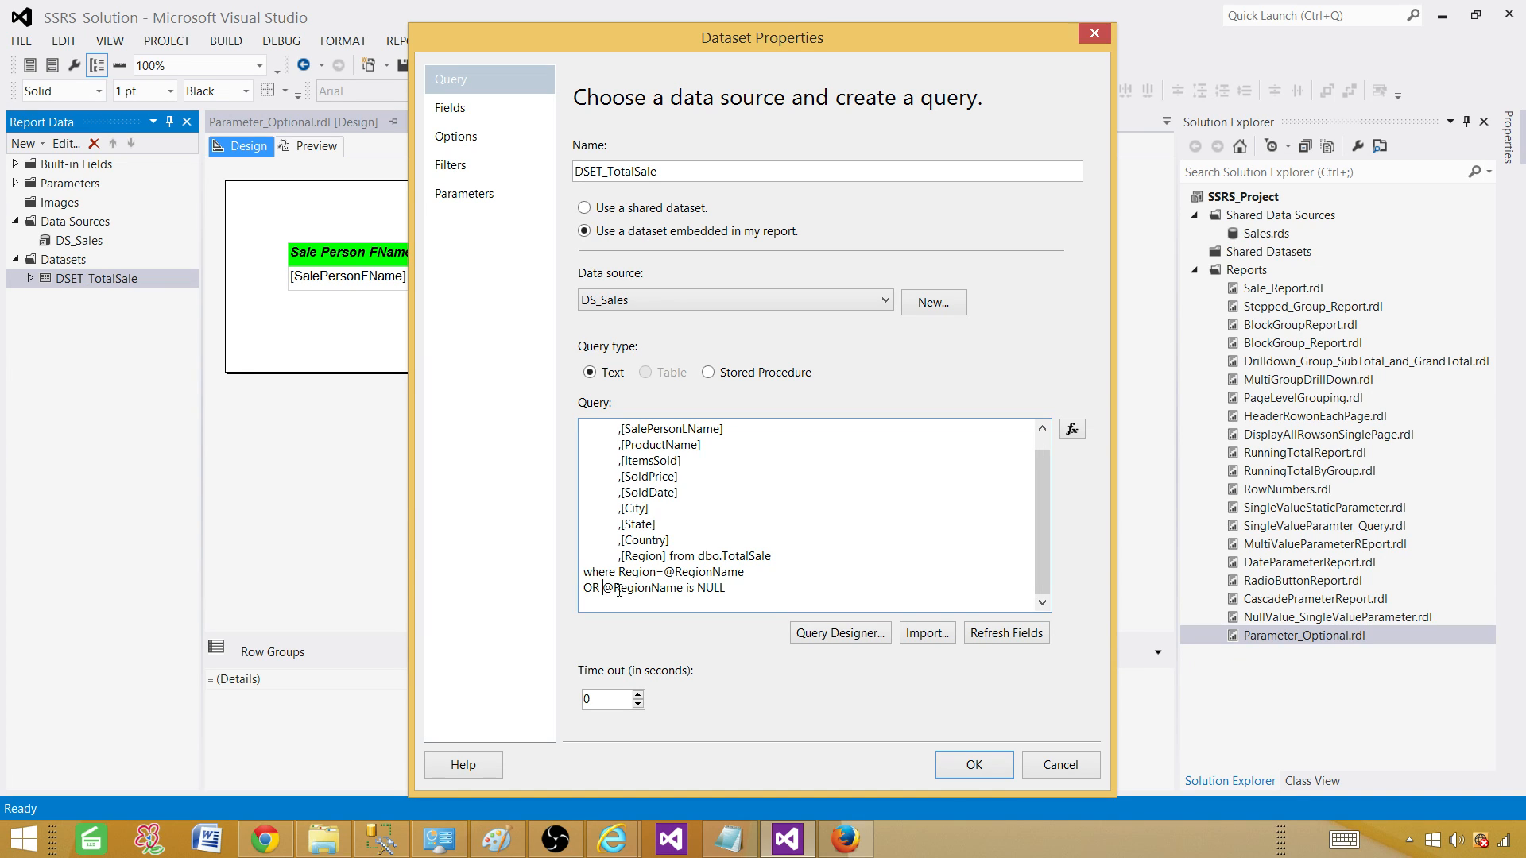
pyautogui.doubleClick(645, 586)
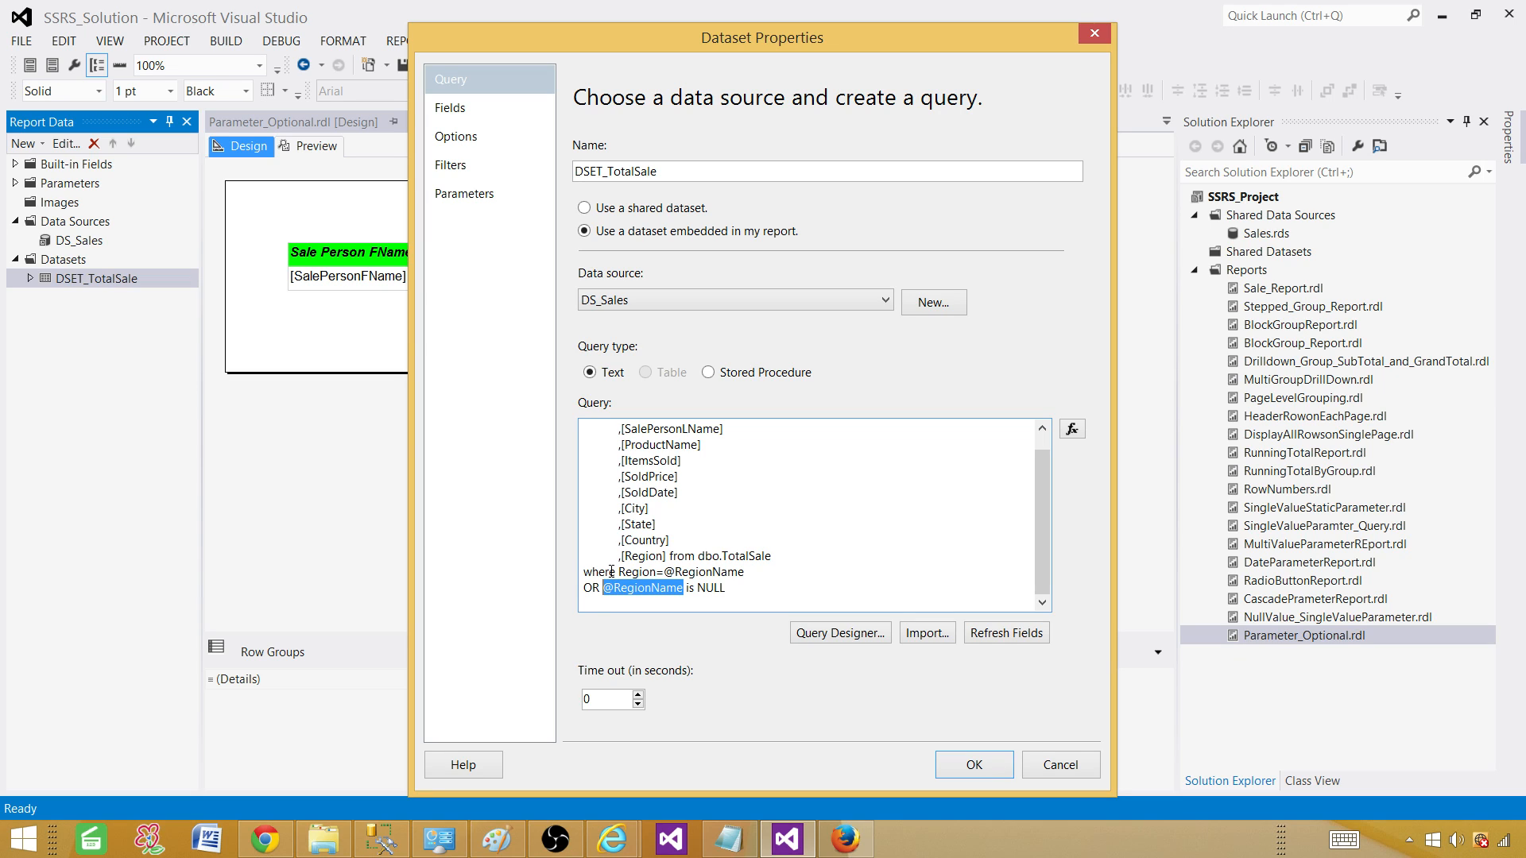
pyautogui.doubleClick(680, 571)
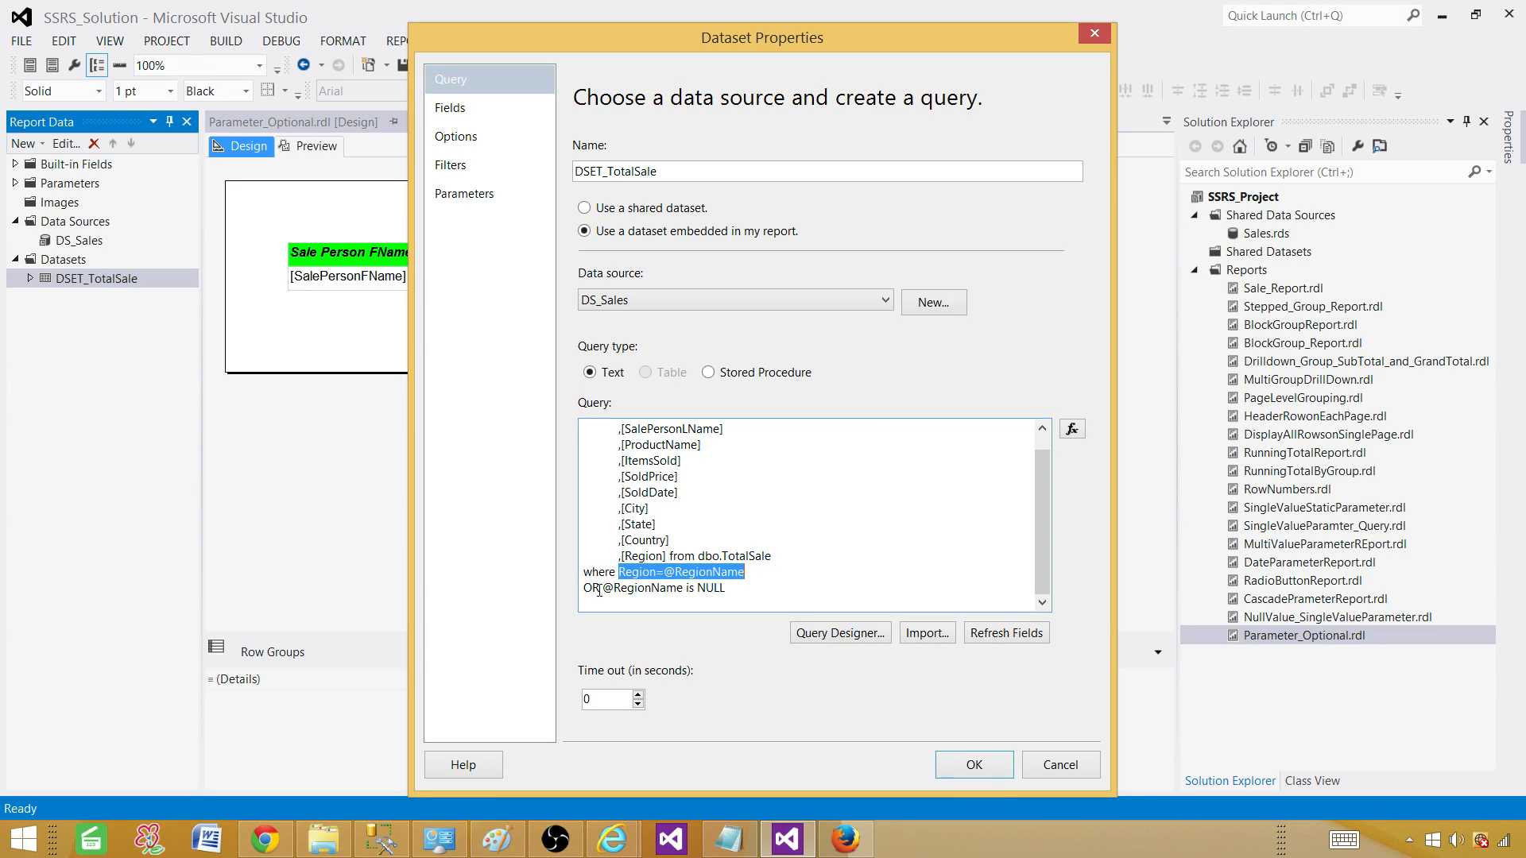
pyautogui.click(603, 587)
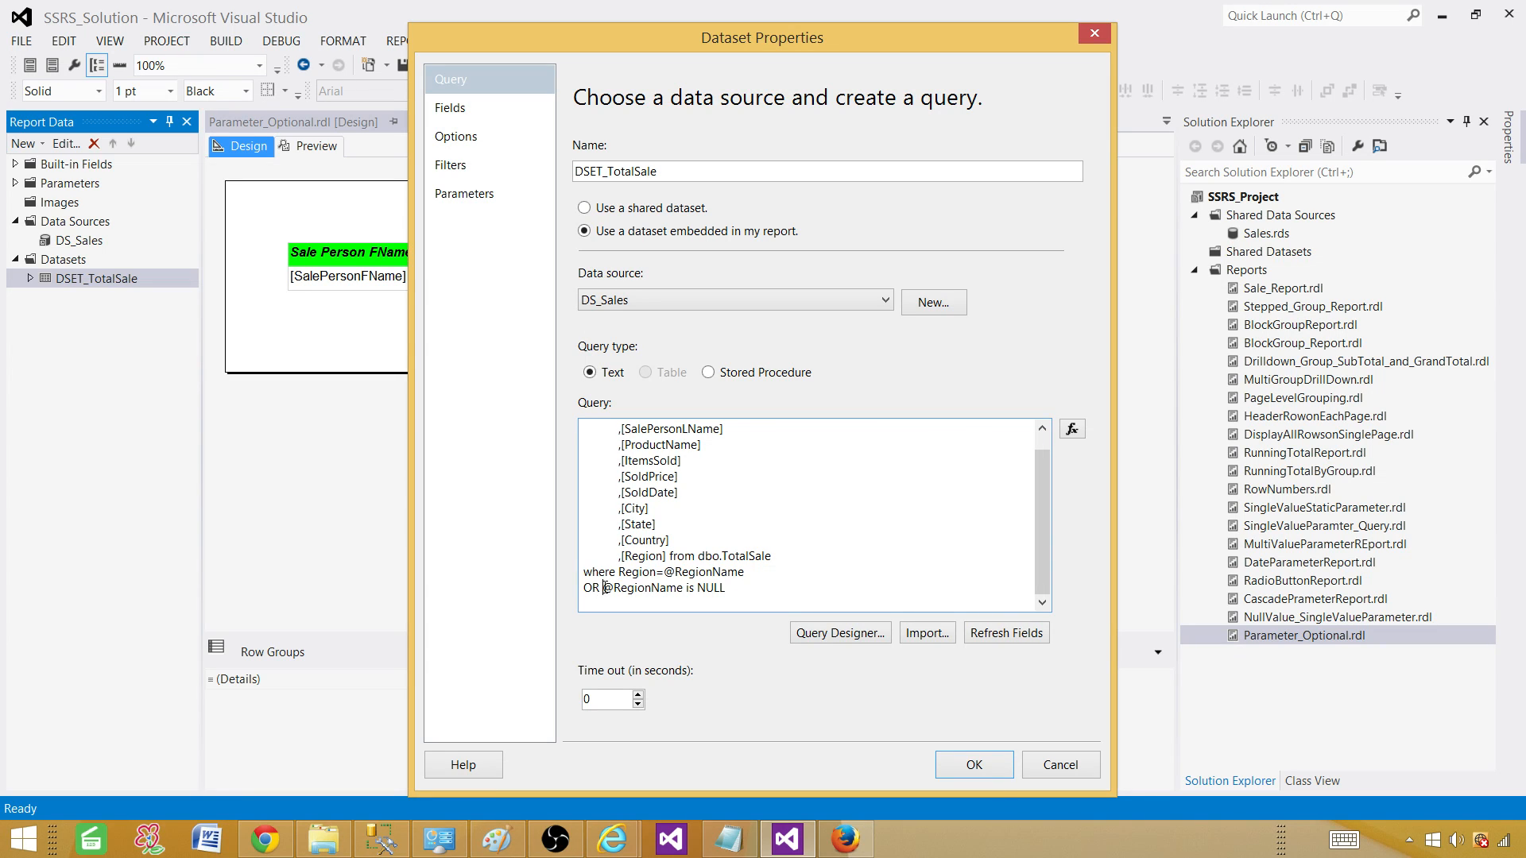
pyautogui.doubleClick(643, 587)
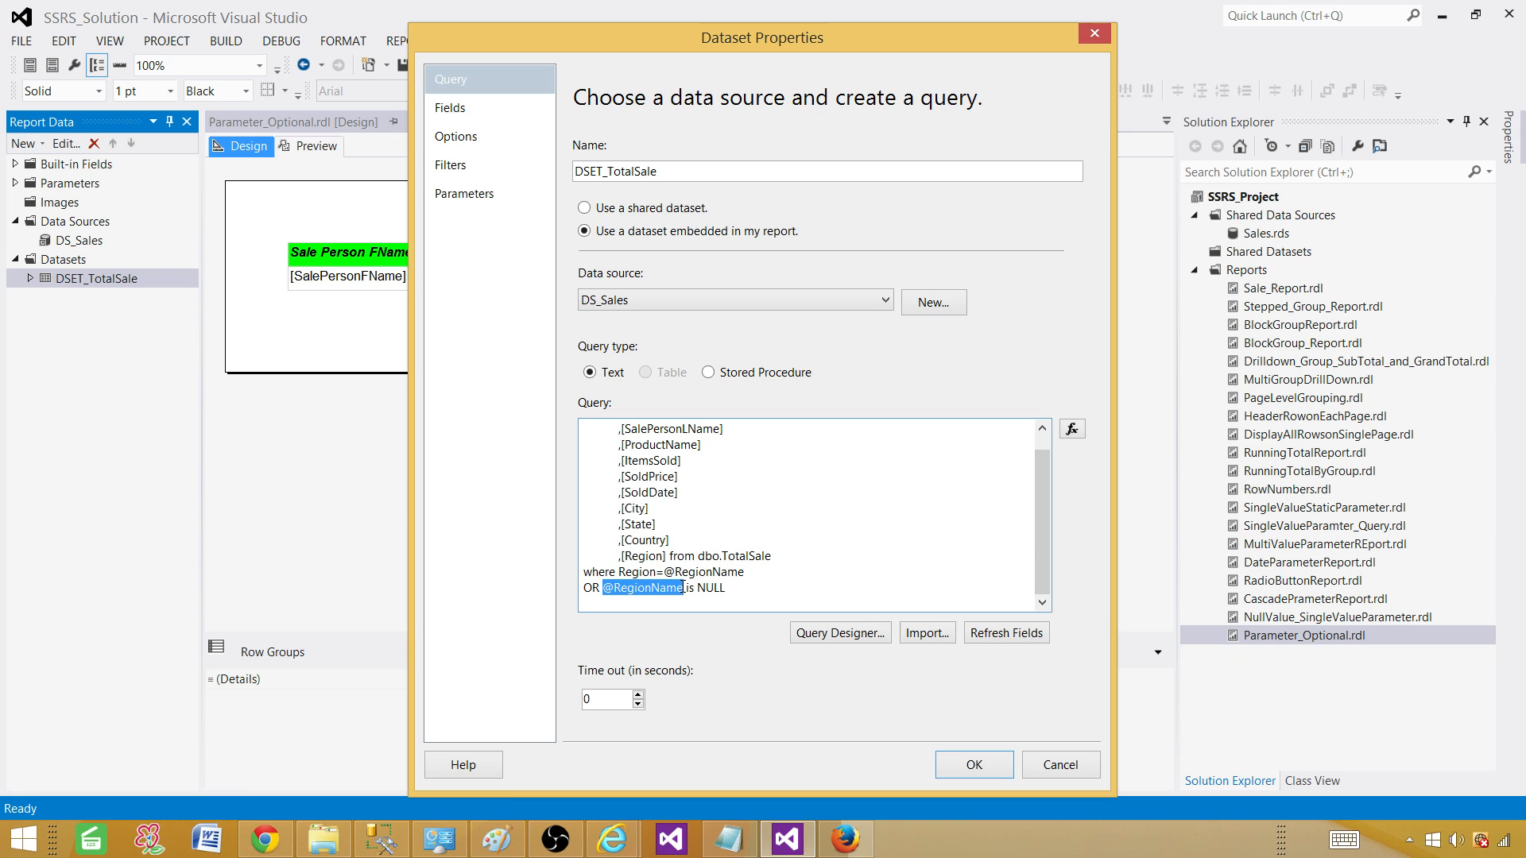
pyautogui.moveTo(747, 429)
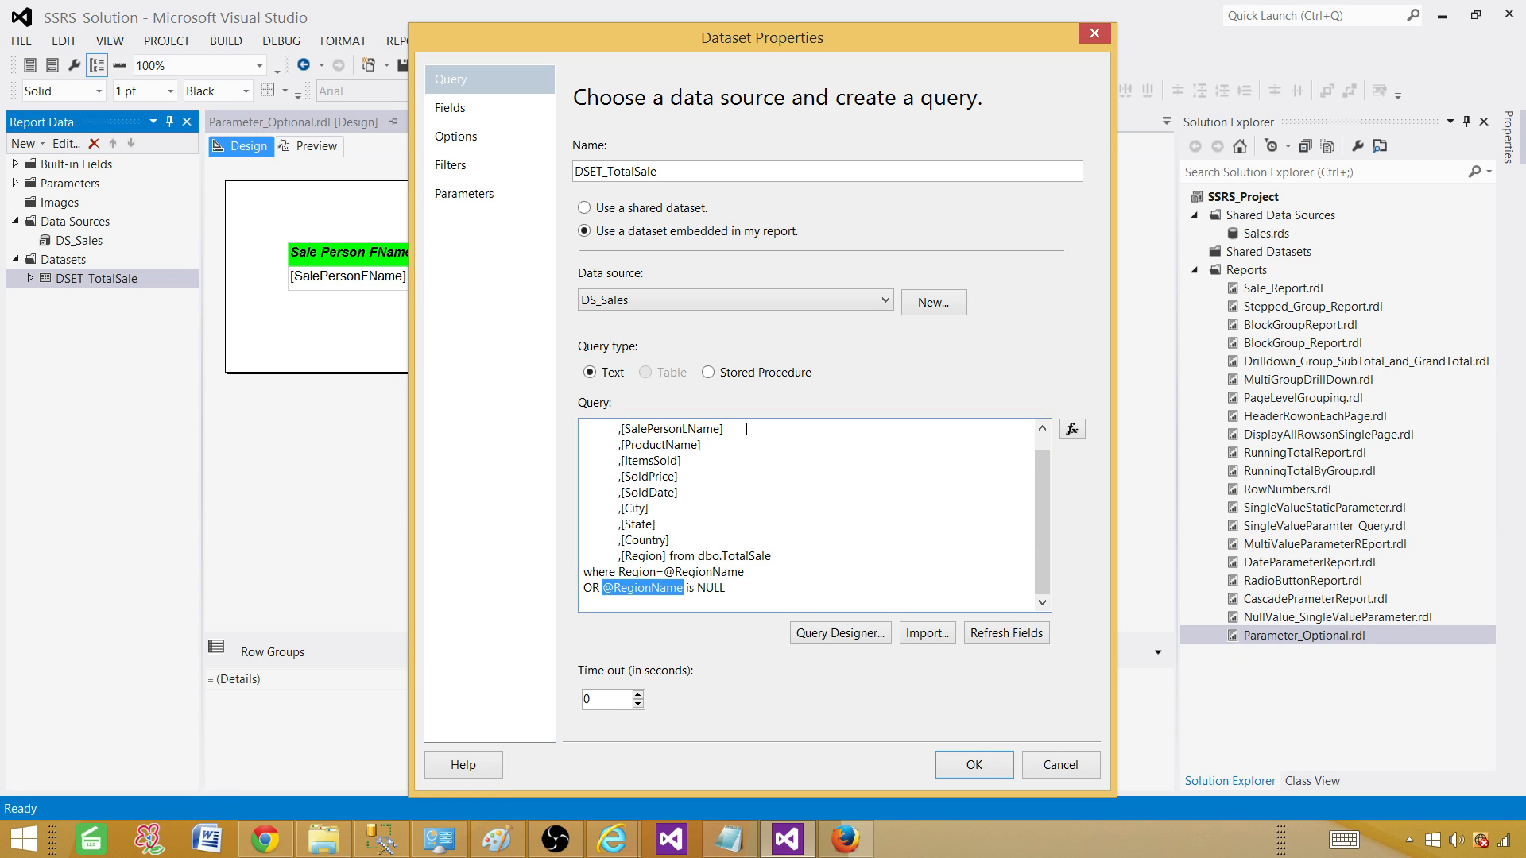
pyautogui.click(973, 764)
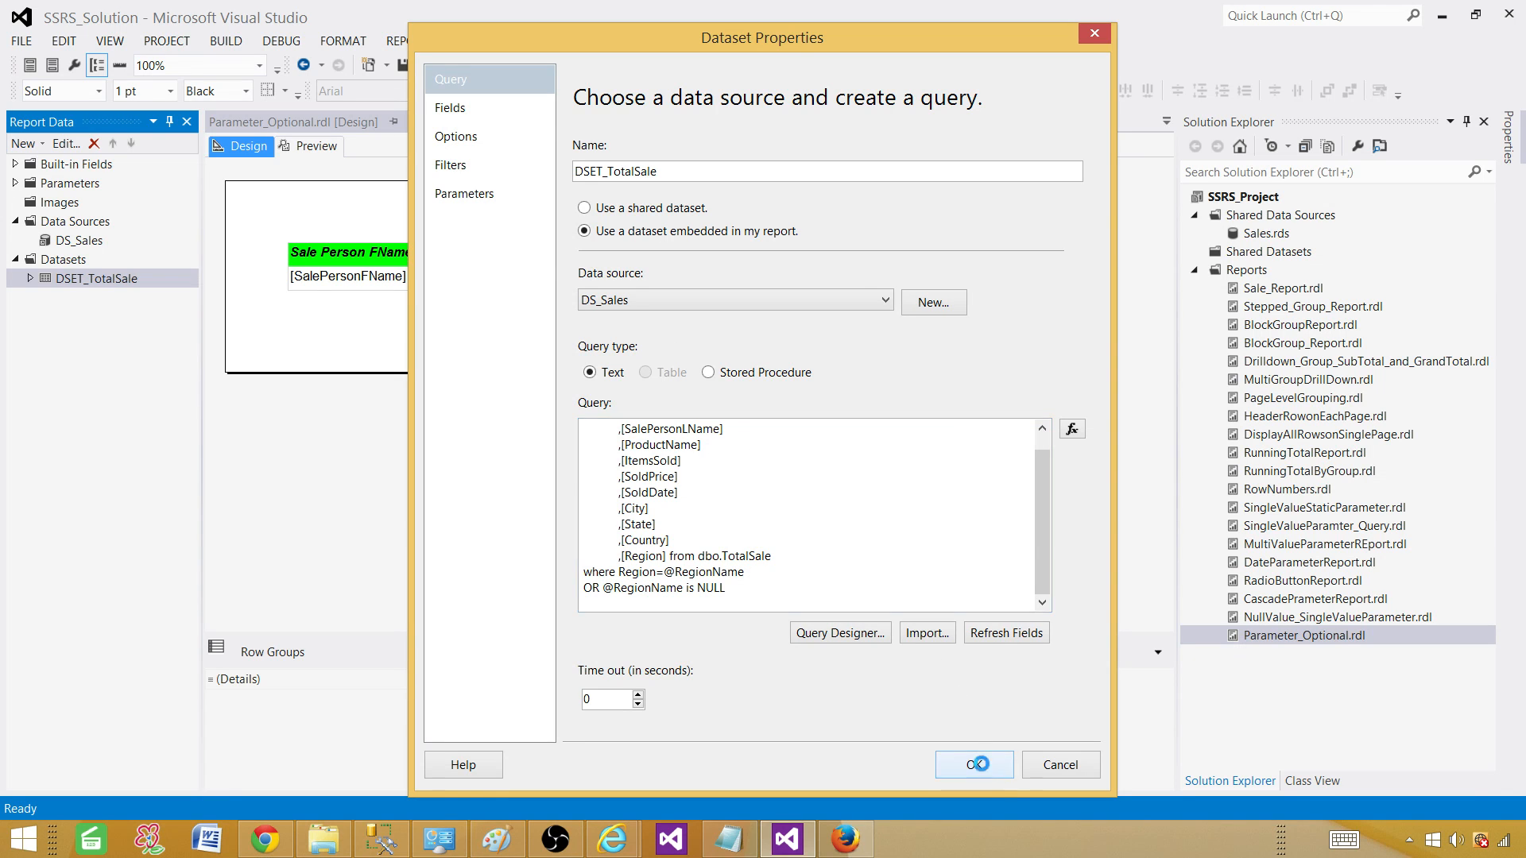
pyautogui.click(973, 765)
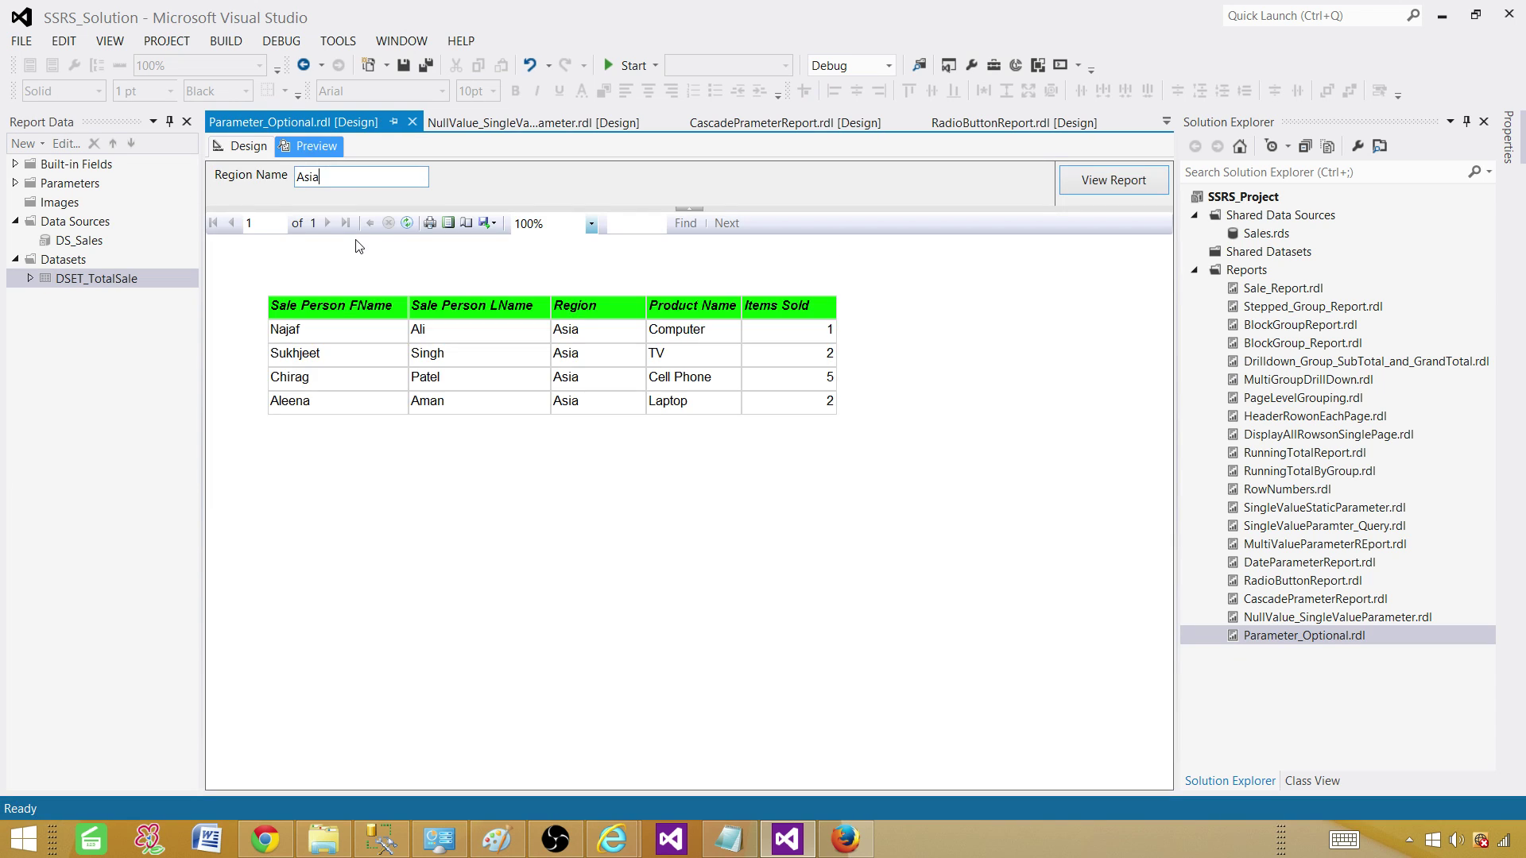
# Preview with Region Name 'Asia', then with 'Null', which shows only column headers.
pyautogui.tripleClick(361, 176)
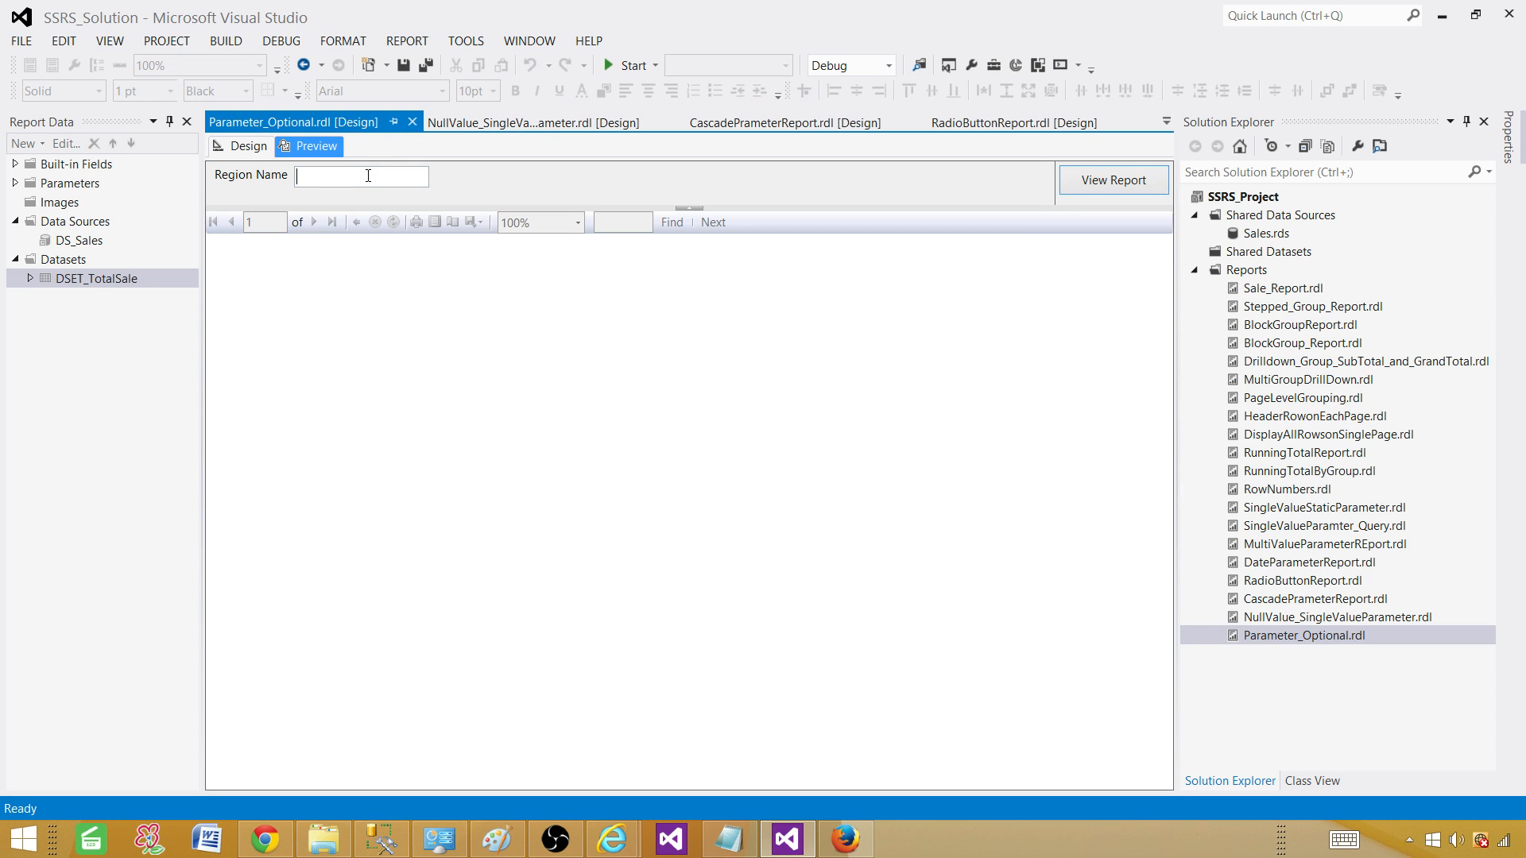
pyautogui.write('Asia')
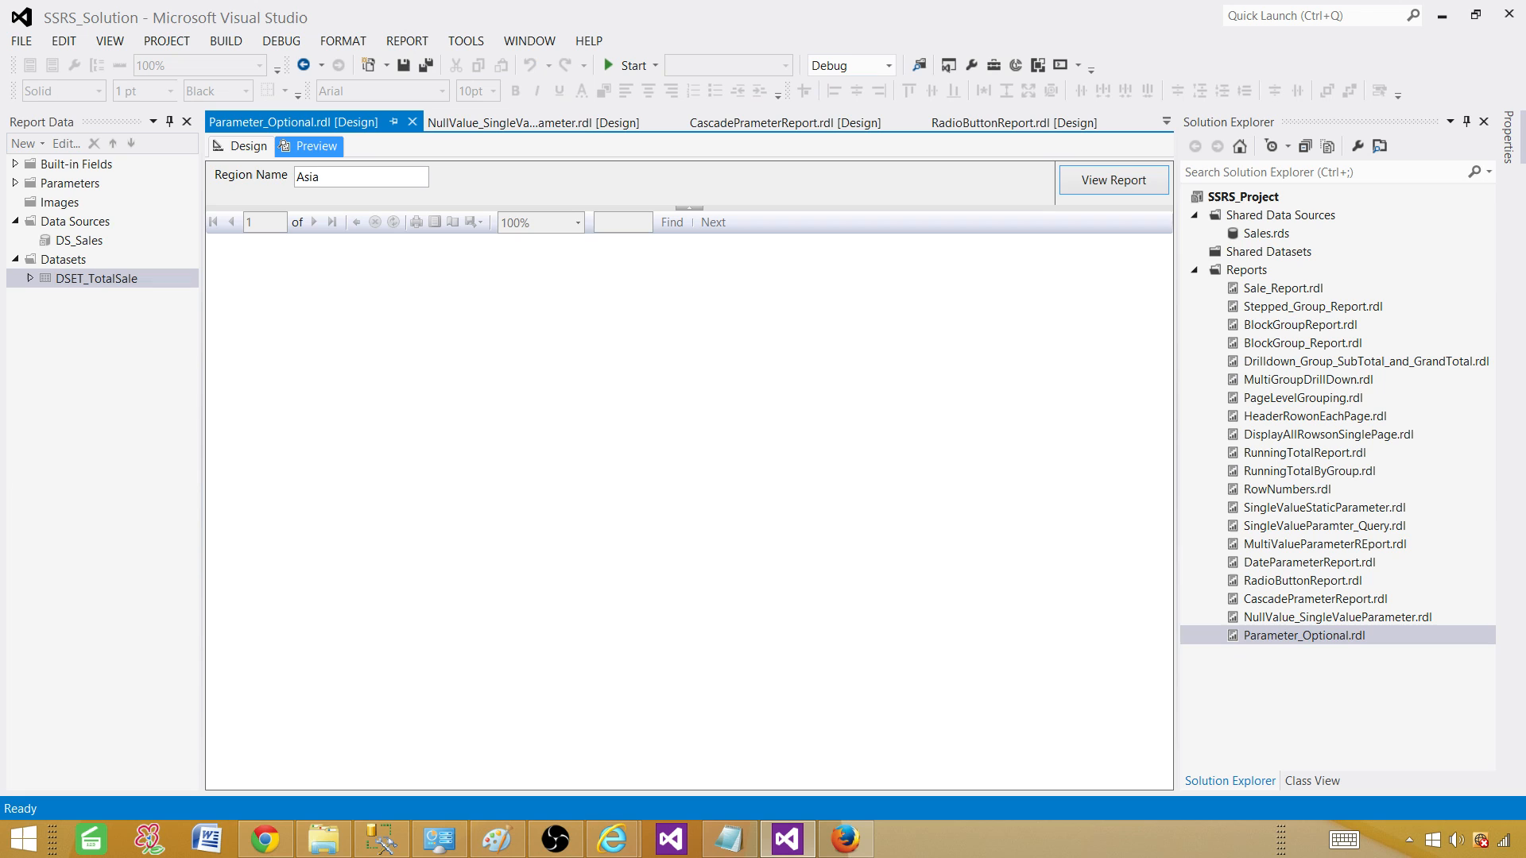
pyautogui.click(1113, 181)
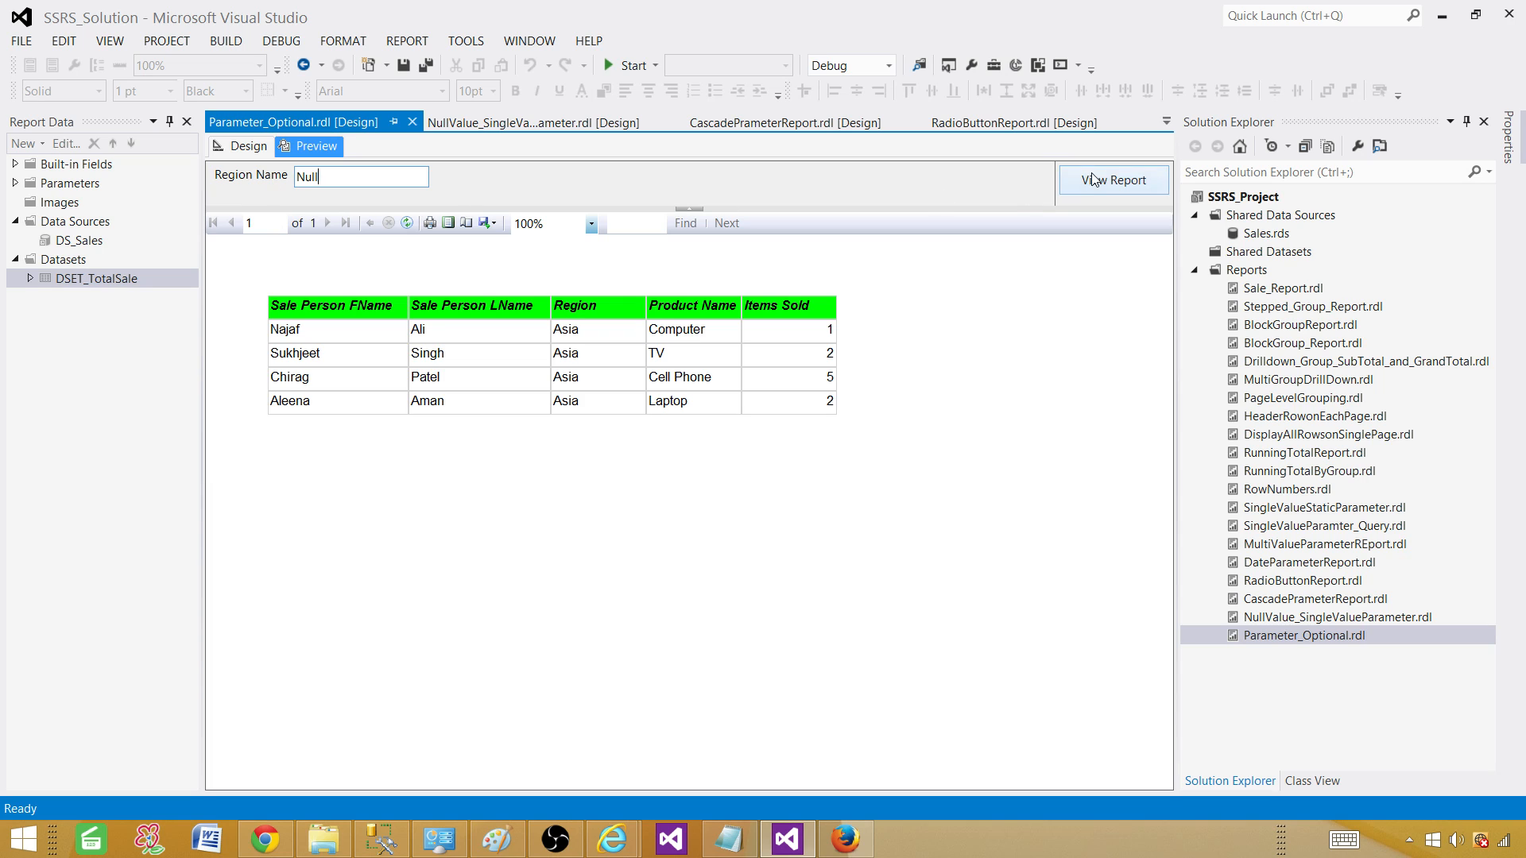
pyautogui.click(1114, 180)
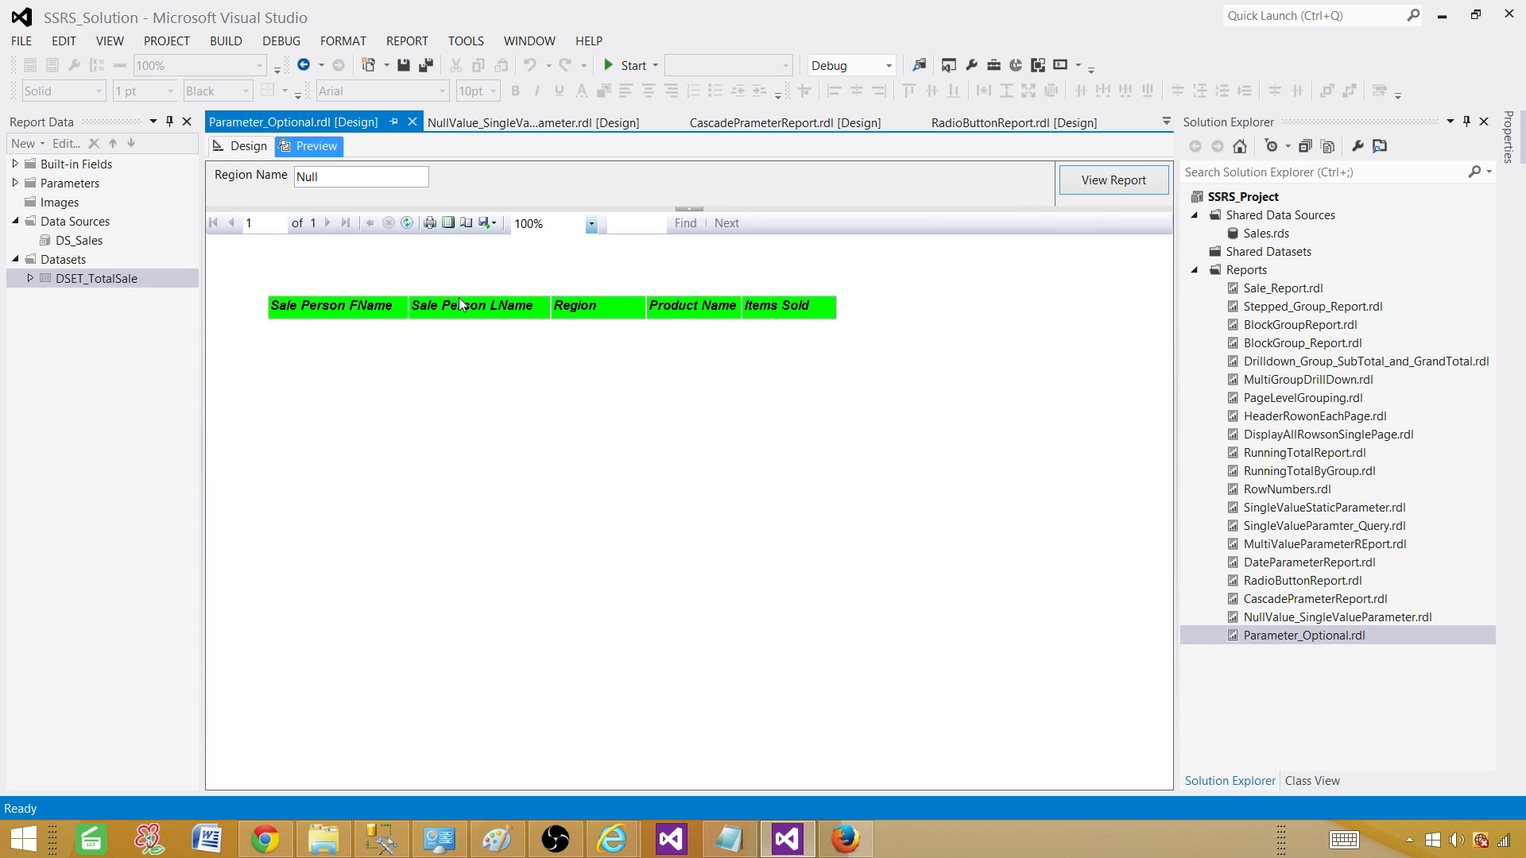
pyautogui.moveTo(408, 353)
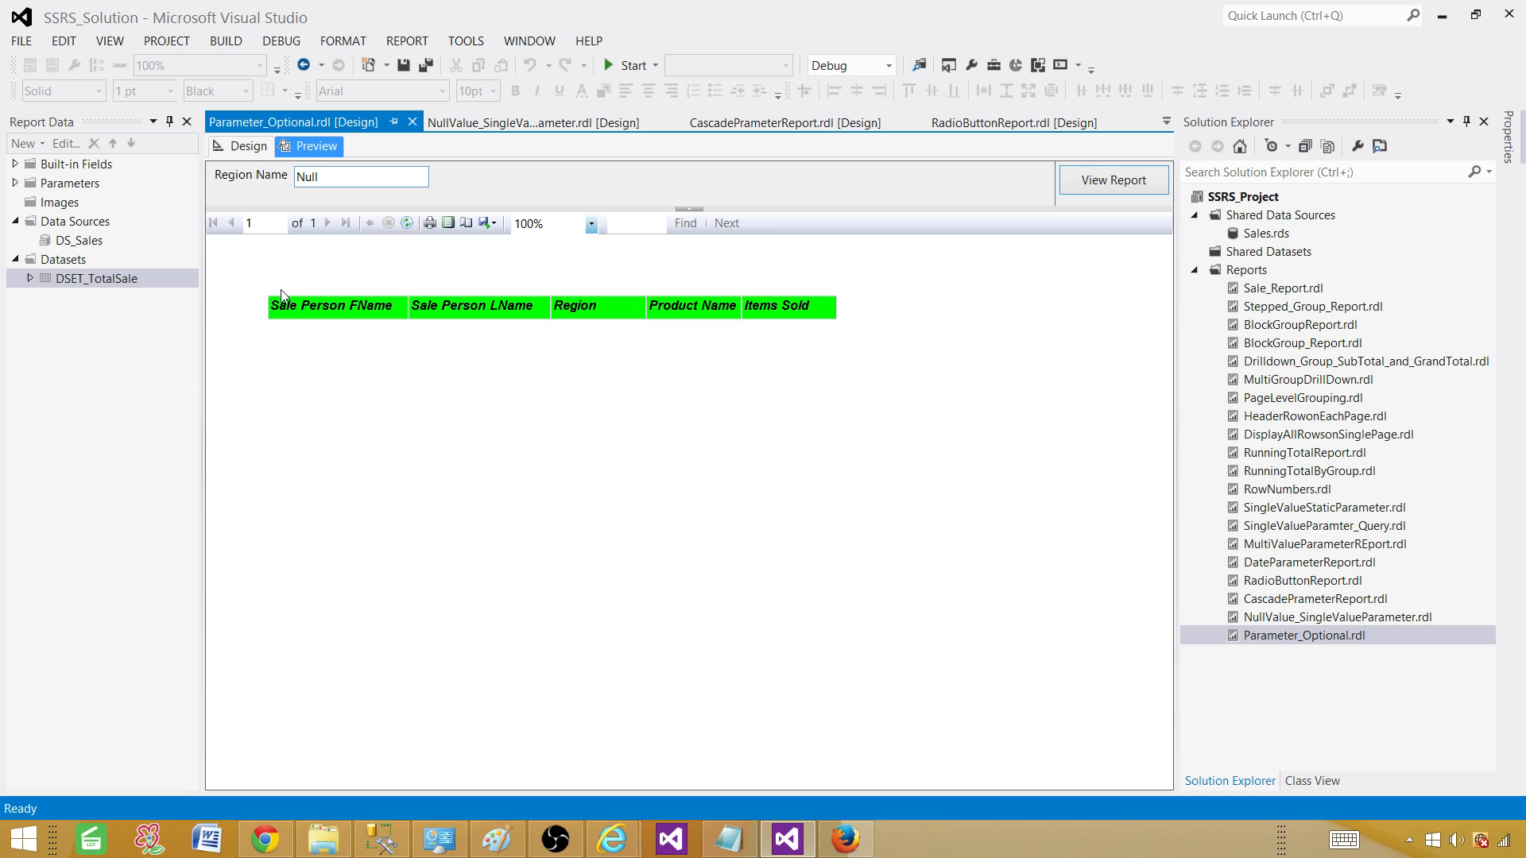
pyautogui.moveTo(105, 293)
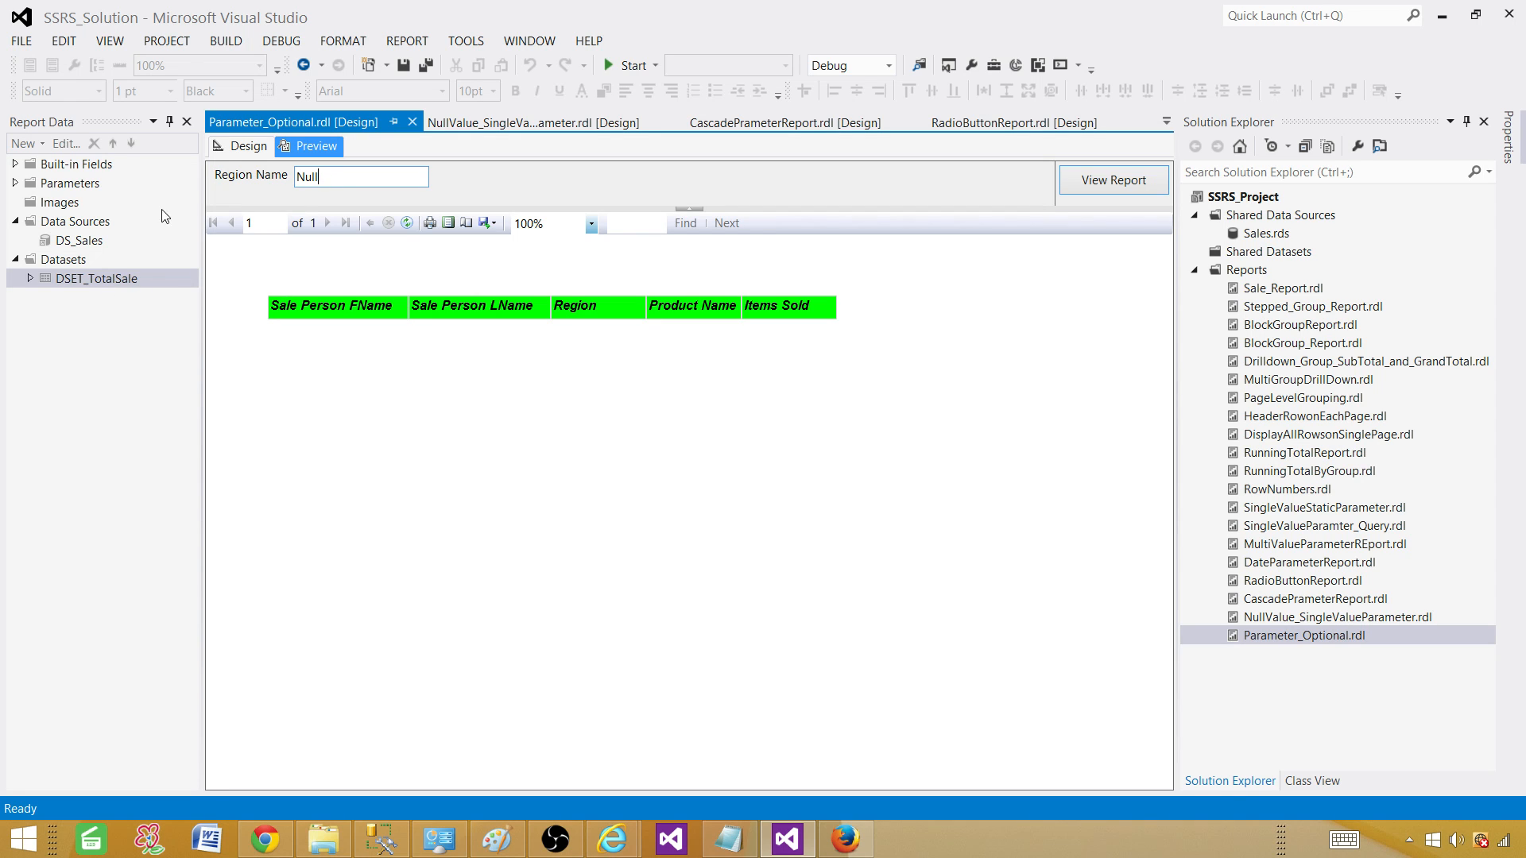
# In Design view, enable 'Allow null value' on the RegionName report parameter.
pyautogui.click(247, 146)
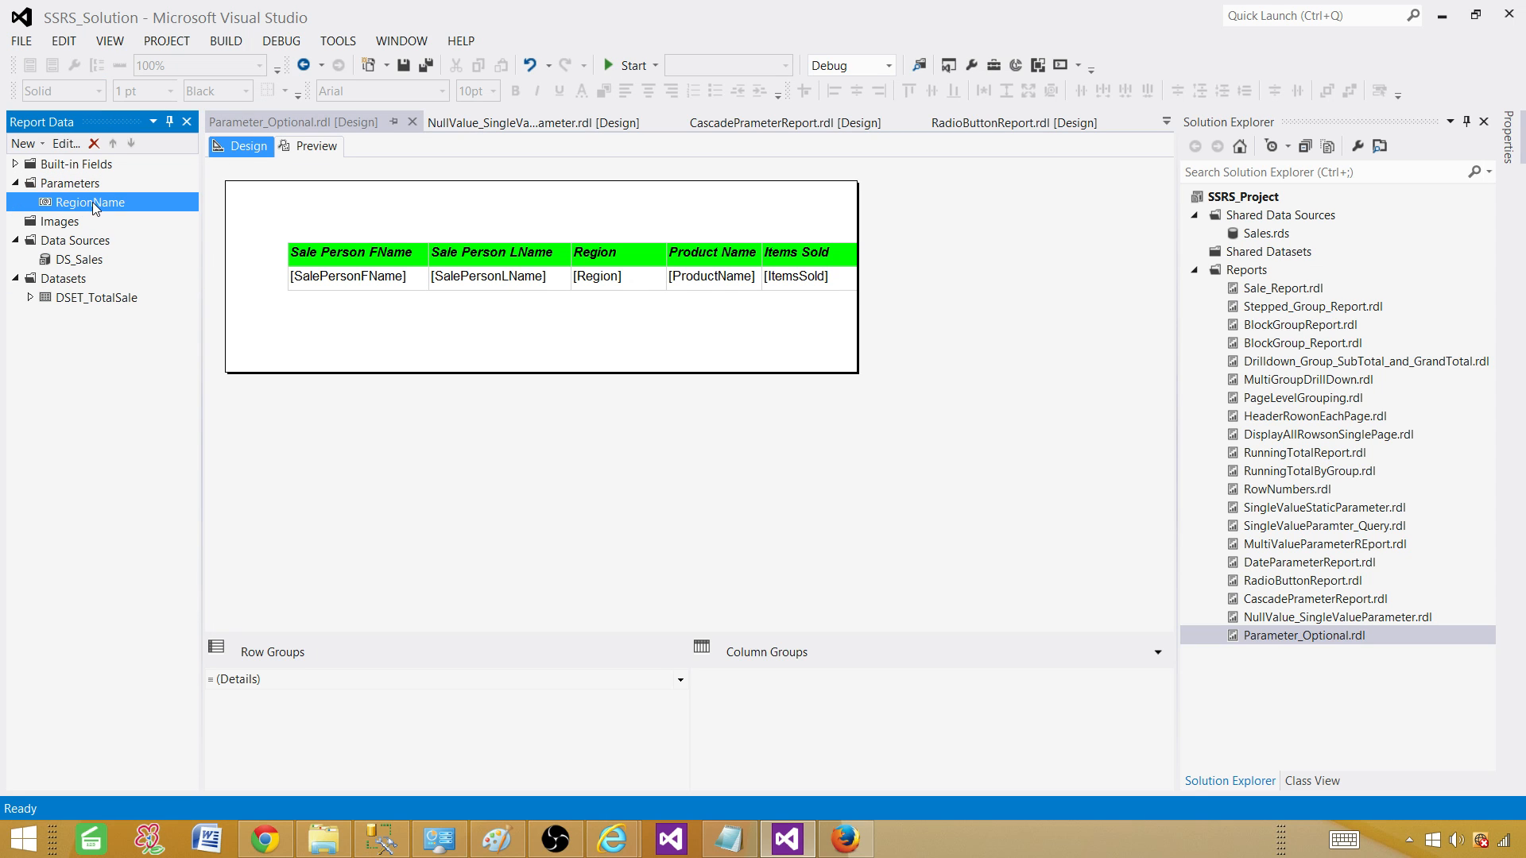
pyautogui.doubleClick(90, 201)
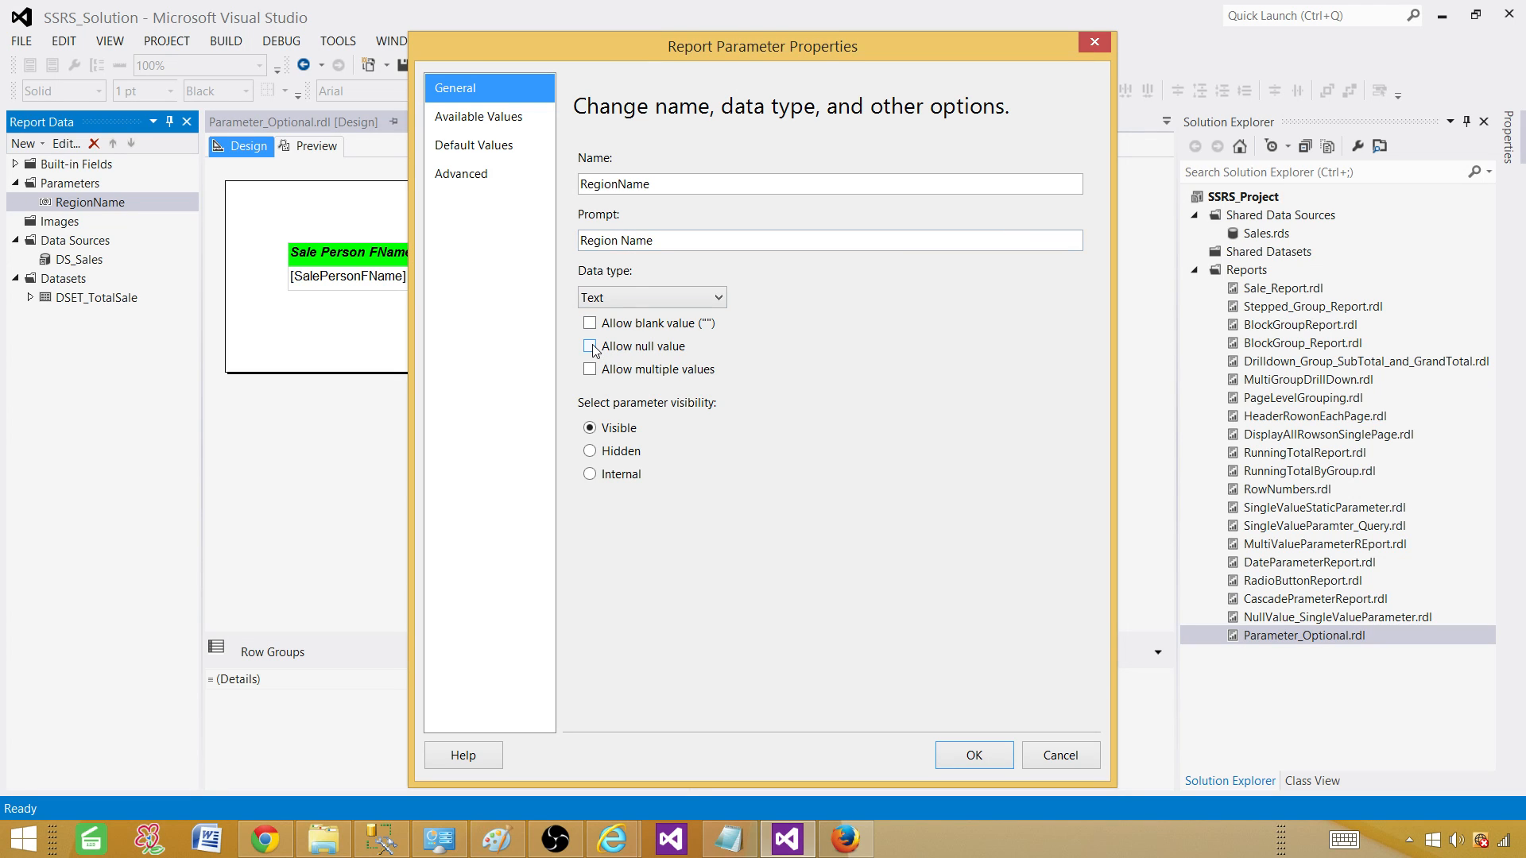
pyautogui.click(590, 346)
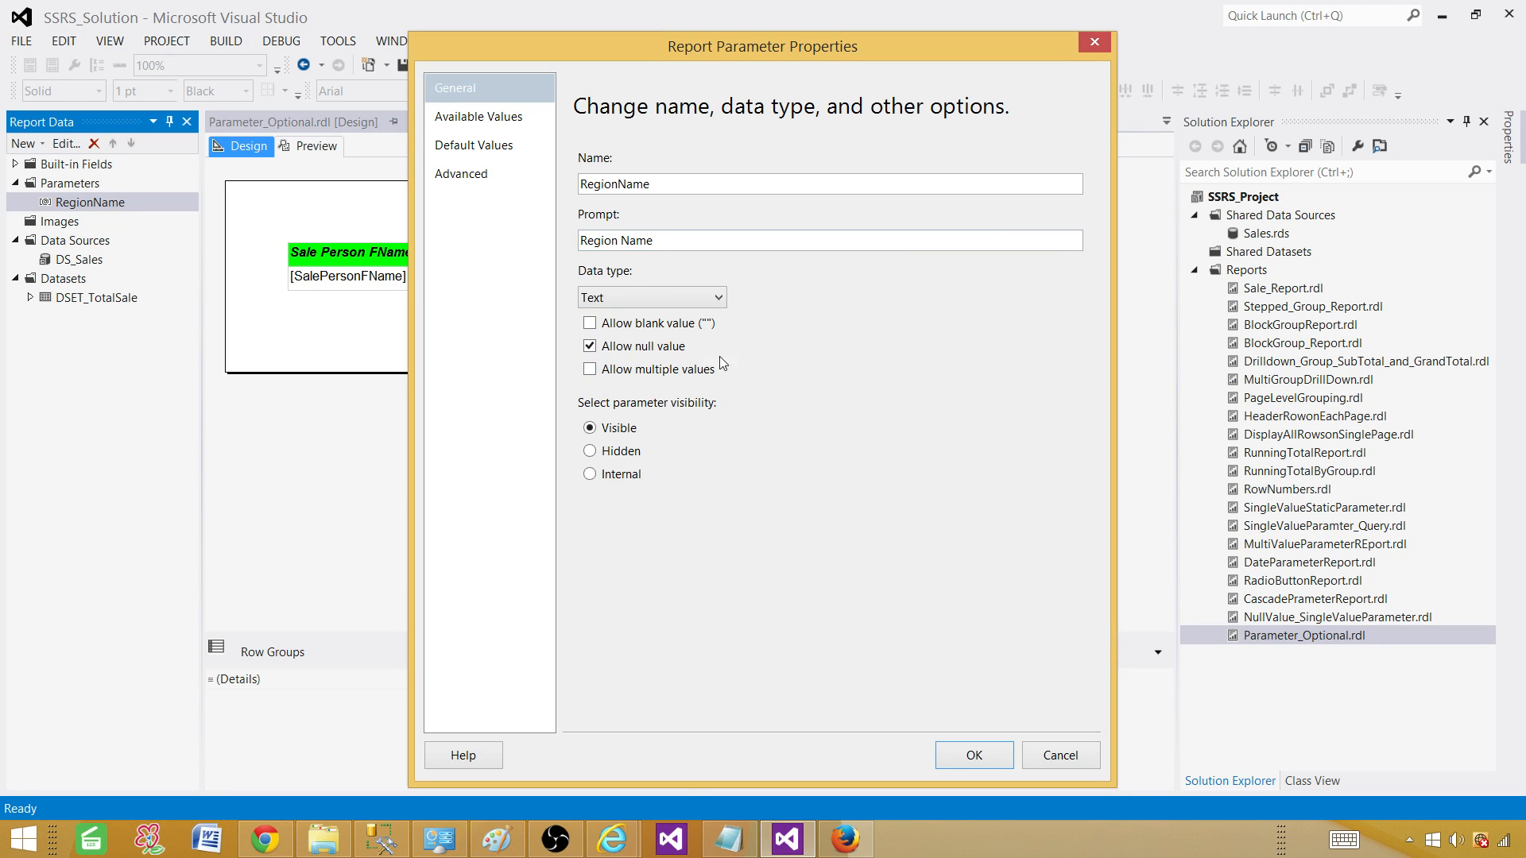
pyautogui.moveTo(730, 360)
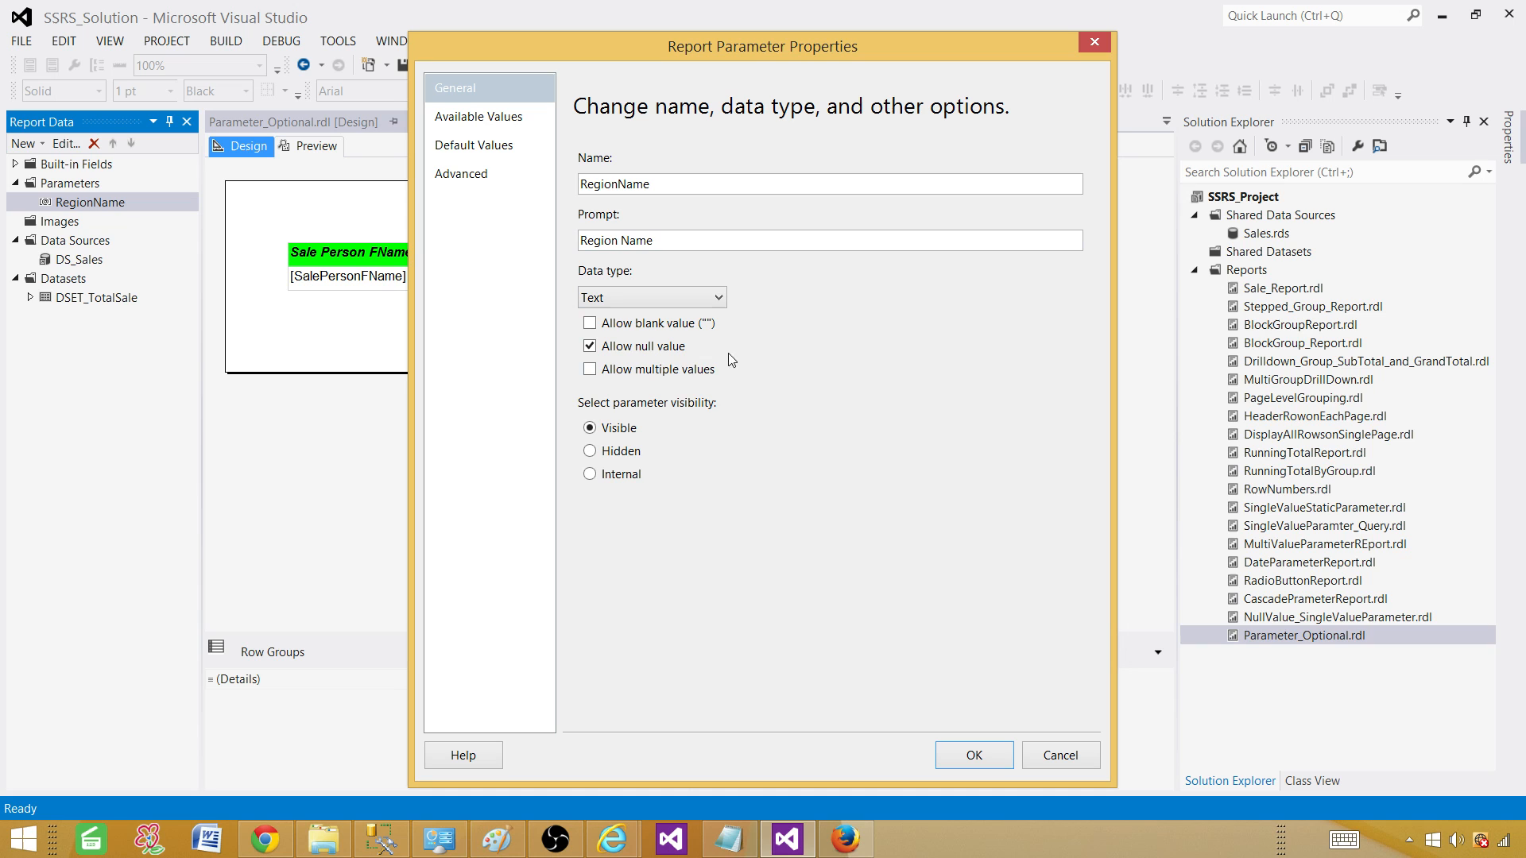
pyautogui.moveTo(930, 650)
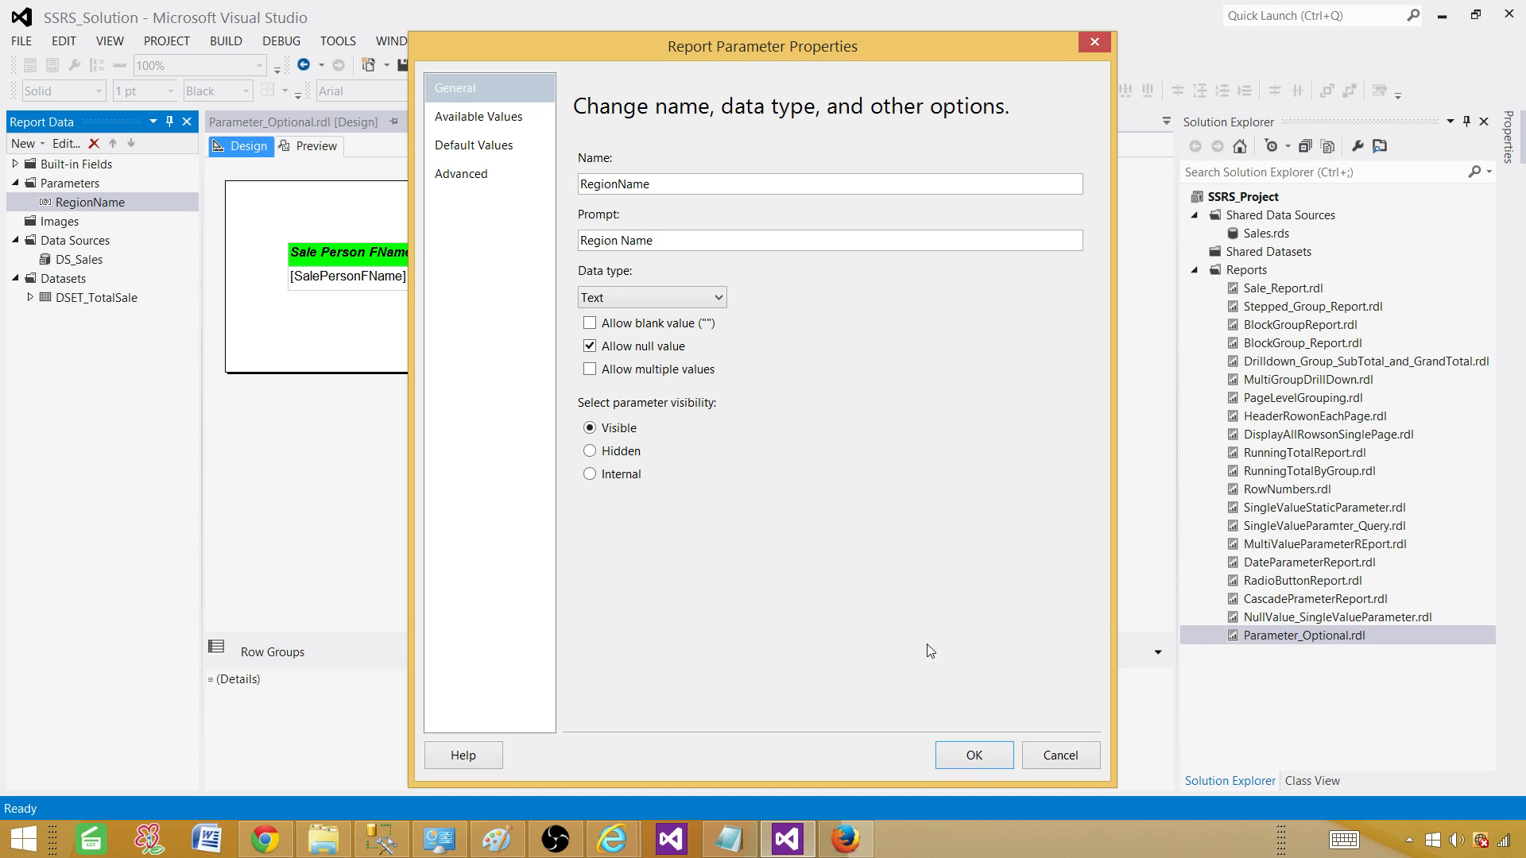
pyautogui.click(972, 755)
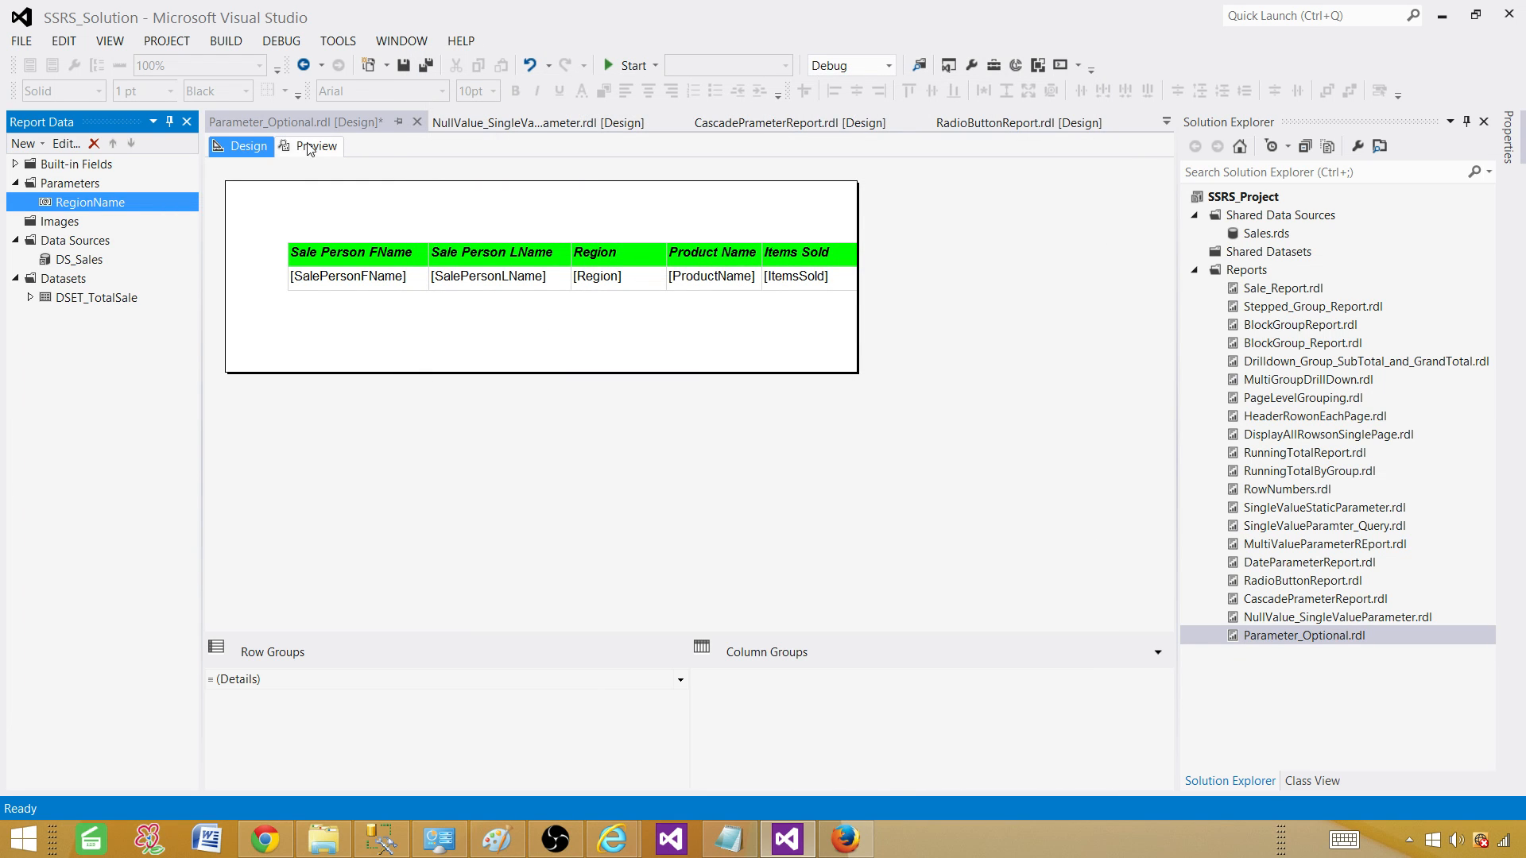
# Preview with the NULL option ticked, listing all twelve sales rows.
pyautogui.click(315, 147)
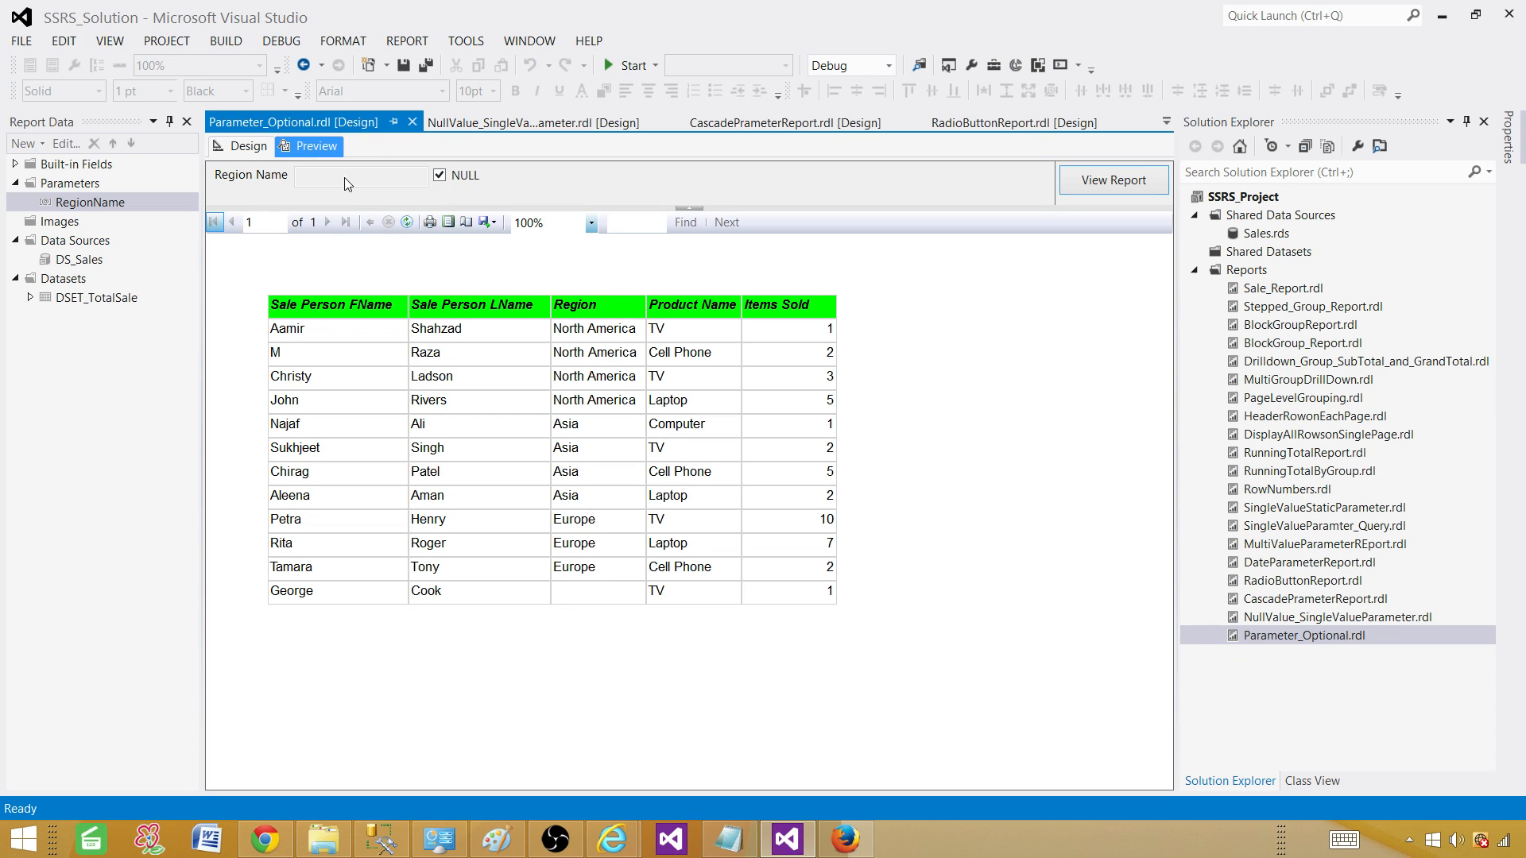
pyautogui.moveTo(382, 190)
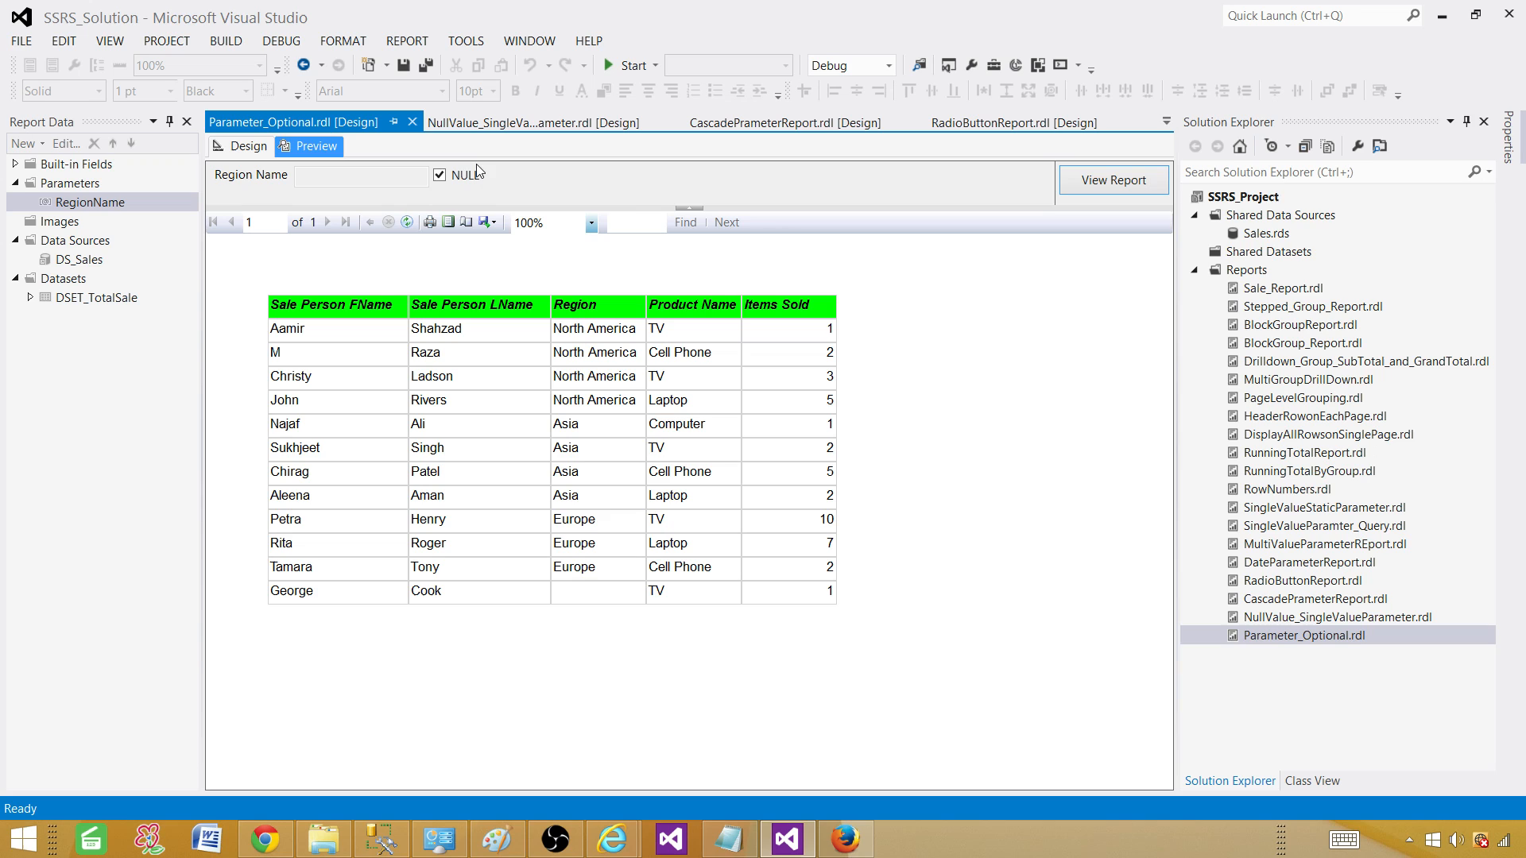
pyautogui.moveTo(280, 448)
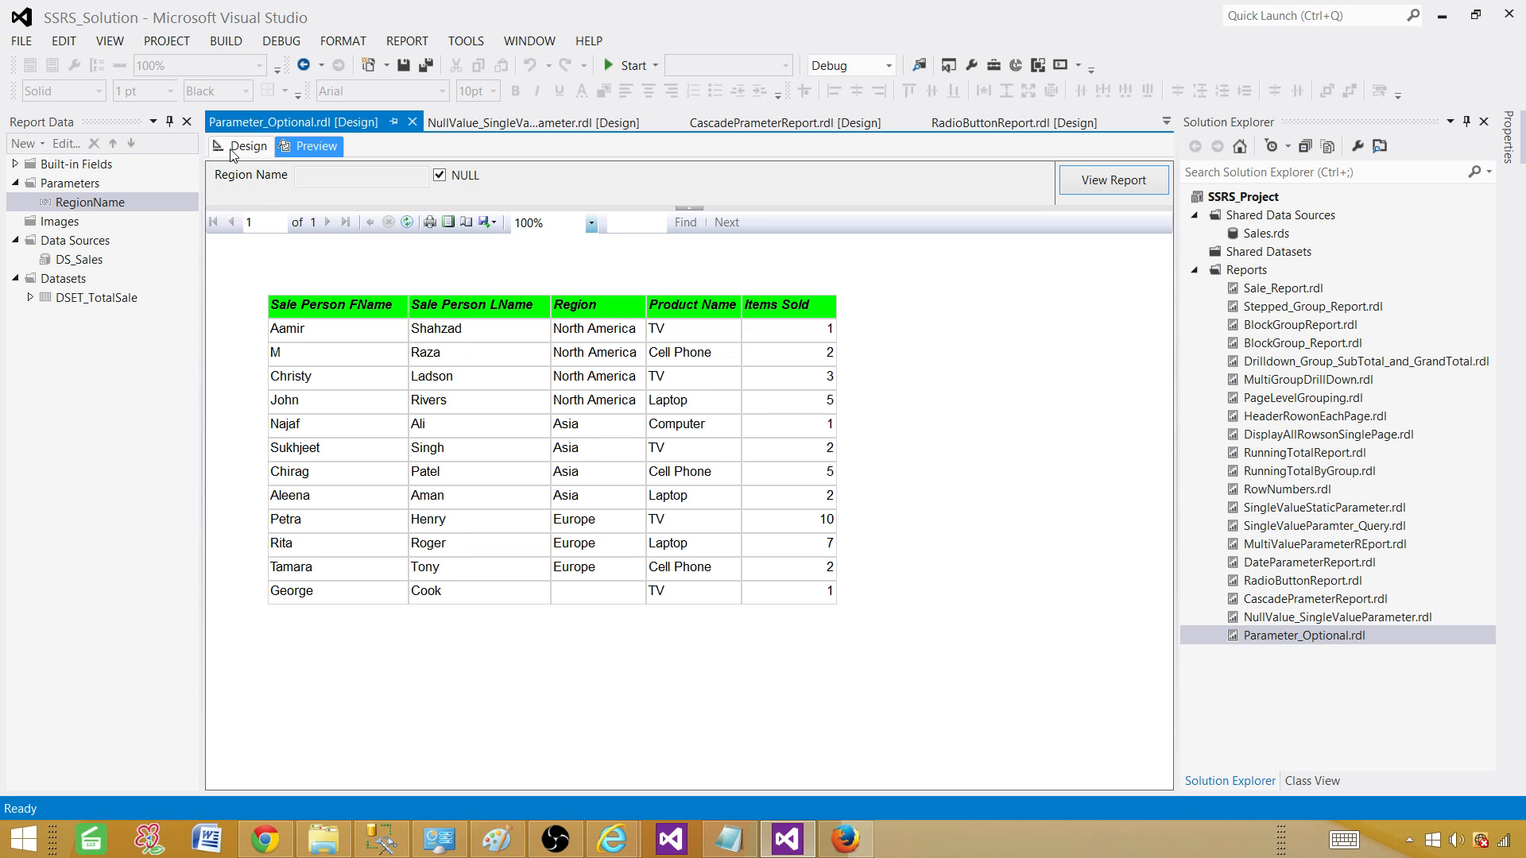
# Clear the NULL option and preview the report for the Asia region.
pyautogui.click(439, 174)
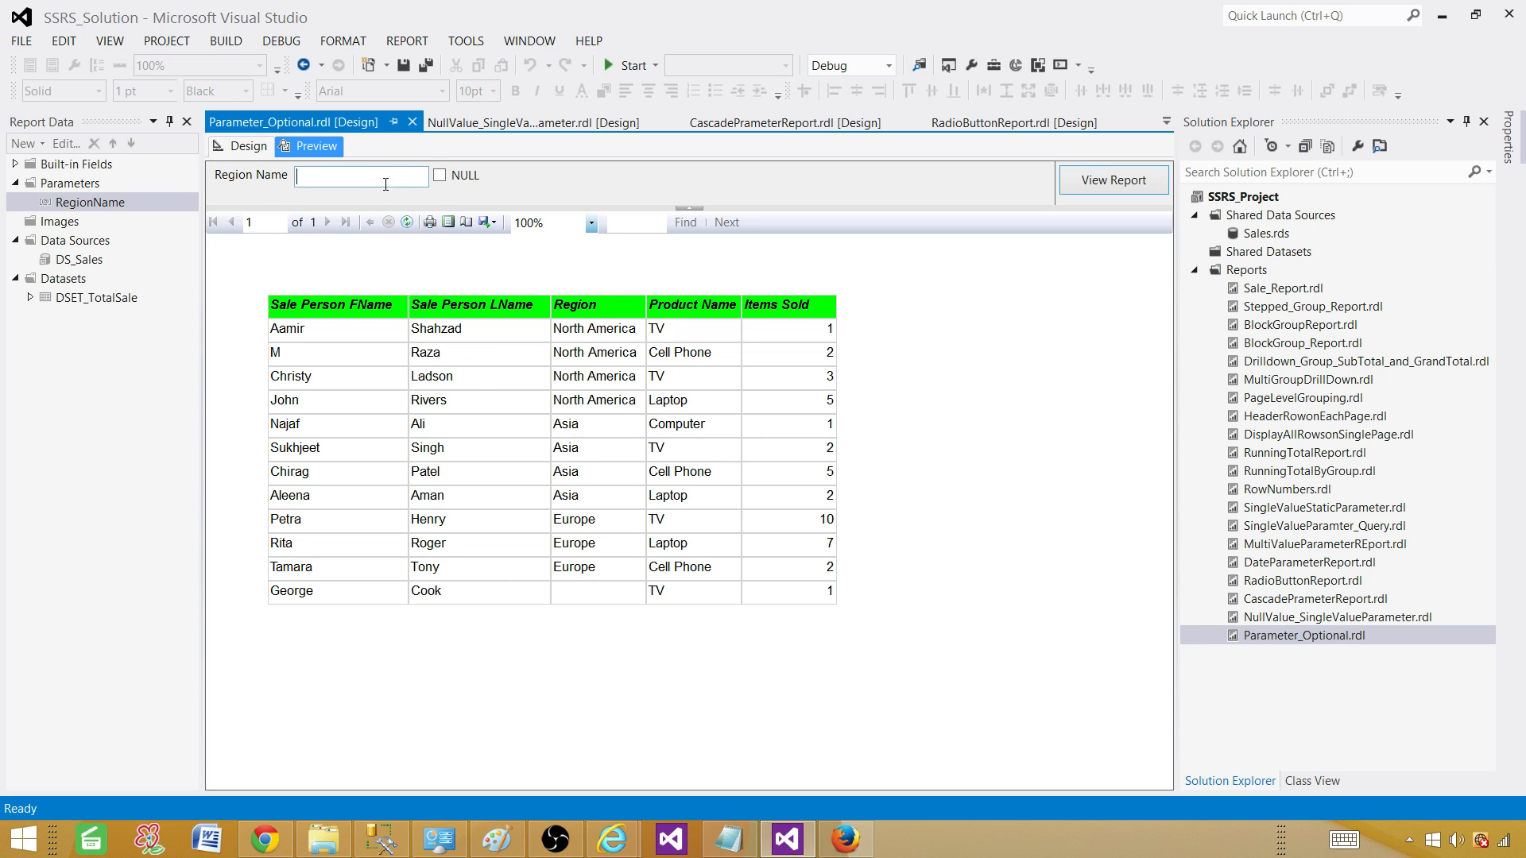
pyautogui.write('Asia')
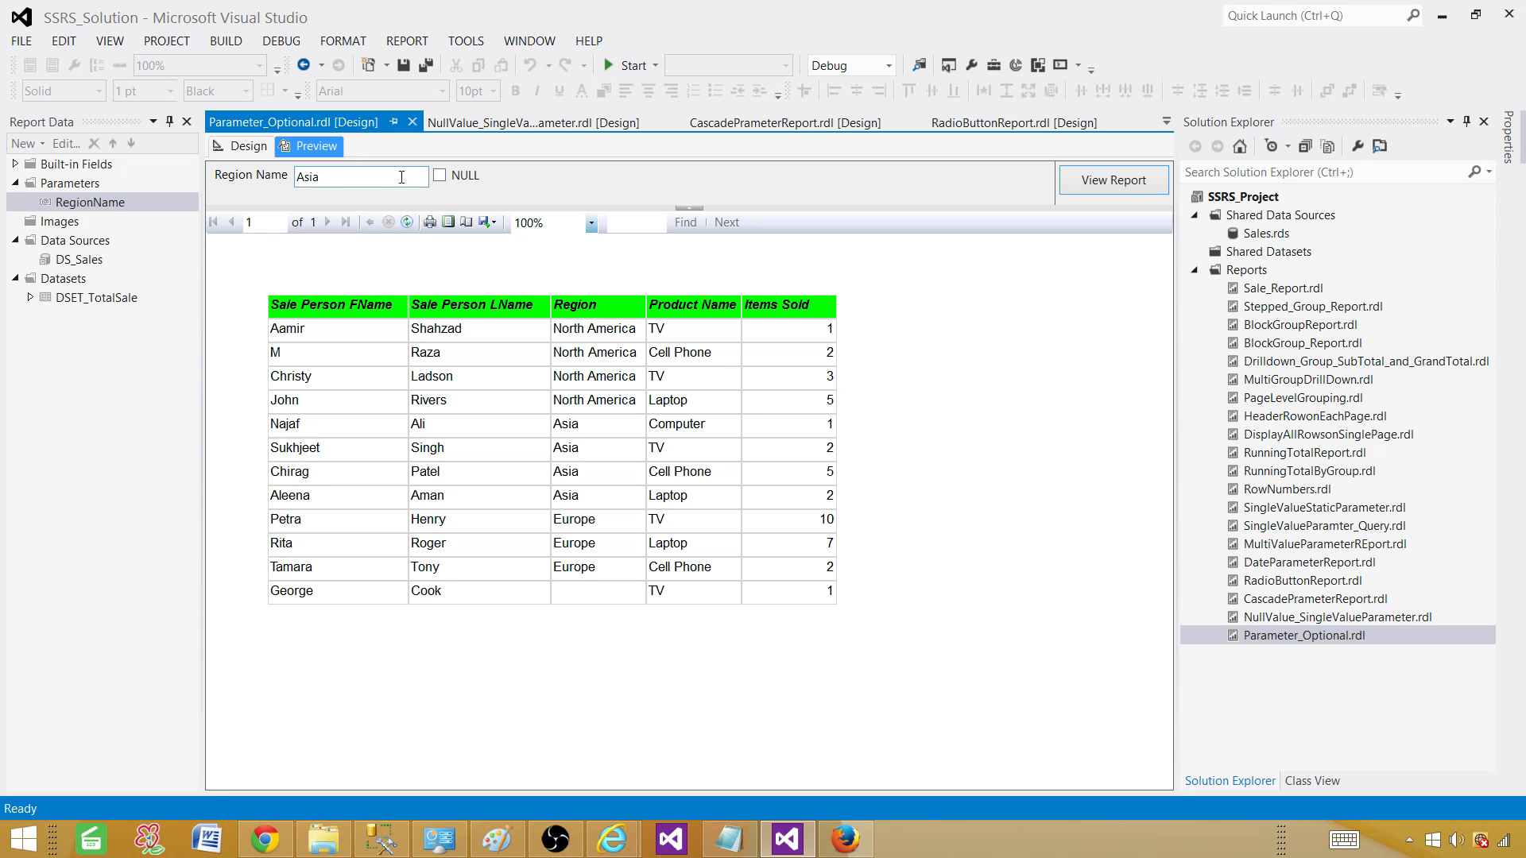
pyautogui.click(1114, 179)
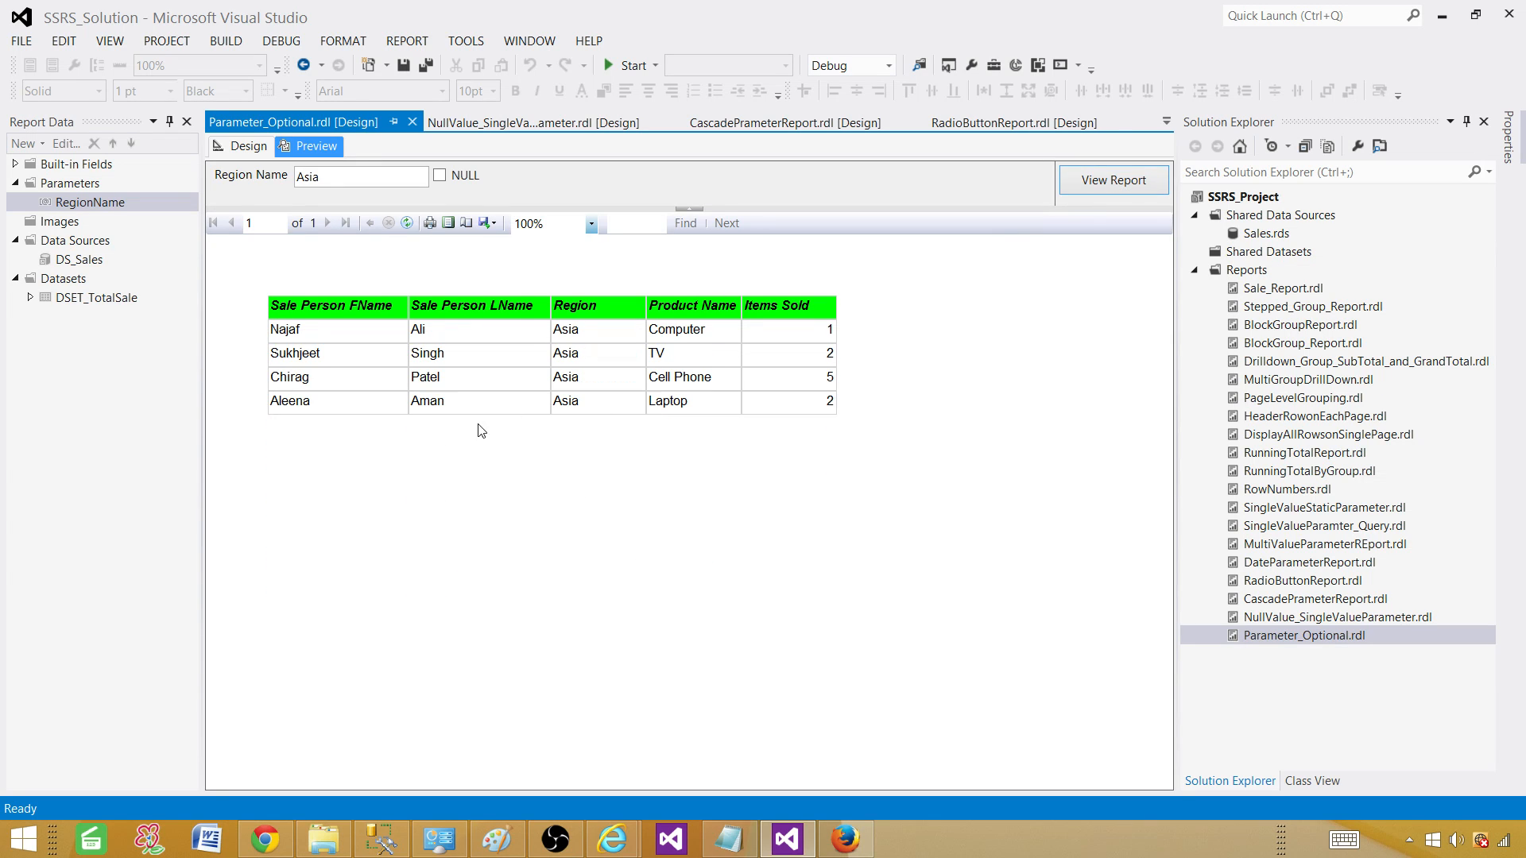
pyautogui.moveTo(724, 320)
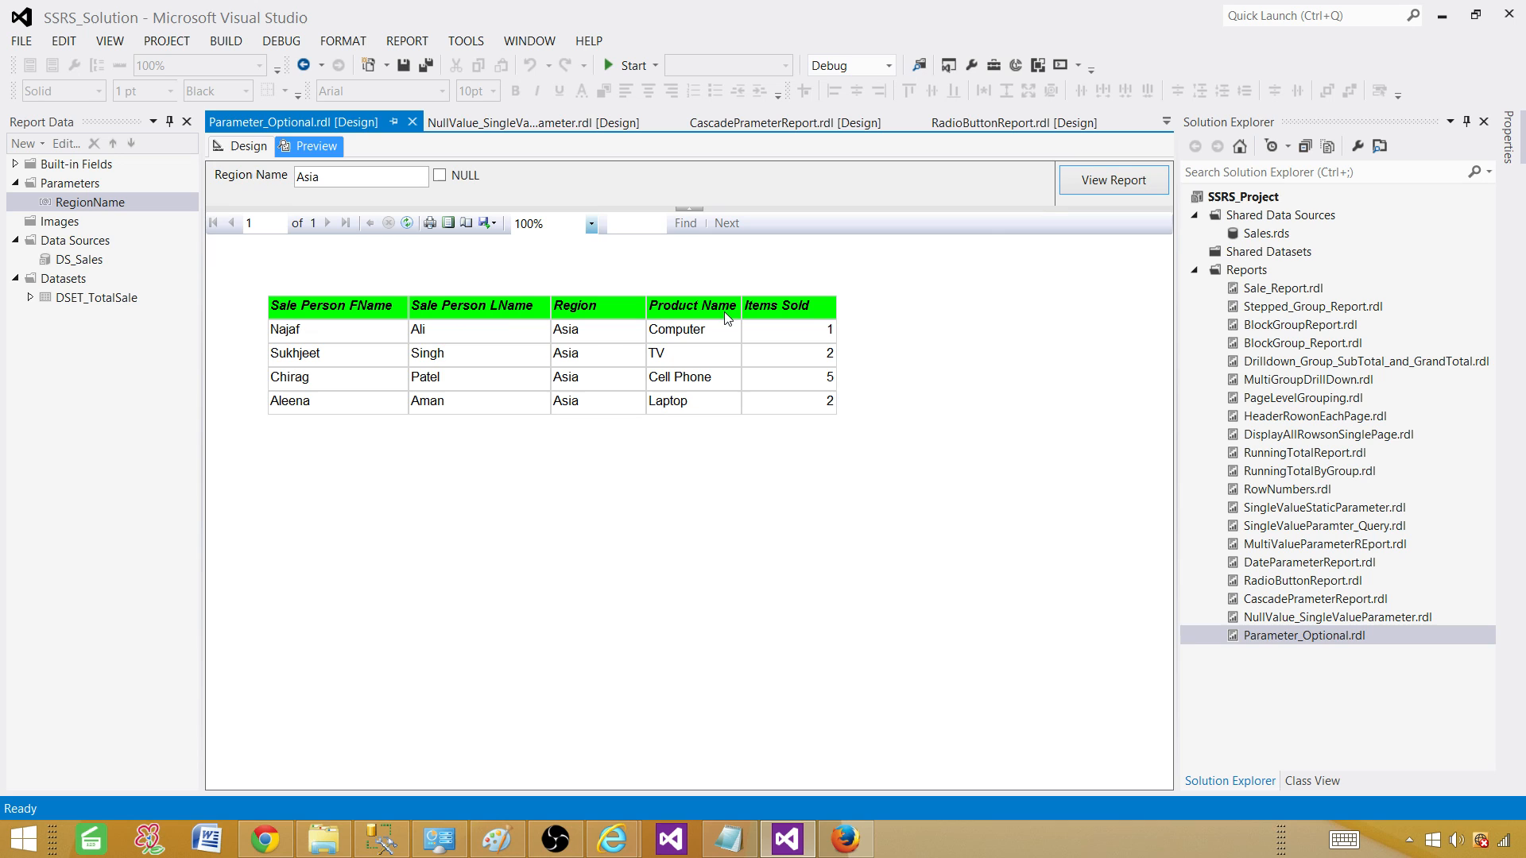
pyautogui.moveTo(439, 177)
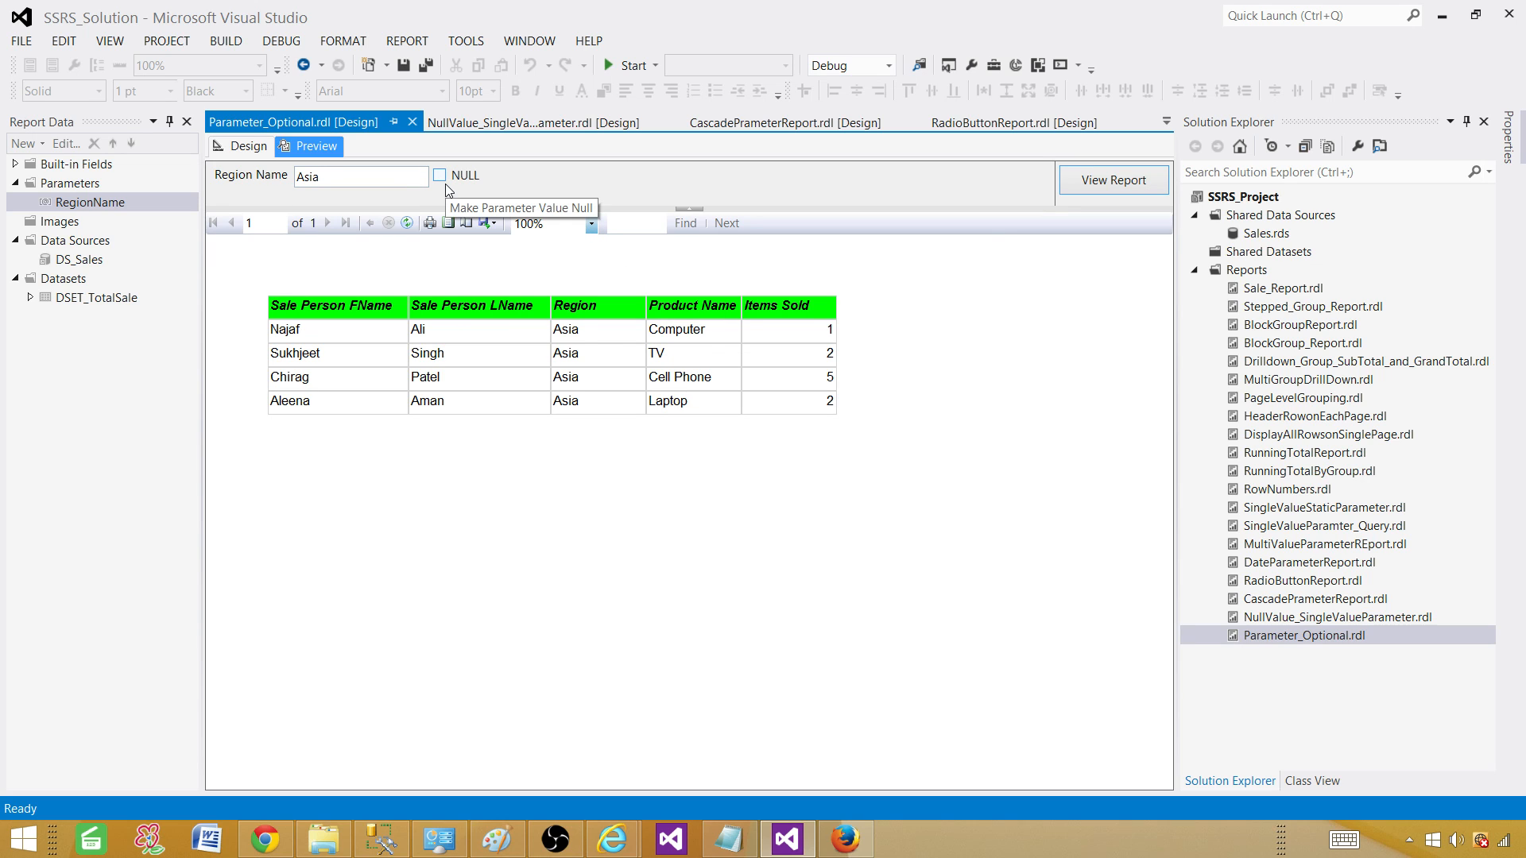
# Rerun the preview with a null region, listing all twelve sales rows.
pyautogui.click(439, 174)
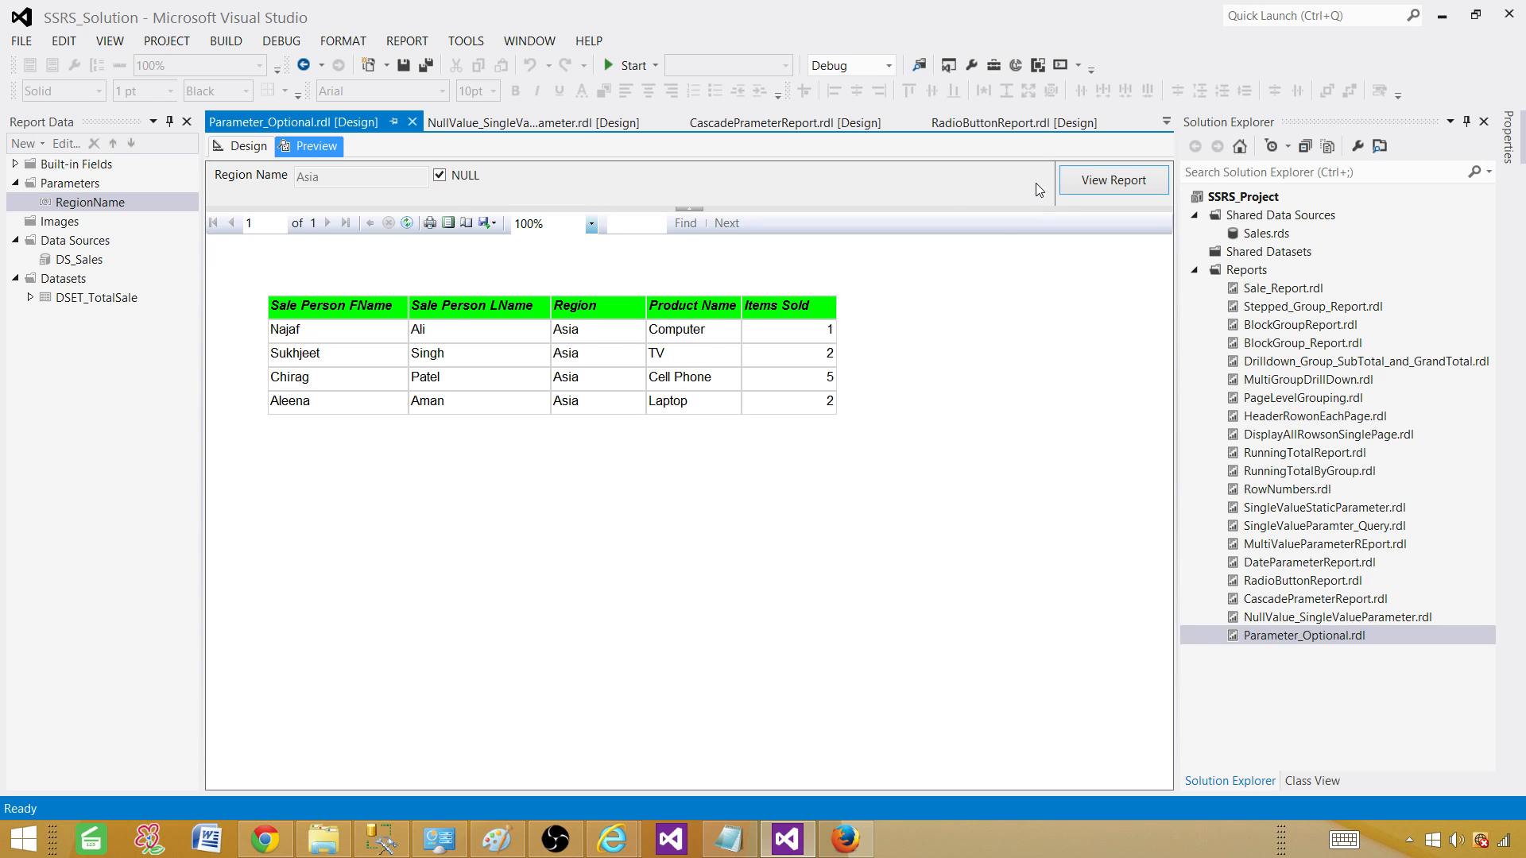
pyautogui.click(1113, 180)
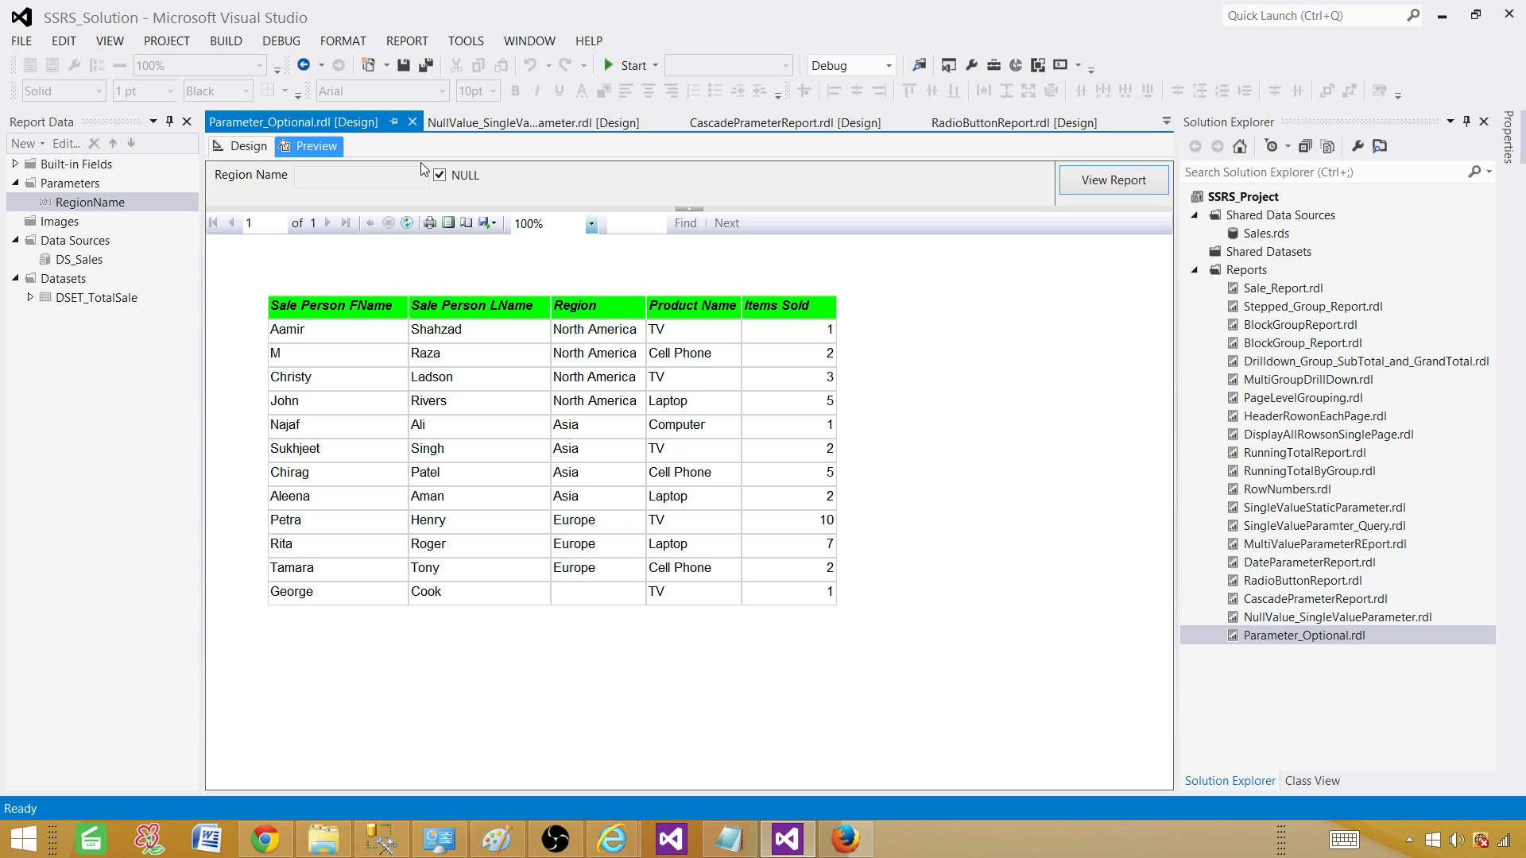
pyautogui.moveTo(363, 181)
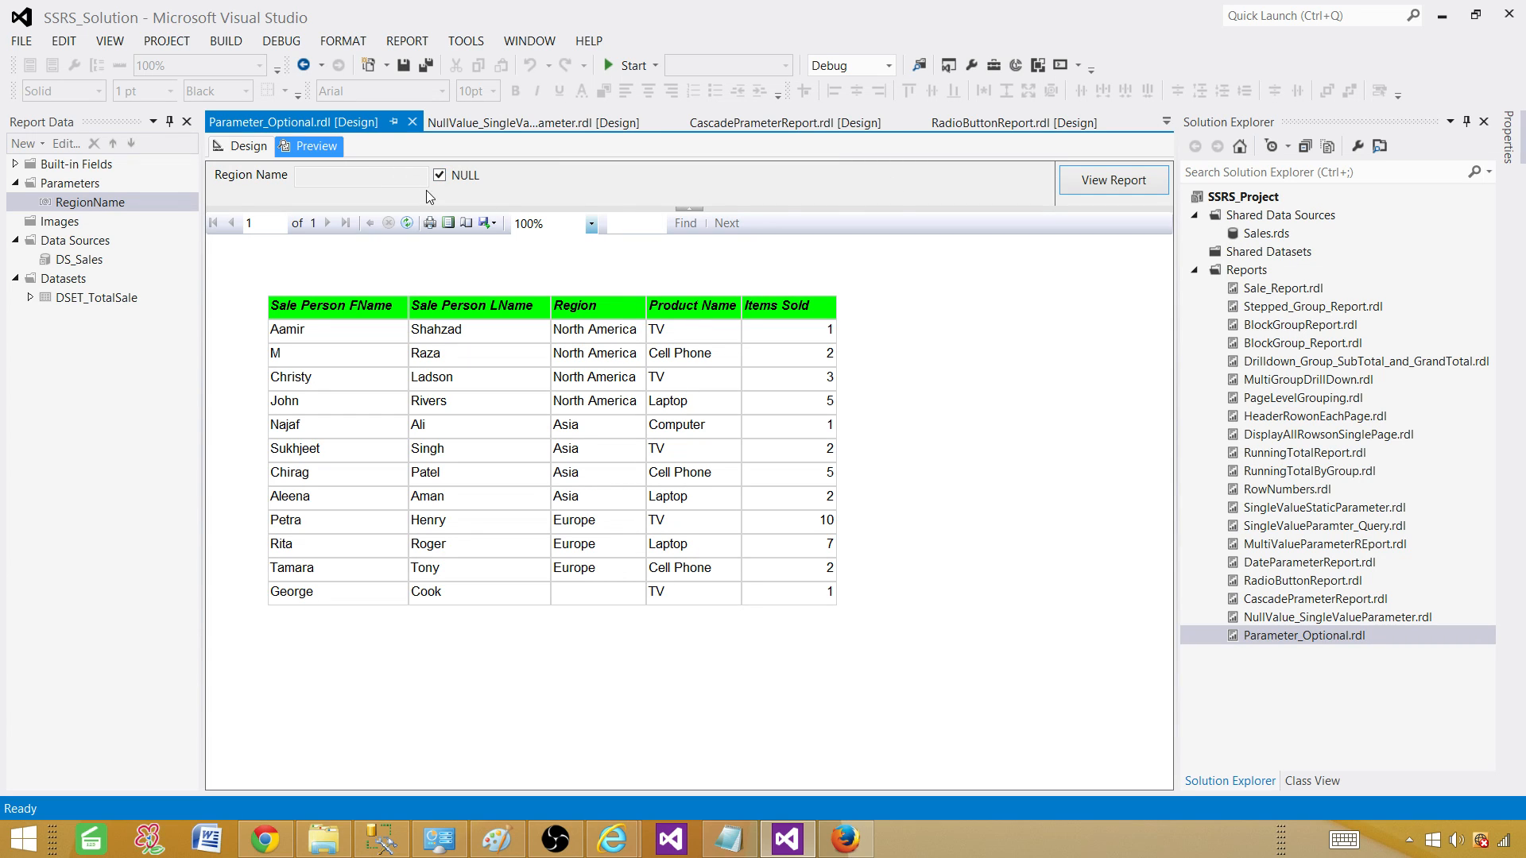
pyautogui.moveTo(314, 185)
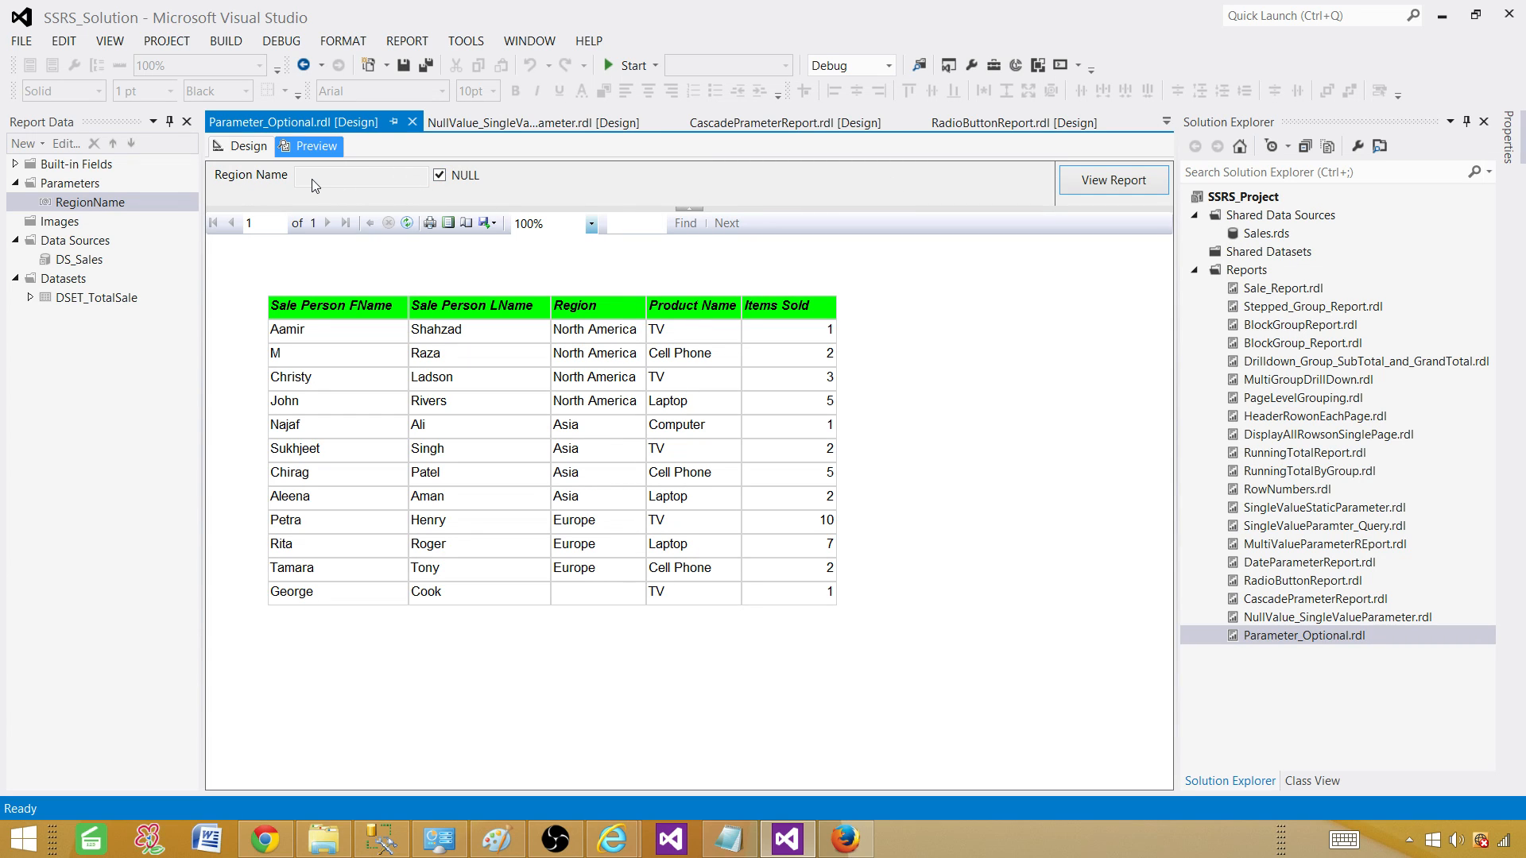
pyautogui.moveTo(317, 341)
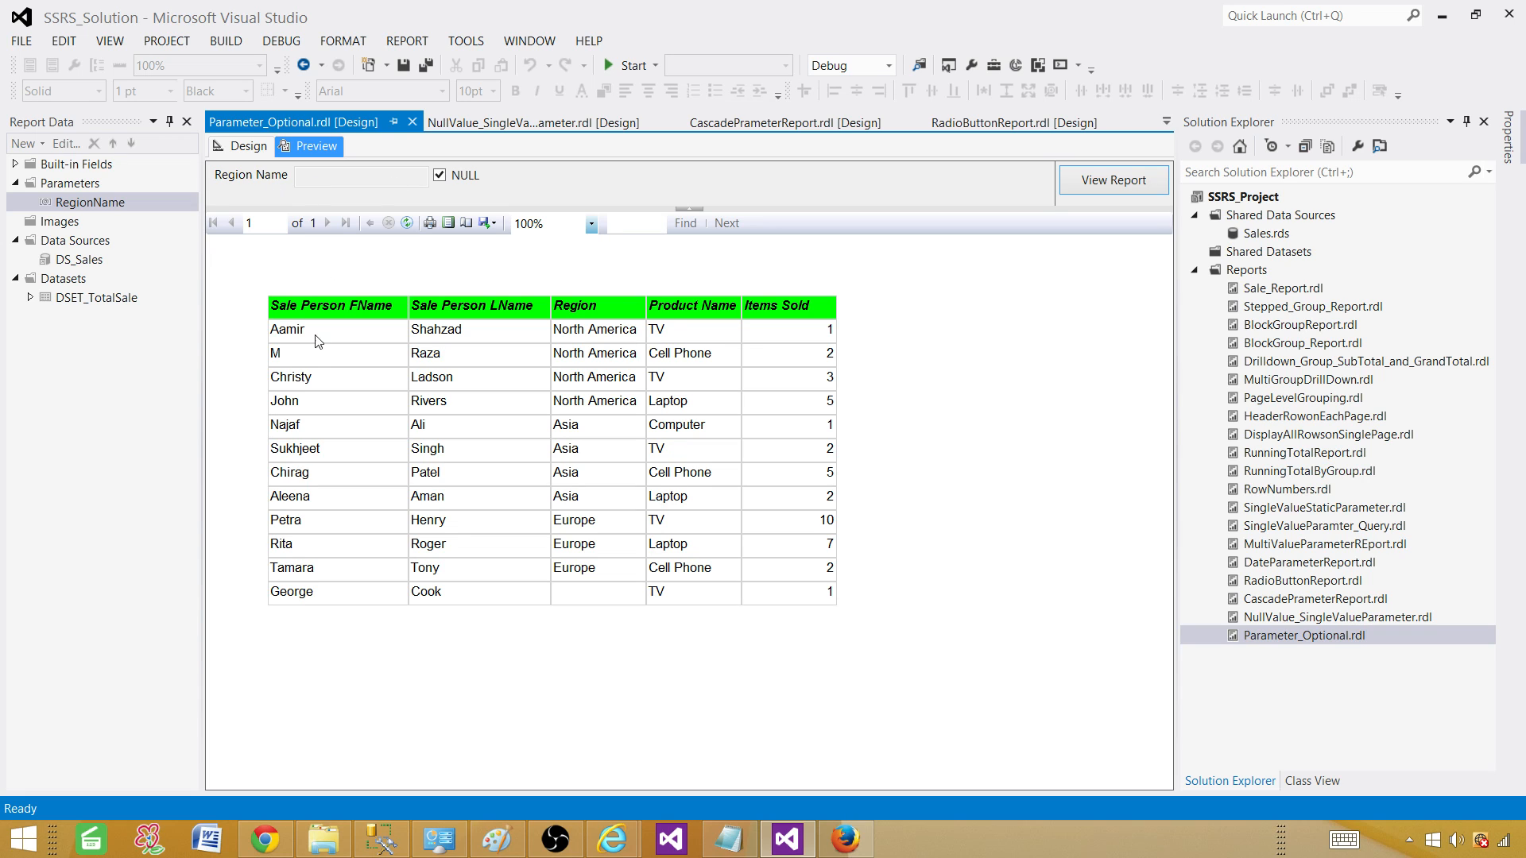
pyautogui.moveTo(459, 378)
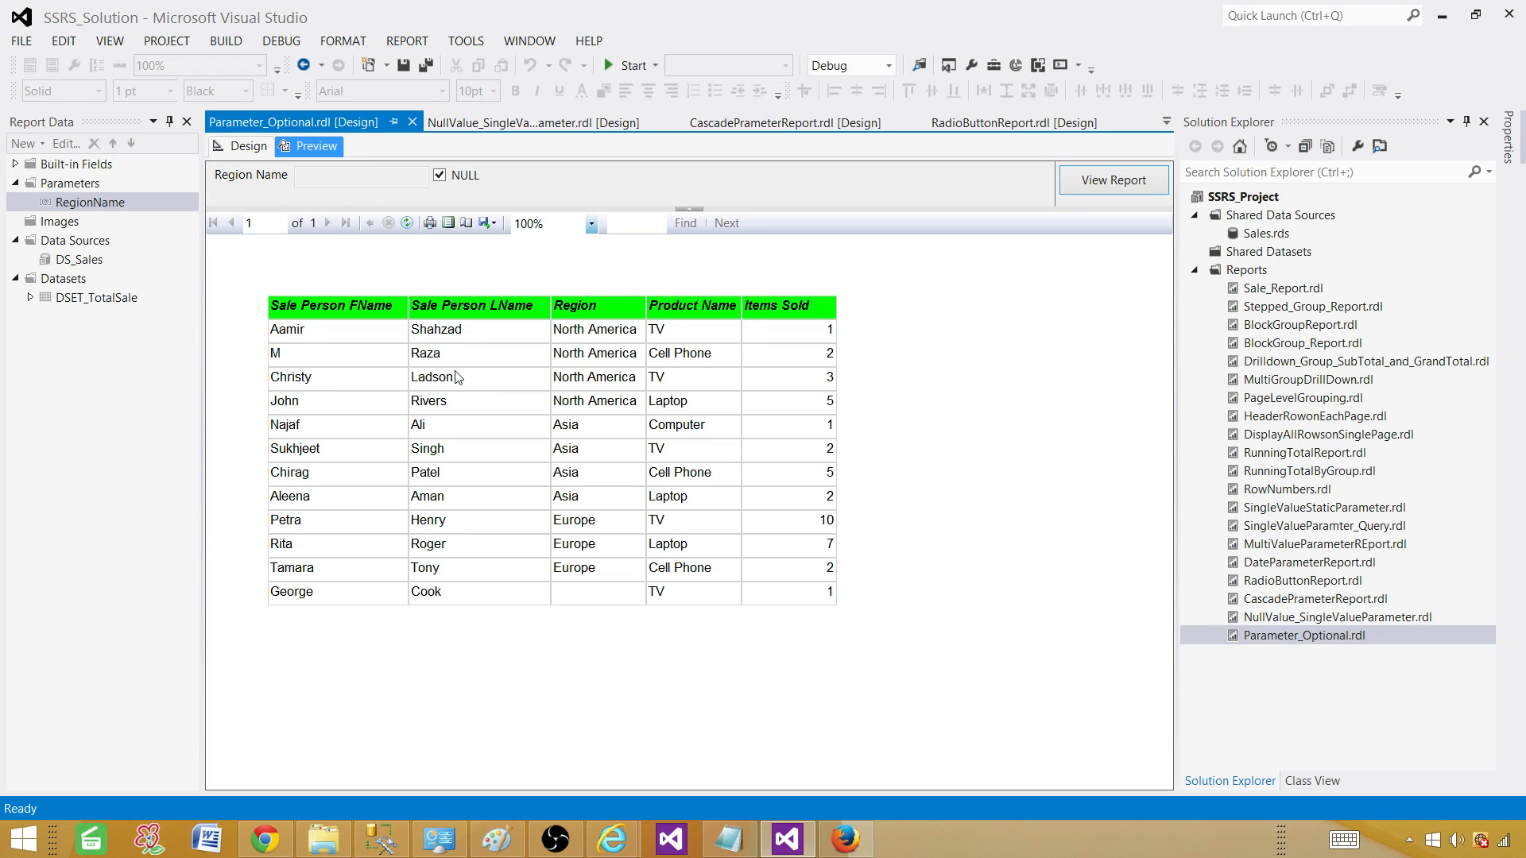
pyautogui.moveTo(1014, 185)
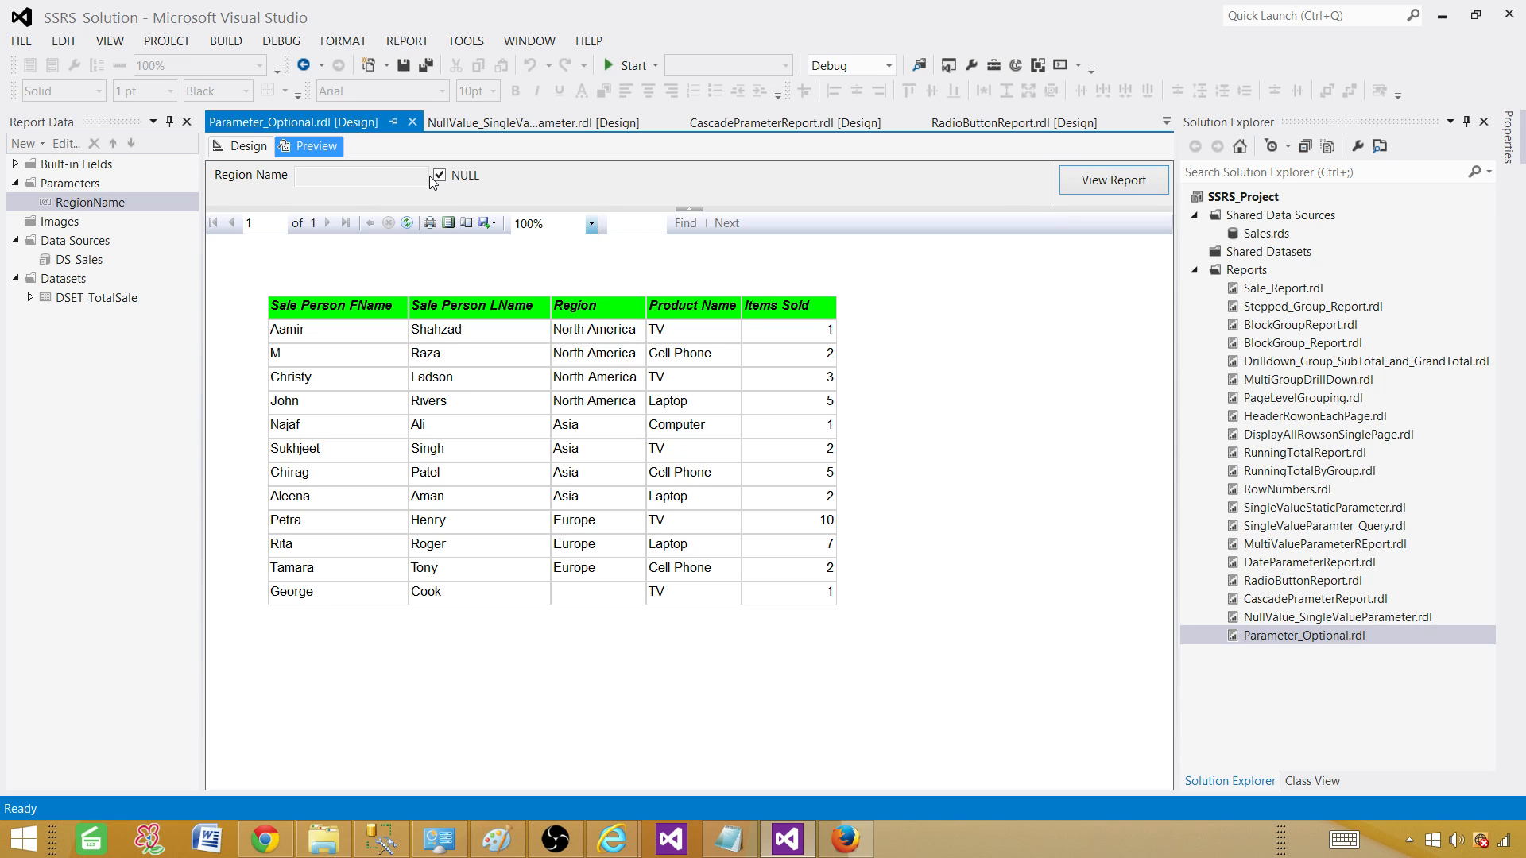
pyautogui.moveTo(384, 181)
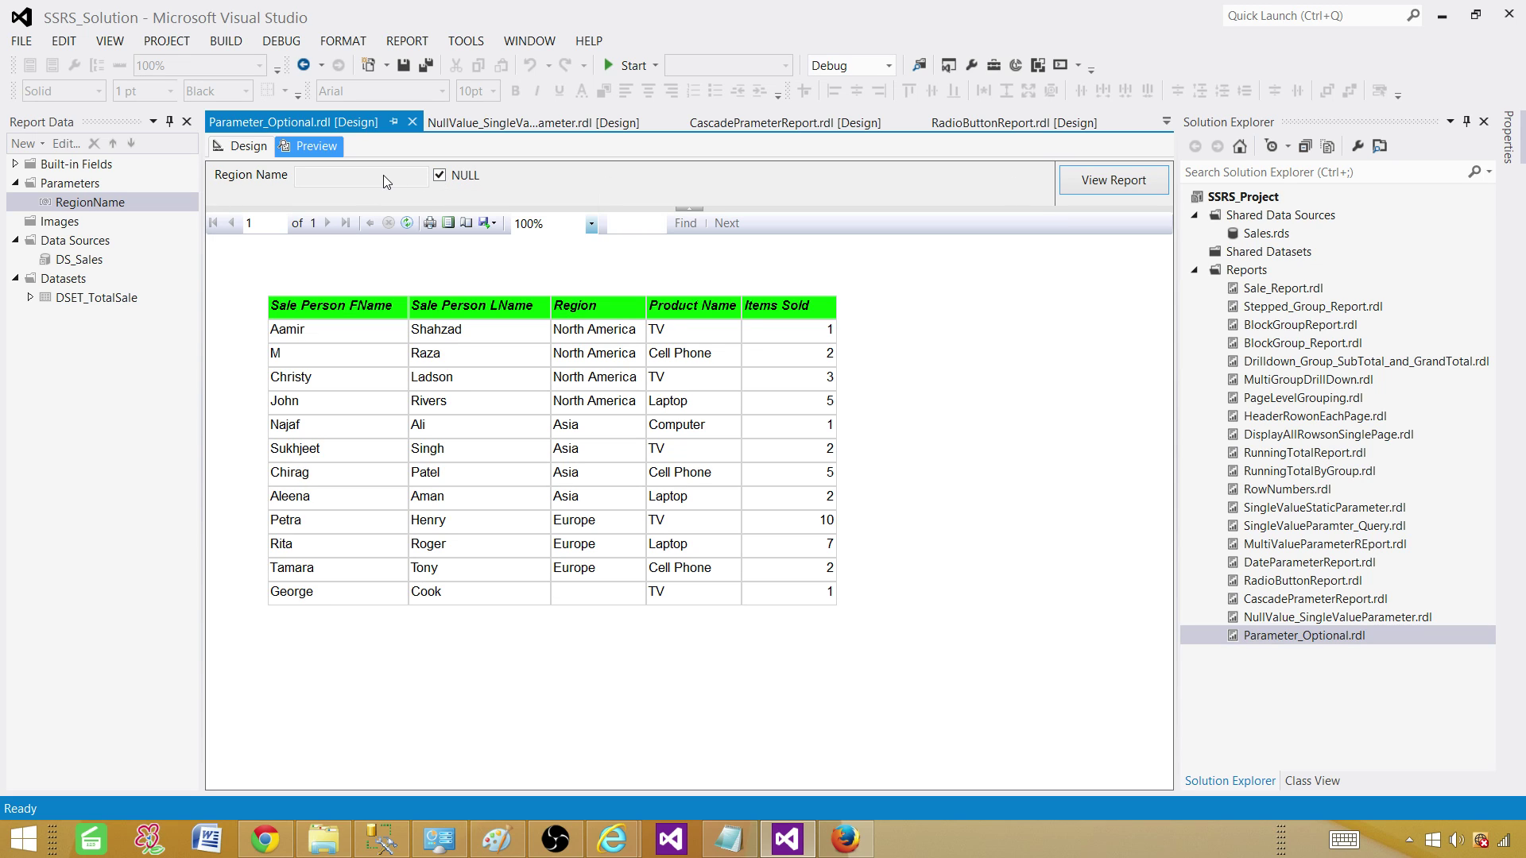
pyautogui.moveTo(376, 186)
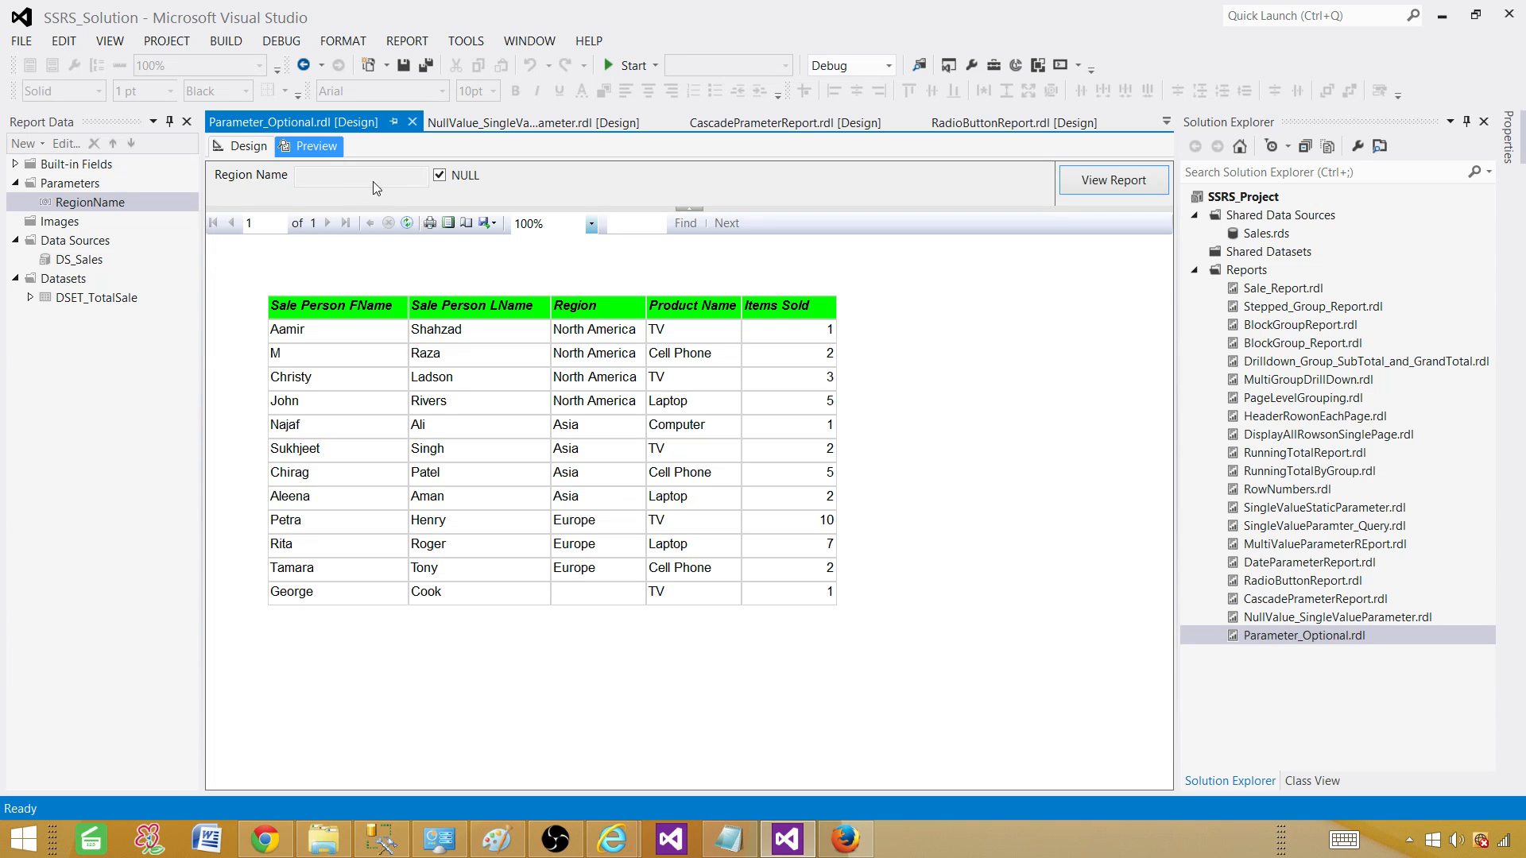
pyautogui.moveTo(285, 180)
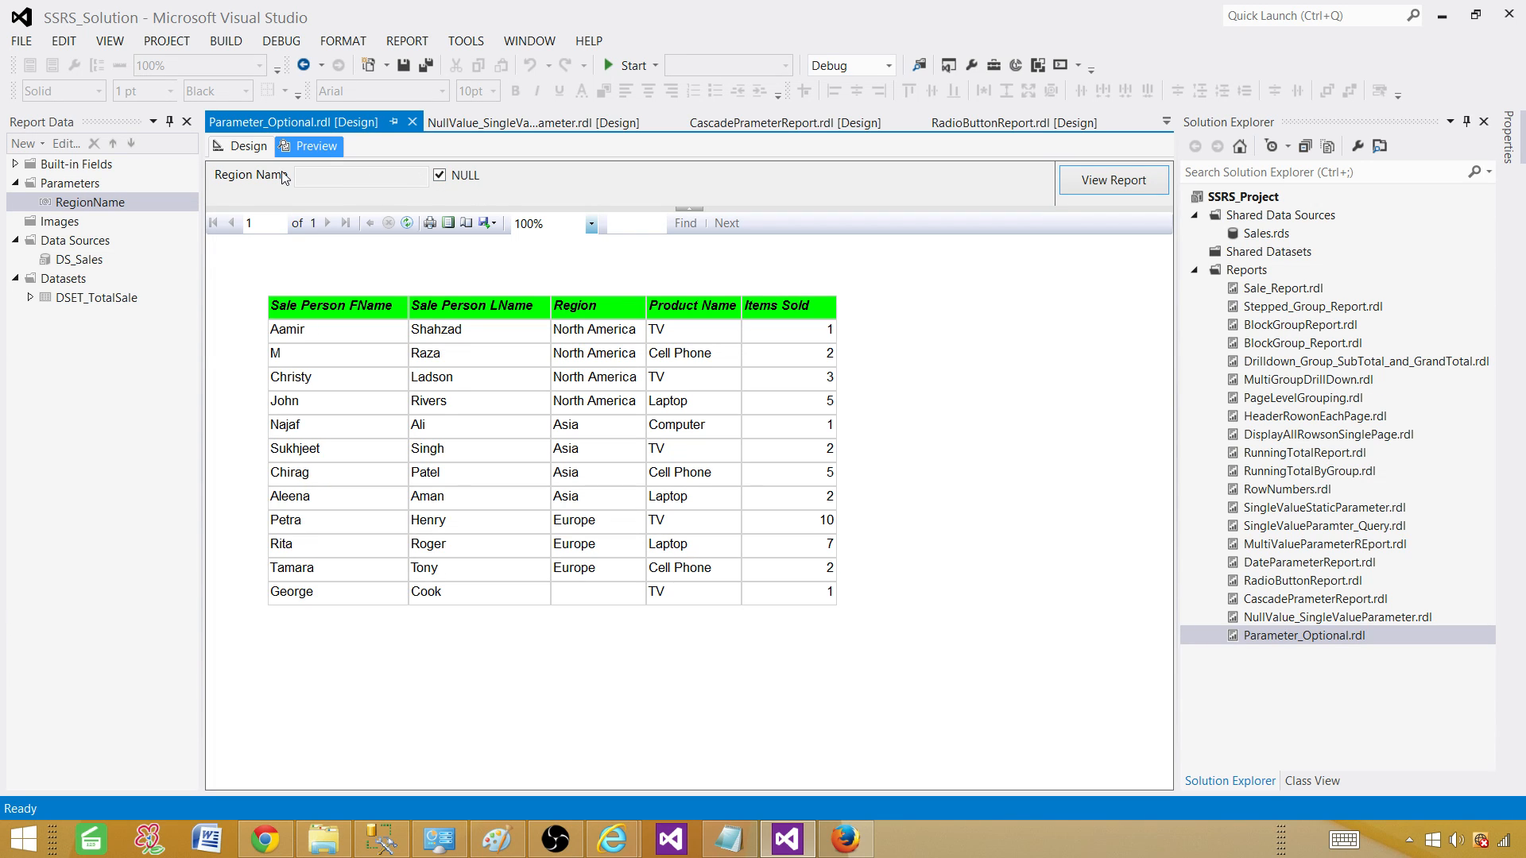
pyautogui.click(248, 144)
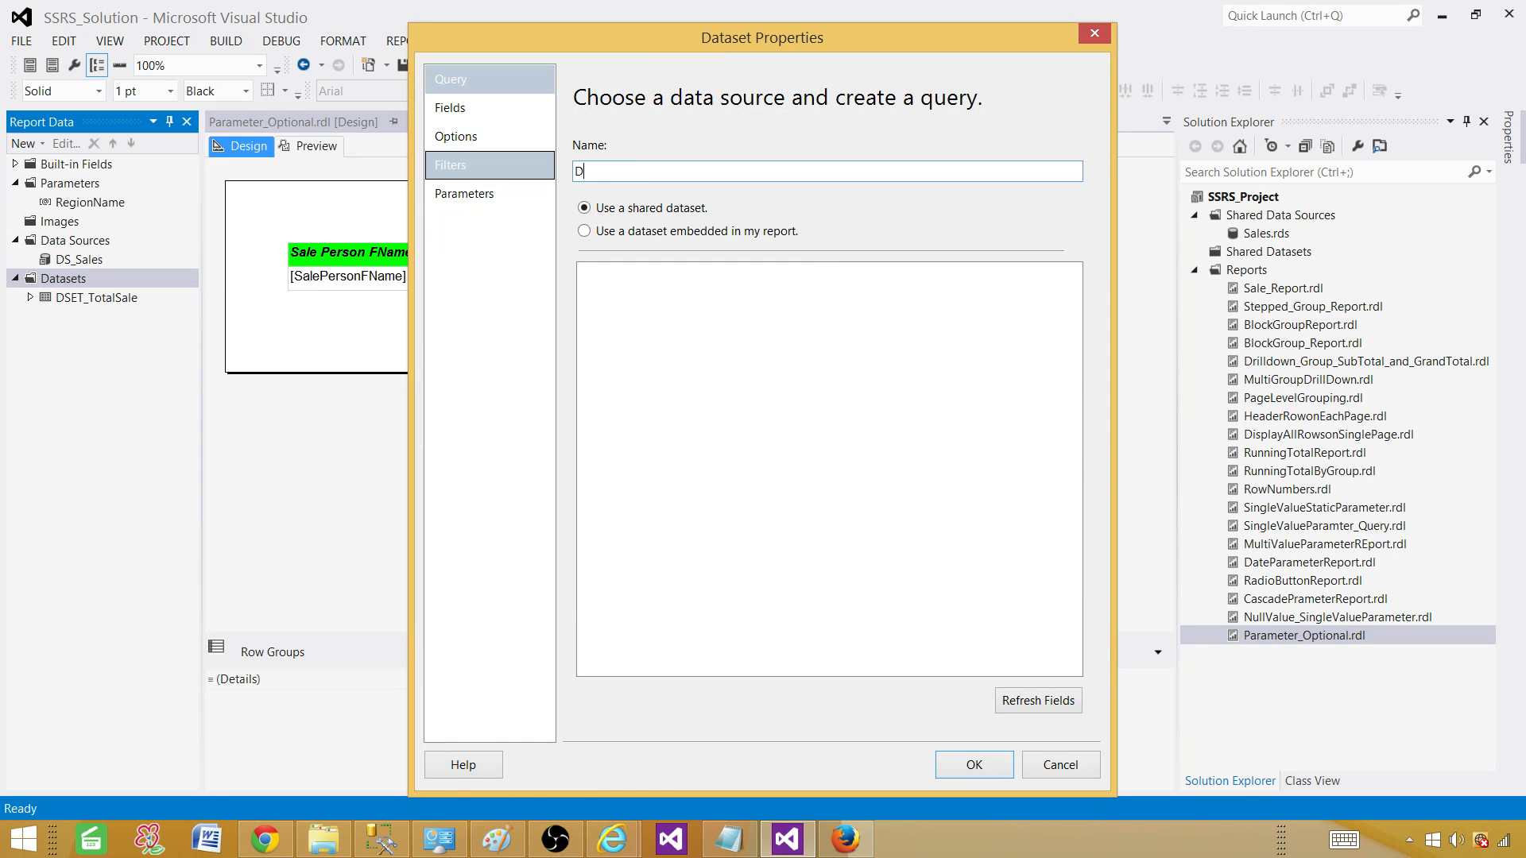
# Create embedded dataset DSET_Region on DS_Sales: 'Select distinct Region from dbo.TotalSale'.
pyautogui.write('SET_REgion')
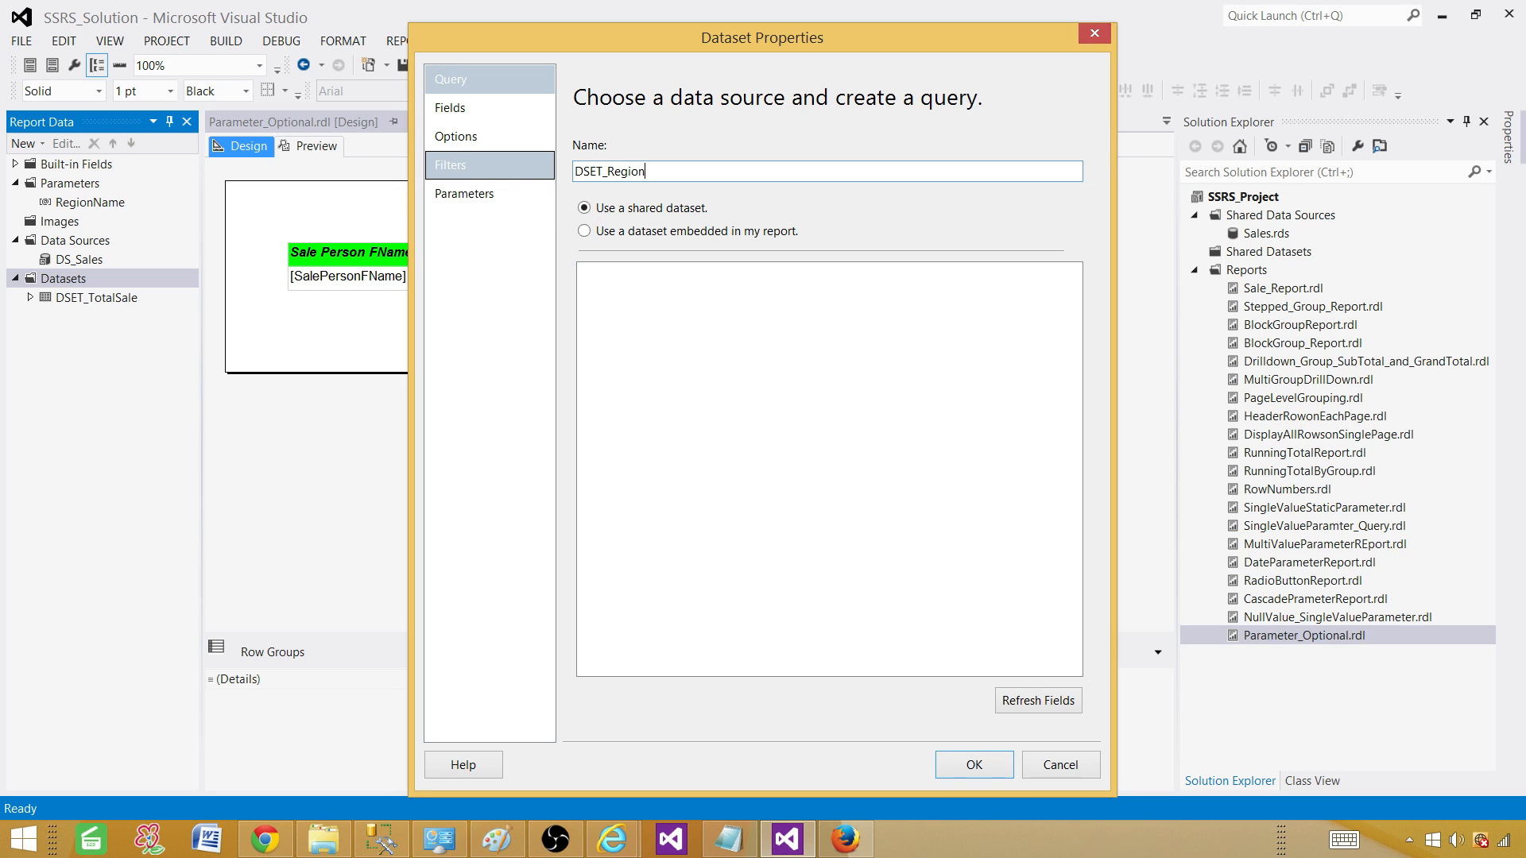
pyautogui.click(584, 230)
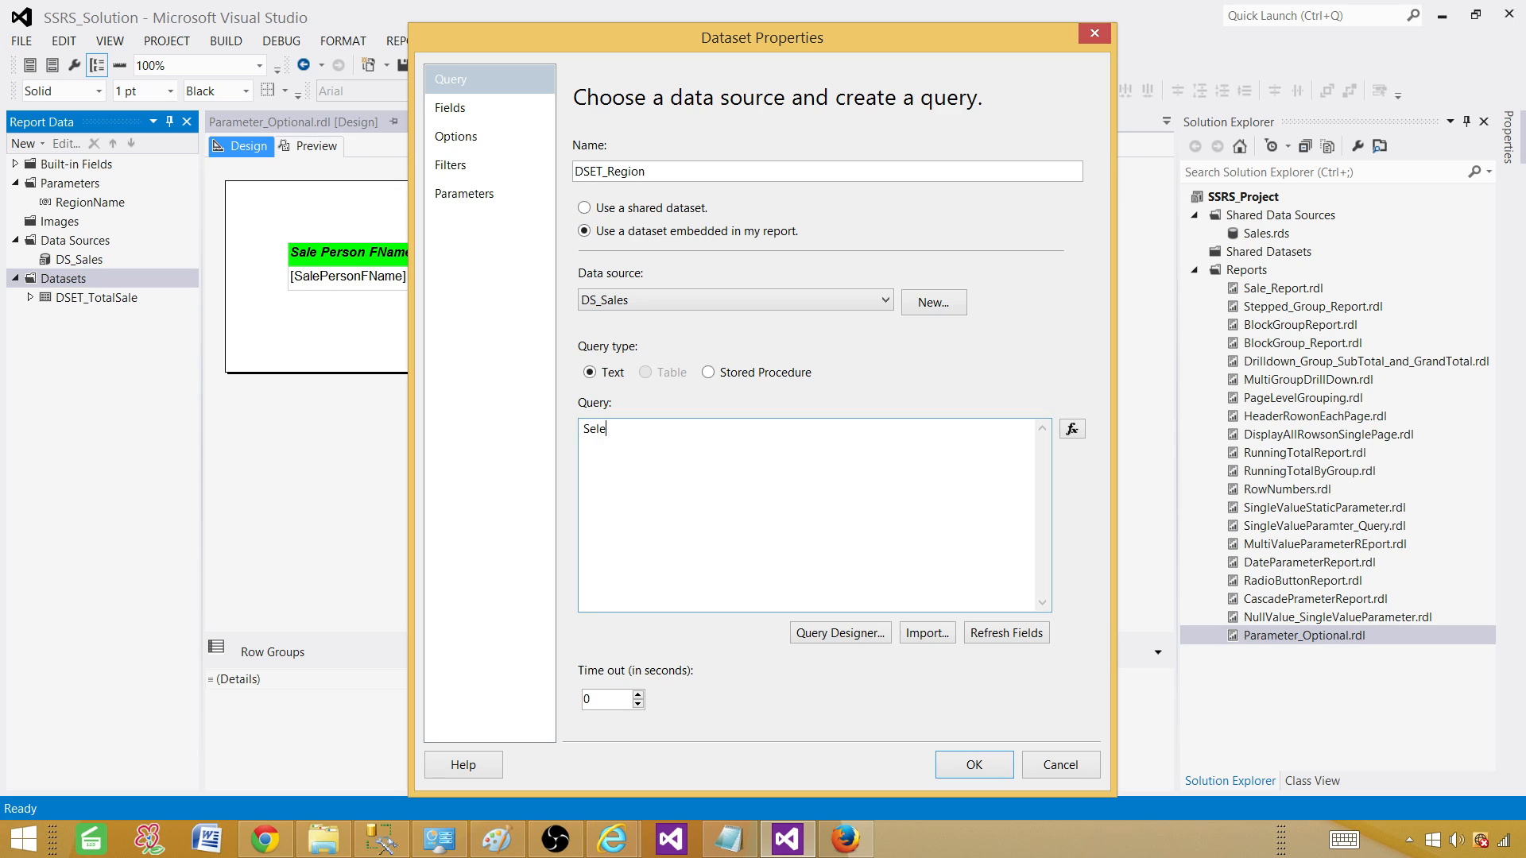
pyautogui.write('ct distinct Re')
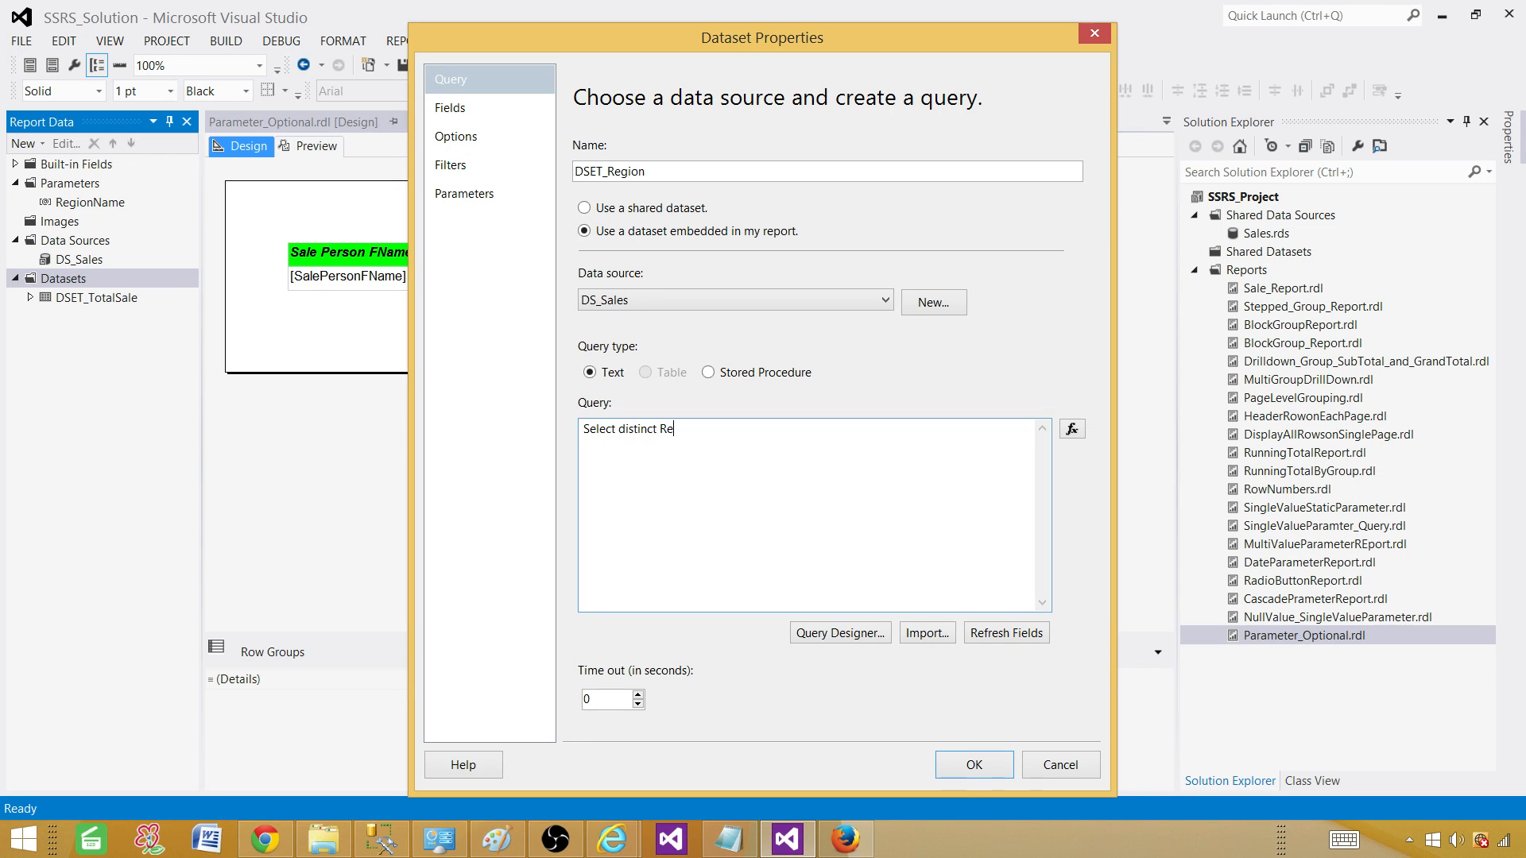
pyautogui.write('gion from')
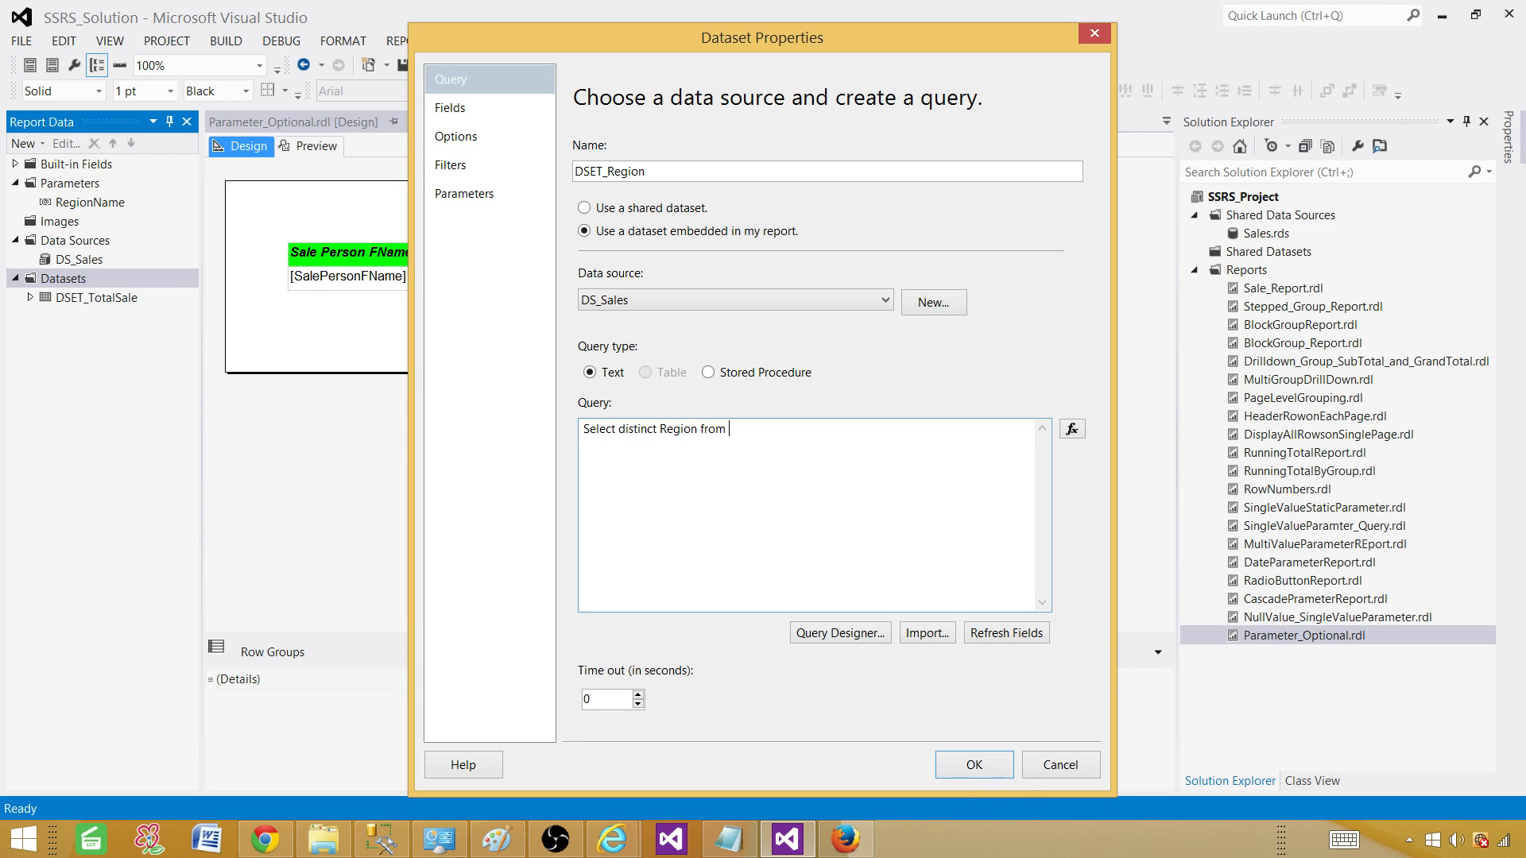
pyautogui.click(367, 840)
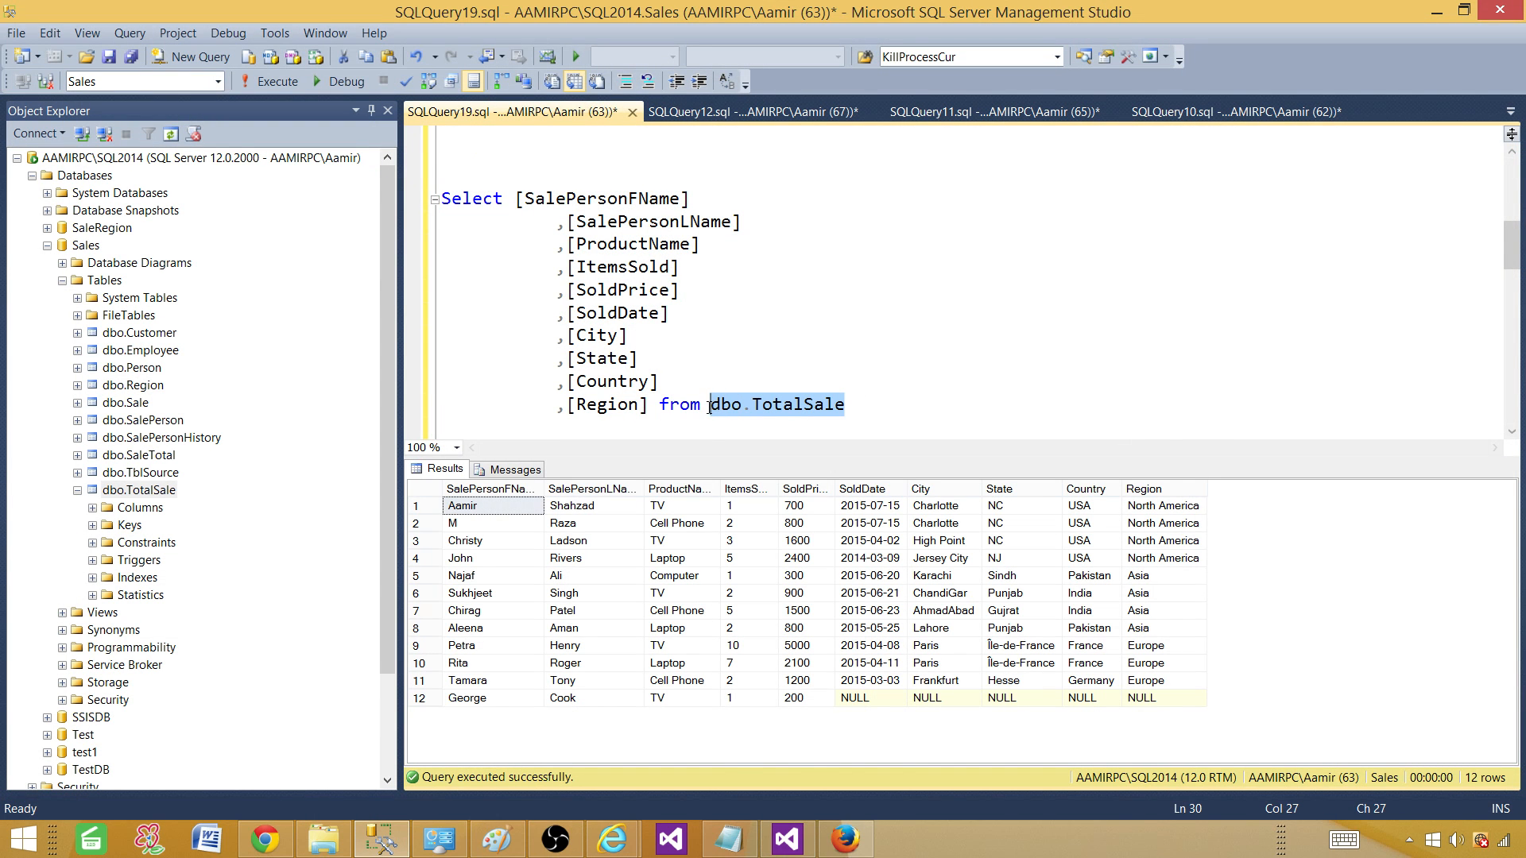
pyautogui.moveTo(835, 837)
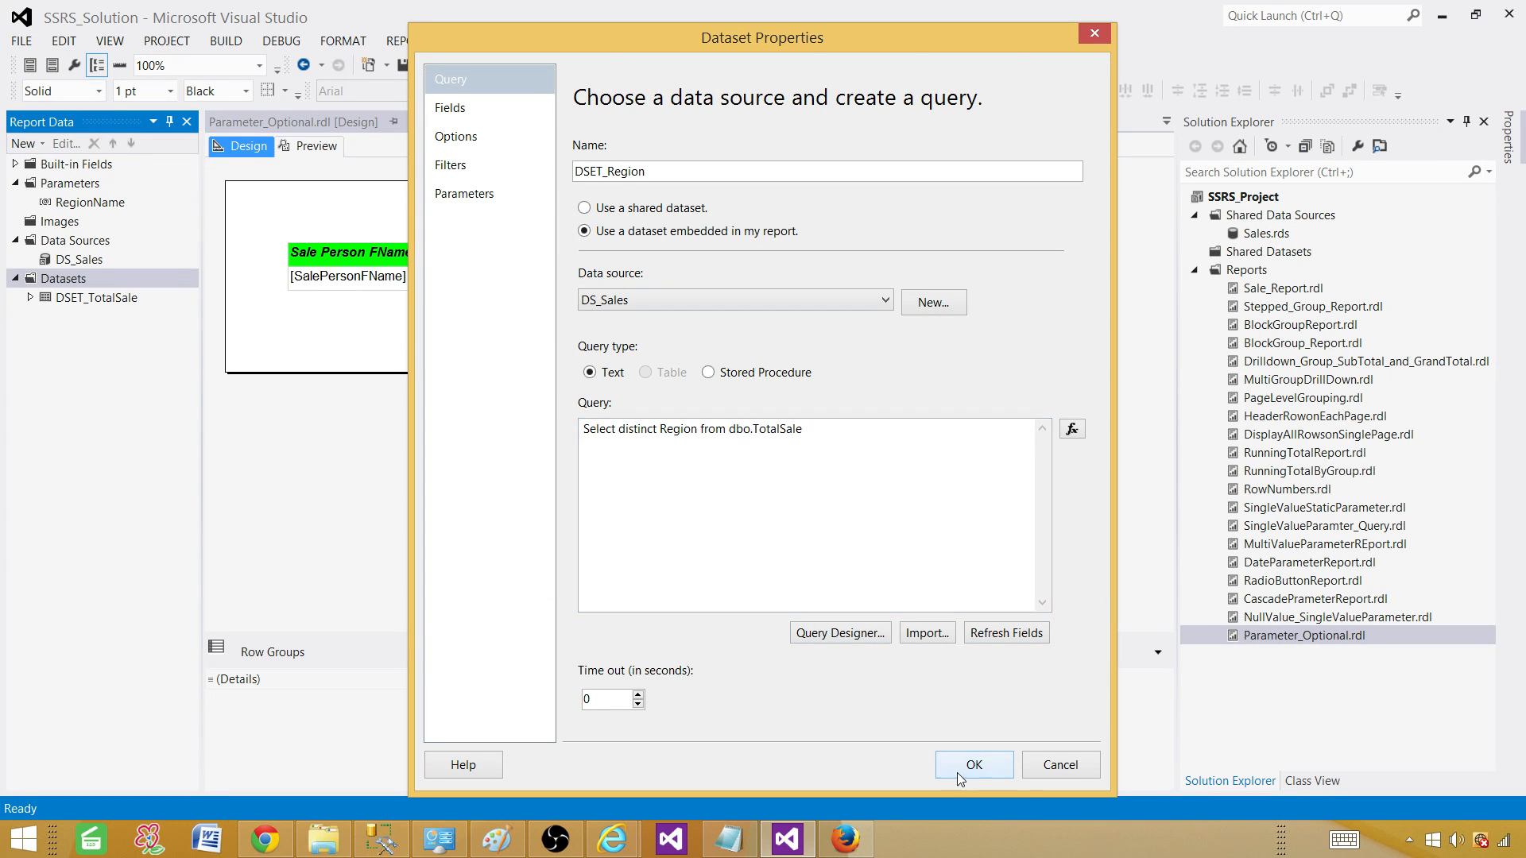
pyautogui.click(973, 765)
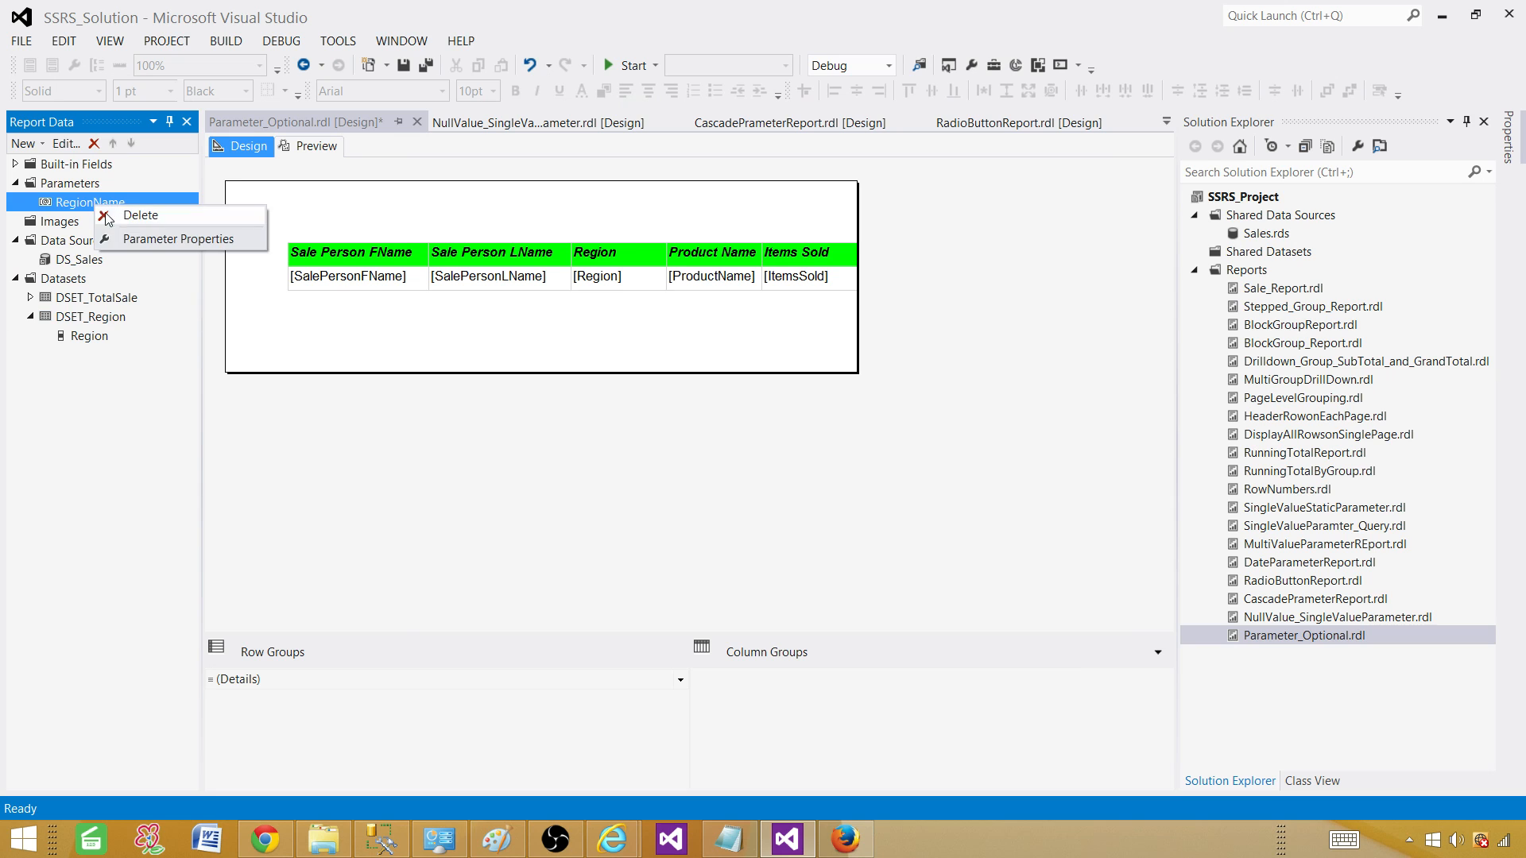
# Set RegionName's available values from DSET_Region, with Region as value and label fields.
pyautogui.click(182, 240)
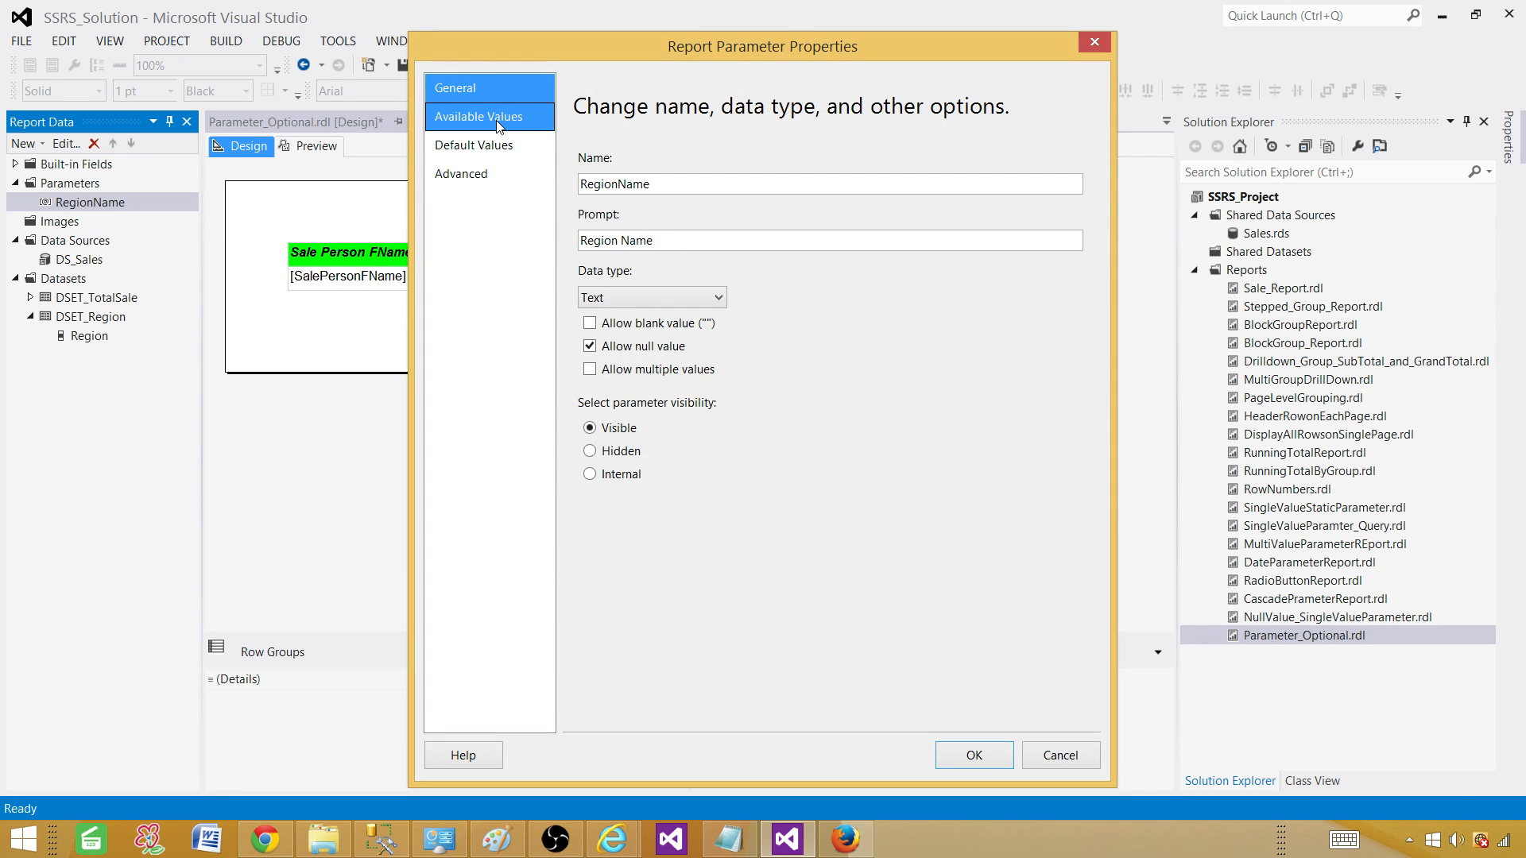
pyautogui.click(477, 116)
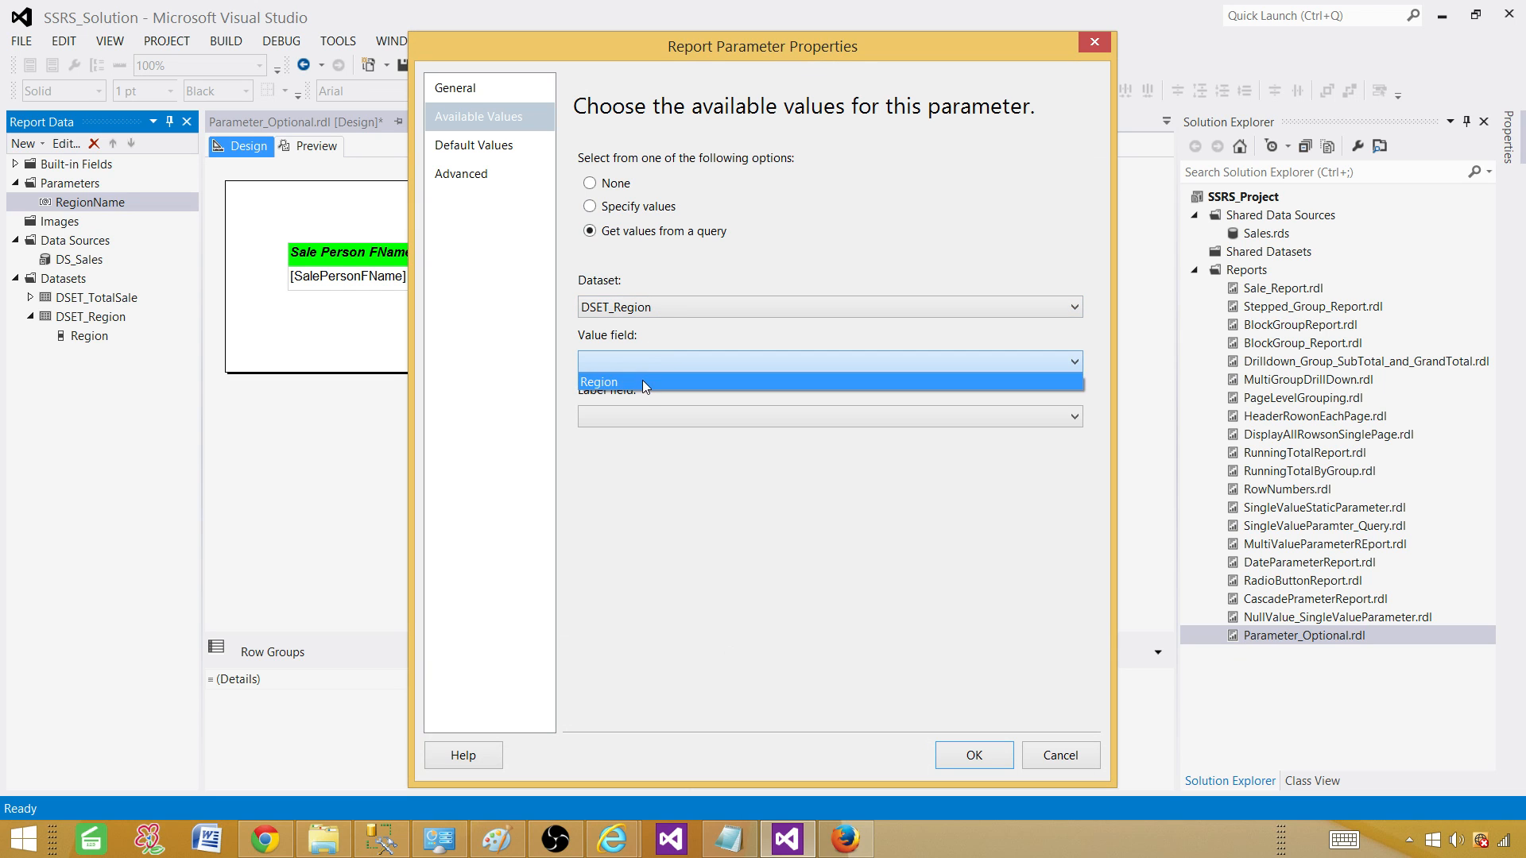
pyautogui.click(601, 381)
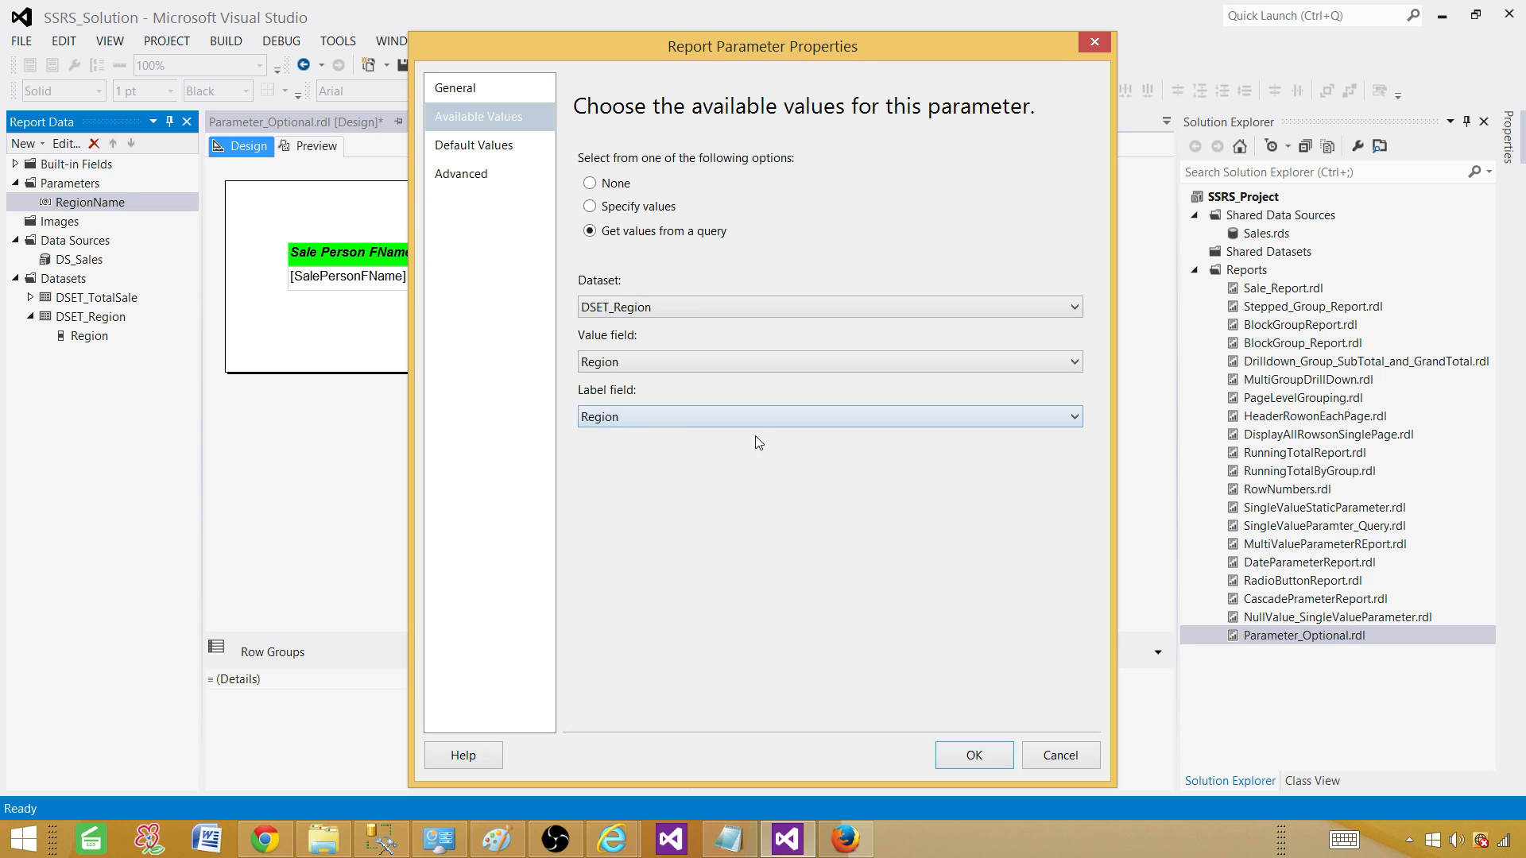
pyautogui.click(972, 755)
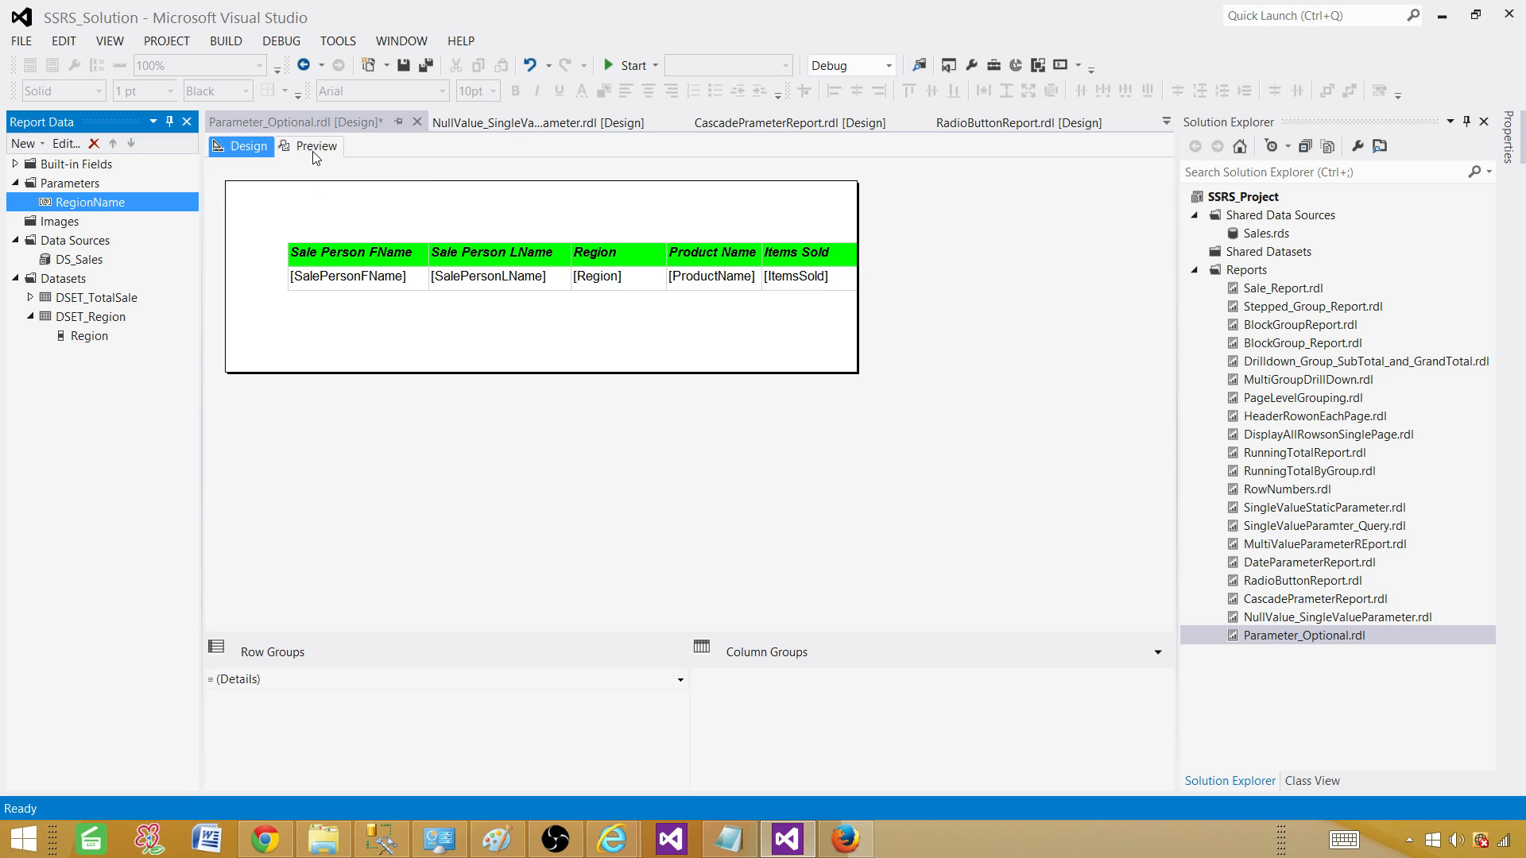
pyautogui.click(316, 145)
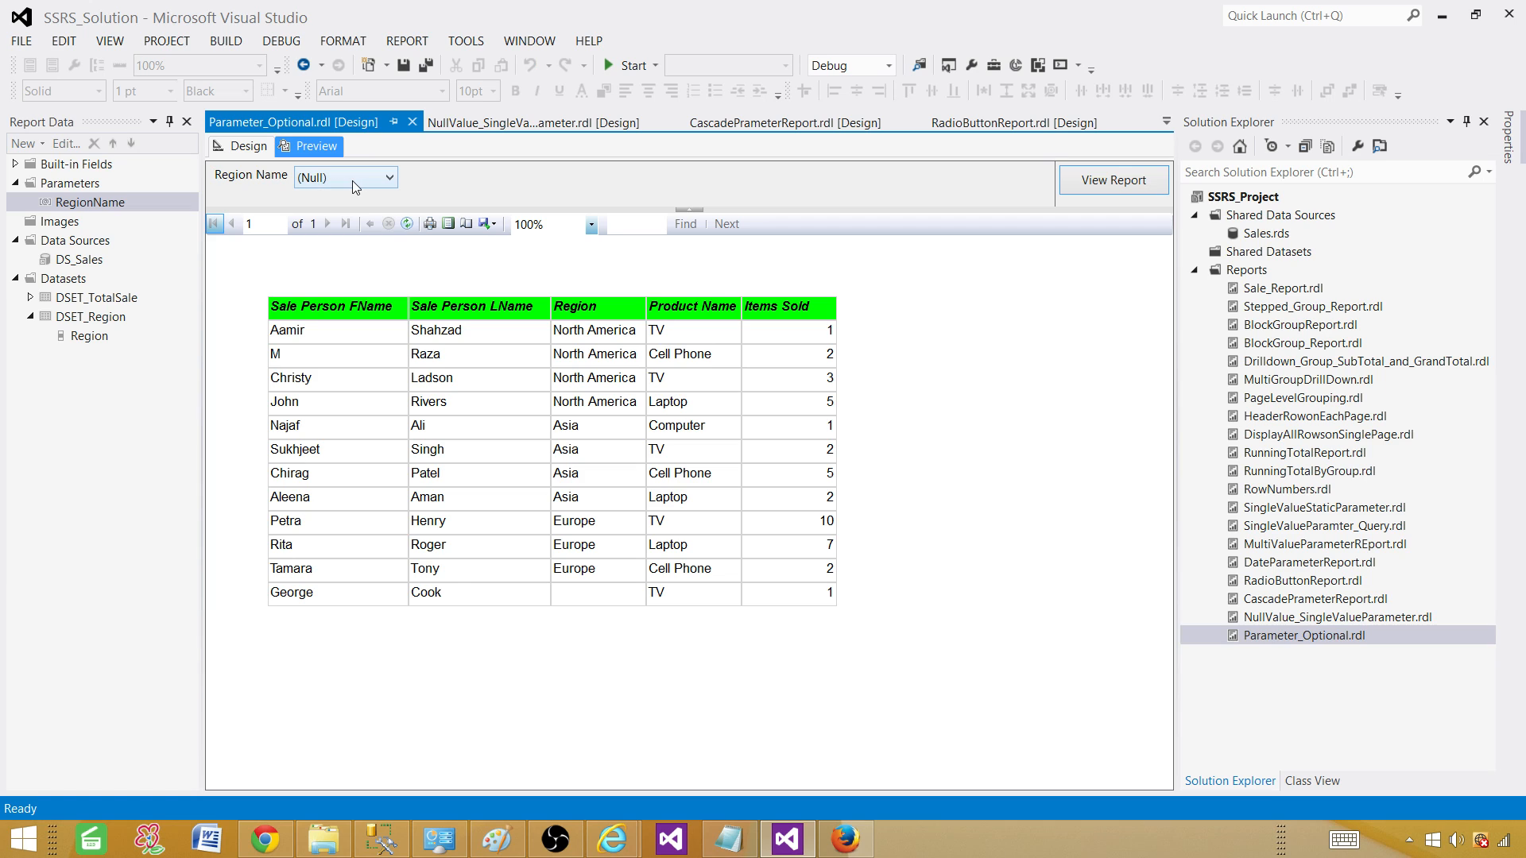
pyautogui.moveTo(268, 184)
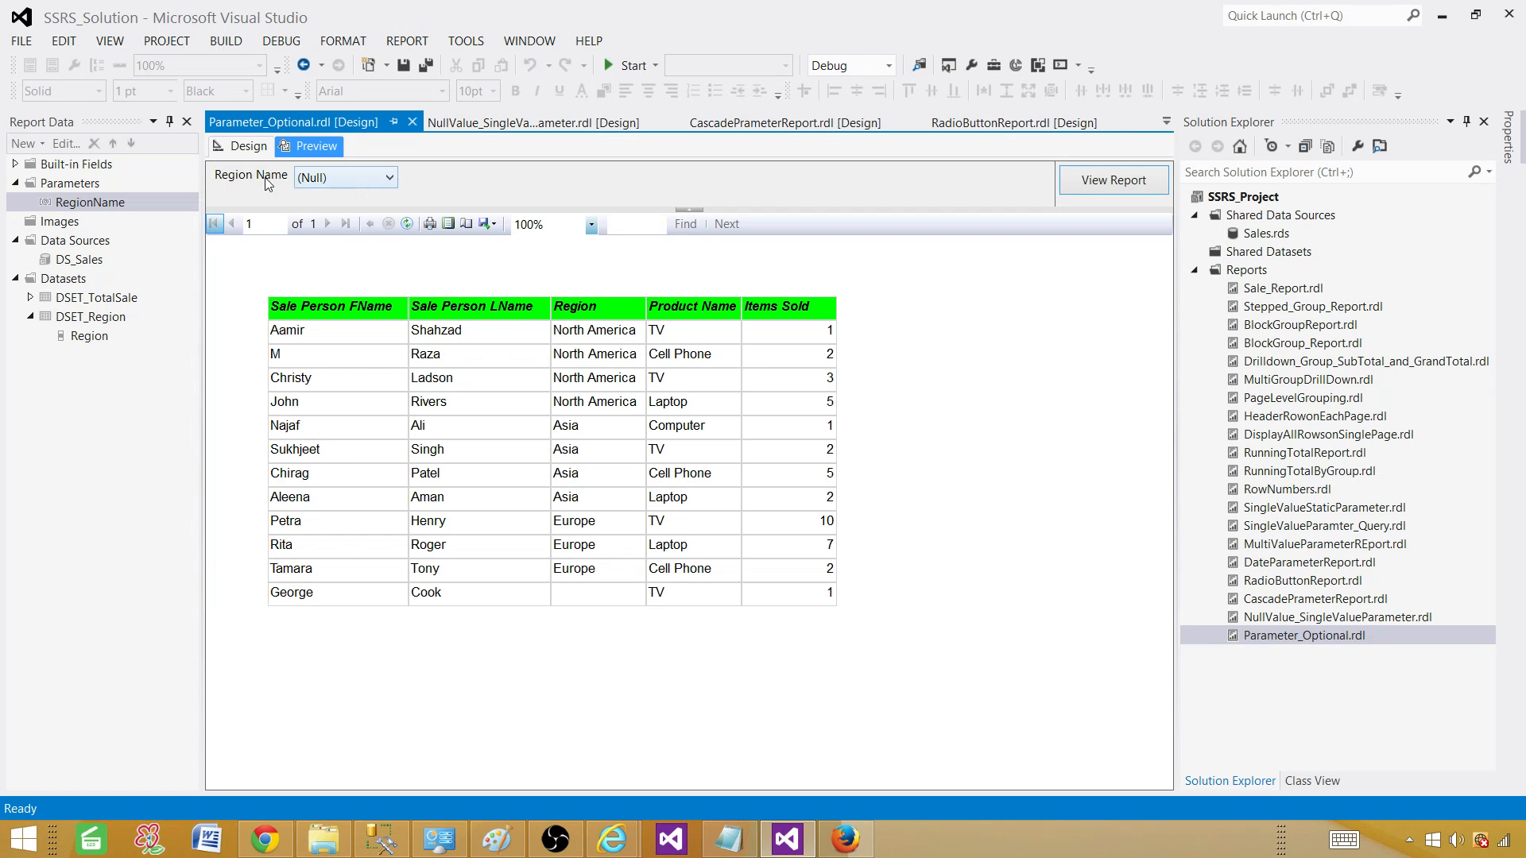
pyautogui.moveTo(274, 326)
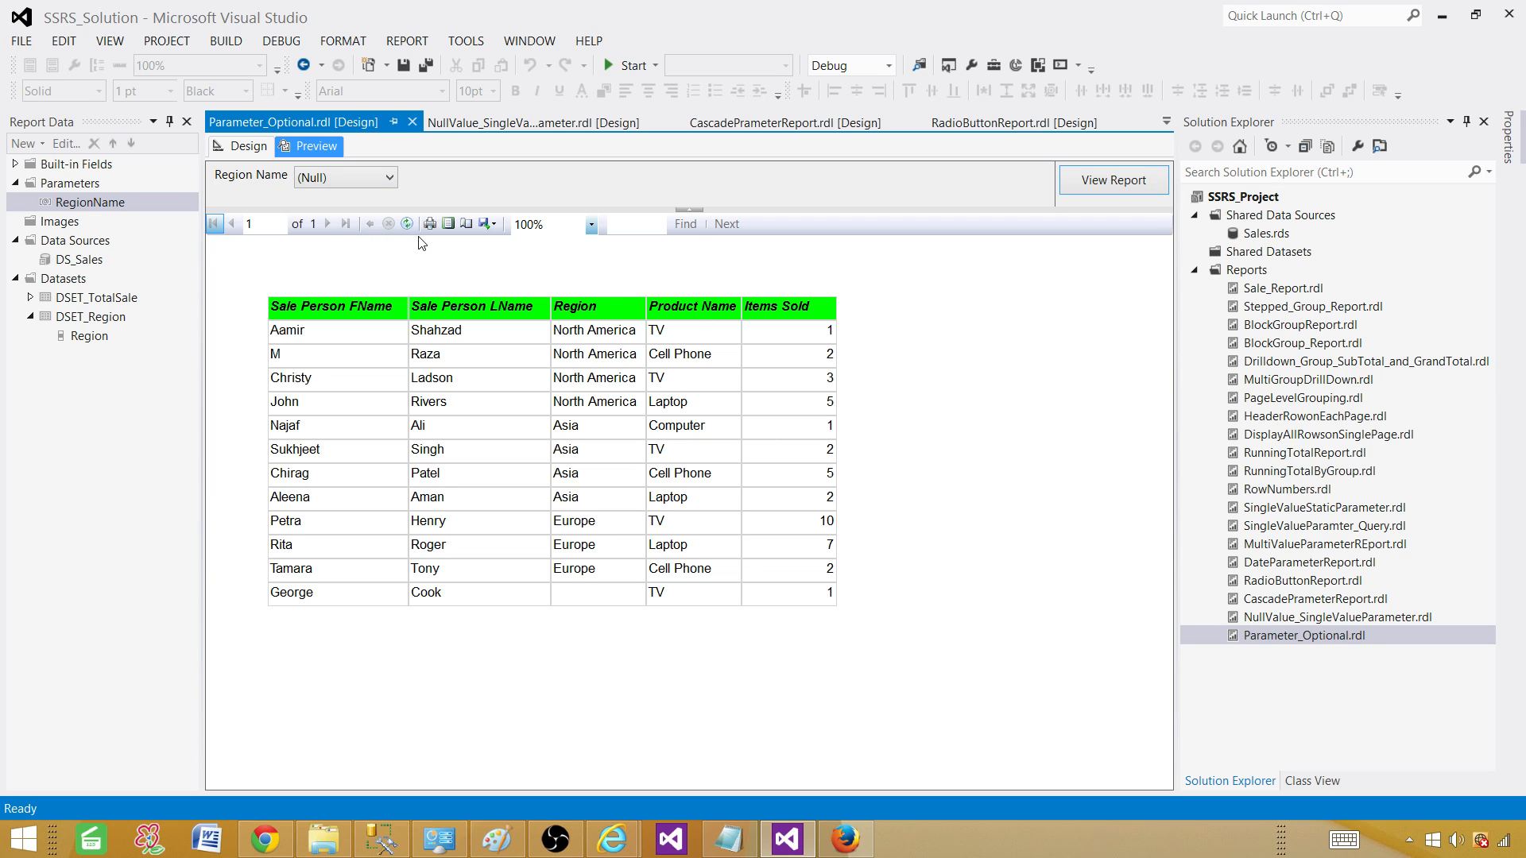
pyautogui.moveTo(545, 674)
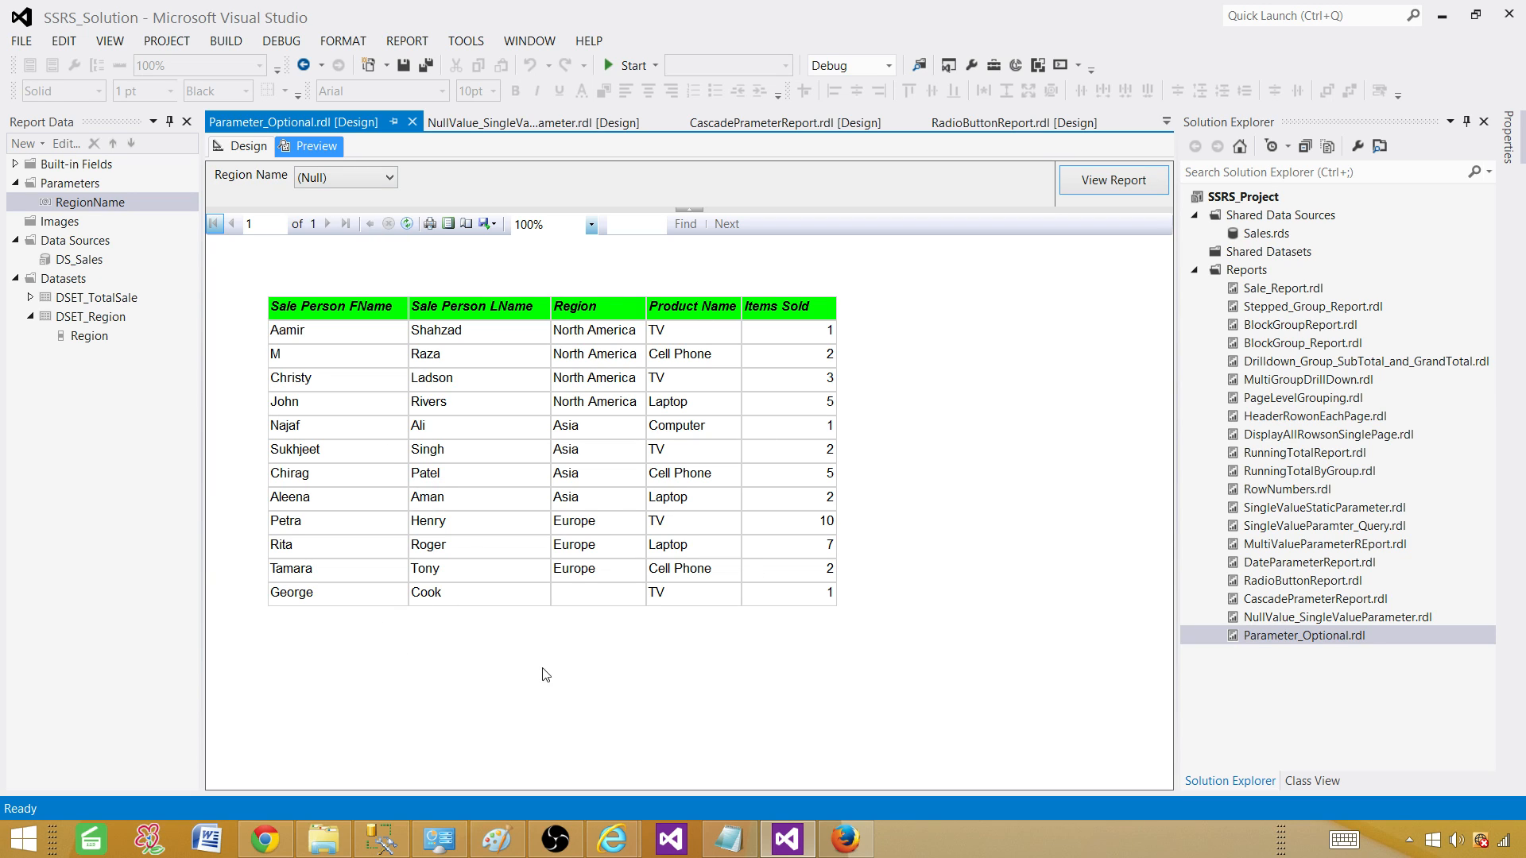
pyautogui.moveTo(407, 294)
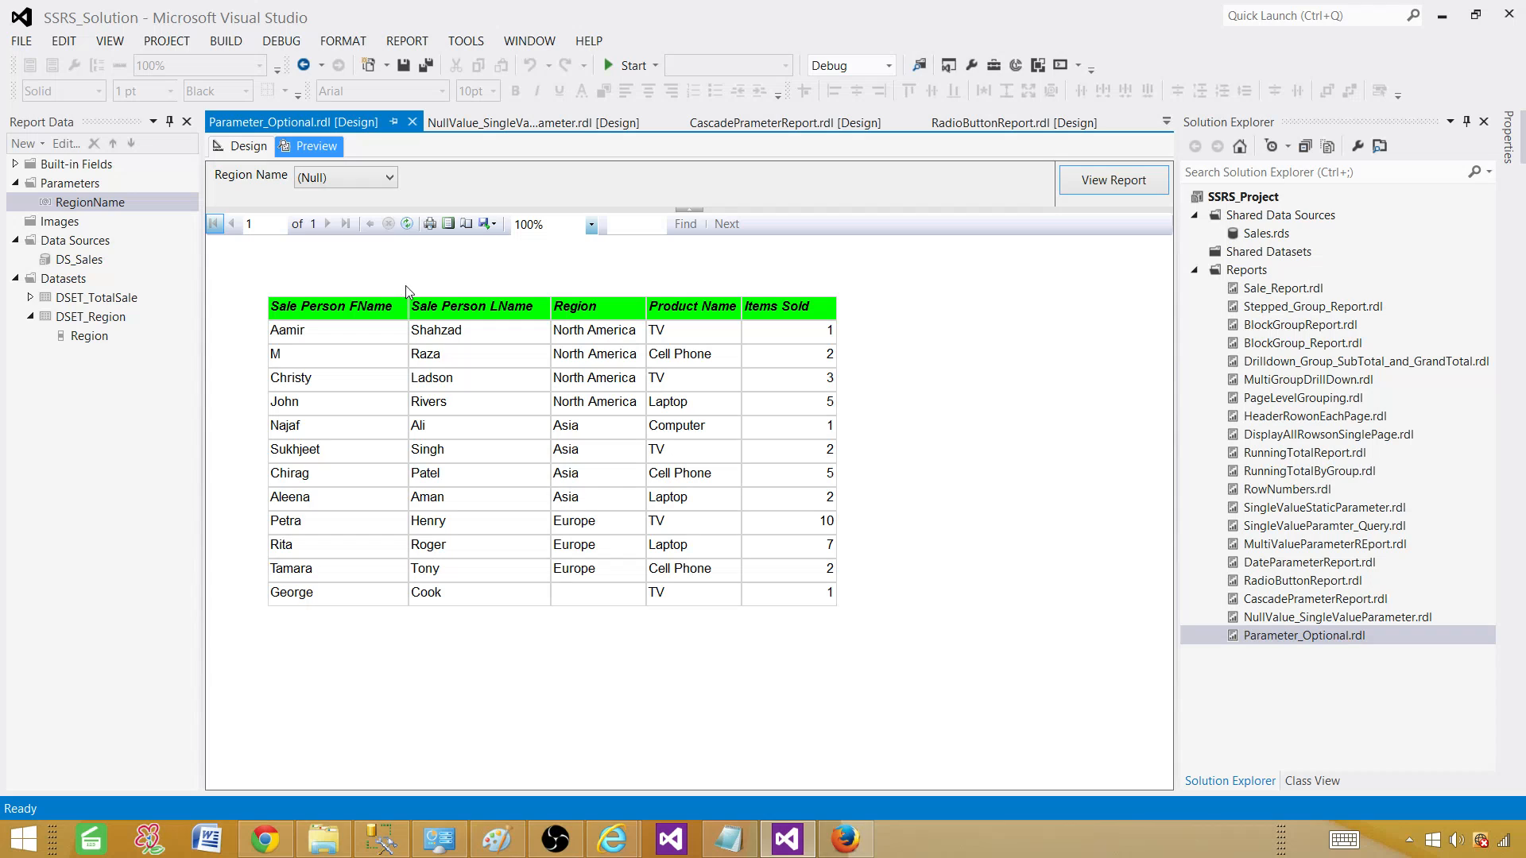
# Choose Asia, then Europe, from the Region Name list and view the three Europe rows.
pyautogui.click(394, 177)
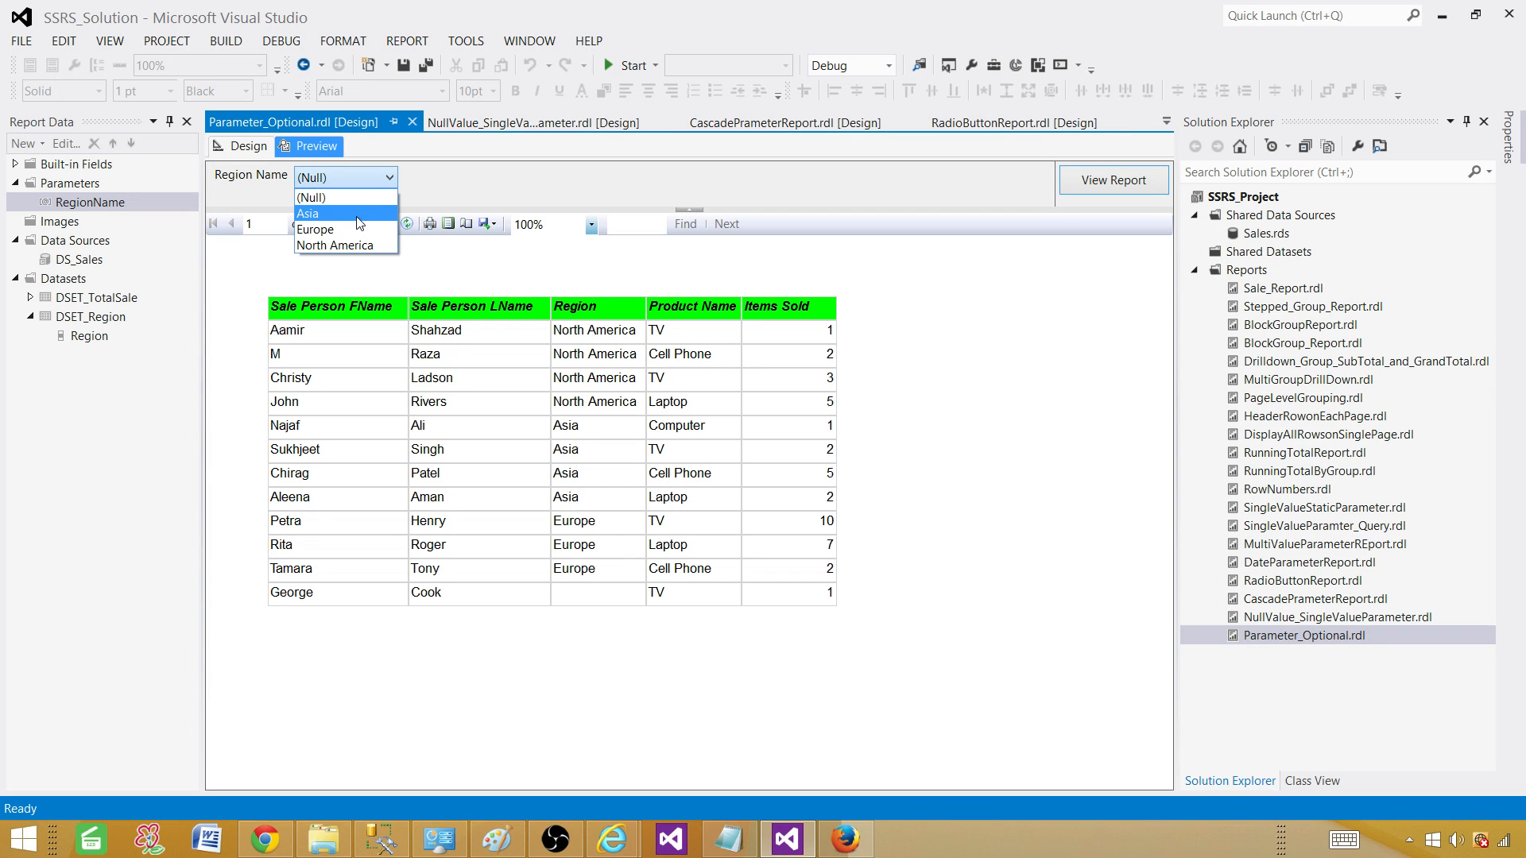
pyautogui.click(308, 213)
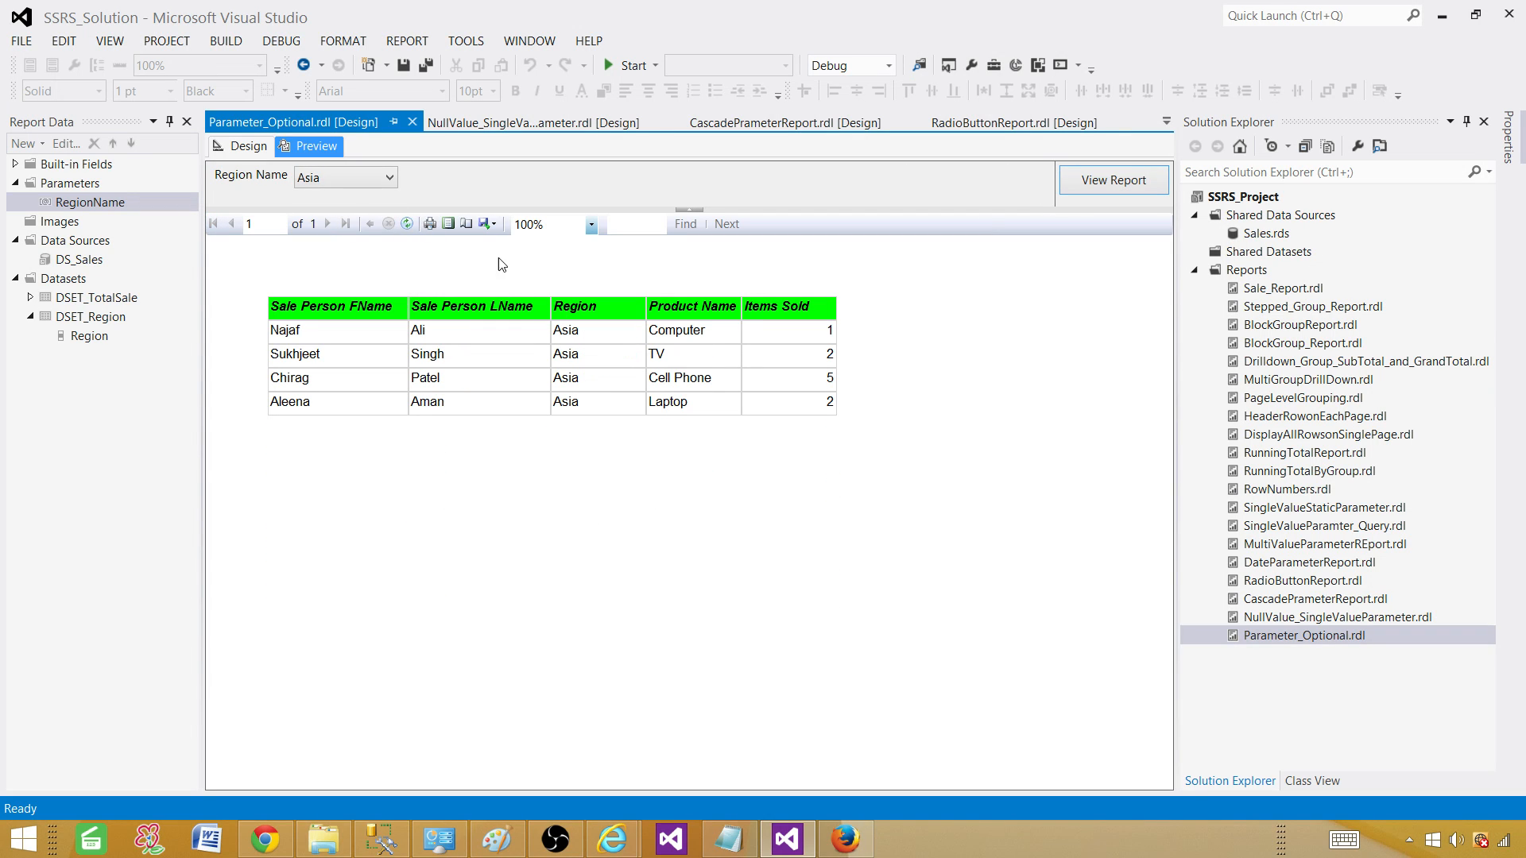
pyautogui.click(344, 177)
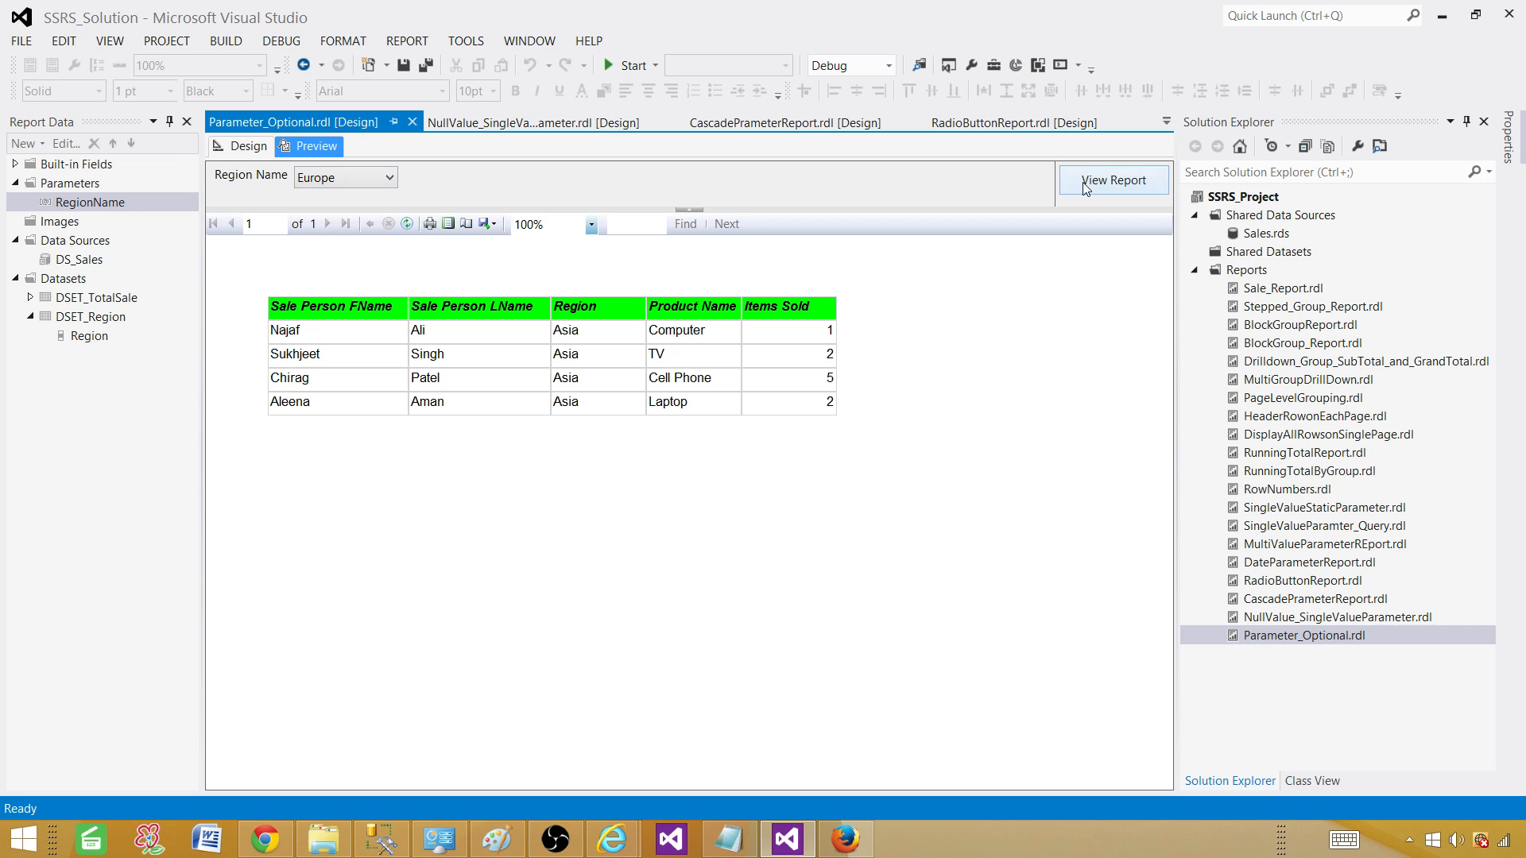
pyautogui.click(1114, 180)
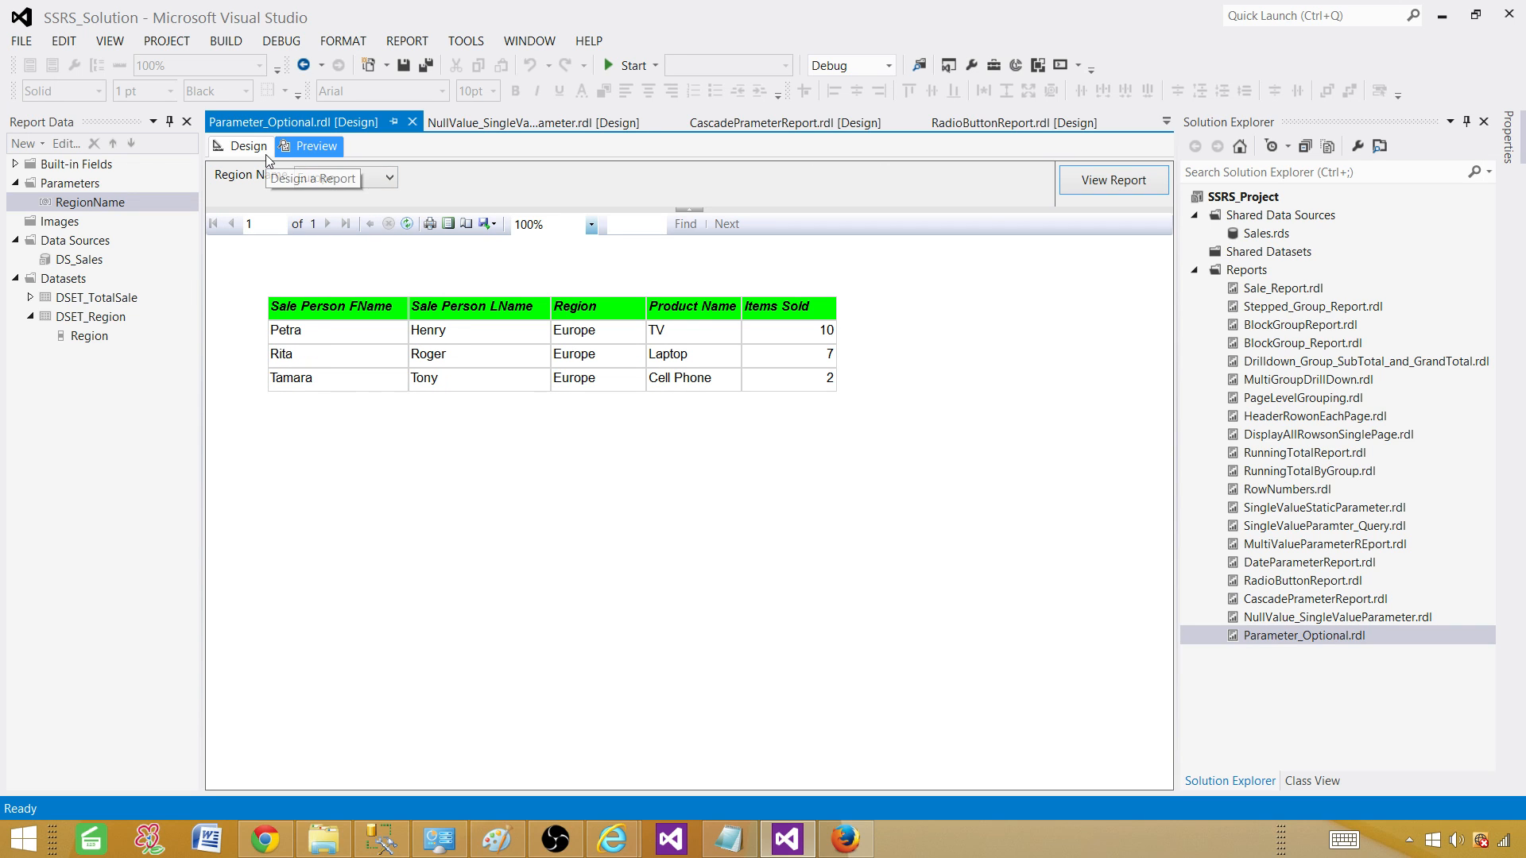
# Flip between design and preview again, then switch to the TotalSale query.
pyautogui.click(247, 146)
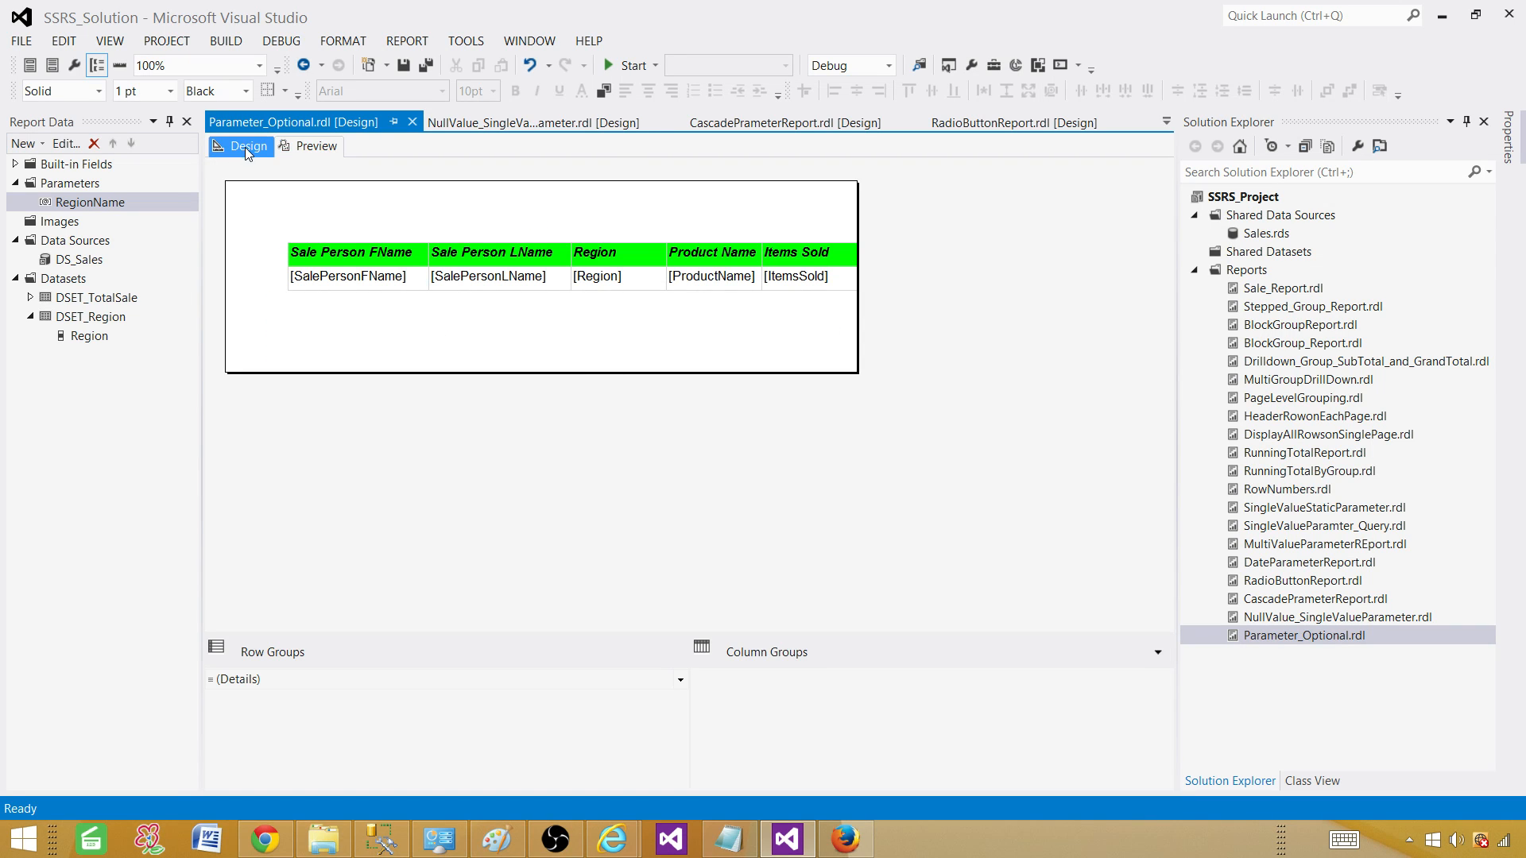
pyautogui.click(315, 146)
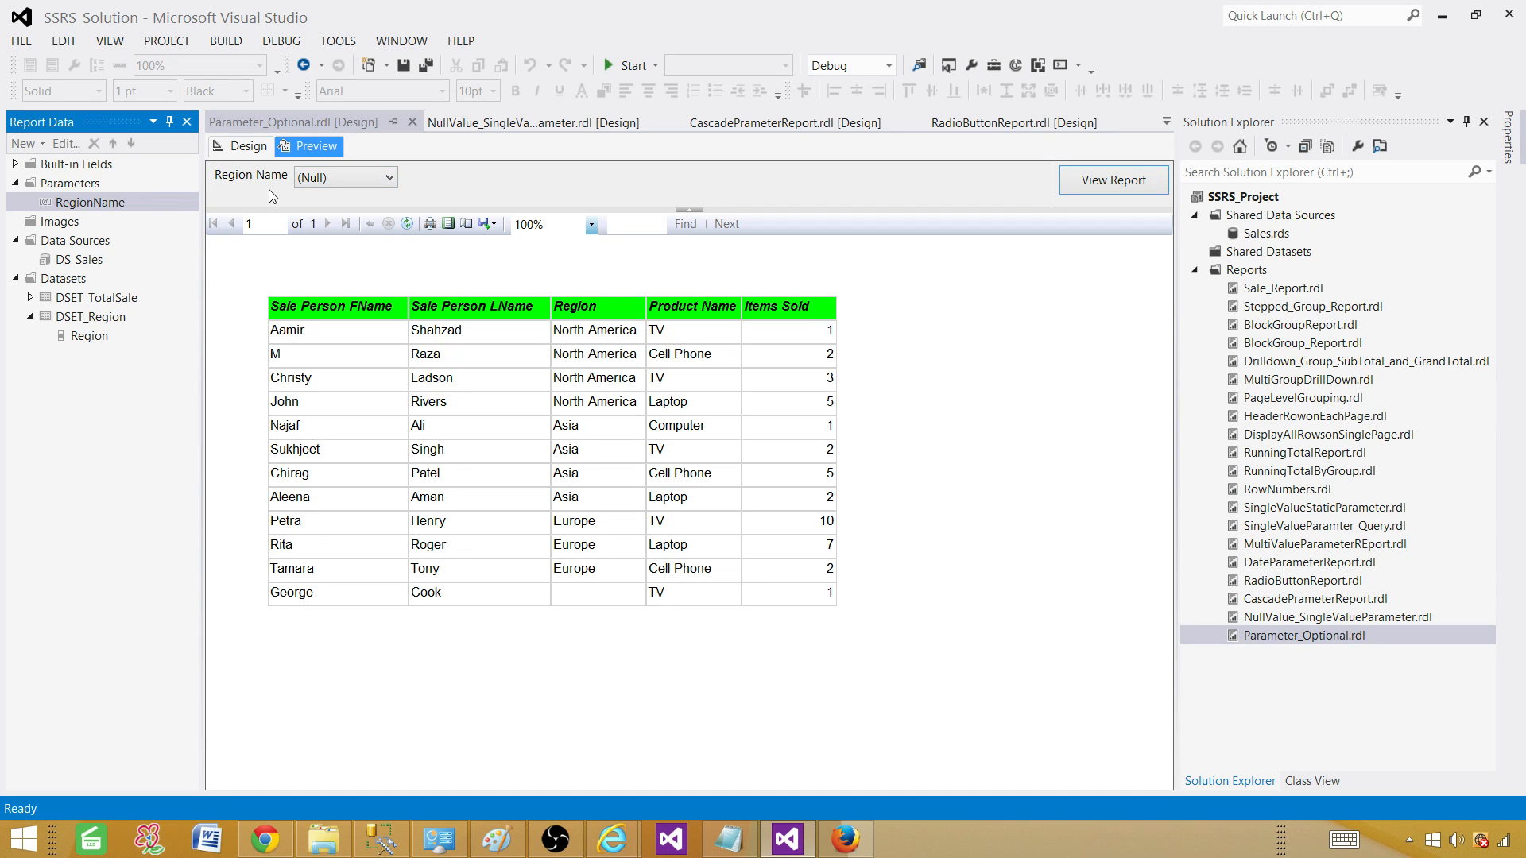
pyautogui.click(247, 147)
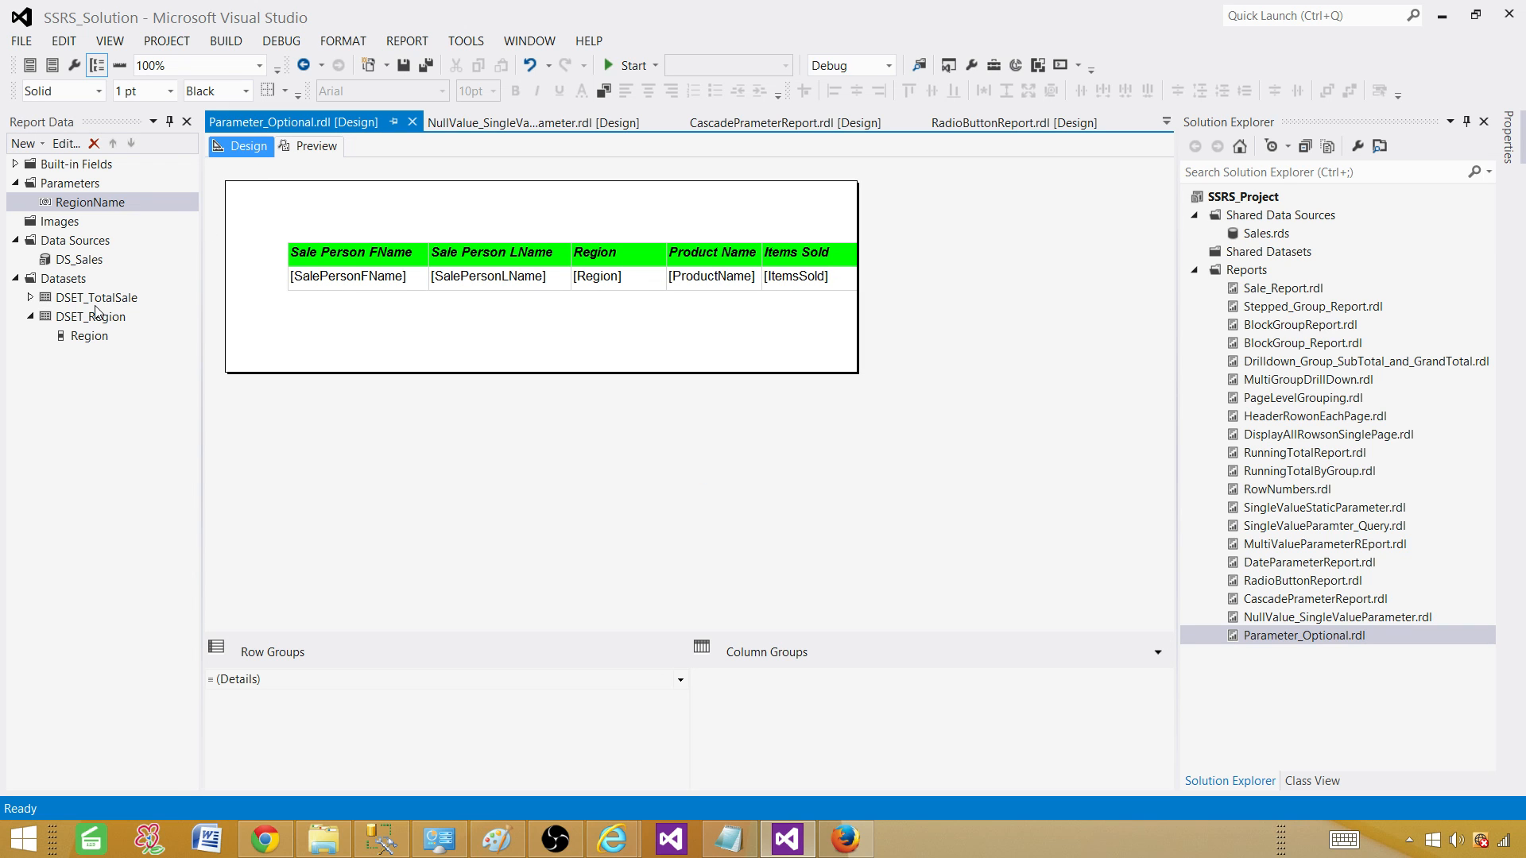
pyautogui.doubleClick(97, 297)
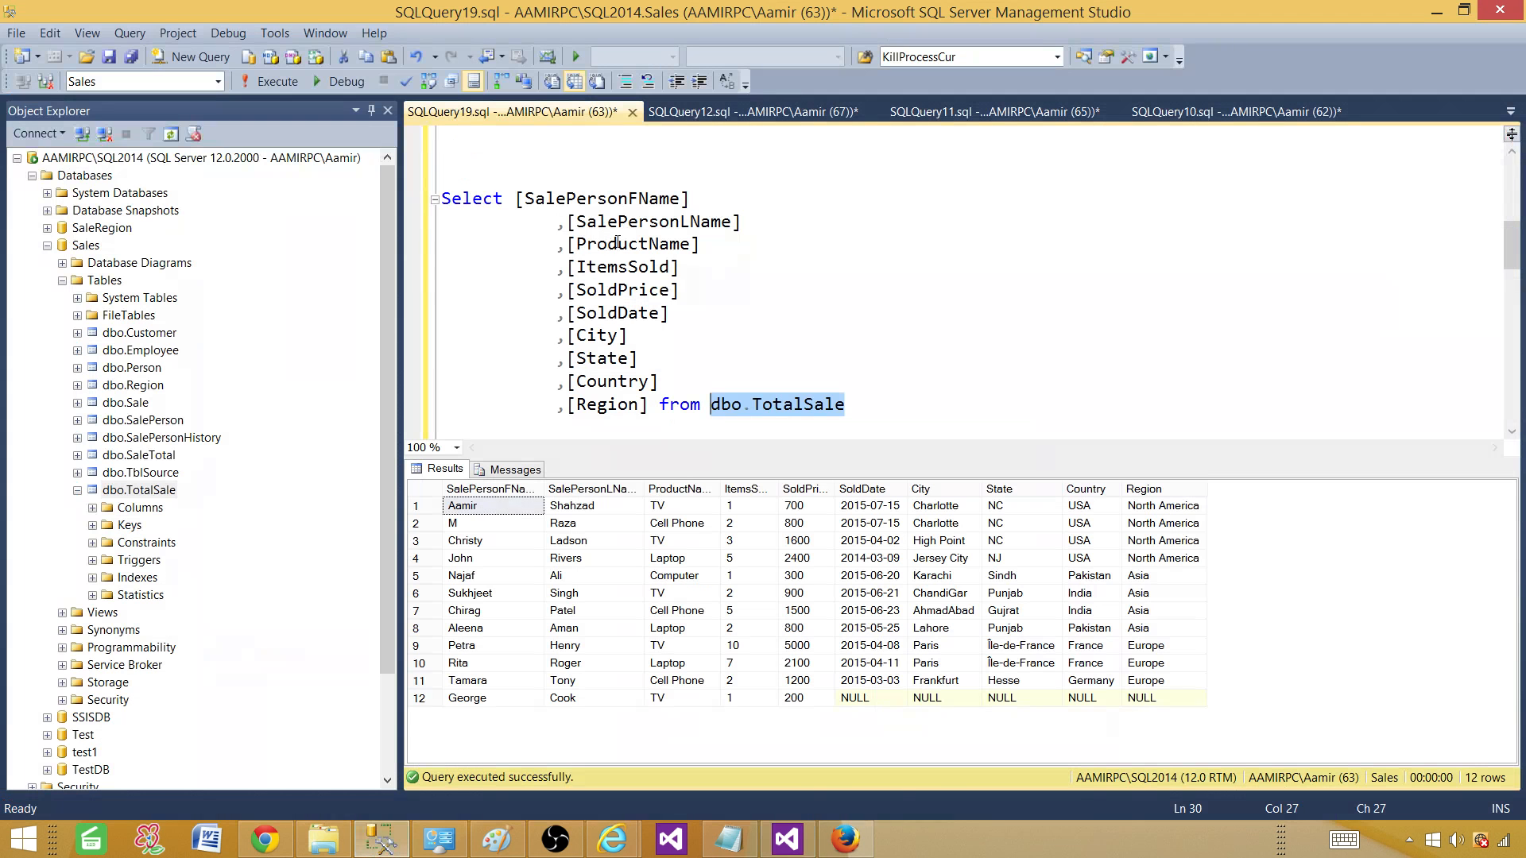
pyautogui.click(191, 56)
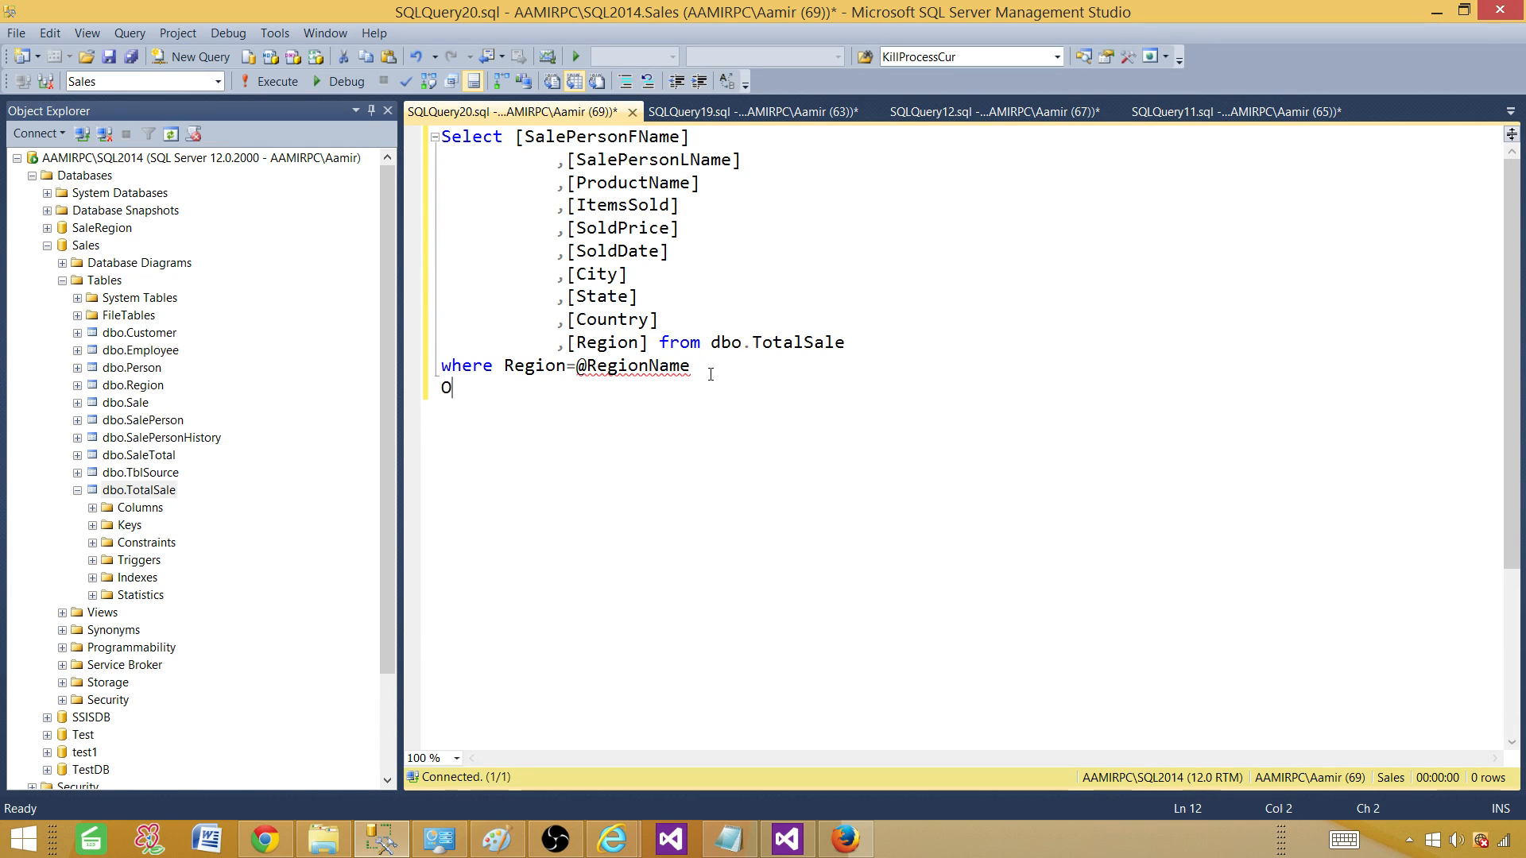
pyautogui.write('R @')
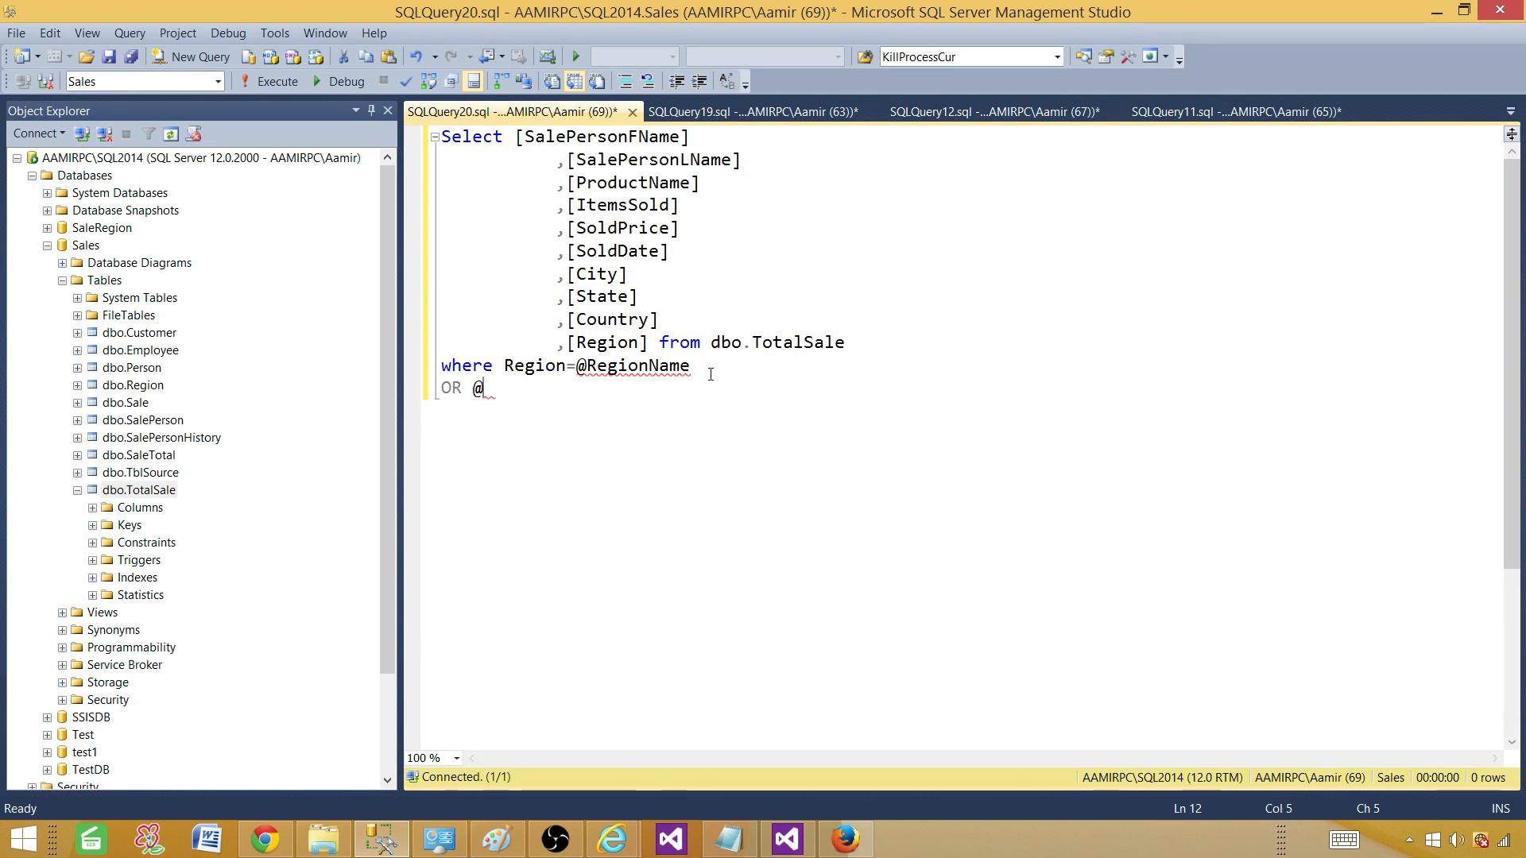
pyautogui.write('Re')
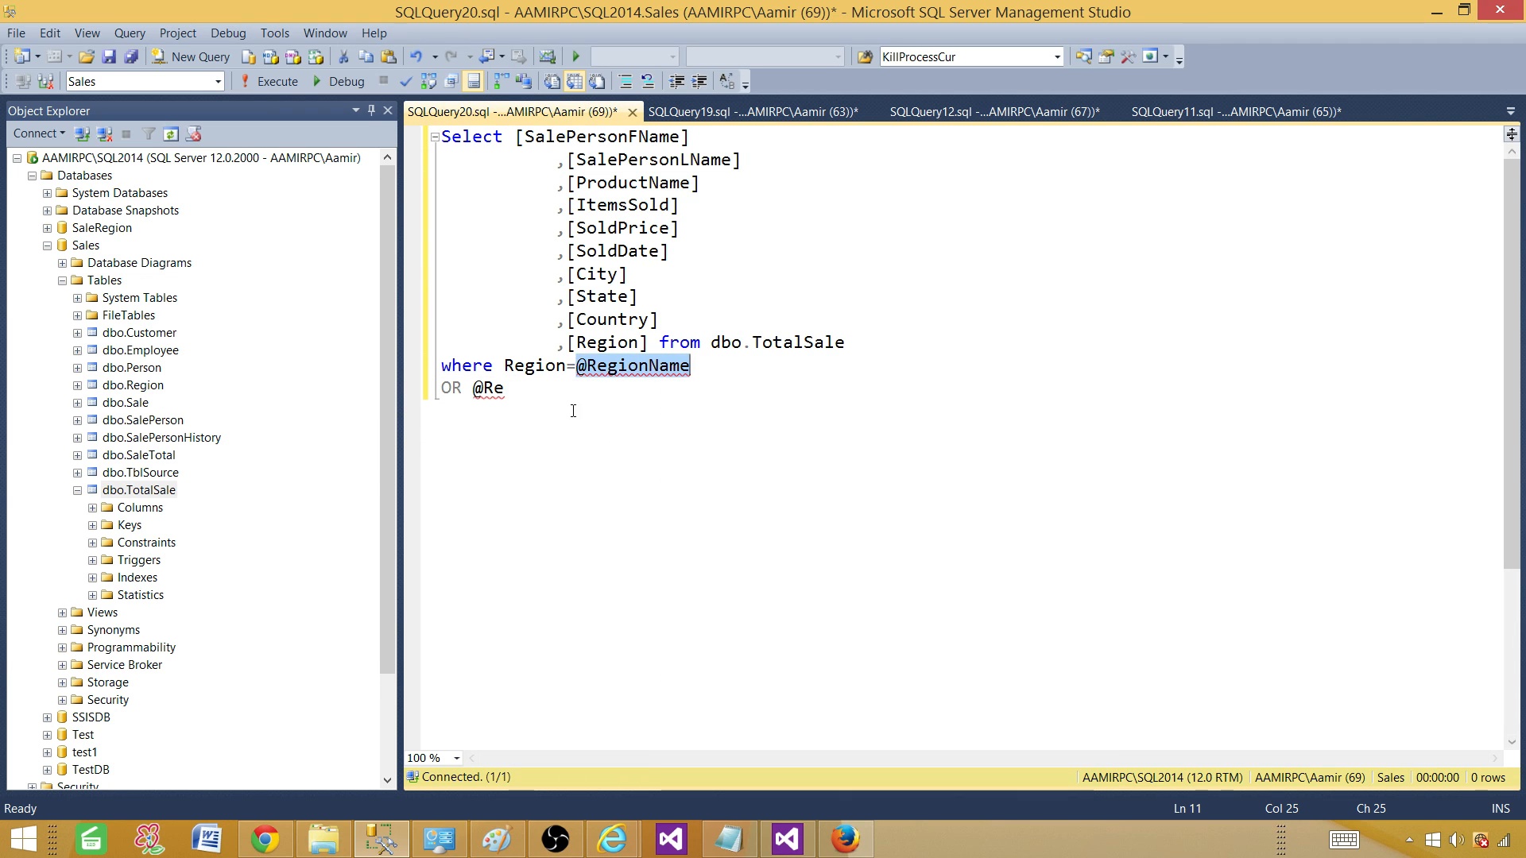
pyautogui.write('gionName')
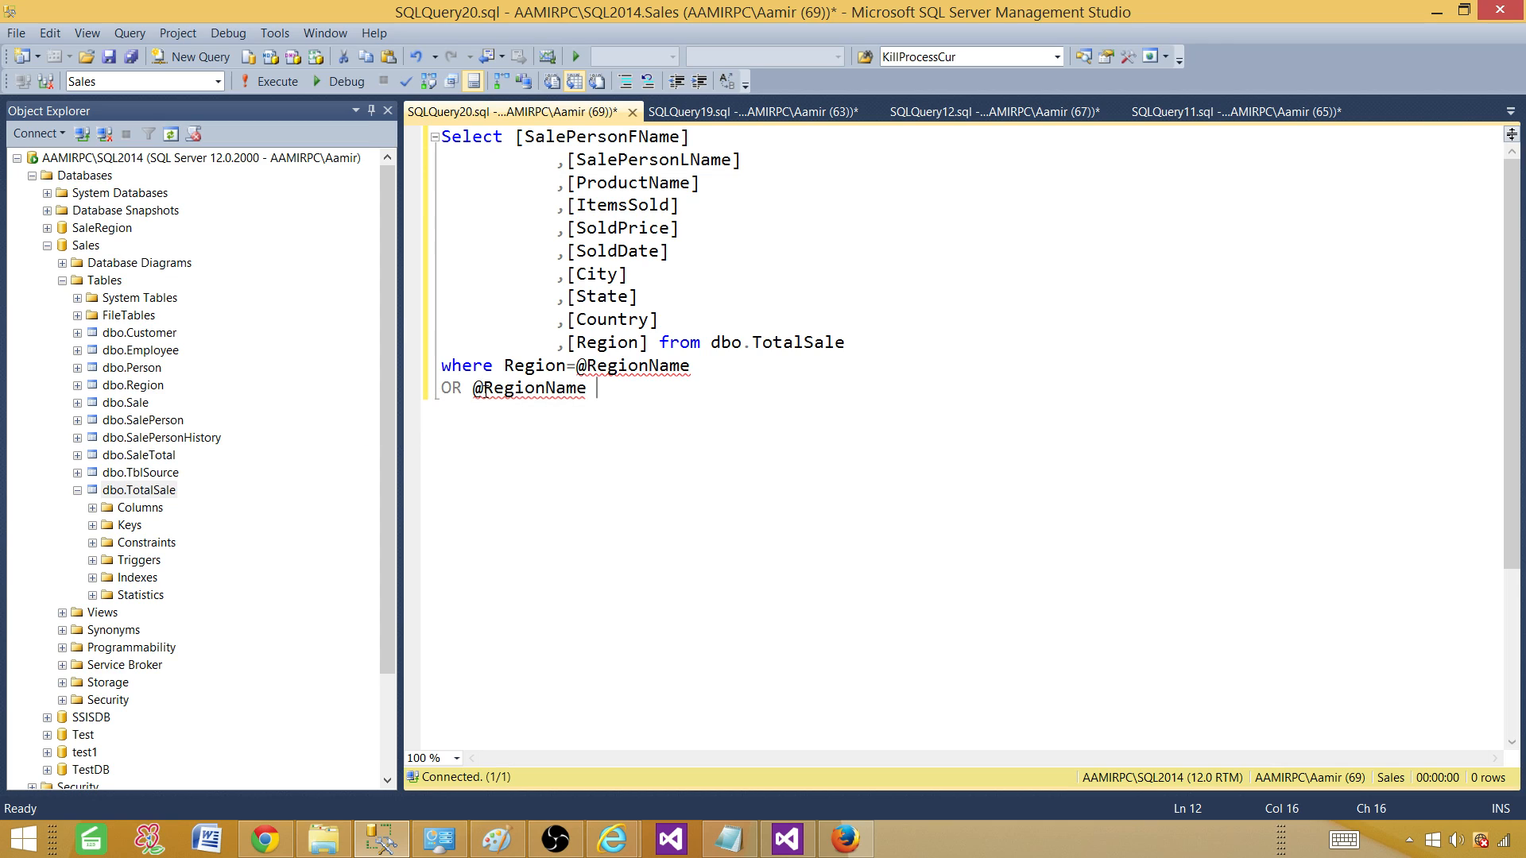
pyautogui.write('is Null')
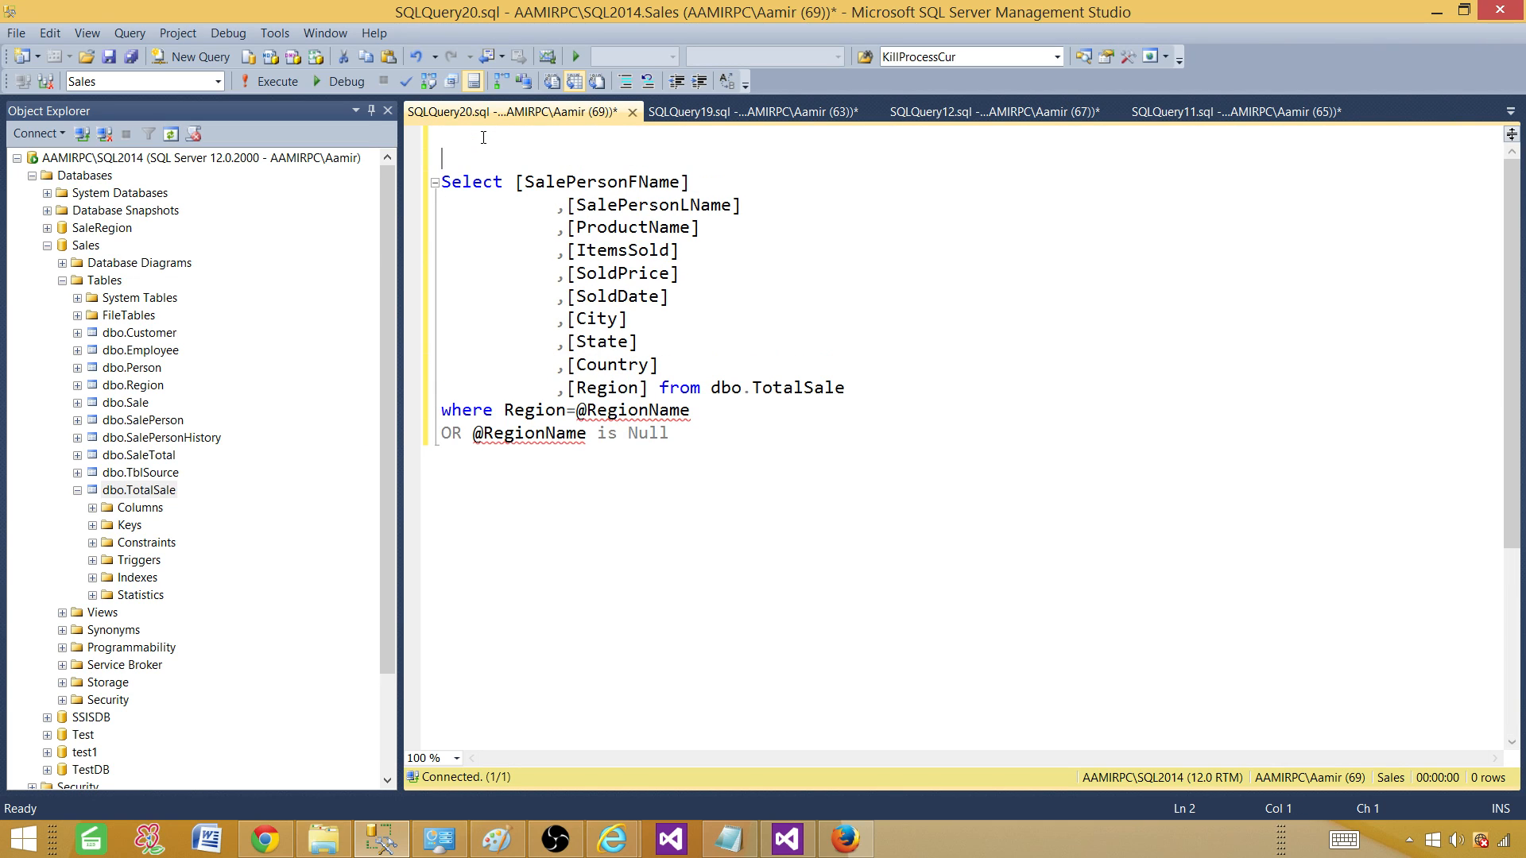
pyautogui.write('DECLARE @RegionName')
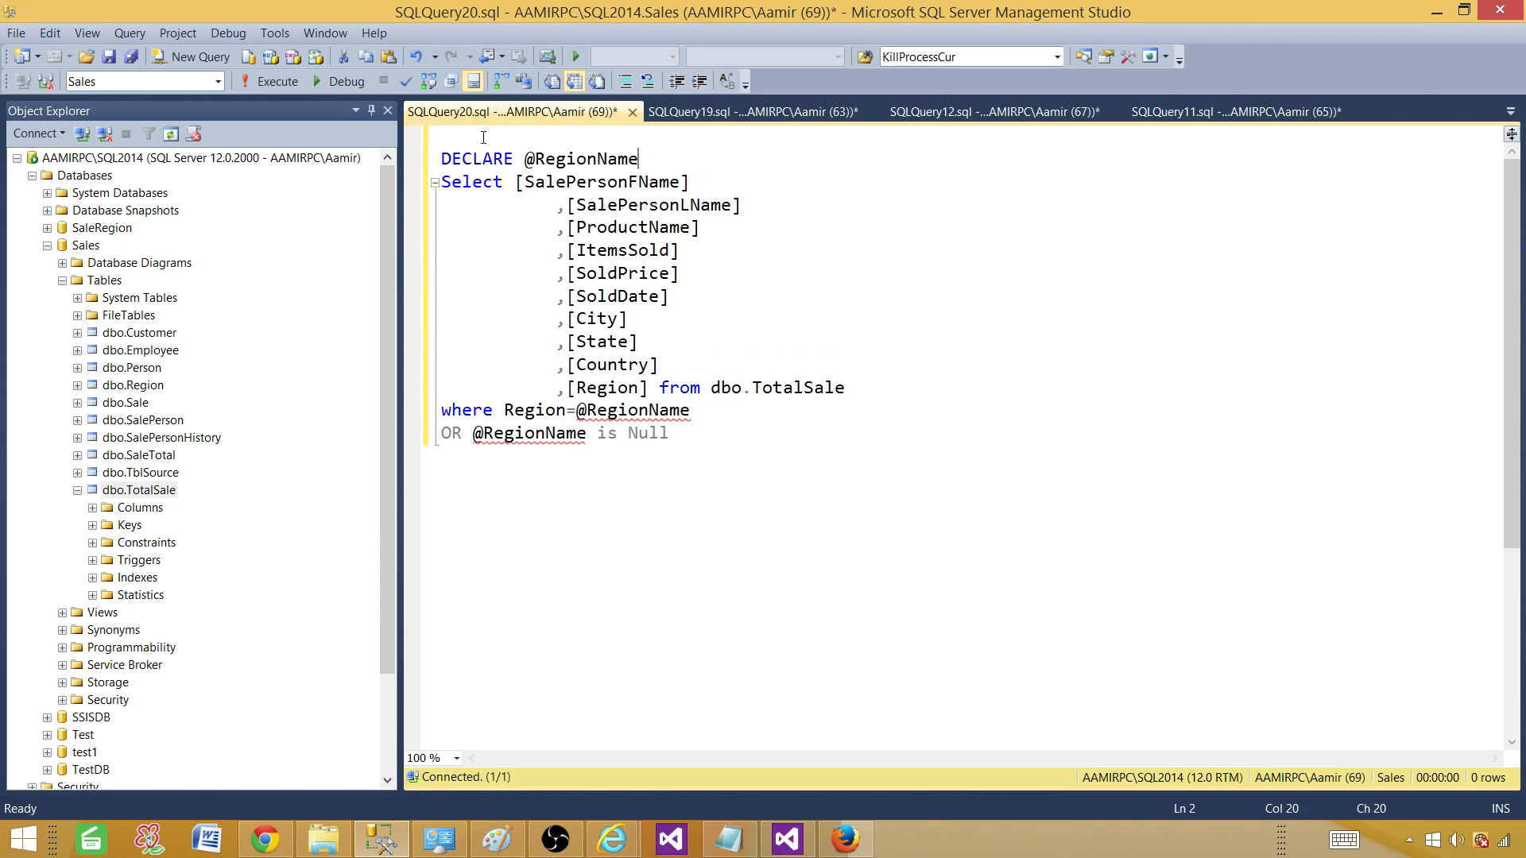
pyautogui.write('VARCHAR(')
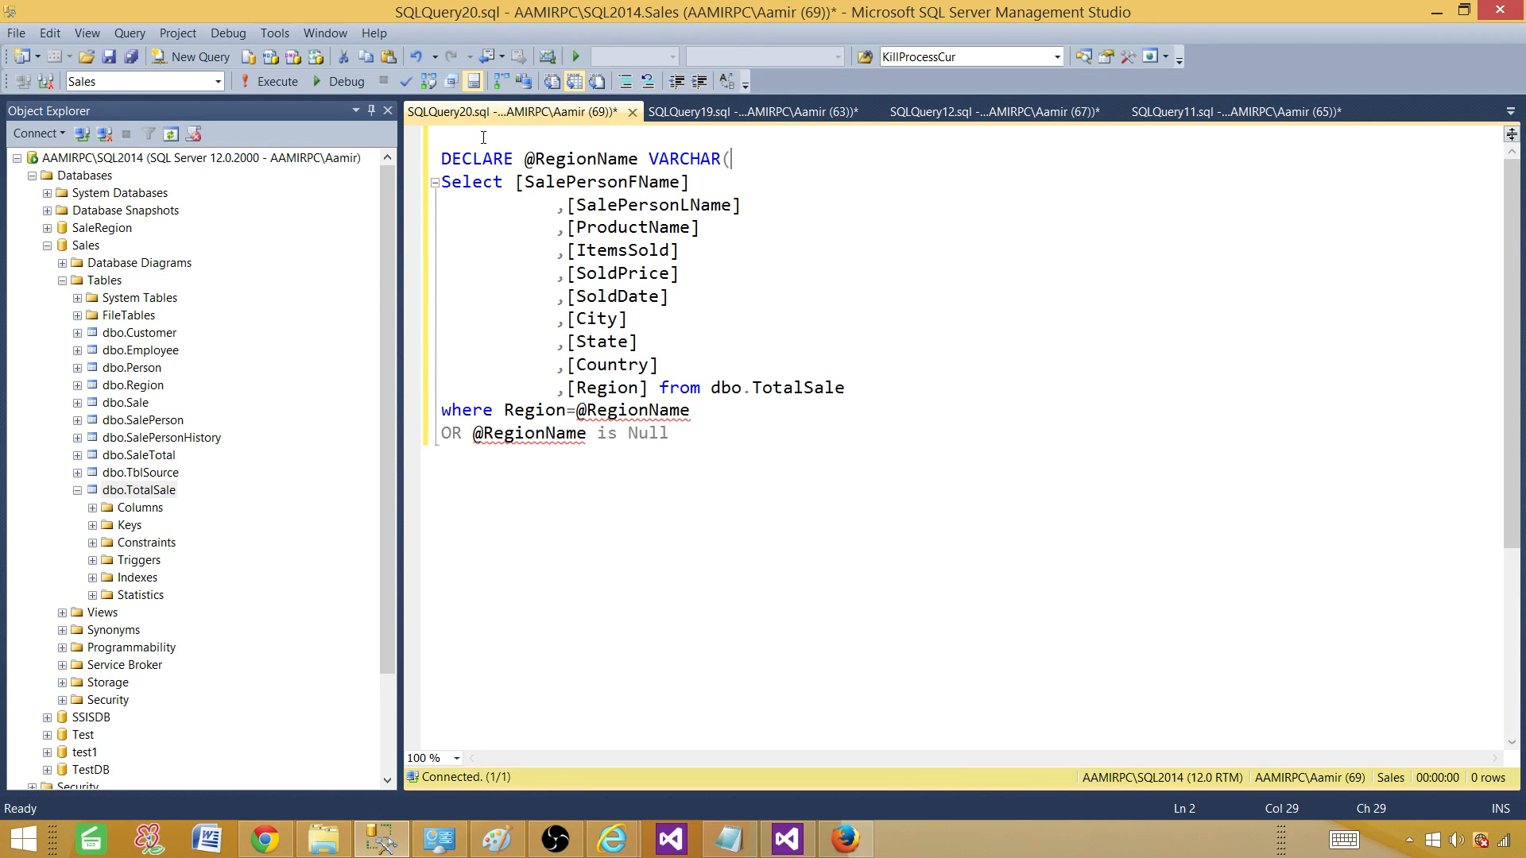
pyautogui.write('1')
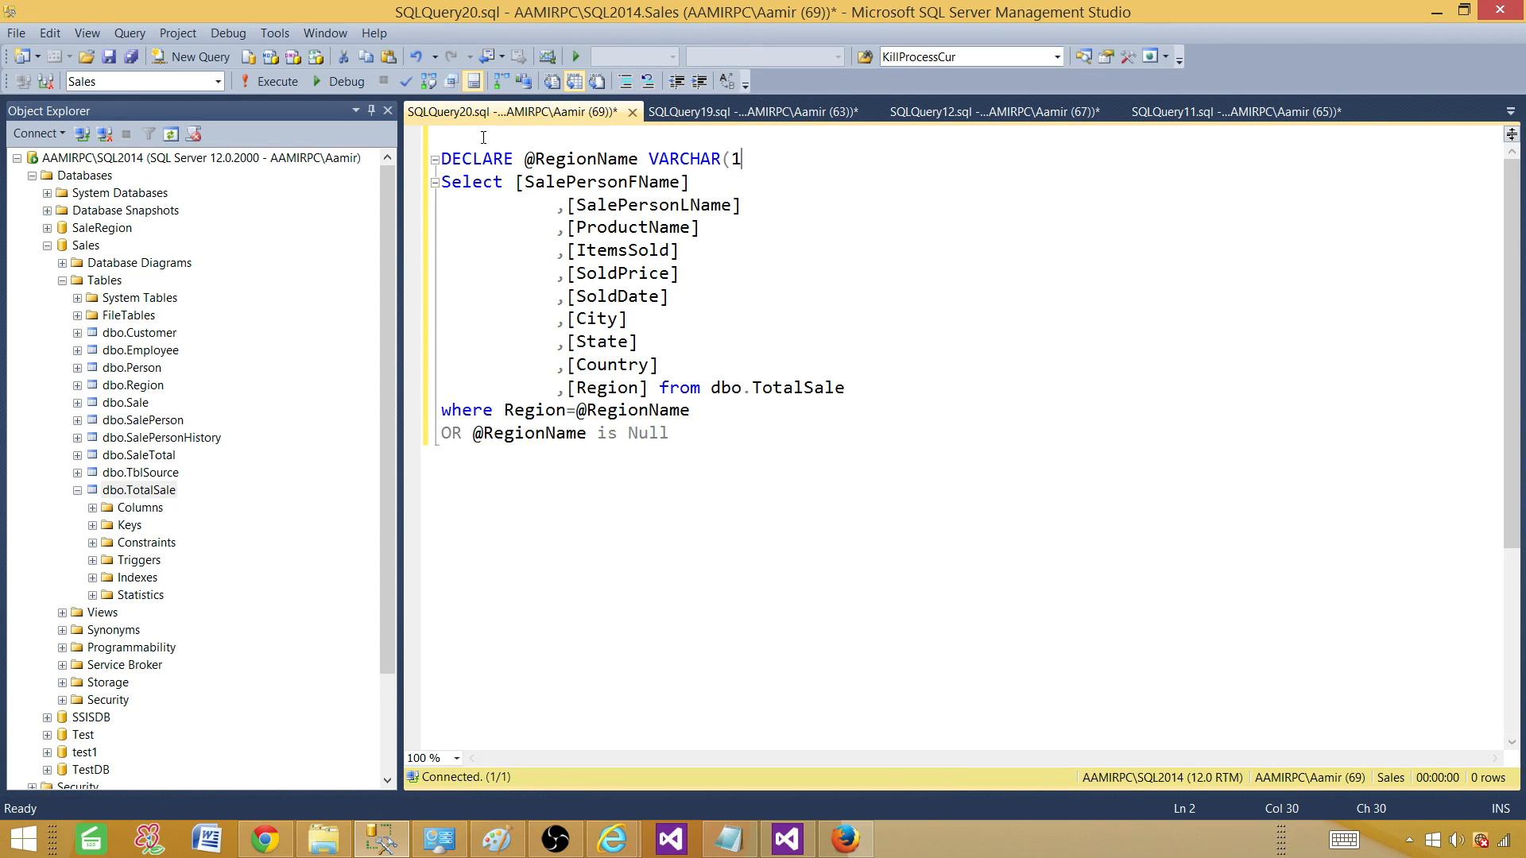
pyautogui.write('0)')
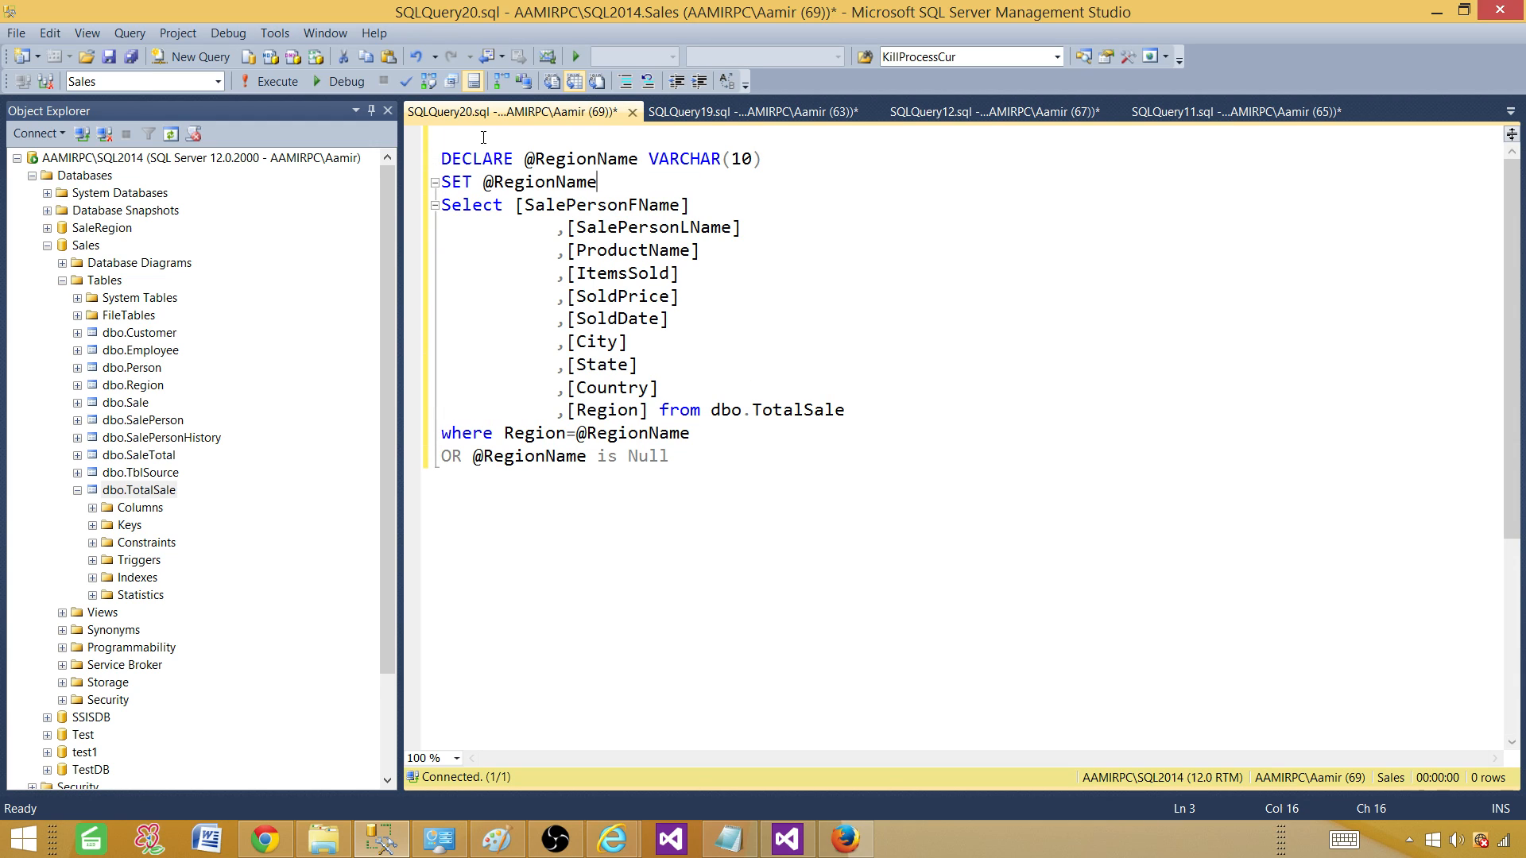
pyautogui.write('=Null')
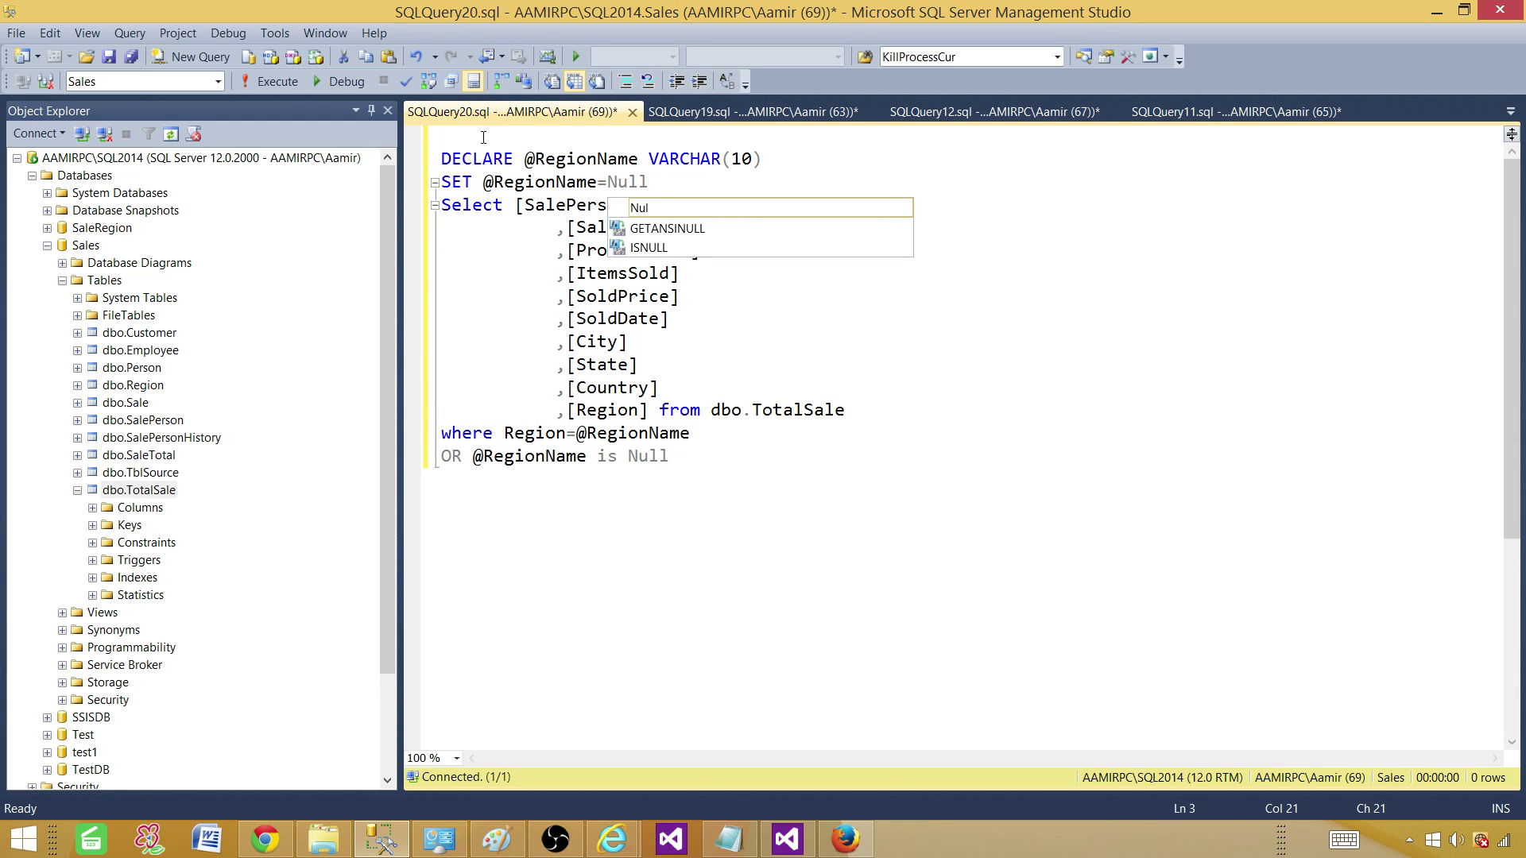
pyautogui.press('Escape')
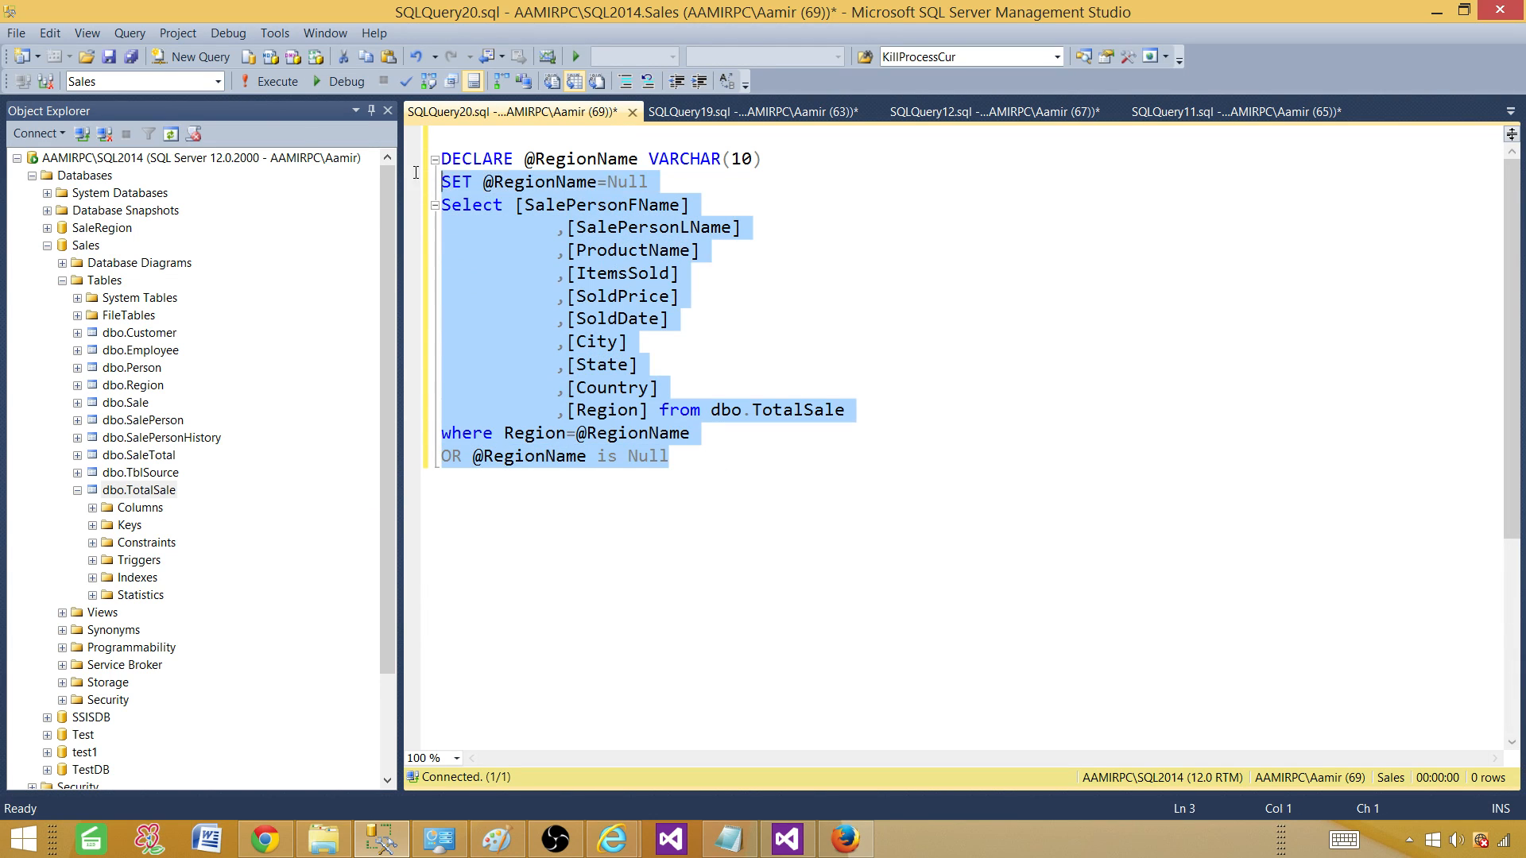
pyautogui.click(277, 81)
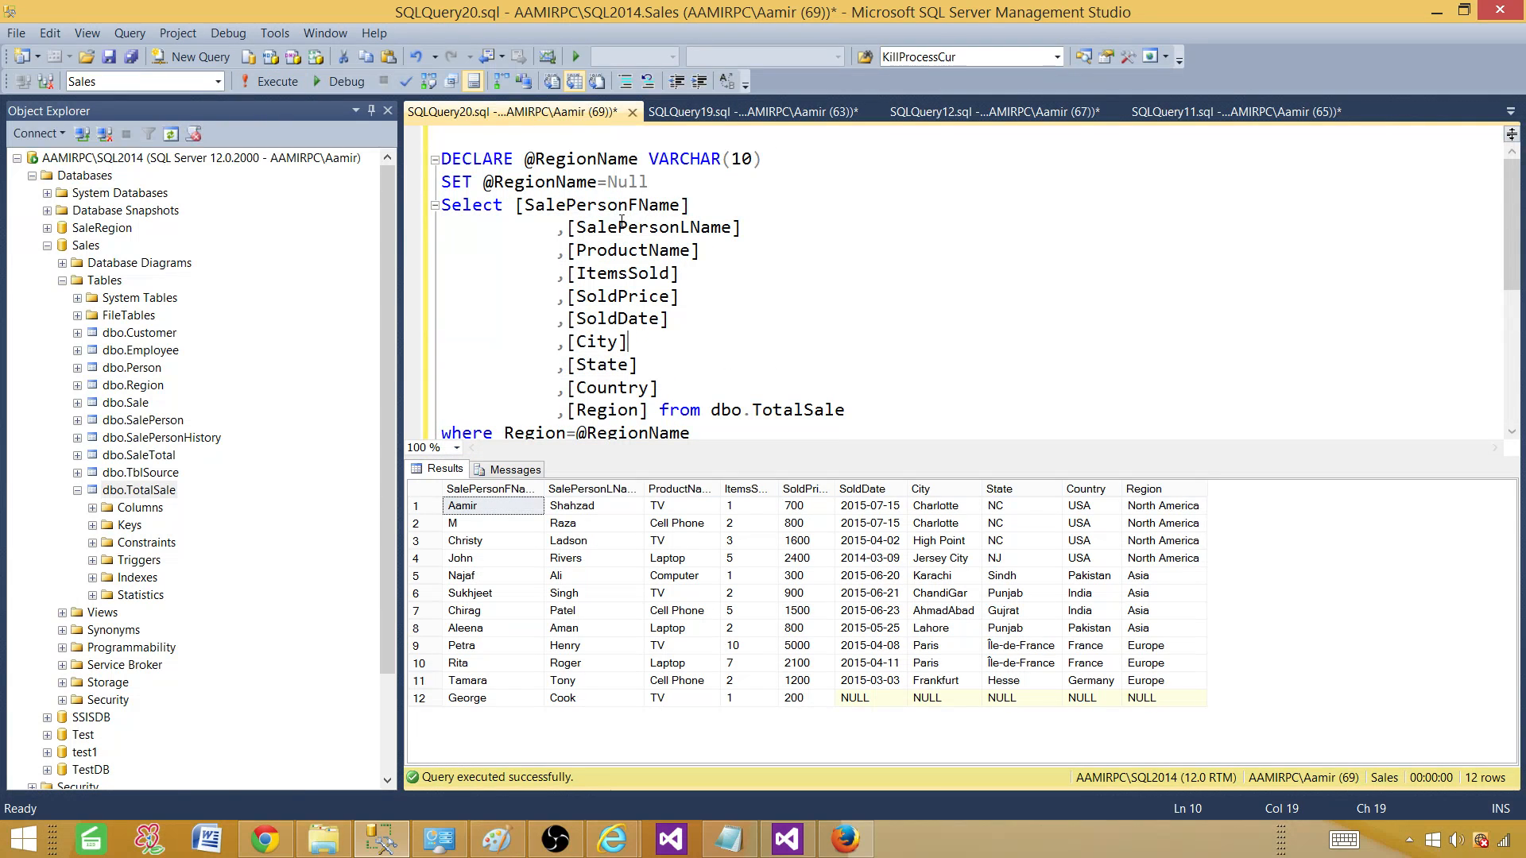
pyautogui.doubleClick(627, 182)
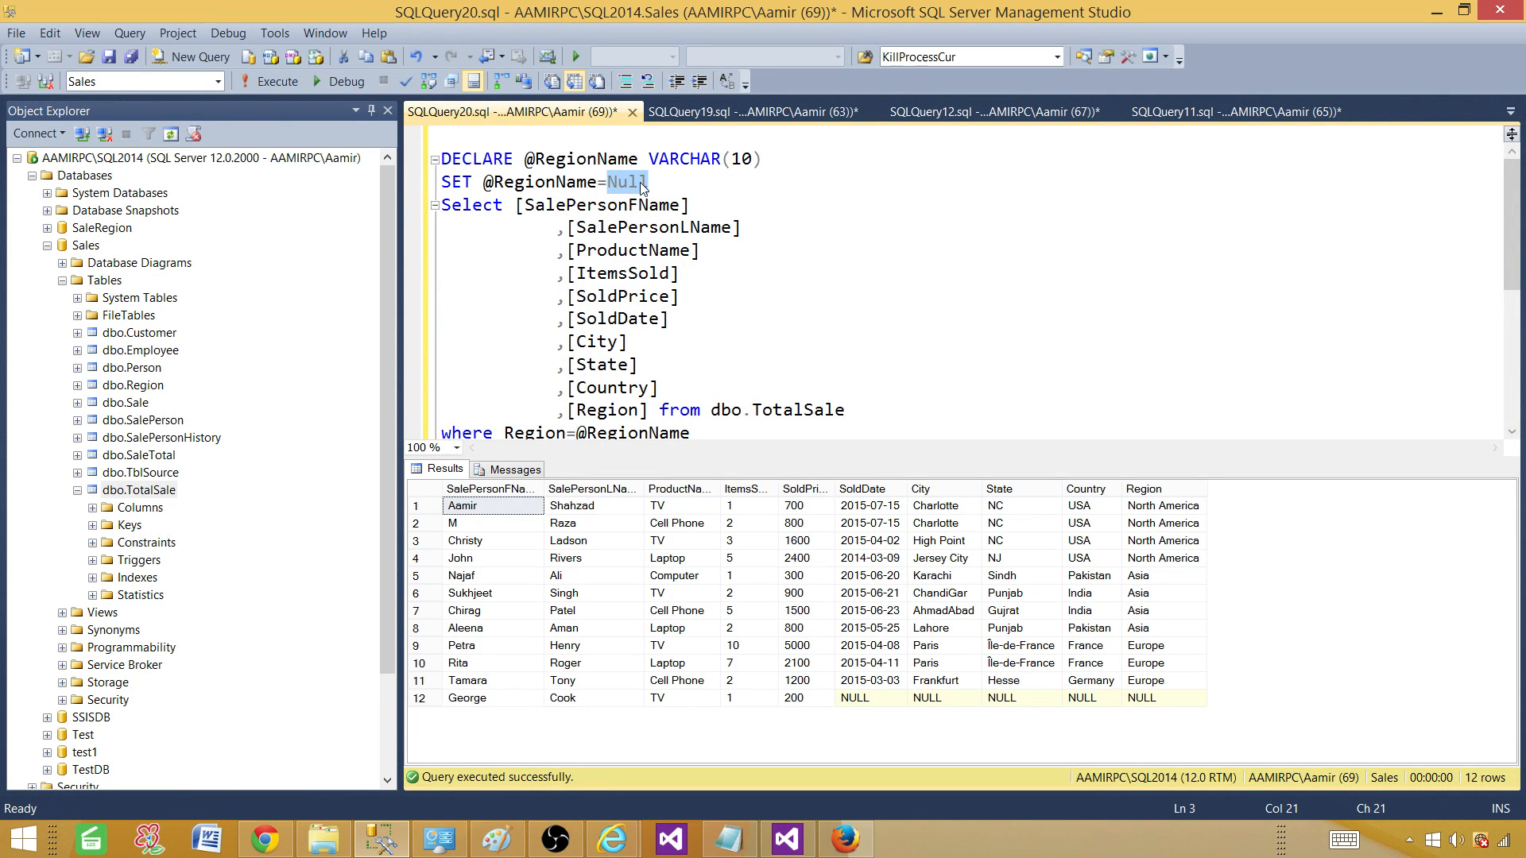
pyautogui.write("'Asia'")
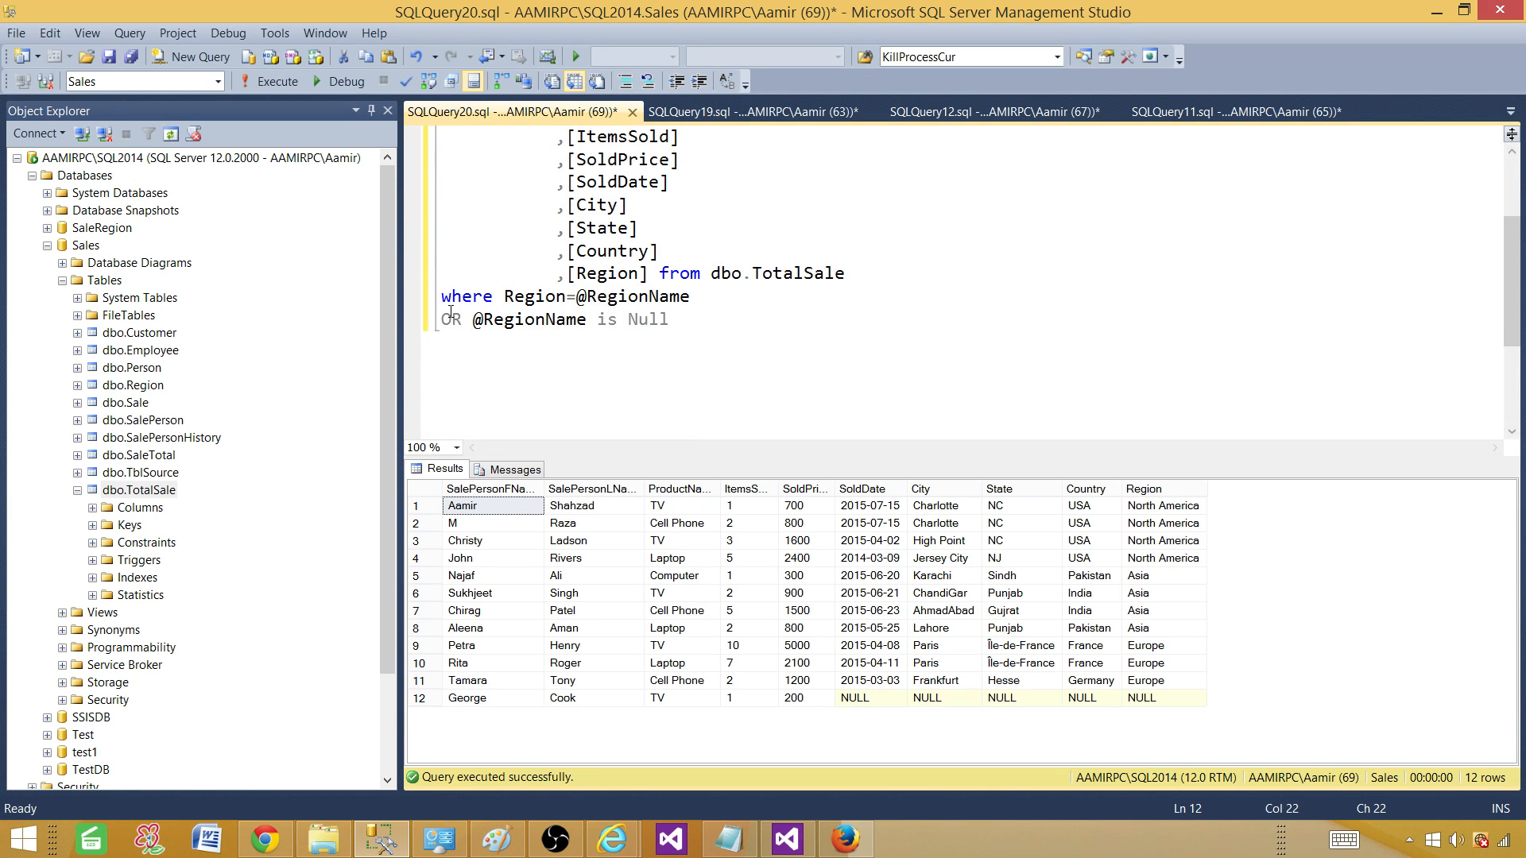
pyautogui.doubleClick(639, 296)
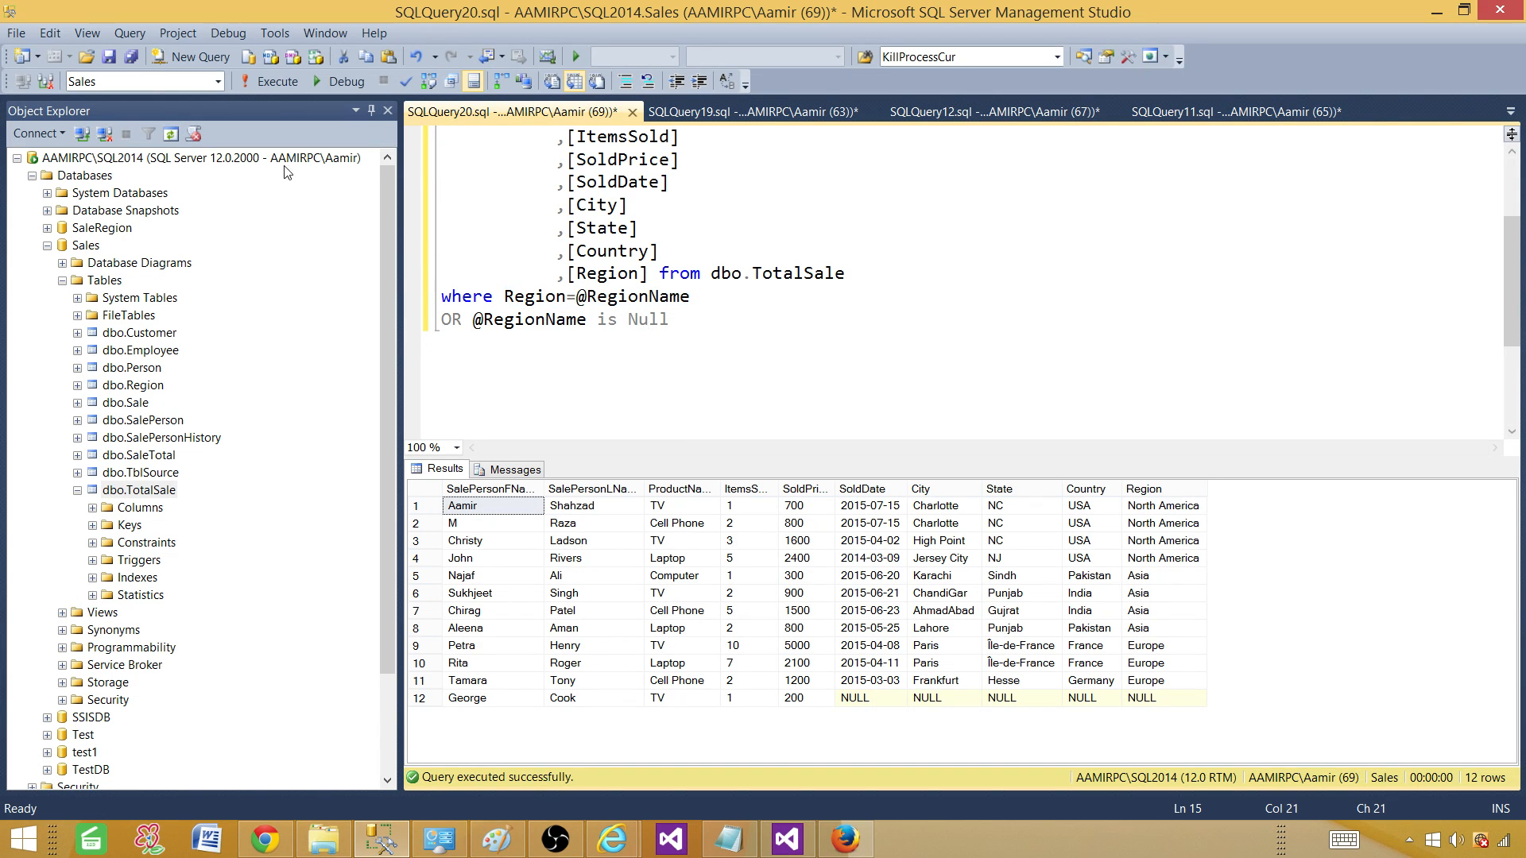
pyautogui.click(277, 81)
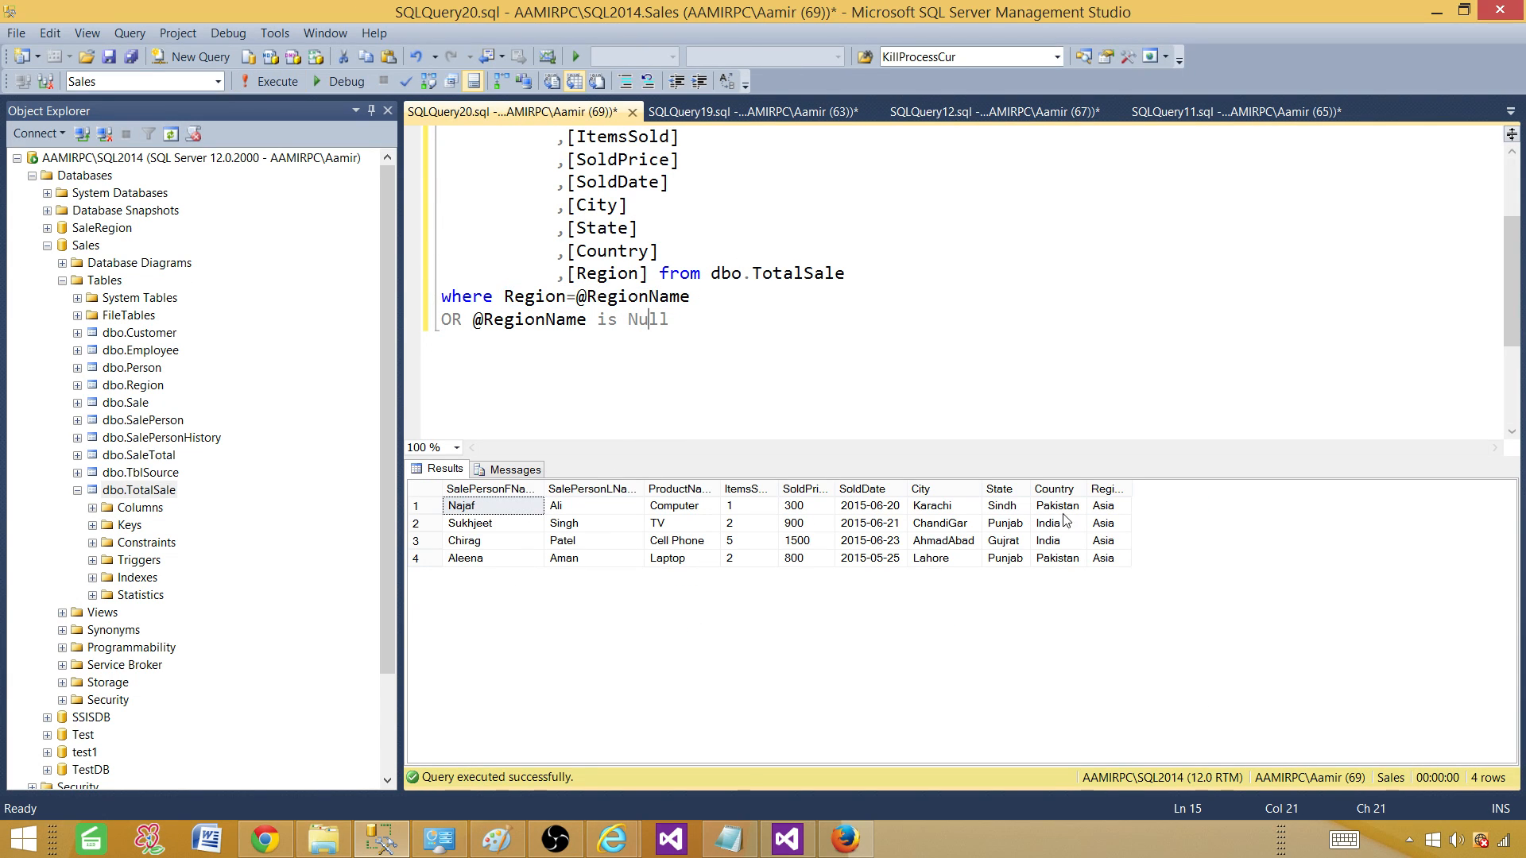
pyautogui.moveTo(649, 340)
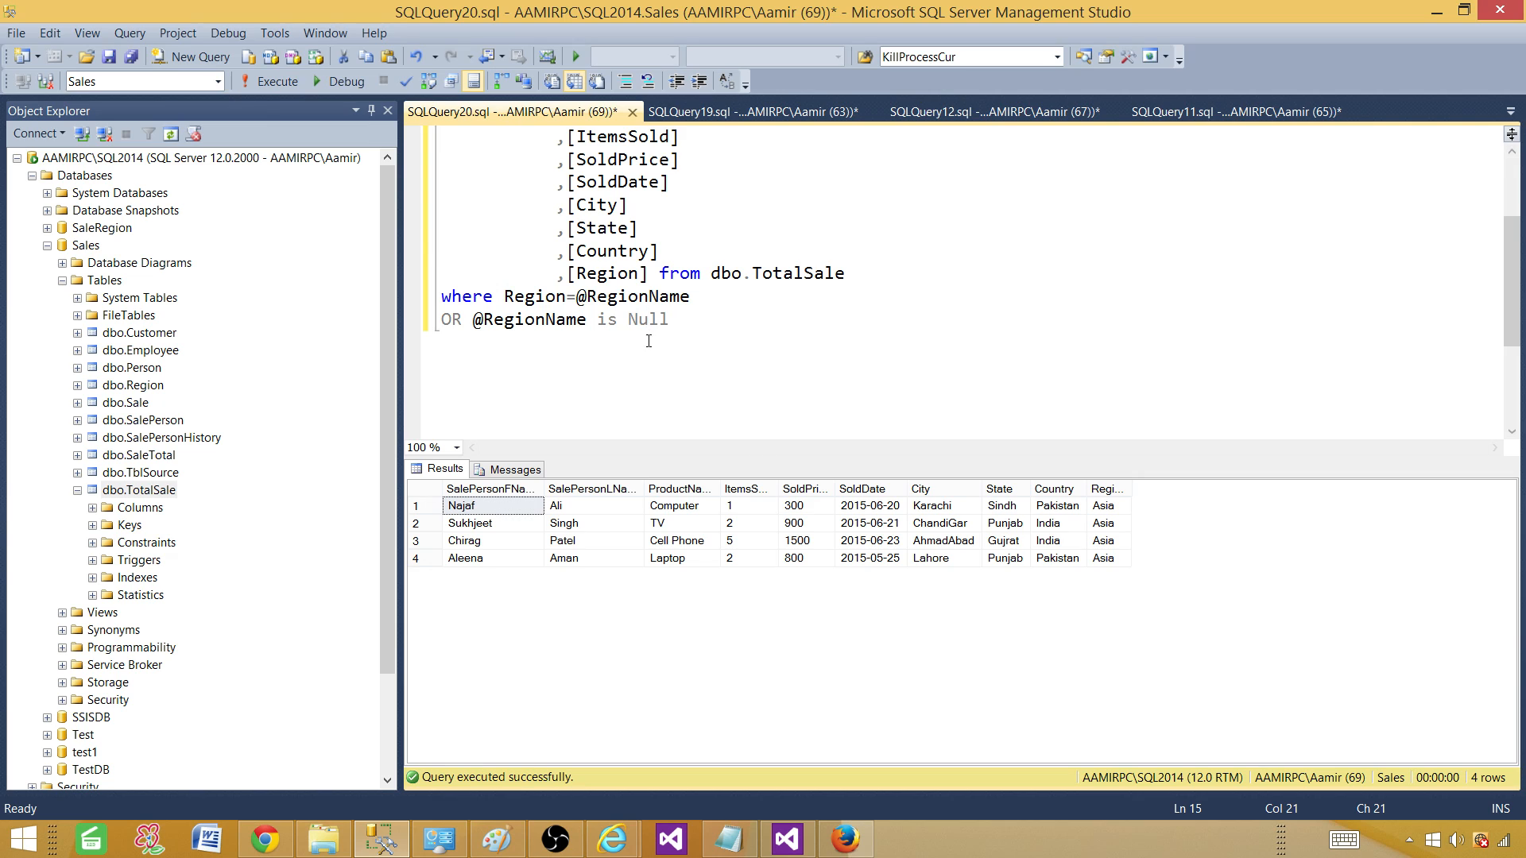